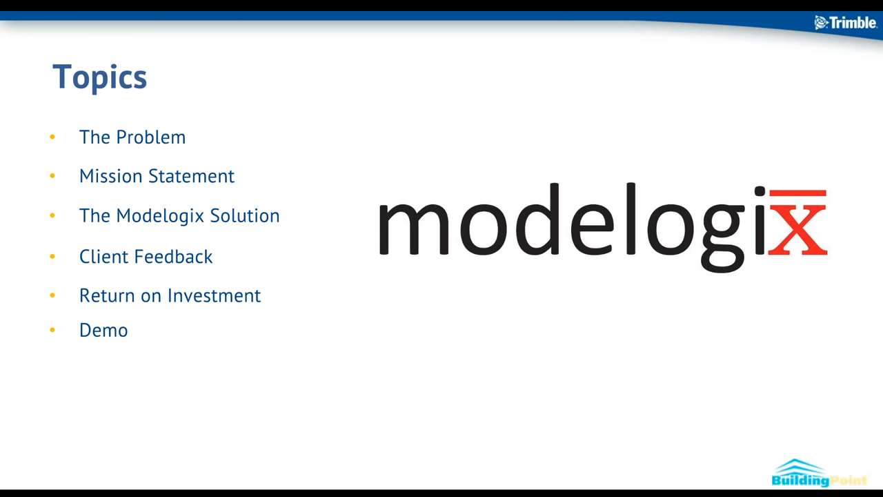
Collapse the Models and Reports lists in the Navigate pane content tree
{"action": "key", "text": "Right"}
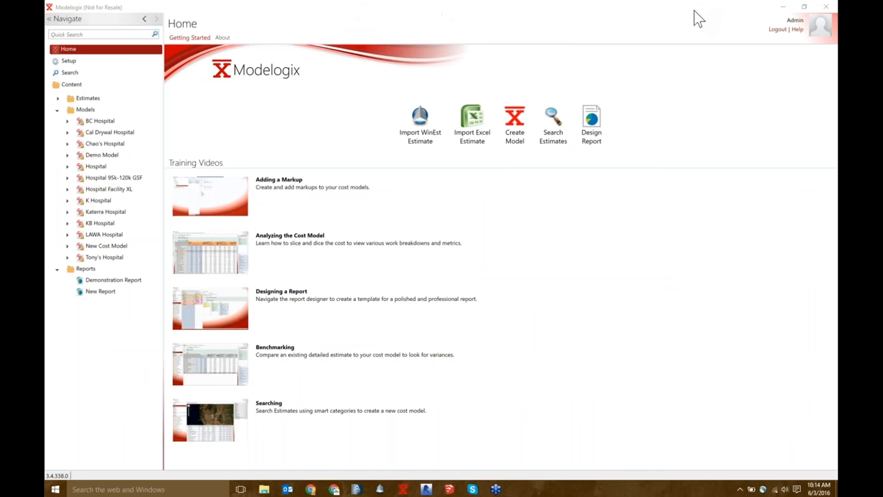
{"action": "mouse_move", "coordinate": [684, 36]}
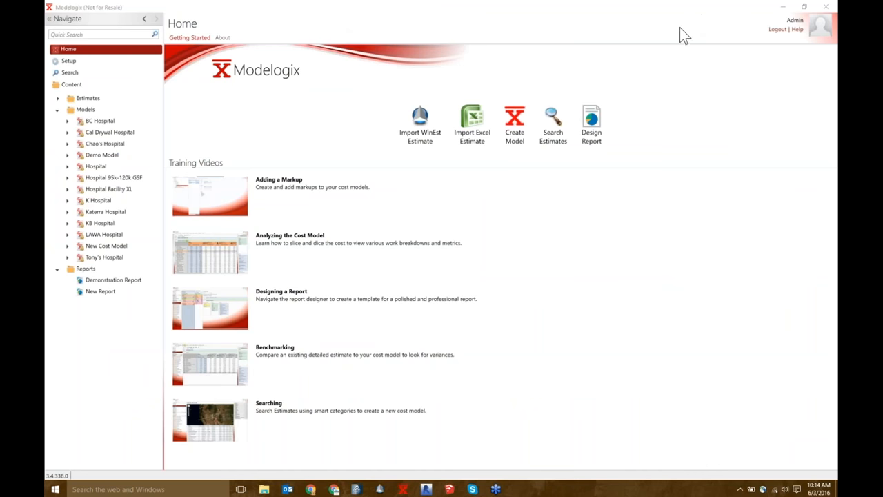
{"action": "mouse_move", "coordinate": [634, 38]}
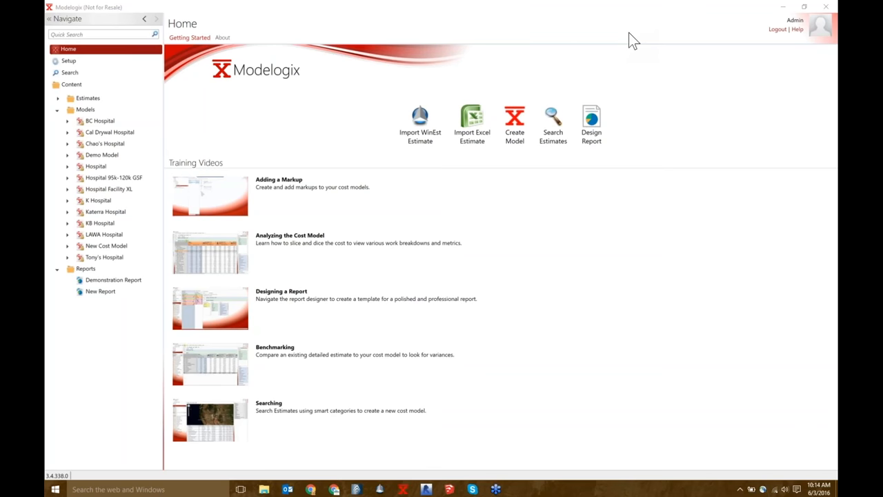
{"action": "mouse_move", "coordinate": [262, 11]}
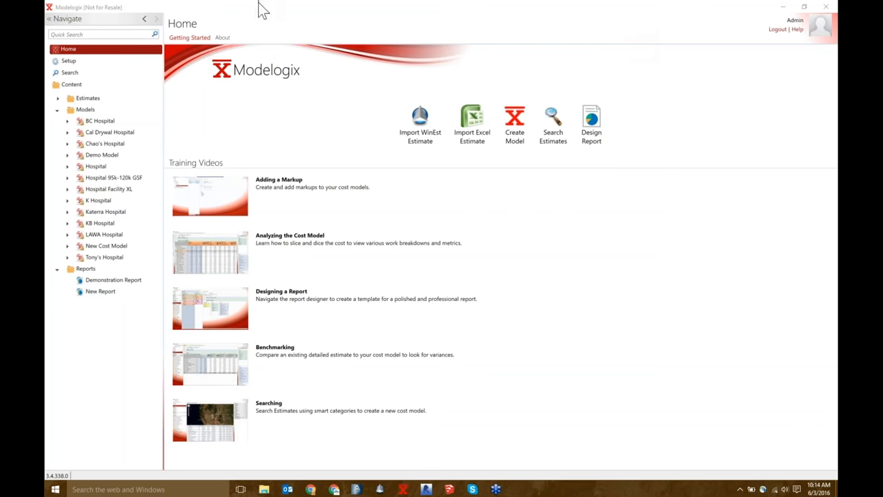
{"action": "left_click", "coordinate": [58, 109]}
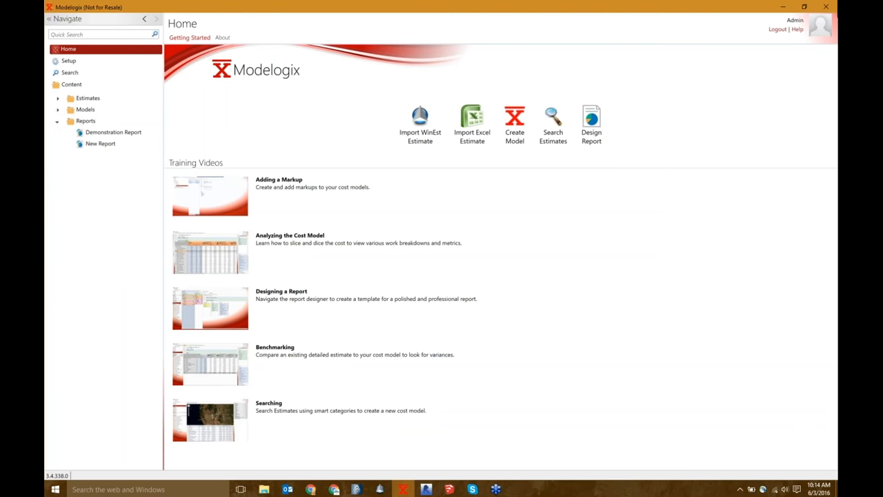
{"action": "mouse_move", "coordinate": [676, 35]}
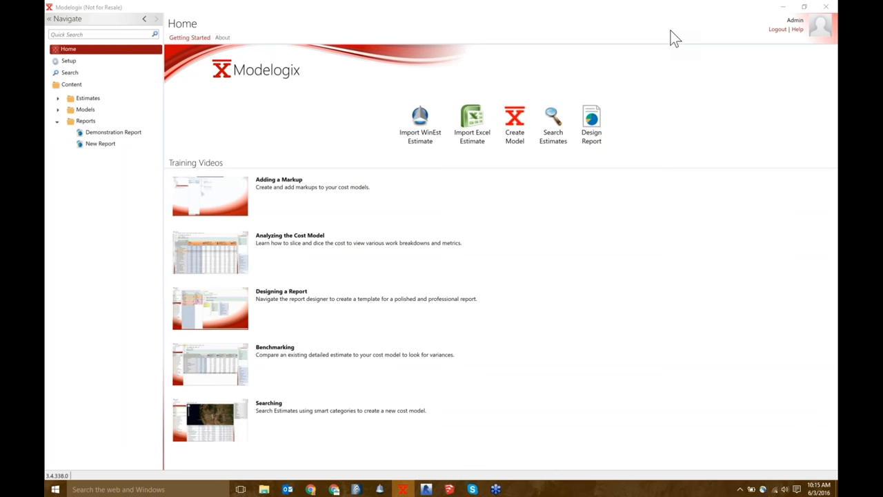
{"action": "mouse_move", "coordinate": [525, 265]}
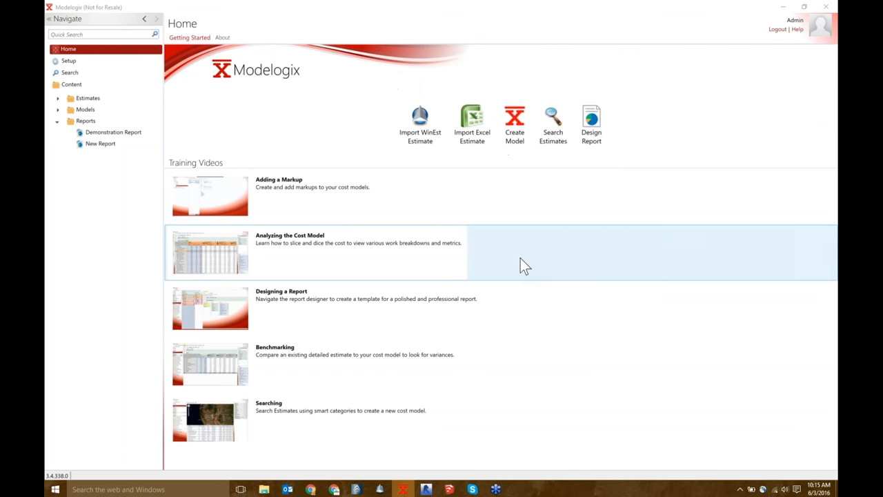
{"action": "mouse_move", "coordinate": [720, 30]}
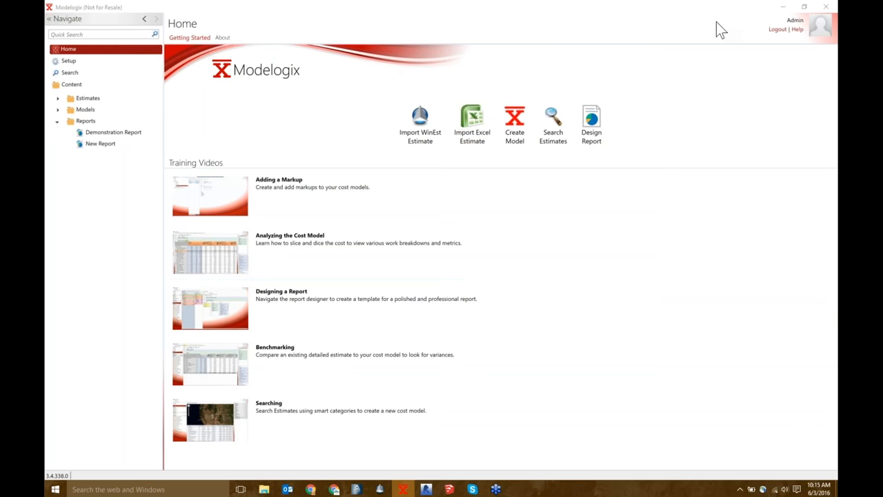
{"action": "mouse_move", "coordinate": [702, 20]}
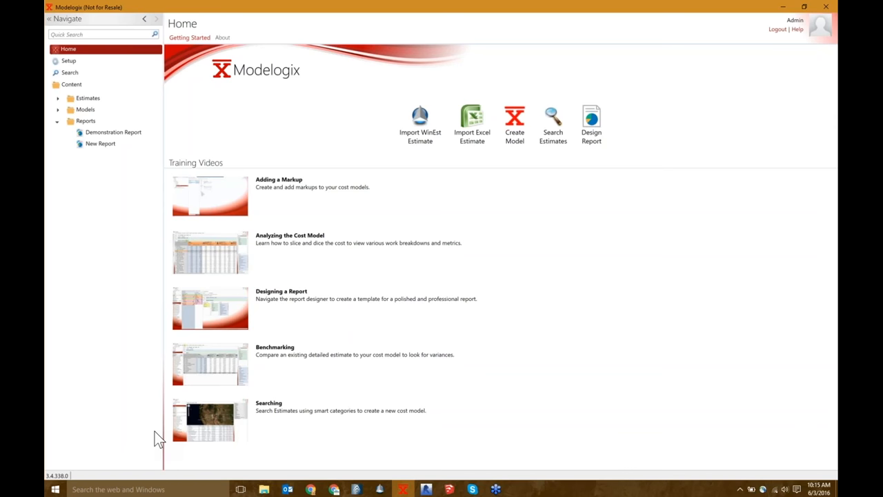
{"action": "mouse_move", "coordinate": [75, 386]}
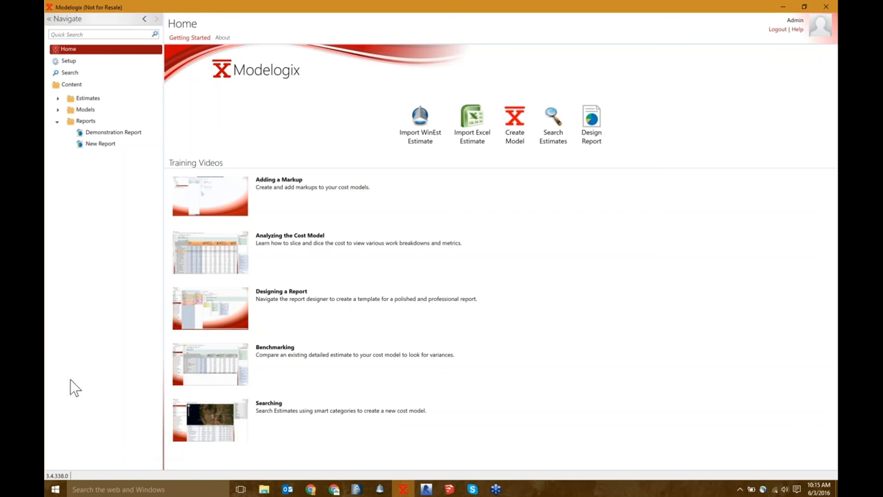
{"action": "left_click", "coordinate": [58, 121]}
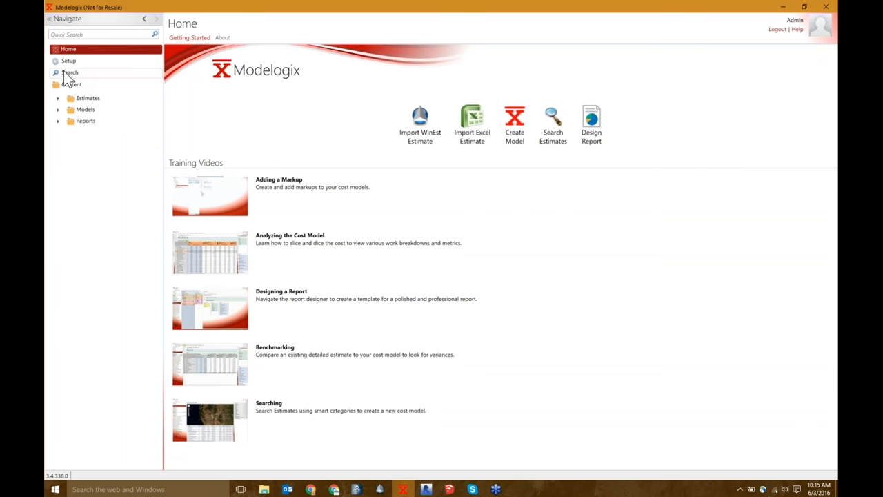
Show the estimate Search with map and results grid, and expand the Estimate Information filters
{"action": "left_click", "coordinate": [69, 72]}
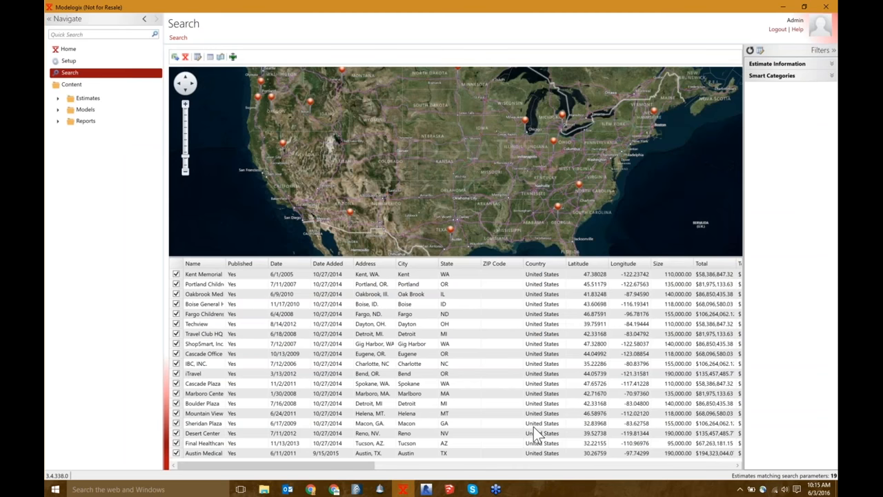
{"action": "mouse_move", "coordinate": [339, 335]}
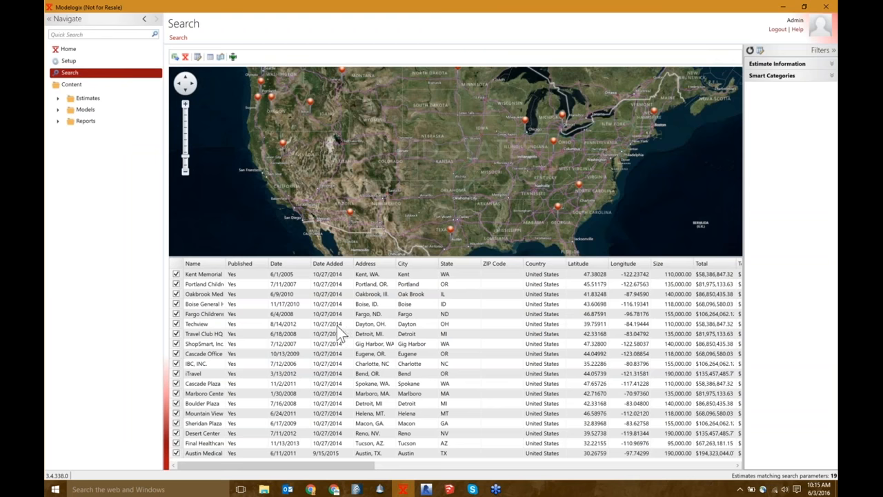
{"action": "mouse_move", "coordinate": [260, 86]}
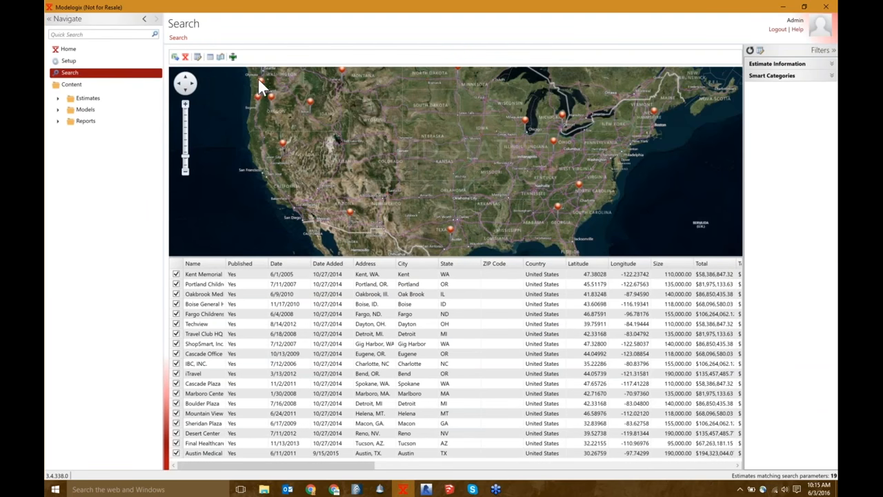
{"action": "mouse_move", "coordinate": [298, 281]}
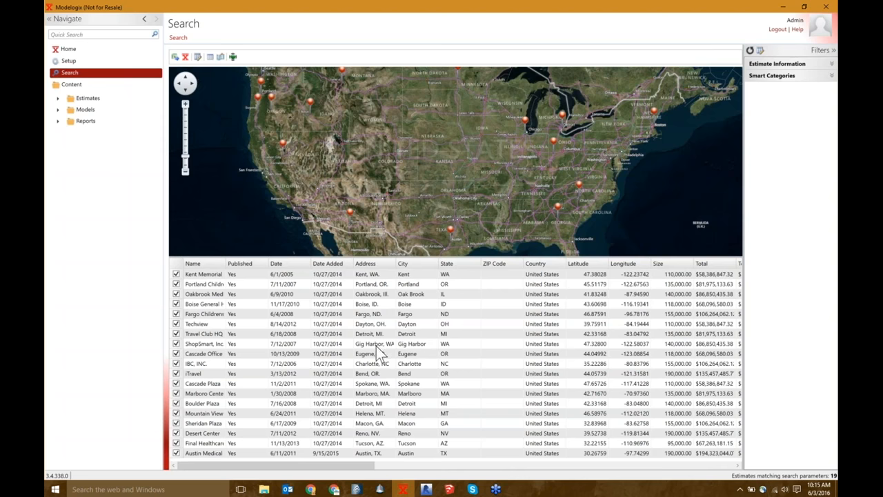
{"action": "mouse_move", "coordinate": [233, 343]}
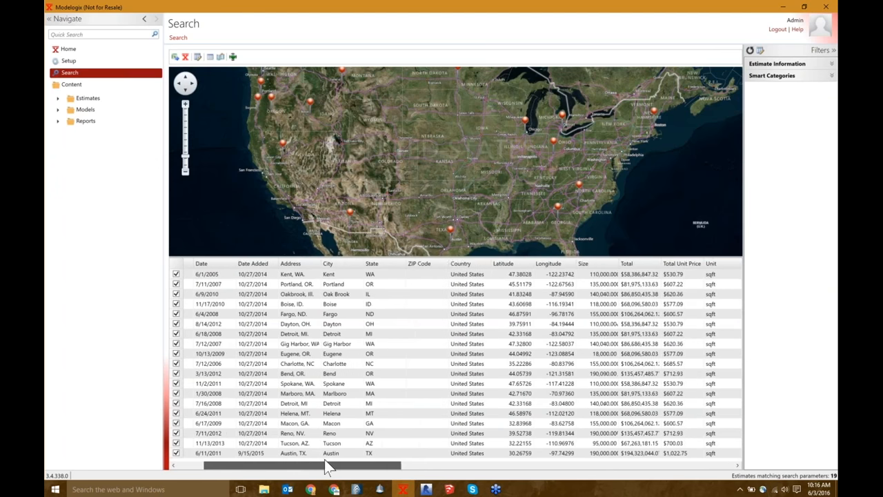
{"action": "left_click_drag", "start_coordinate": [328, 467], "coordinate": [453, 467]}
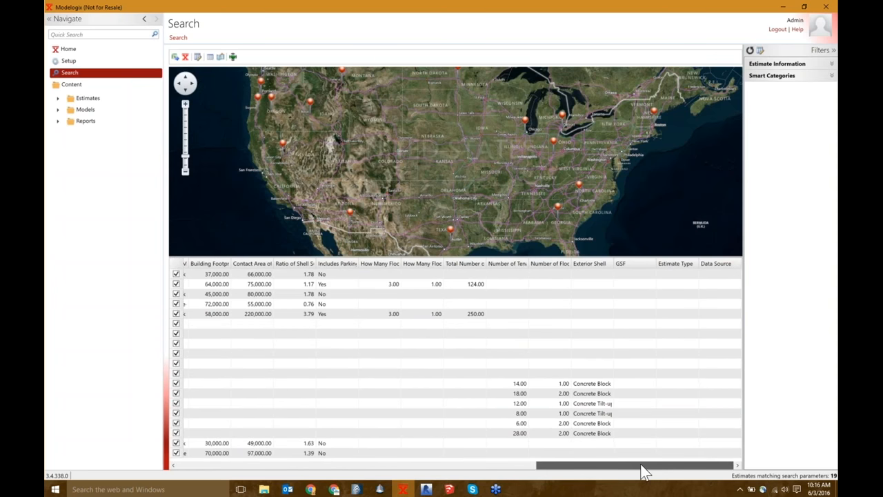
{"action": "scroll", "scroll_direction": "left", "scroll_amount": 3}
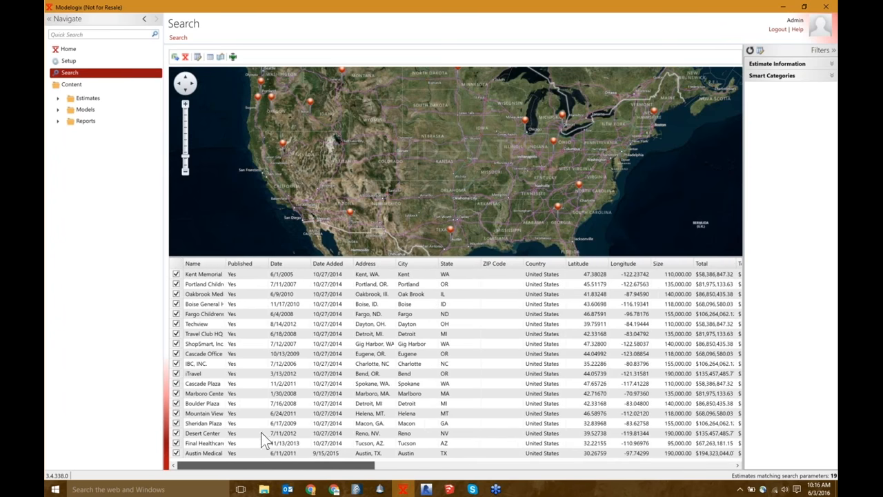
{"action": "mouse_move", "coordinate": [586, 145]}
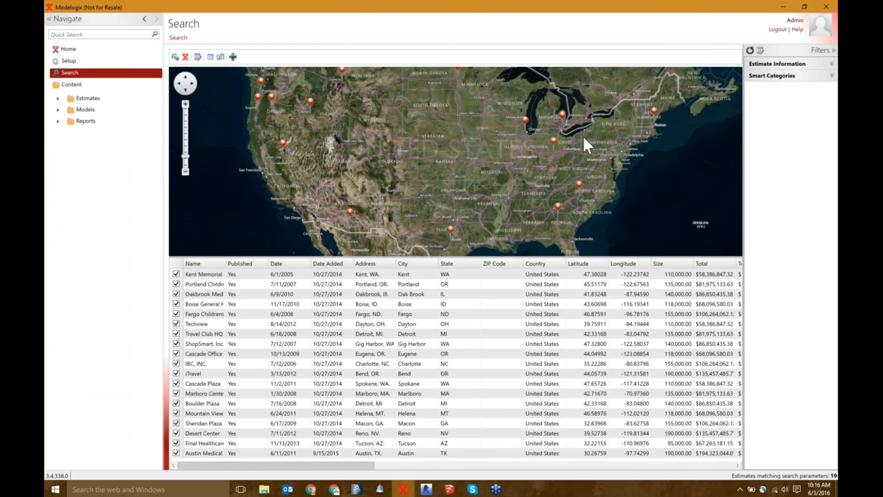
{"action": "left_click", "coordinate": [778, 64]}
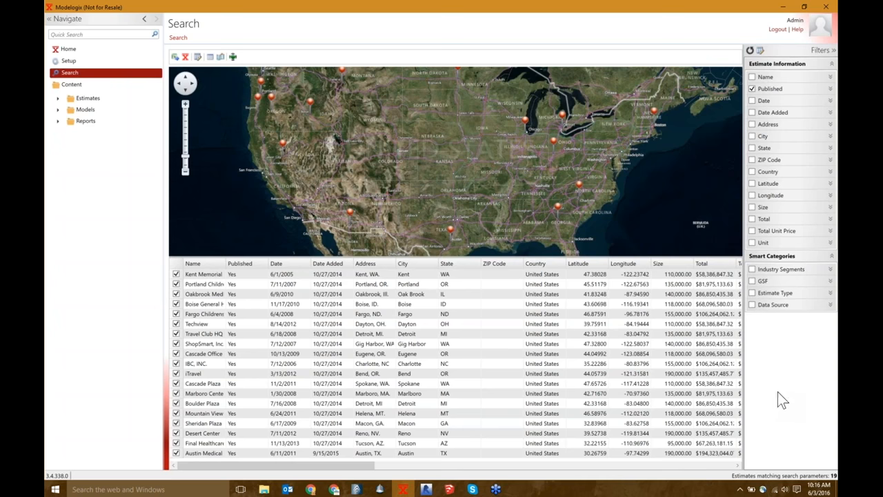
{"action": "mouse_move", "coordinate": [778, 154]}
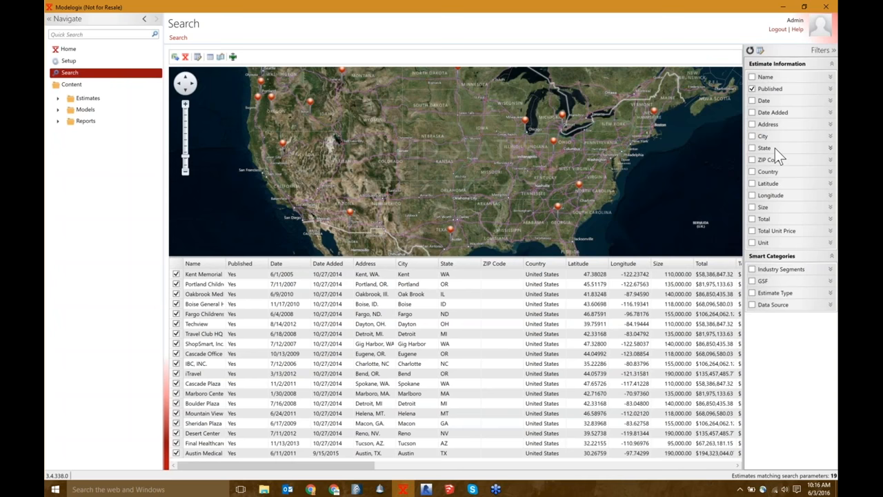
{"action": "mouse_move", "coordinate": [766, 269]}
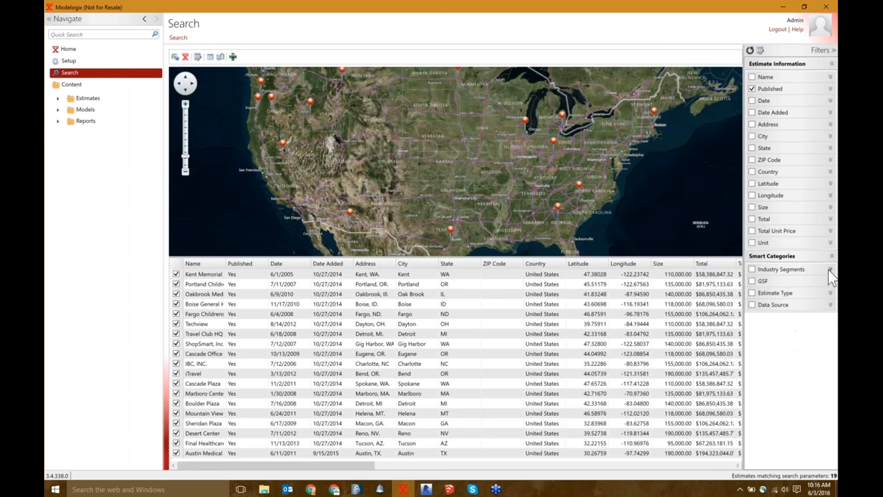
Expand Industry Segments, GSF and Estimate Type filters and narrow Size to about 98,571–125,762
{"action": "left_click", "coordinate": [831, 269]}
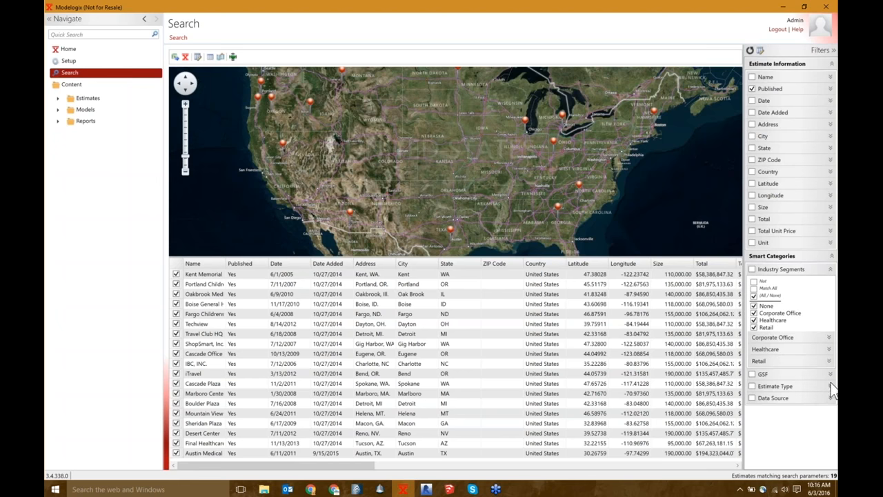
{"action": "left_click", "coordinate": [830, 374]}
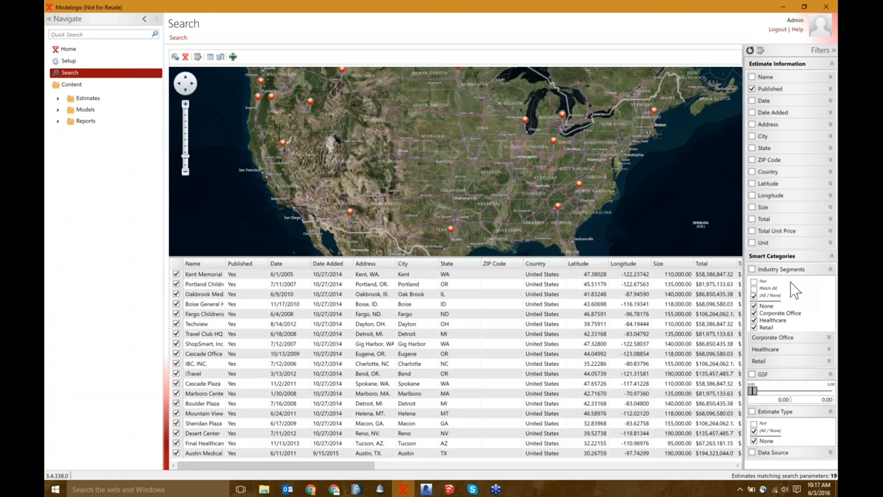
{"action": "mouse_move", "coordinate": [549, 450]}
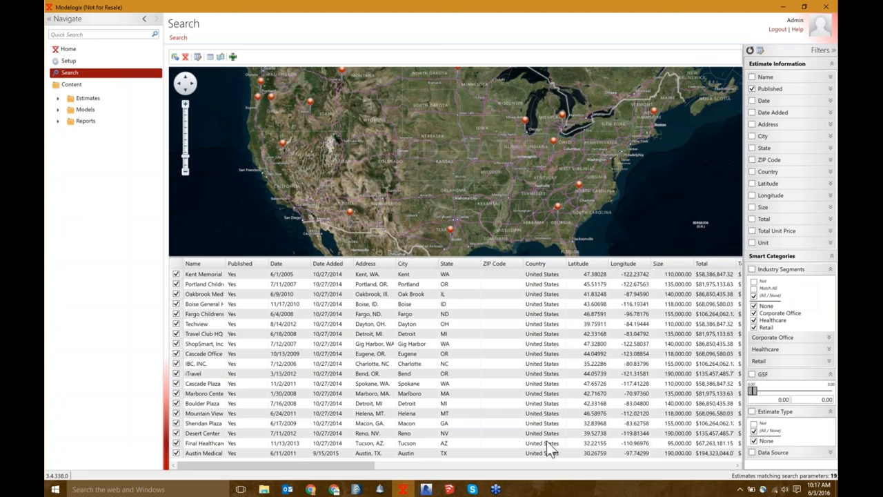
{"action": "mouse_move", "coordinate": [776, 140]}
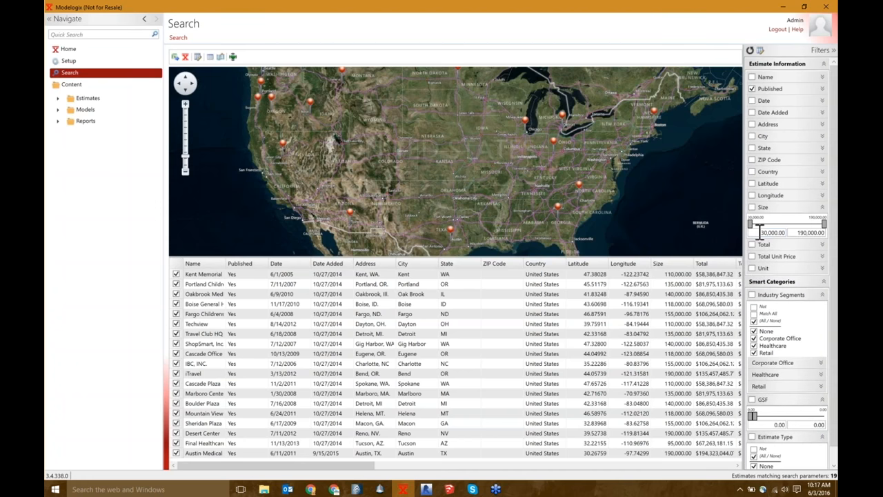
{"action": "left_click_drag", "start_coordinate": [751, 223], "coordinate": [780, 224]}
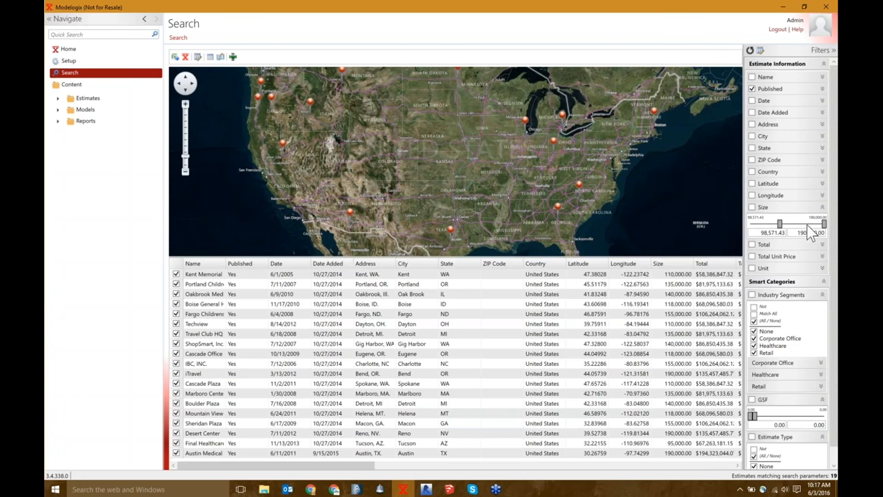
{"action": "left_click_drag", "start_coordinate": [822, 223], "coordinate": [799, 224]}
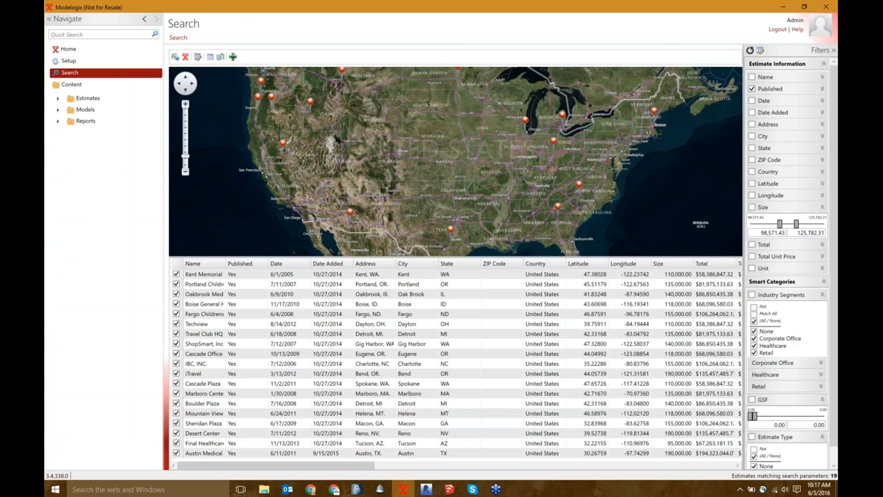
{"action": "mouse_move", "coordinate": [753, 226]}
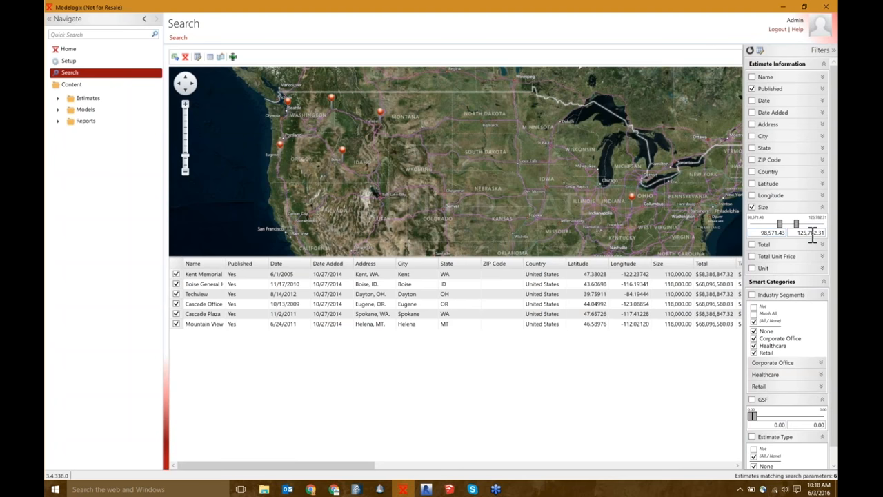
{"action": "mouse_move", "coordinate": [430, 414]}
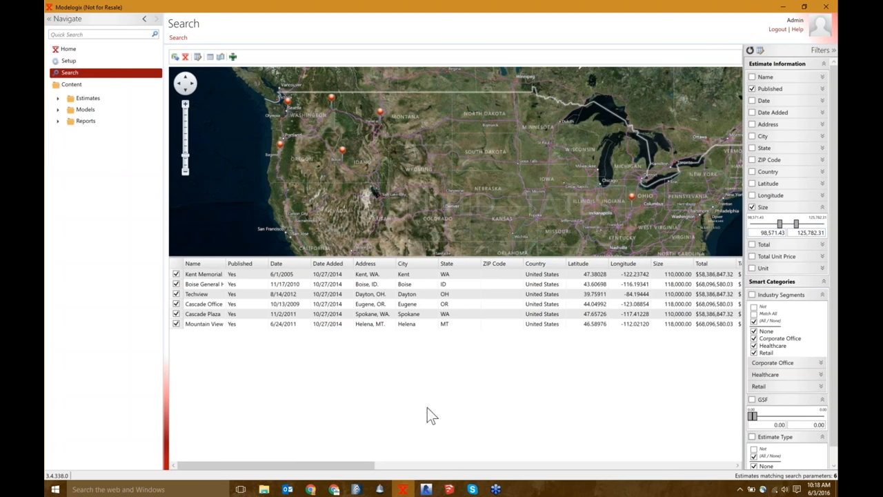
{"action": "mouse_move", "coordinate": [247, 284]}
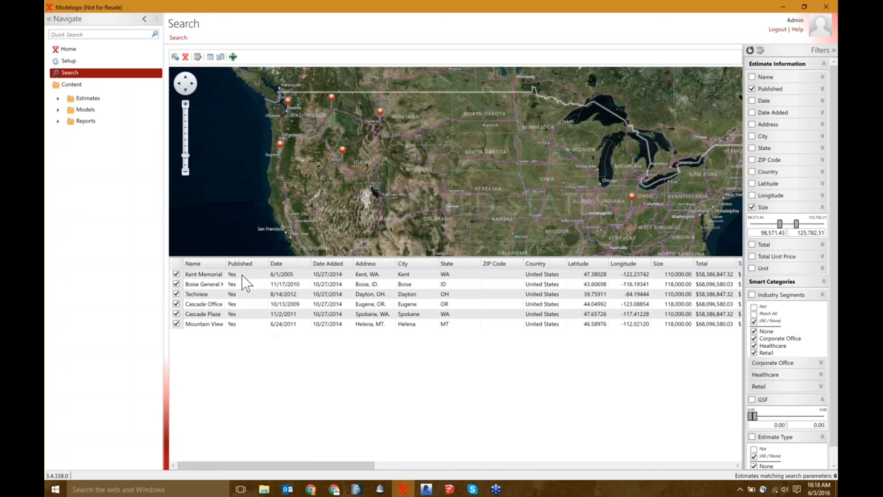
{"action": "mouse_move", "coordinate": [740, 309]}
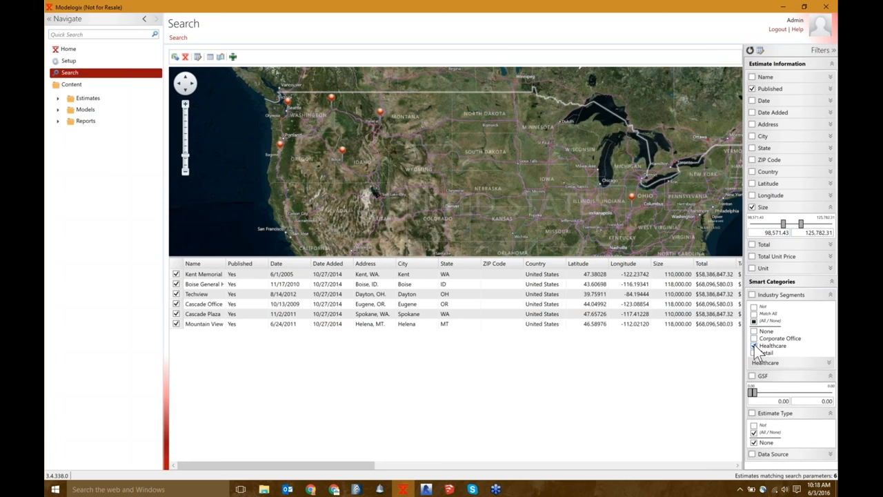
Limit the search results to the Healthcare industry segment
{"action": "left_click", "coordinate": [753, 345]}
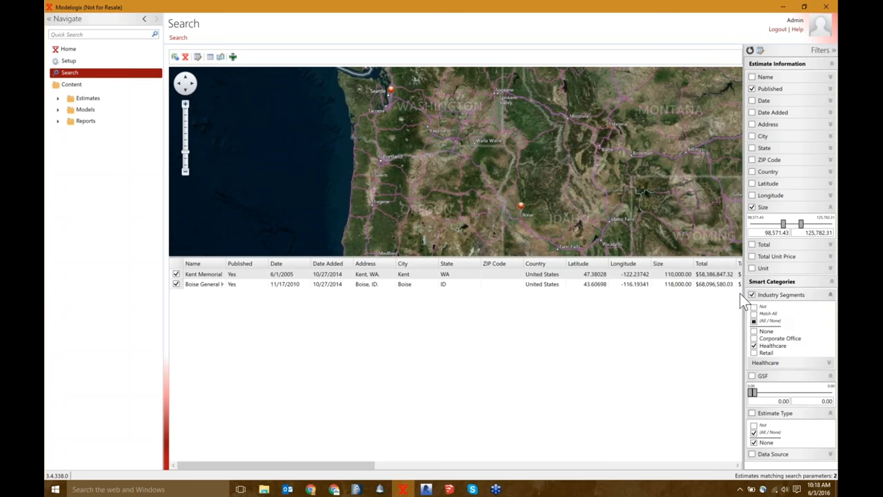
{"action": "mouse_move", "coordinate": [323, 288]}
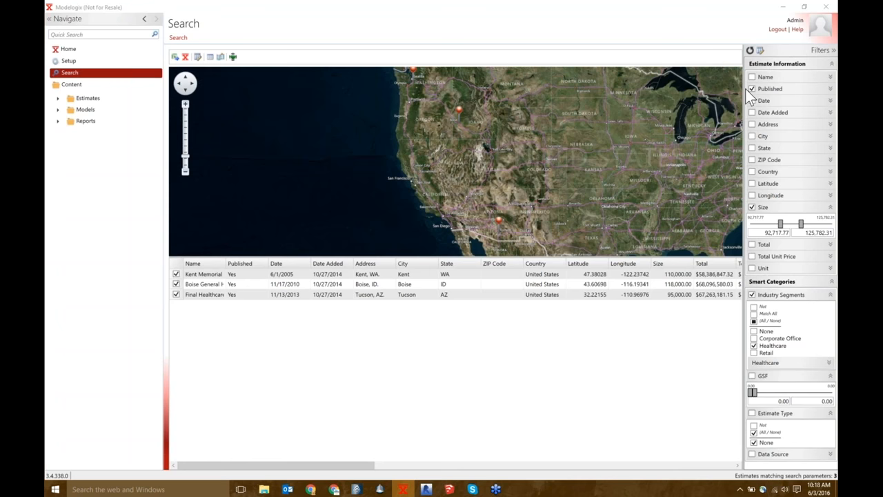
{"action": "mouse_move", "coordinate": [744, 221]}
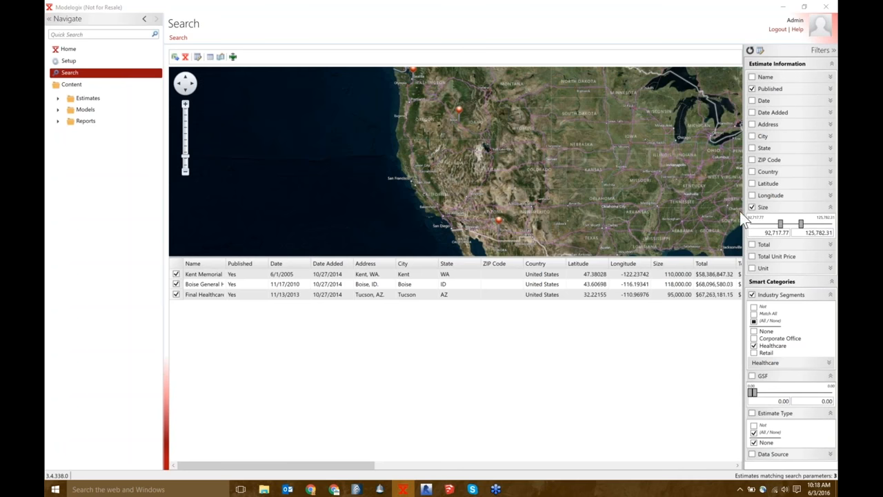
{"action": "mouse_move", "coordinate": [779, 151]}
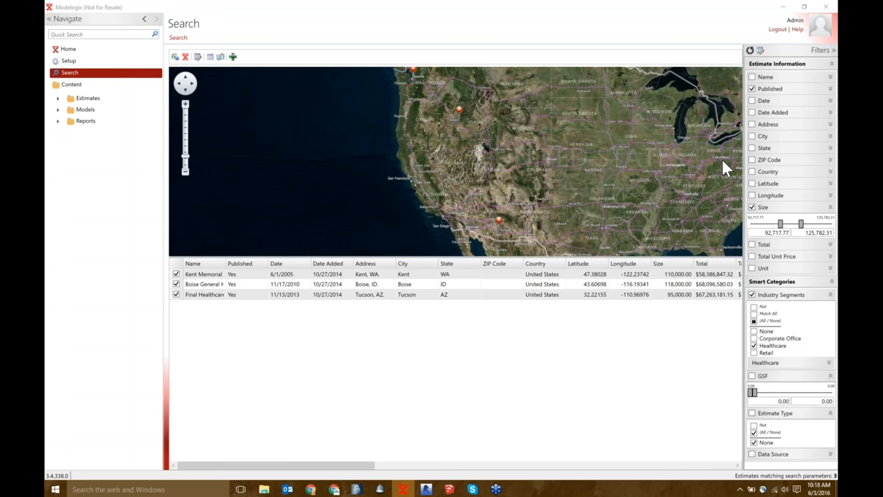
{"action": "mouse_move", "coordinate": [707, 22]}
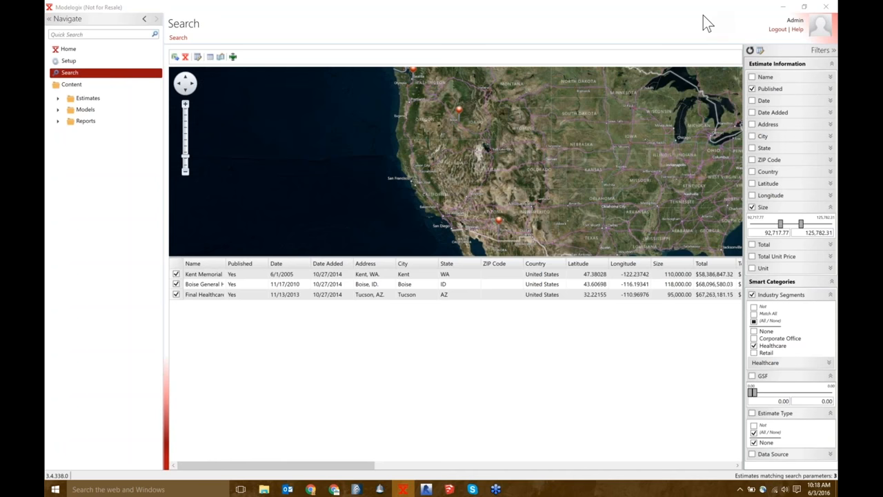
{"action": "mouse_move", "coordinate": [624, 169]}
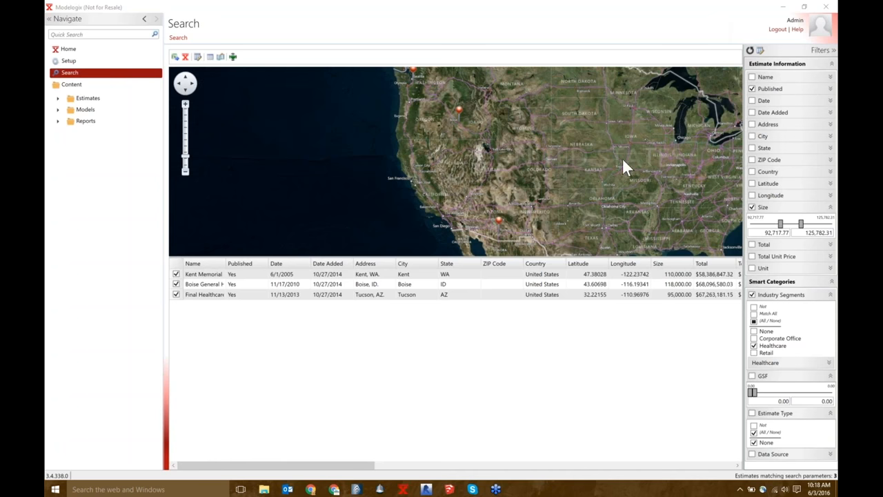
{"action": "mouse_move", "coordinate": [508, 36]}
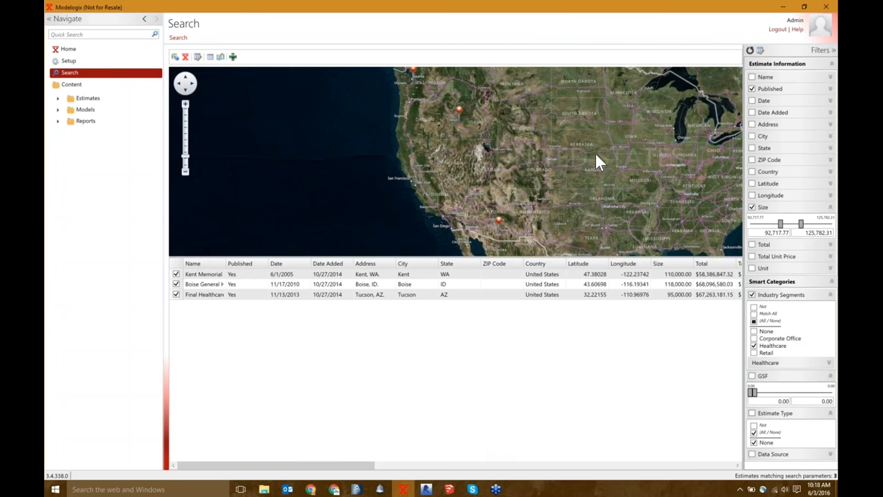
{"action": "mouse_move", "coordinate": [687, 20]}
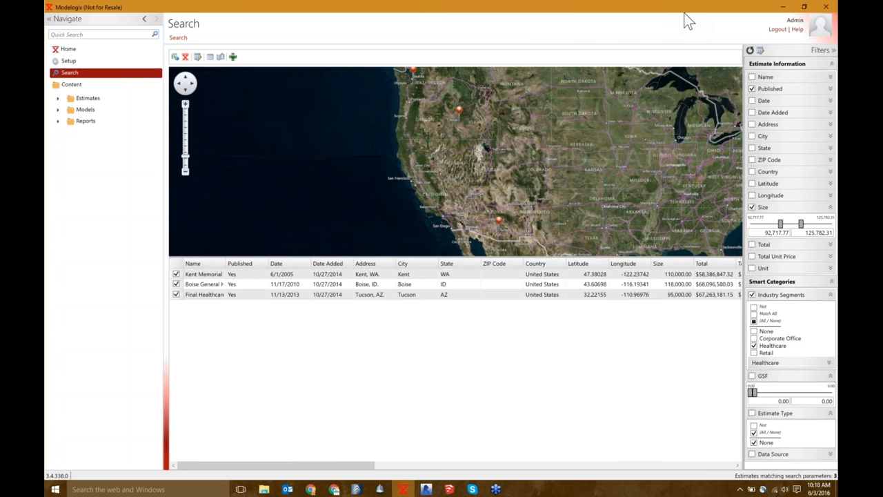
{"action": "mouse_move", "coordinate": [578, 367]}
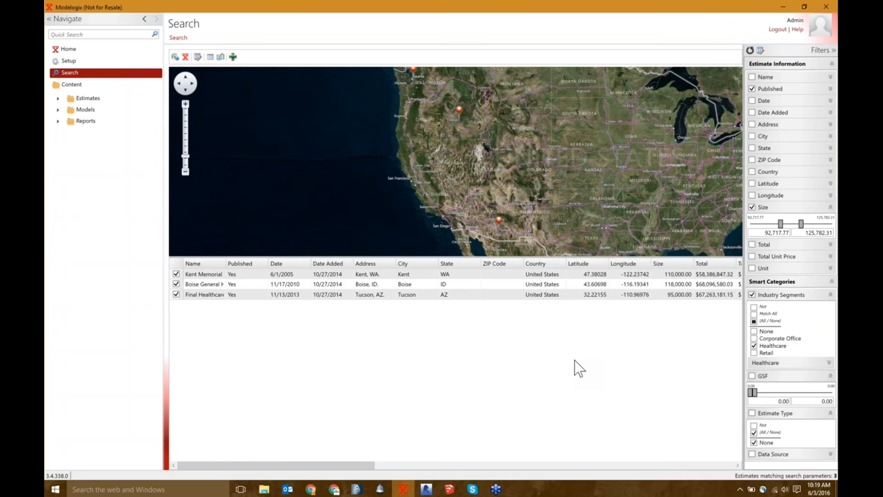
{"action": "mouse_move", "coordinate": [678, 104]}
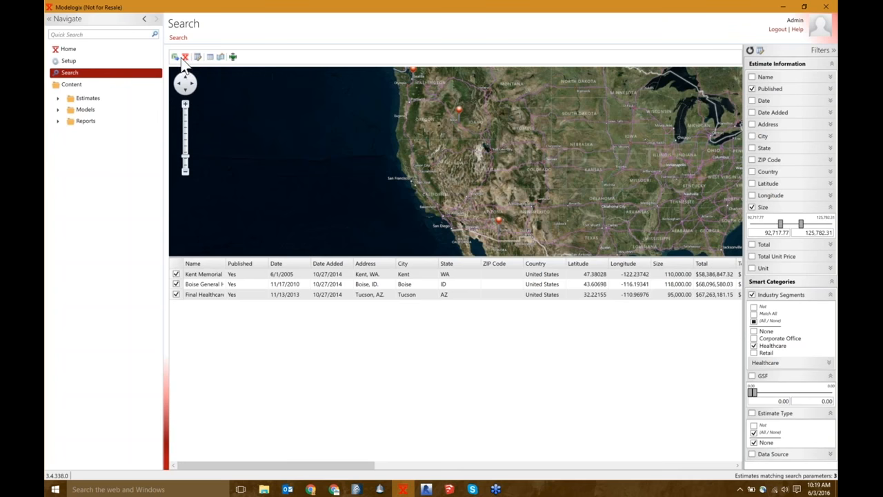
{"action": "mouse_move", "coordinate": [177, 58]}
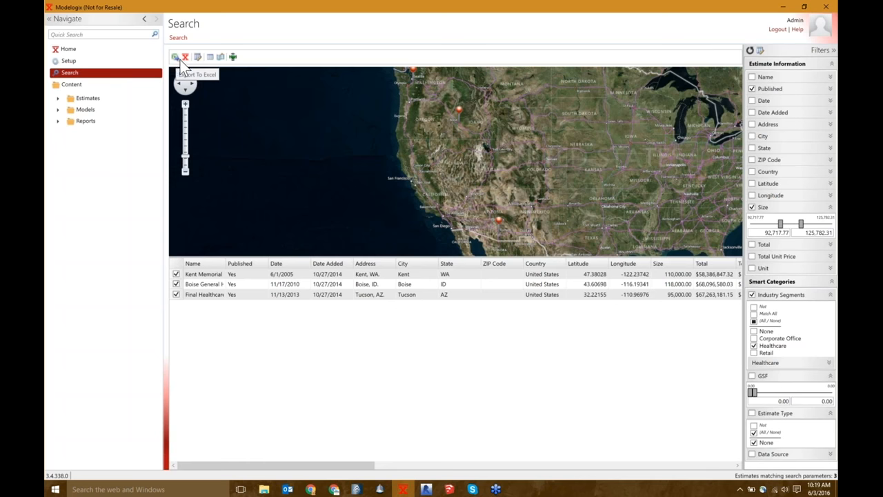
{"action": "mouse_move", "coordinate": [185, 57]}
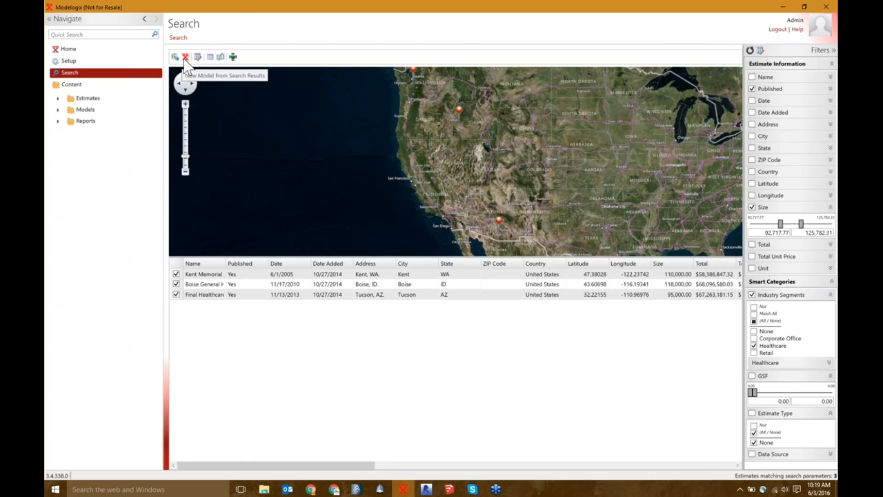
Start a cost model from the search results with Content > Models as its destination folder
{"action": "left_click", "coordinate": [185, 56]}
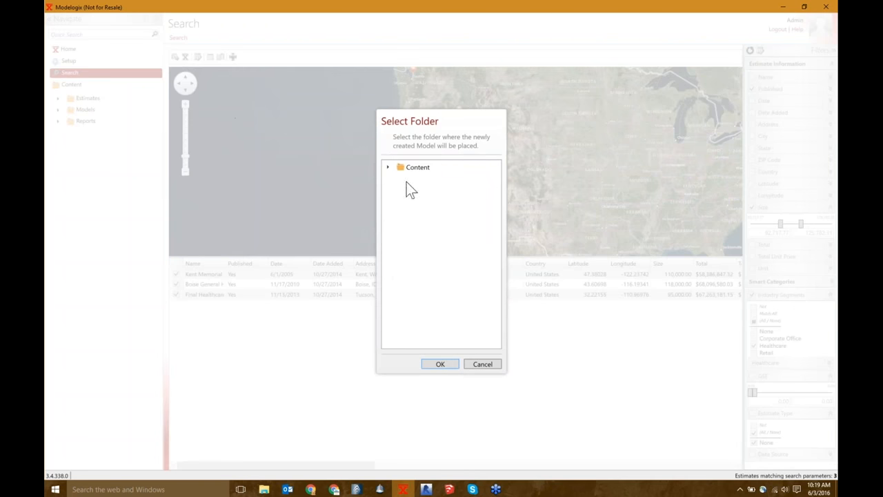
{"action": "left_click", "coordinate": [386, 167]}
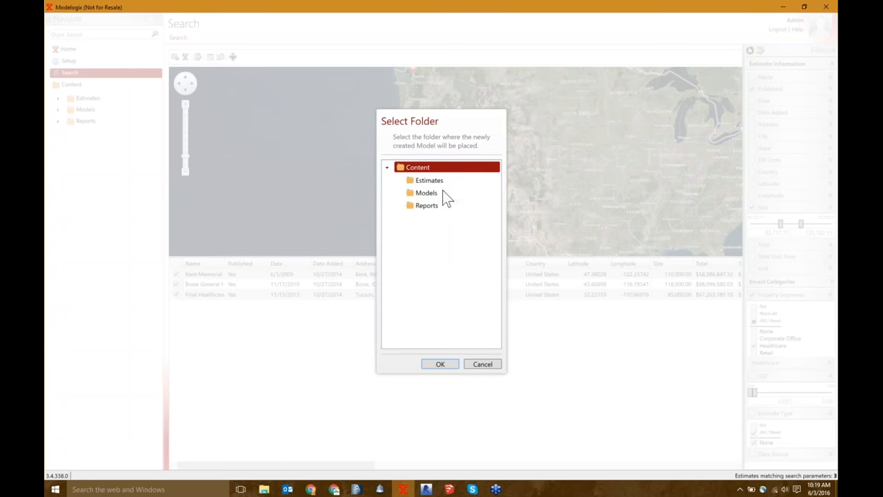
{"action": "mouse_move", "coordinate": [411, 284]}
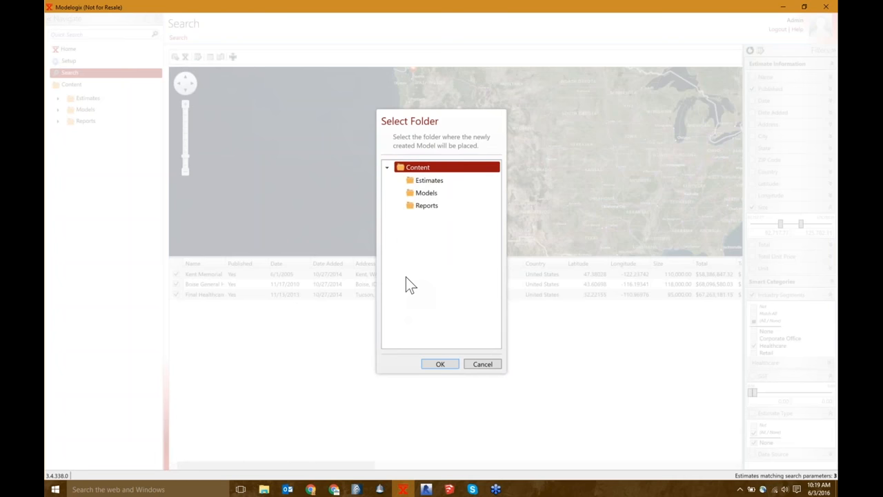
{"action": "mouse_move", "coordinate": [433, 265]}
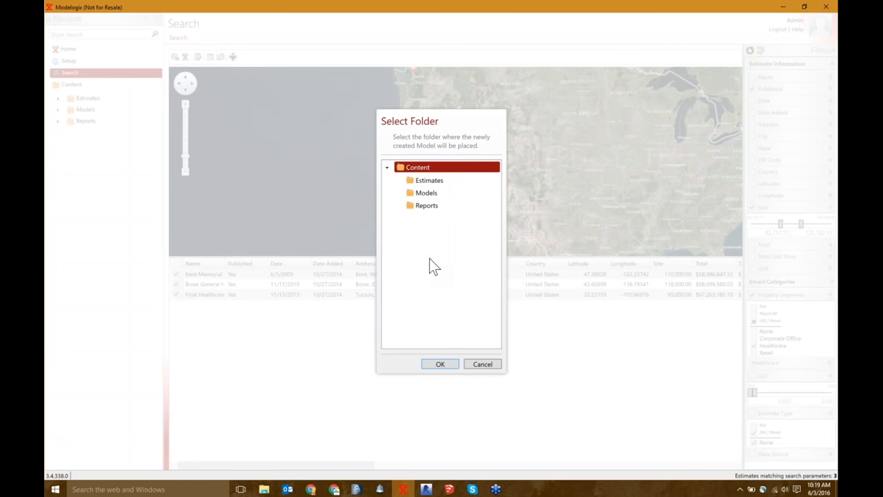
{"action": "left_click", "coordinate": [425, 194]}
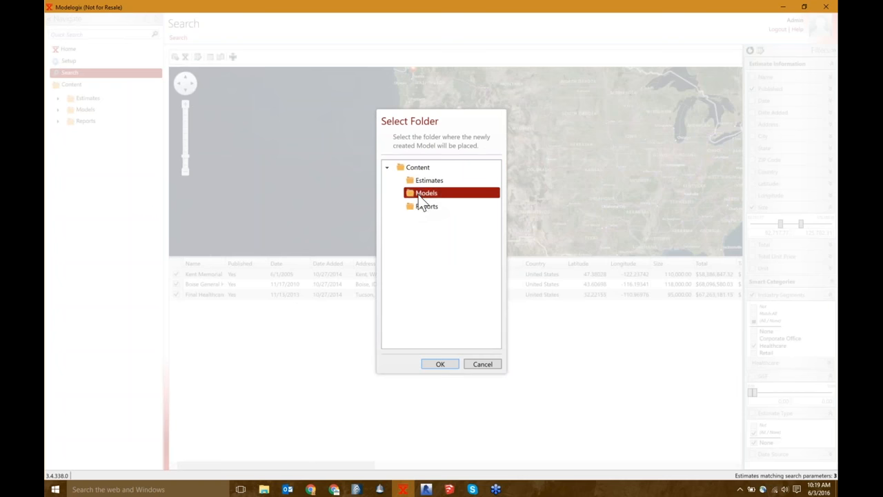
{"action": "left_click", "coordinate": [440, 364]}
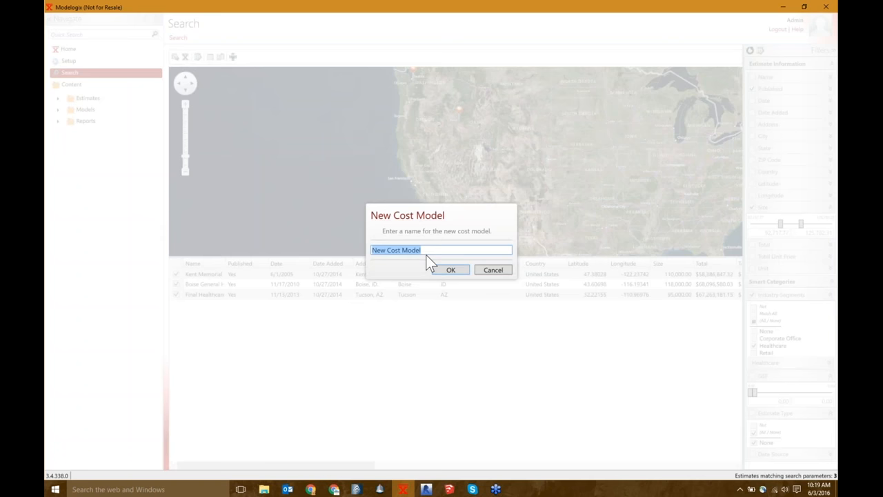
Accept the default name New Cost Model and create the model
{"action": "left_click", "coordinate": [450, 269]}
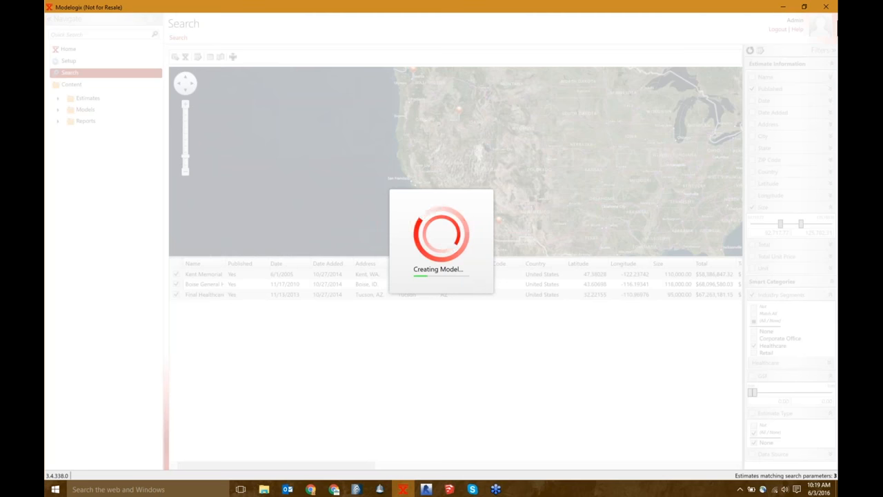
{"action": "mouse_move", "coordinate": [769, 209]}
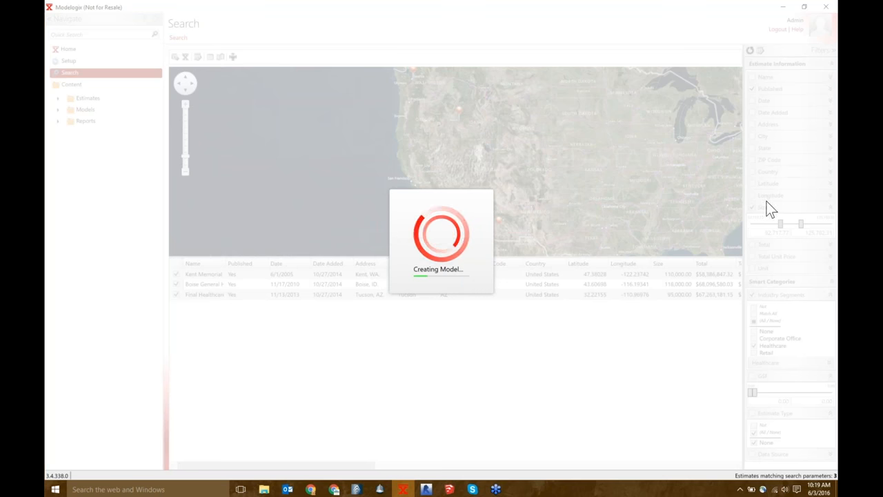
{"action": "mouse_move", "coordinate": [745, 192]}
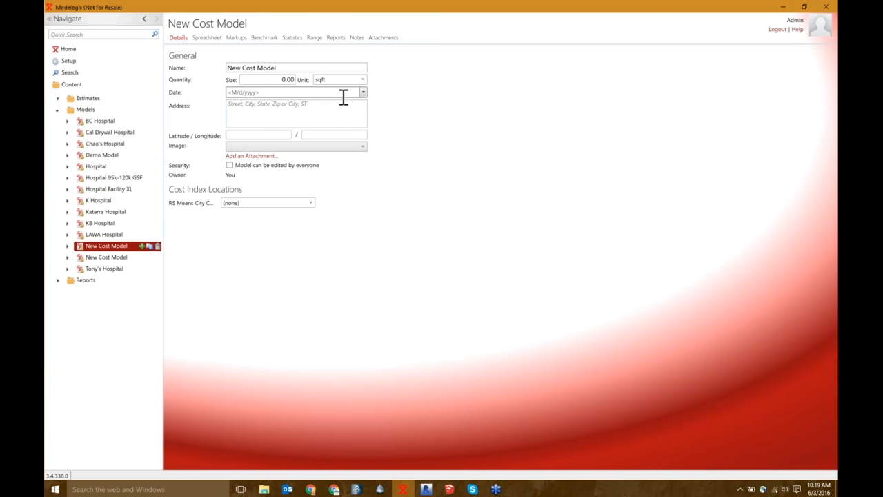
Set the model's size to 120000 with sqft as the unit
{"action": "left_click", "coordinate": [265, 78]}
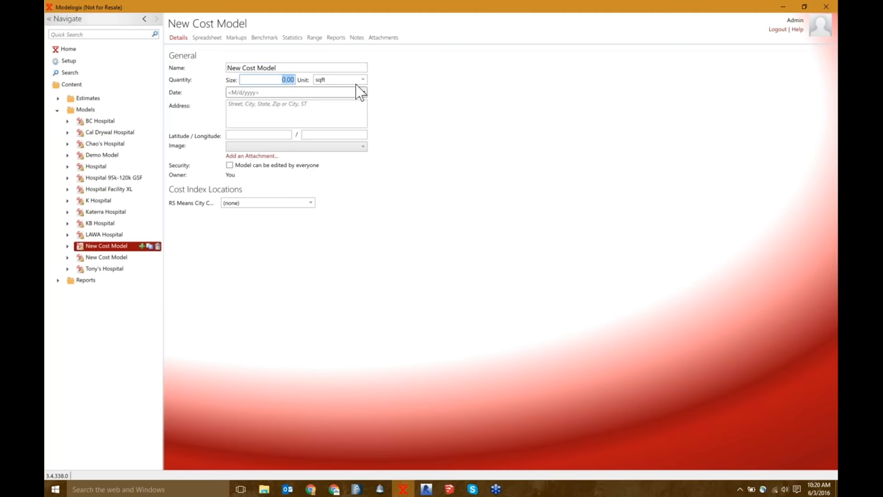
{"action": "type", "text": "120000"}
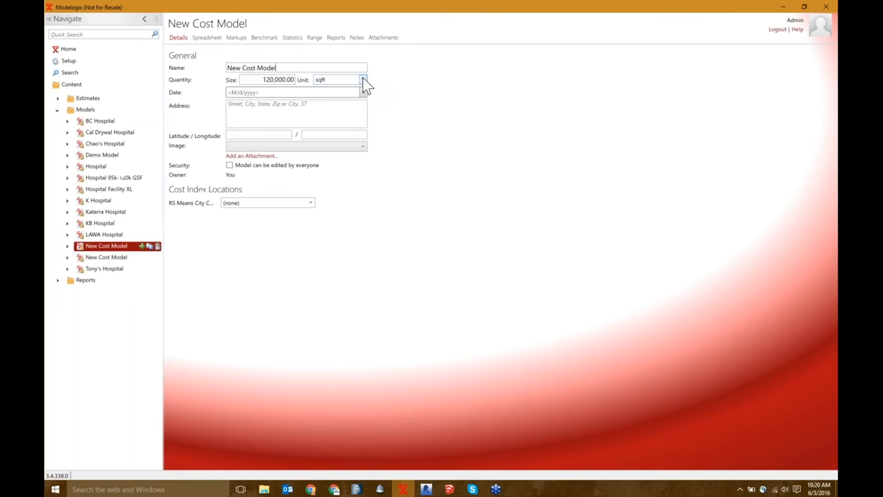
{"action": "left_click", "coordinate": [363, 79]}
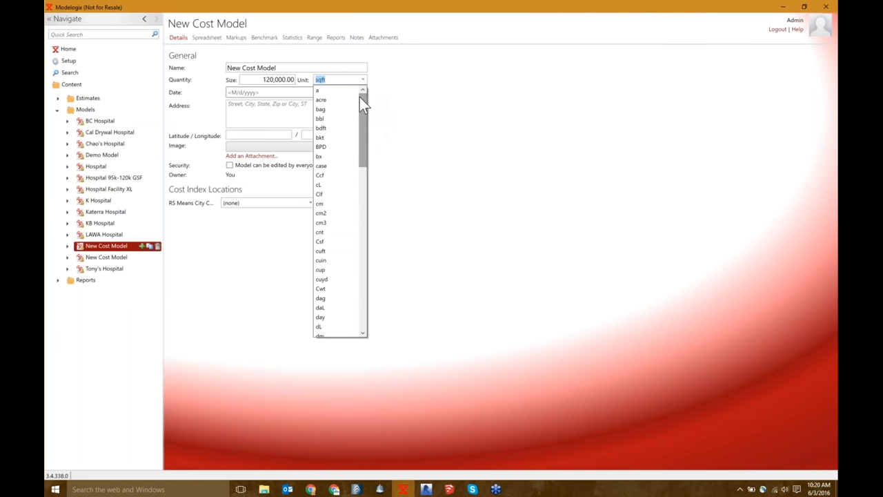
{"action": "scroll", "scroll_direction": "down", "scroll_amount": 3}
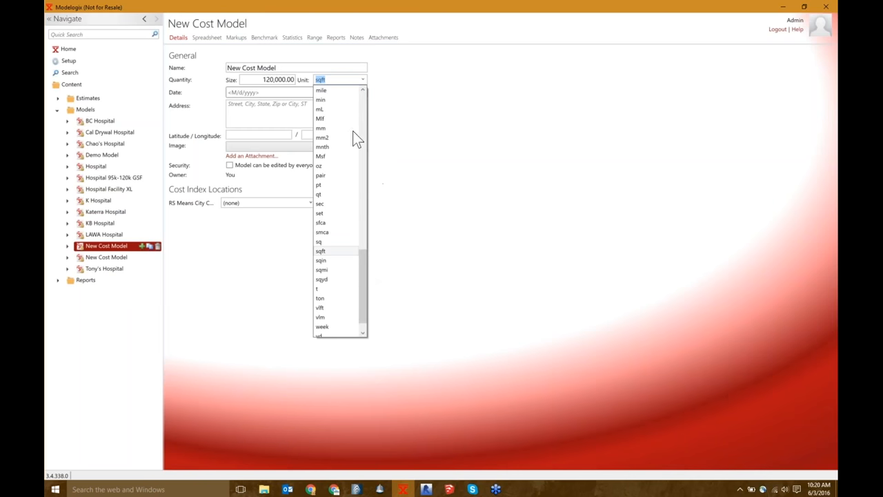
{"action": "left_click", "coordinate": [320, 251]}
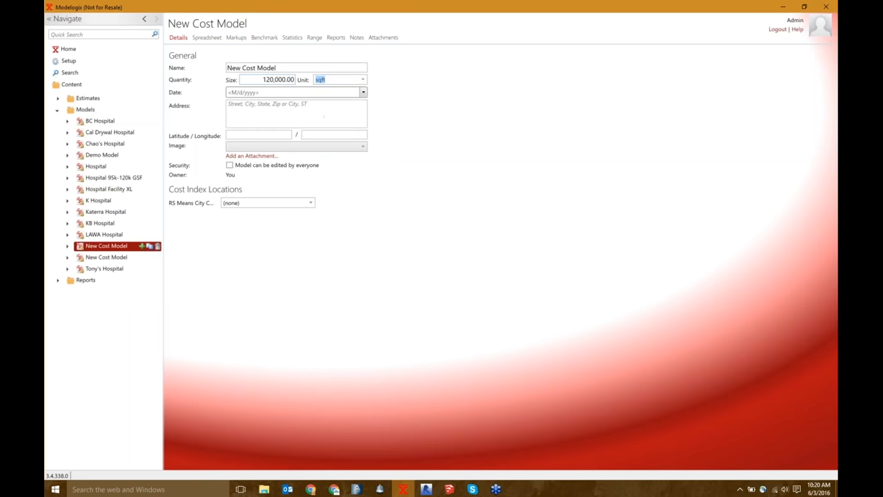
{"action": "mouse_move", "coordinate": [265, 37]}
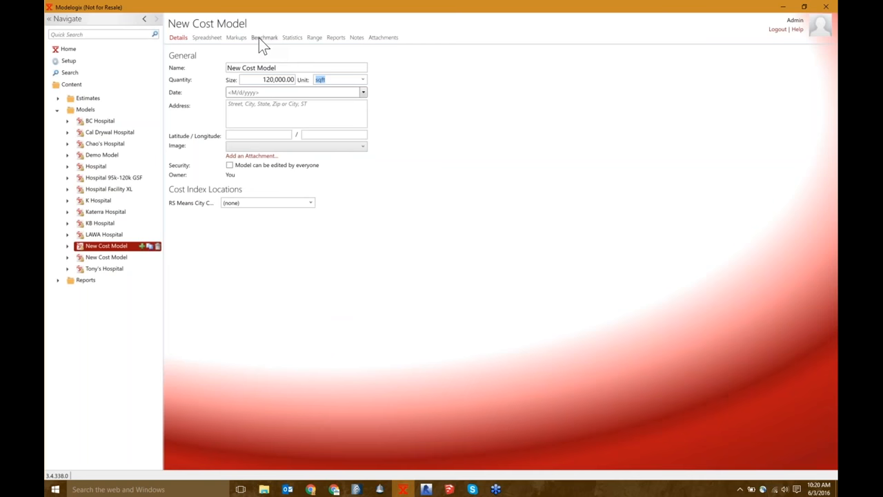
{"action": "mouse_move", "coordinate": [276, 91]}
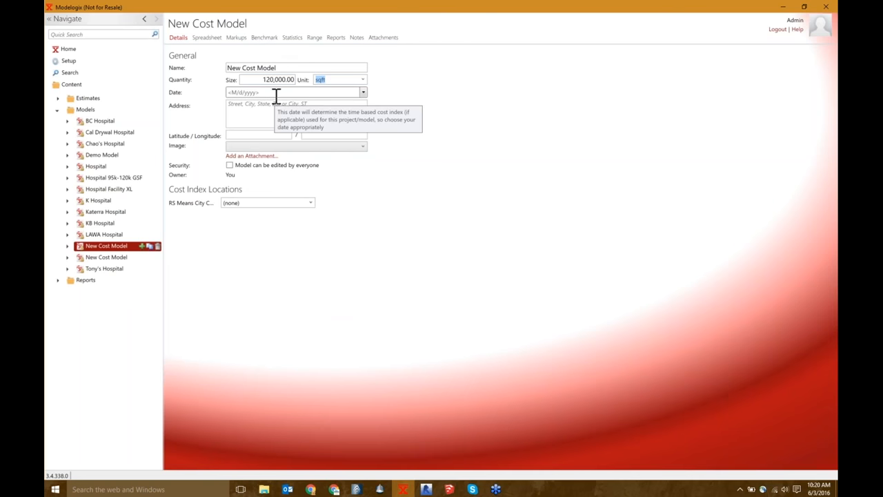
{"action": "mouse_move", "coordinate": [390, 113]}
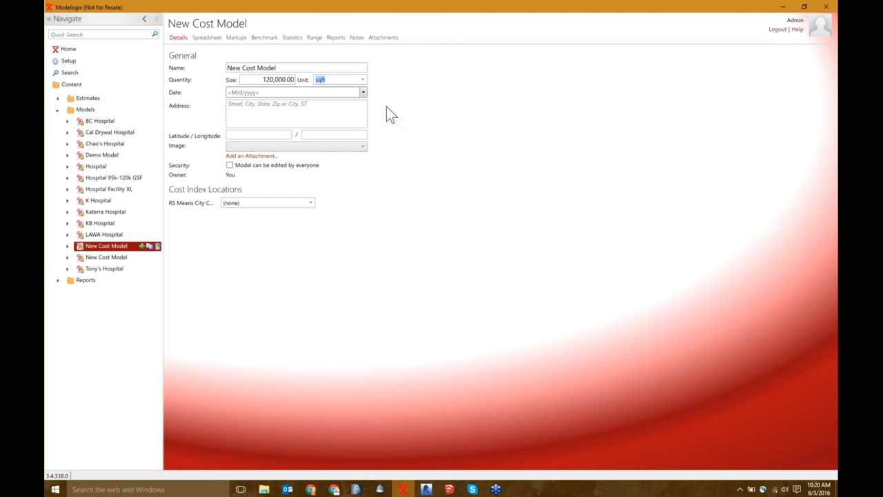
{"action": "mouse_move", "coordinate": [367, 96]}
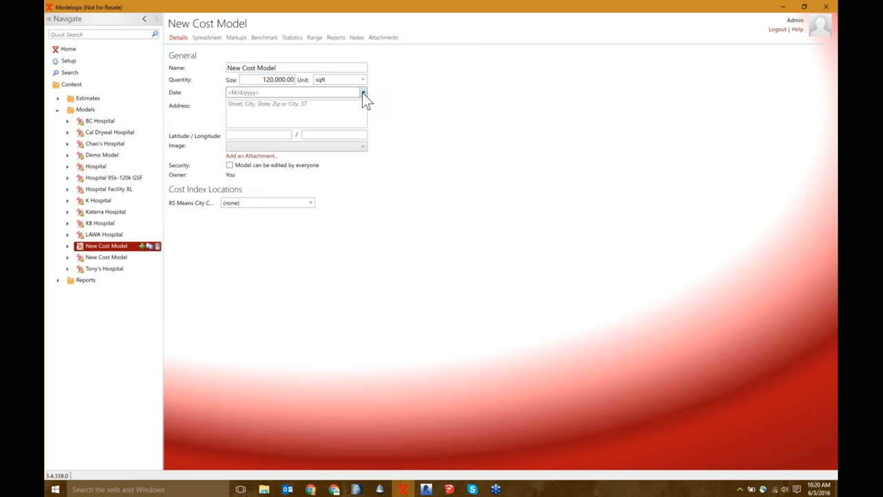
Date the model June 3, 2016 and enter the address san francisco, ca for geocoding
{"action": "left_click", "coordinate": [363, 92]}
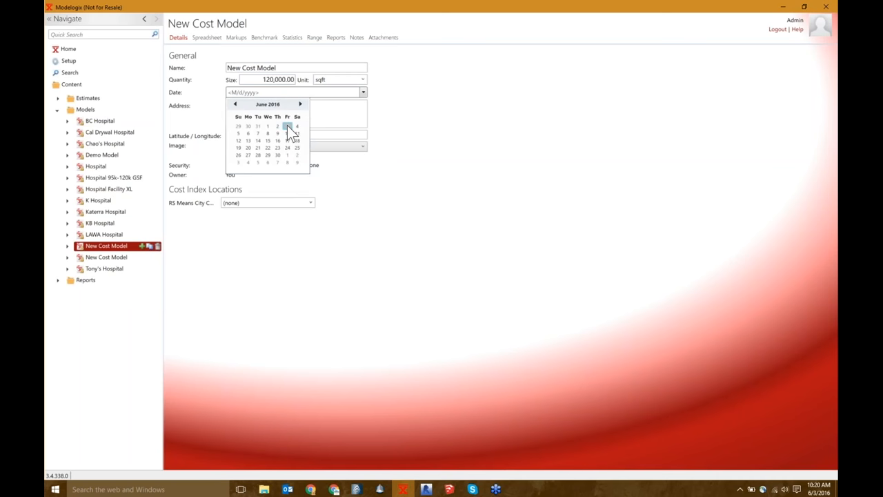
{"action": "left_click", "coordinate": [287, 126]}
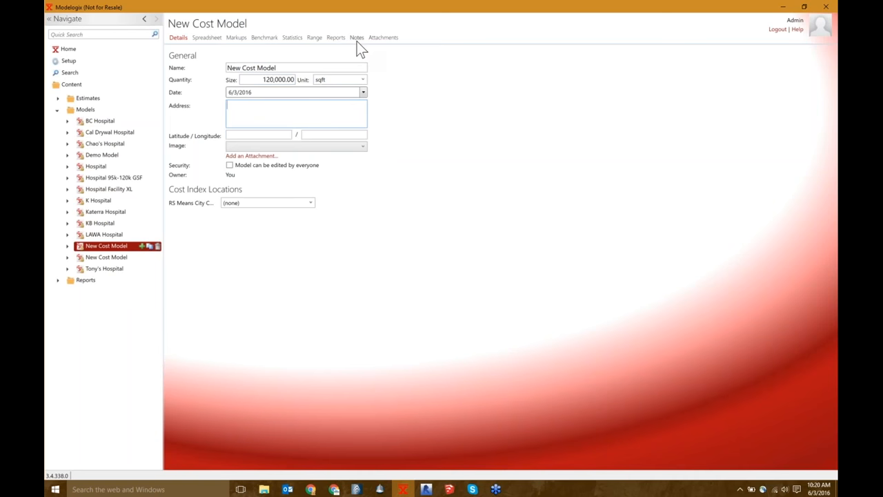
{"action": "mouse_move", "coordinate": [353, 96]}
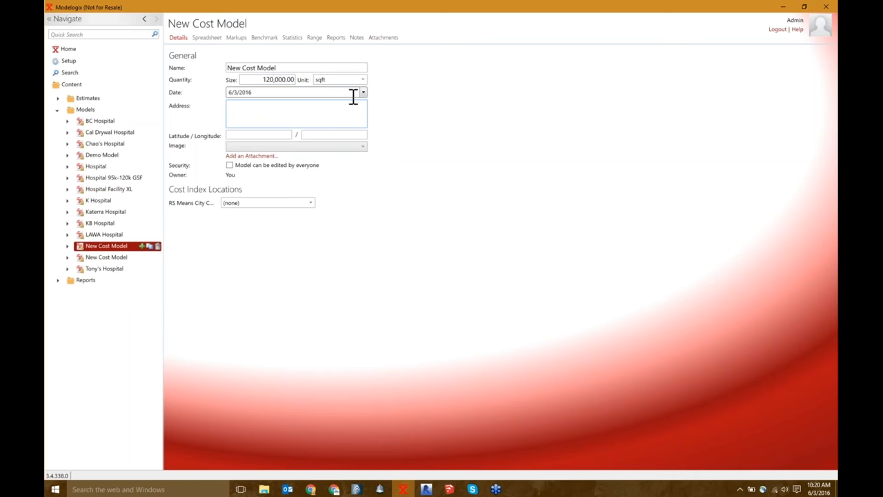
{"action": "mouse_move", "coordinate": [280, 105]}
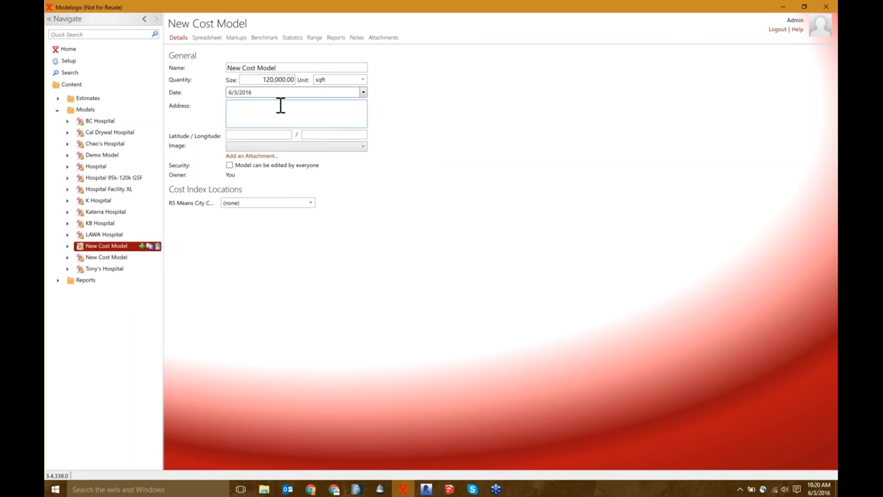
{"action": "type", "text": "san francisco, ca"}
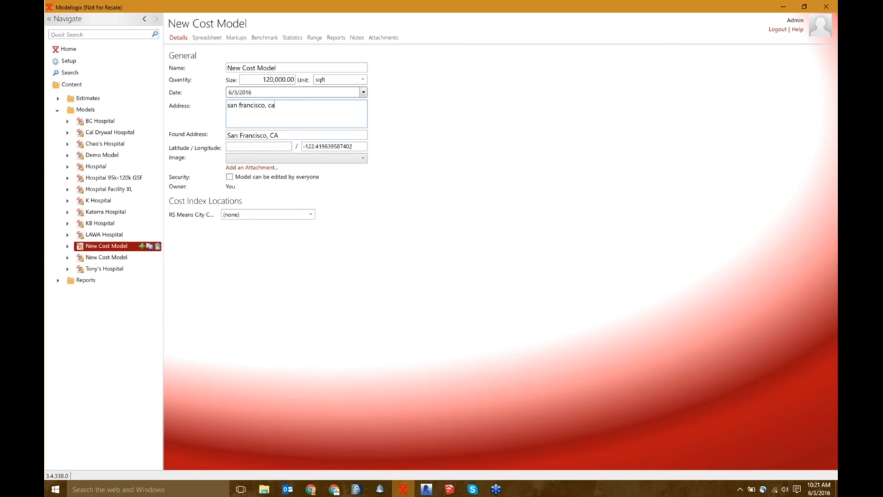
{"action": "mouse_move", "coordinate": [251, 168]}
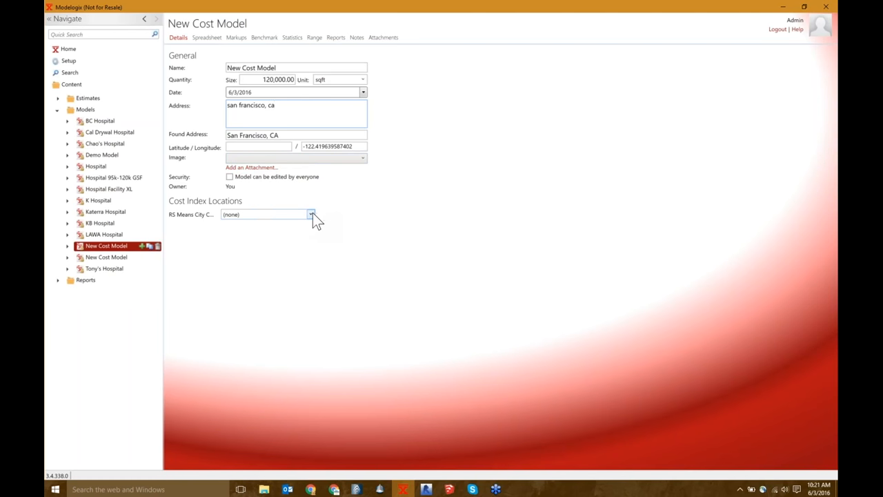
Choose CA - SAN FRANCISCO as the RS Means City Cost Index location
{"action": "left_click", "coordinate": [312, 214]}
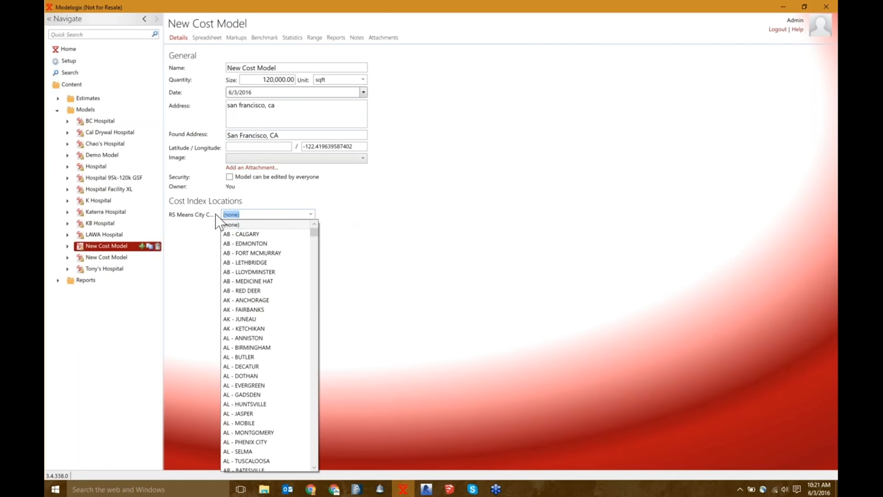
{"action": "mouse_move", "coordinate": [276, 252]}
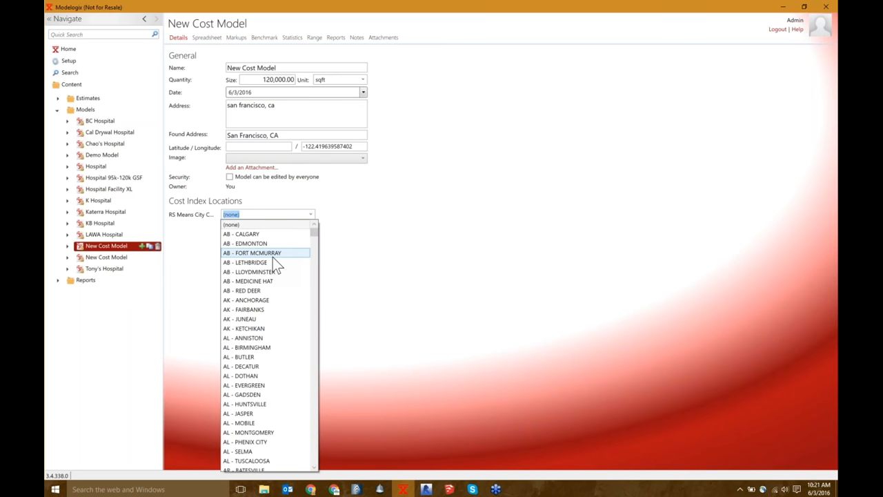
{"action": "scroll", "scroll_direction": "down", "scroll_amount": 3}
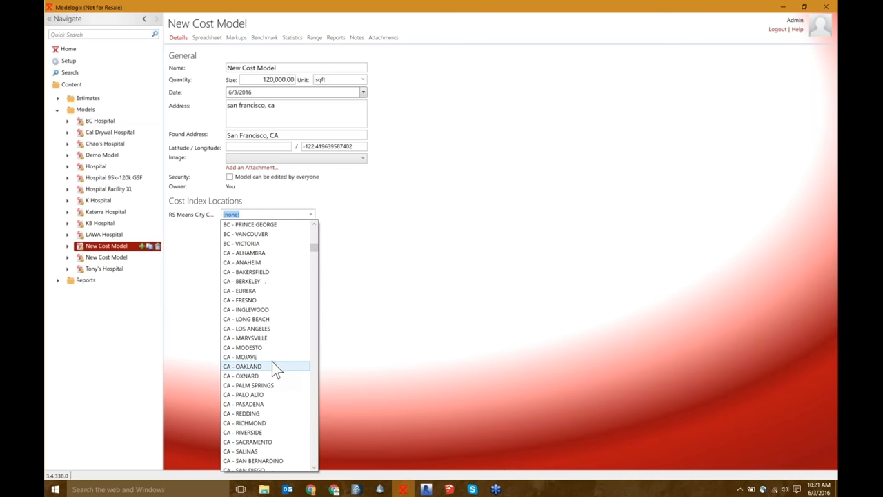
{"action": "mouse_move", "coordinate": [261, 300]}
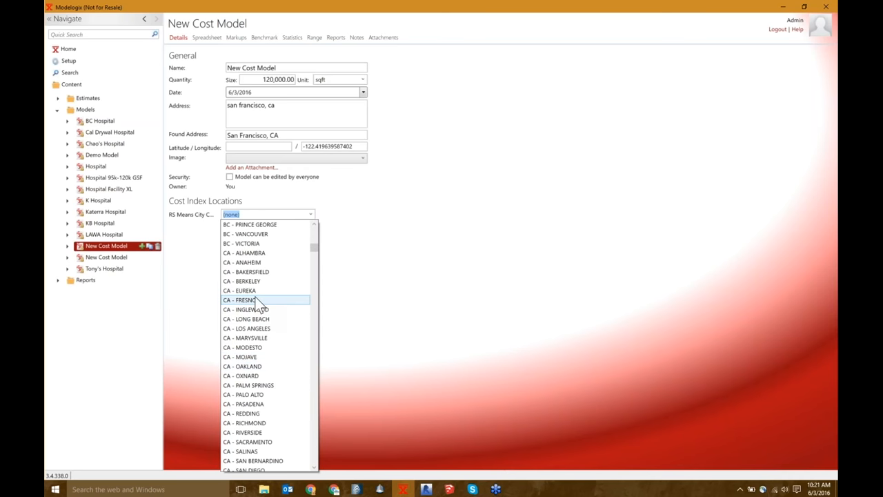
{"action": "scroll", "scroll_direction": "down", "scroll_amount": 3}
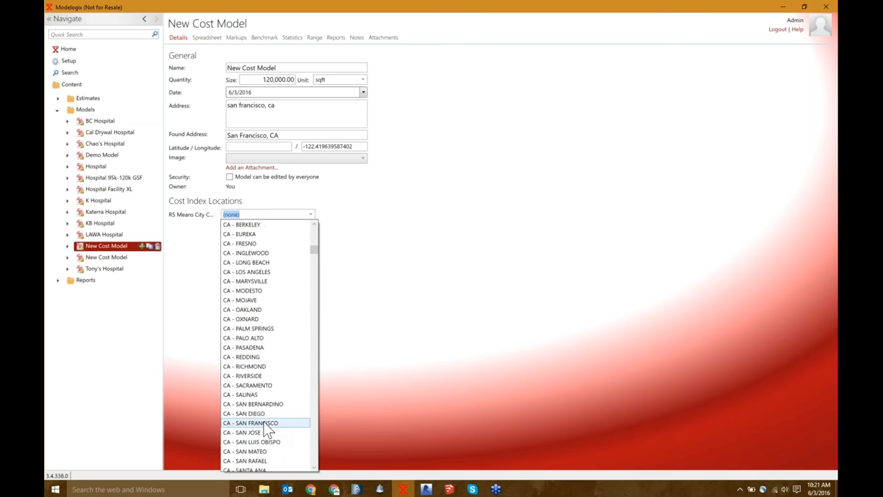
{"action": "left_click", "coordinate": [251, 423]}
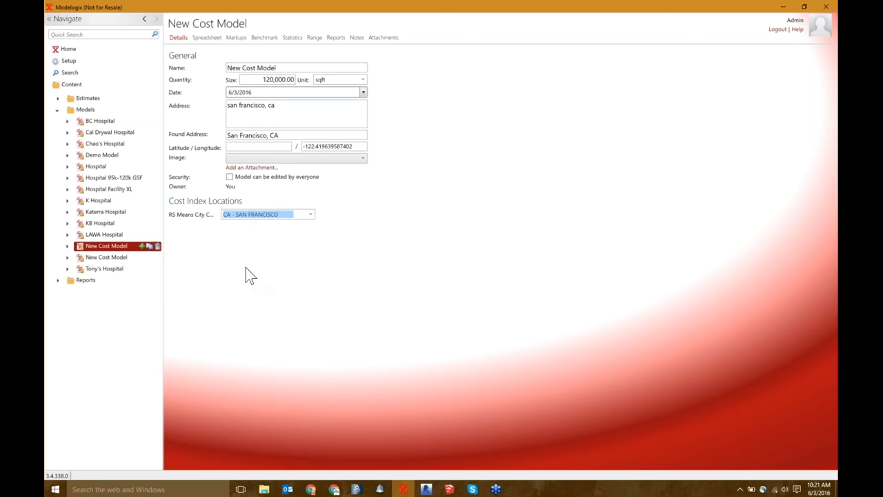
{"action": "mouse_move", "coordinate": [441, 219]}
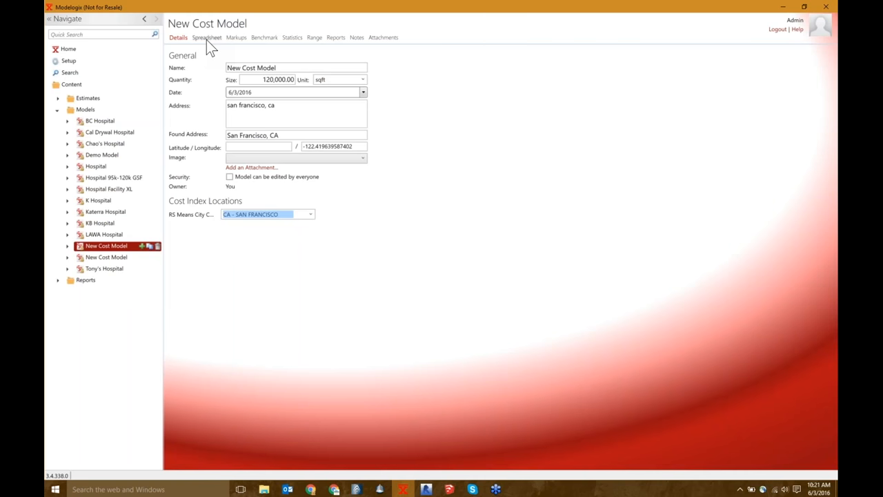
Show the model's Spreadsheet and scroll across the Kent Memorial and Boise General benchmark columns
{"action": "left_click", "coordinate": [205, 37]}
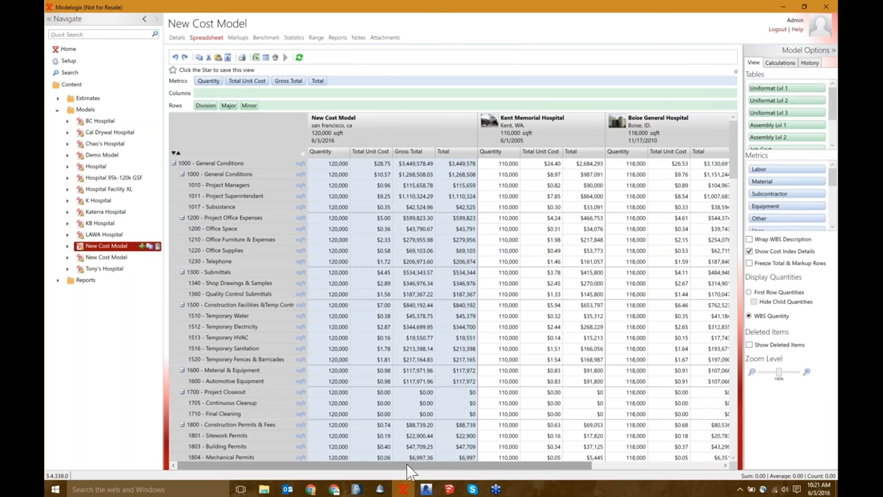
{"action": "mouse_move", "coordinate": [400, 383]}
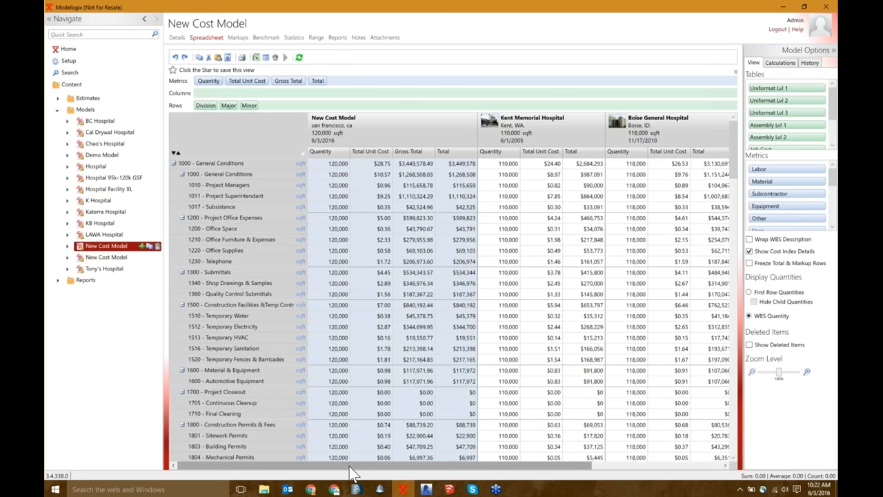
{"action": "scroll", "scroll_direction": "right", "scroll_amount": 3}
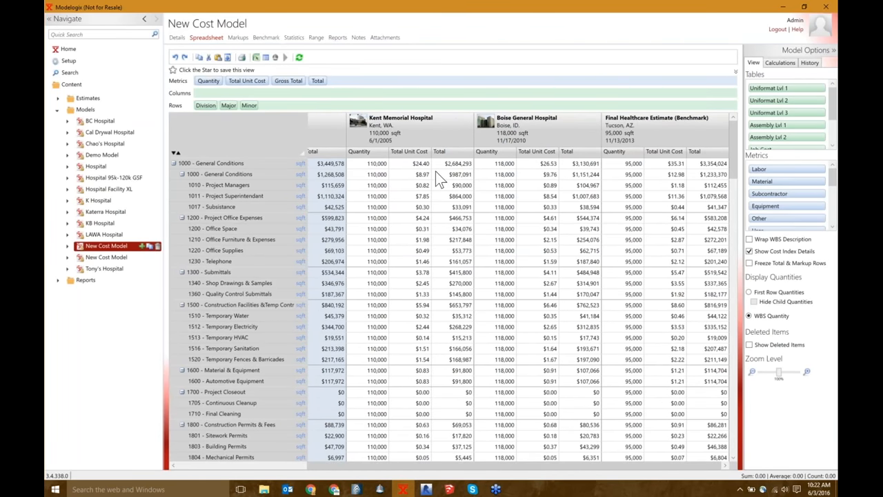
{"action": "mouse_move", "coordinate": [434, 386]}
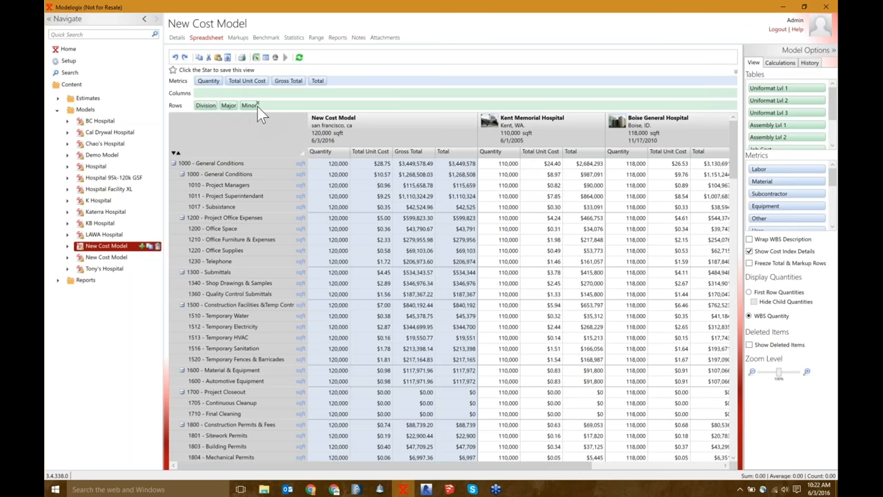
Leave Division as the only row grouping so each division shows one total row
{"action": "left_click", "coordinate": [249, 105]}
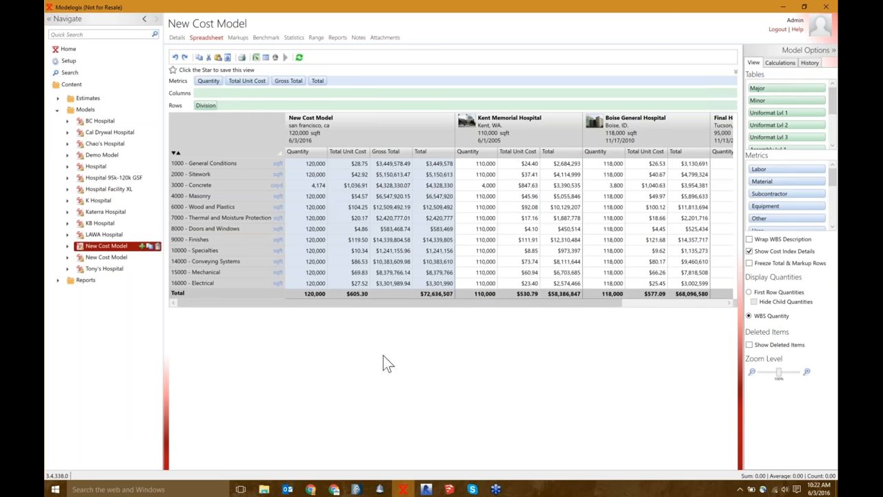
{"action": "mouse_move", "coordinate": [331, 173]}
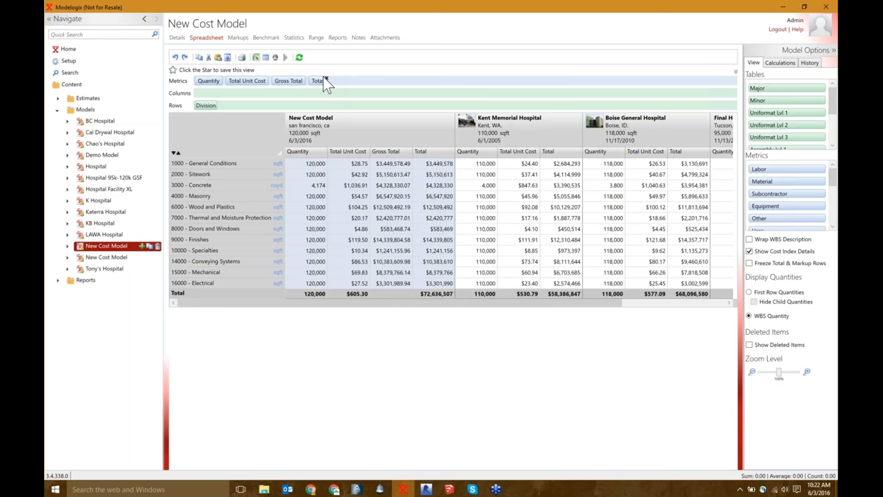
{"action": "mouse_move", "coordinate": [710, 138]}
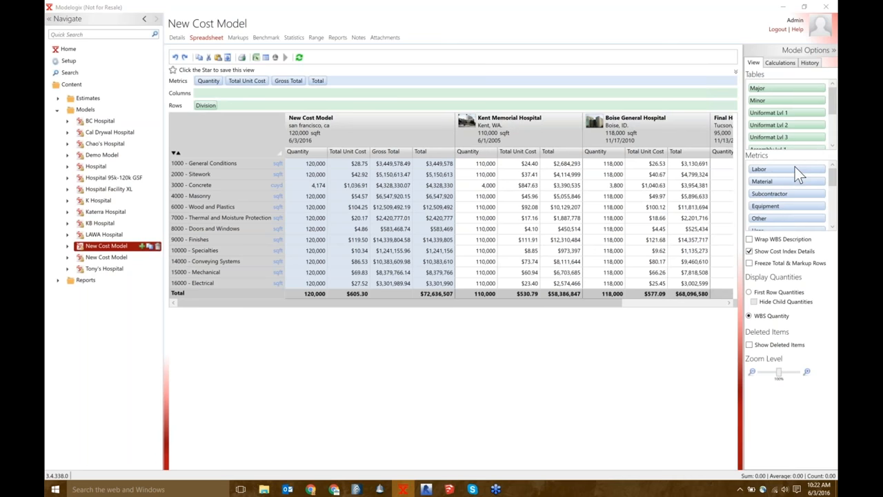
{"action": "left_click", "coordinate": [759, 168]}
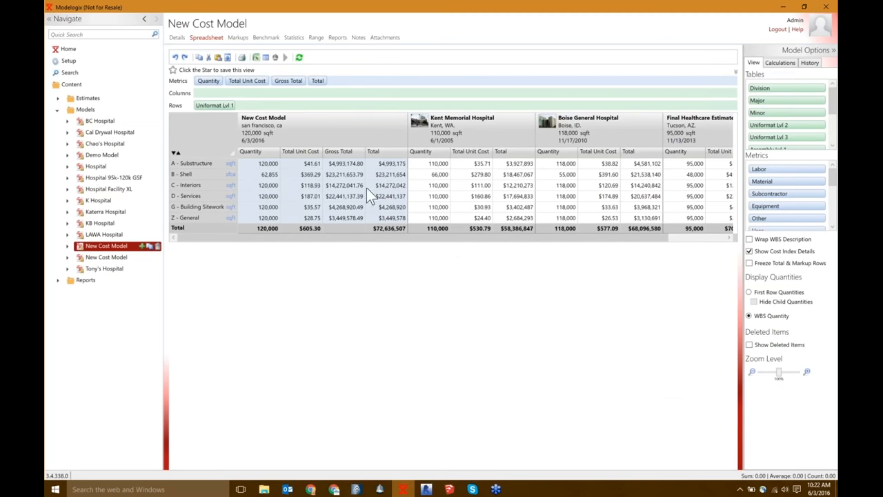
{"action": "mouse_move", "coordinate": [784, 114]}
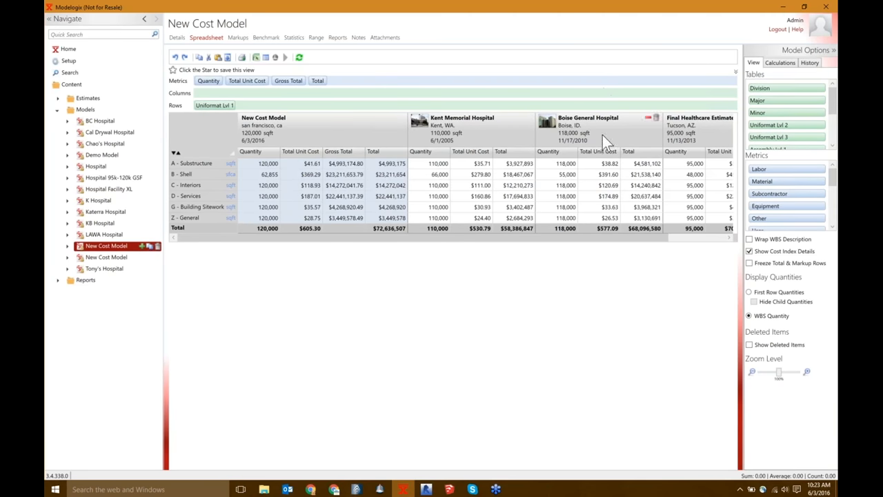
{"action": "mouse_move", "coordinate": [693, 176]}
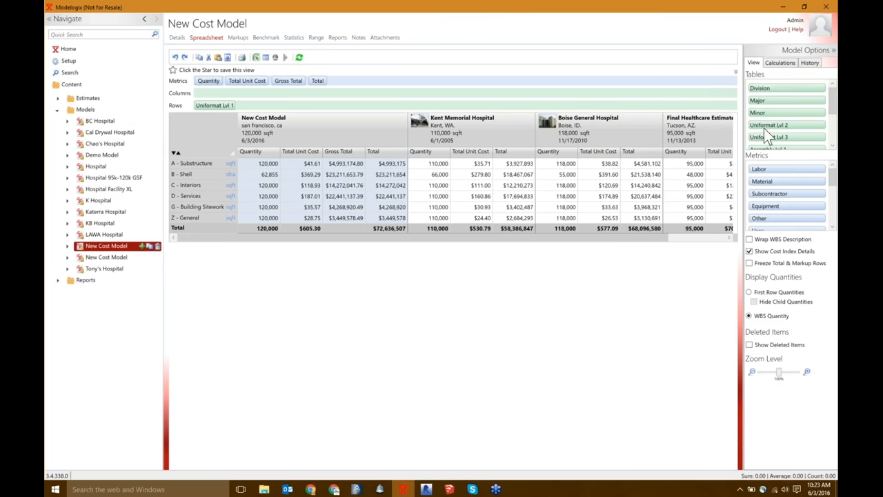
{"action": "left_click", "coordinate": [769, 124]}
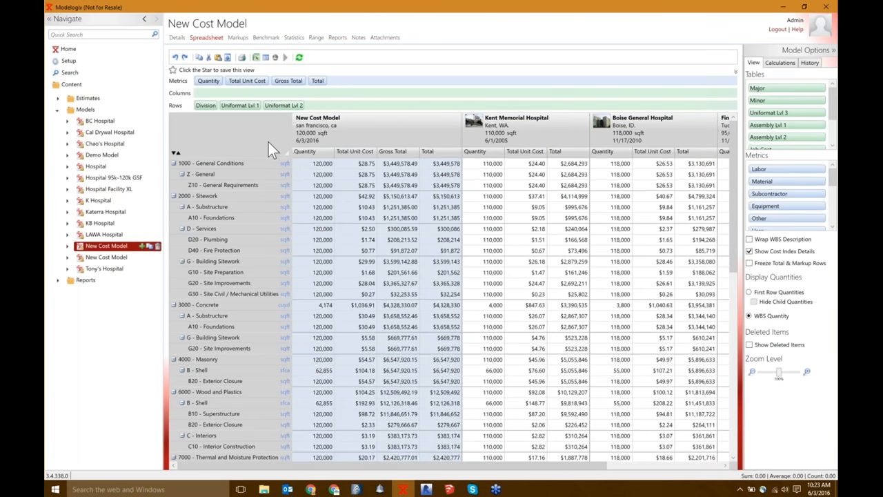
{"action": "mouse_move", "coordinate": [348, 69]}
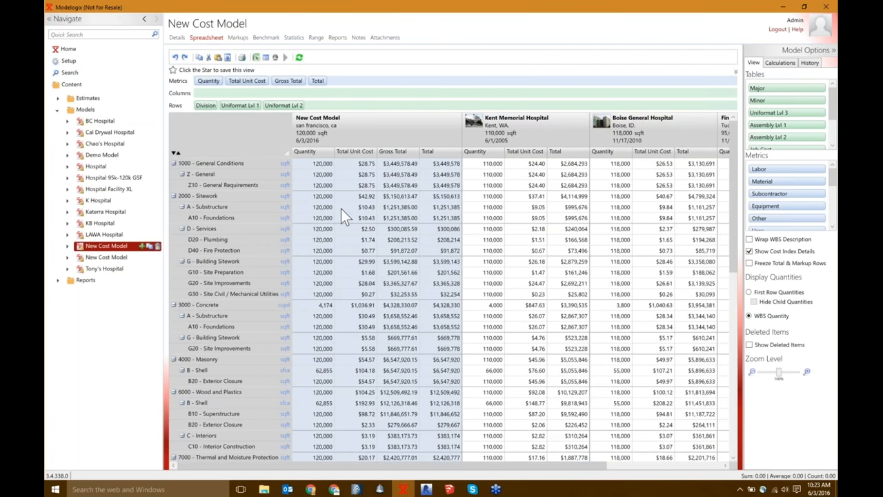
{"action": "mouse_move", "coordinate": [434, 237]}
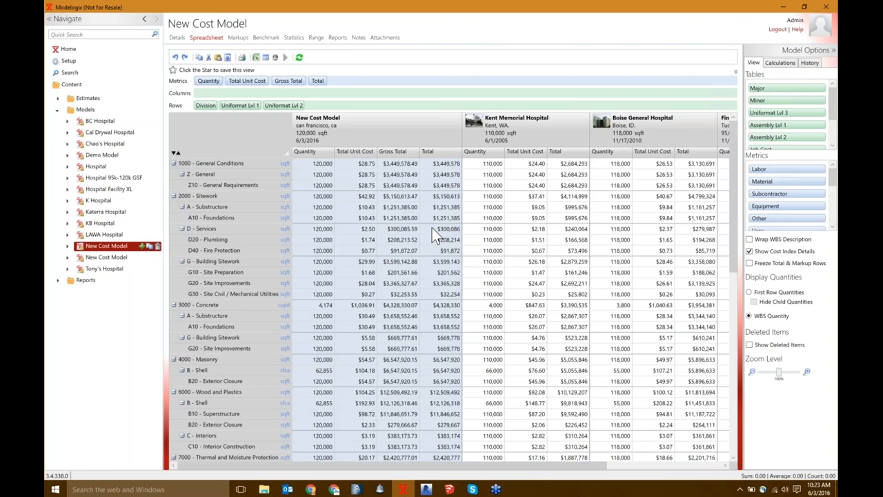
{"action": "mouse_move", "coordinate": [320, 58]}
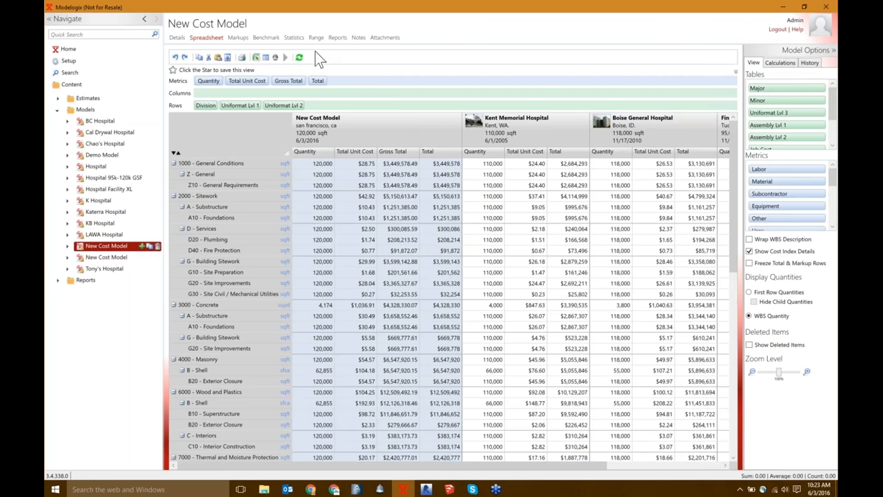
{"action": "left_click", "coordinate": [316, 37]}
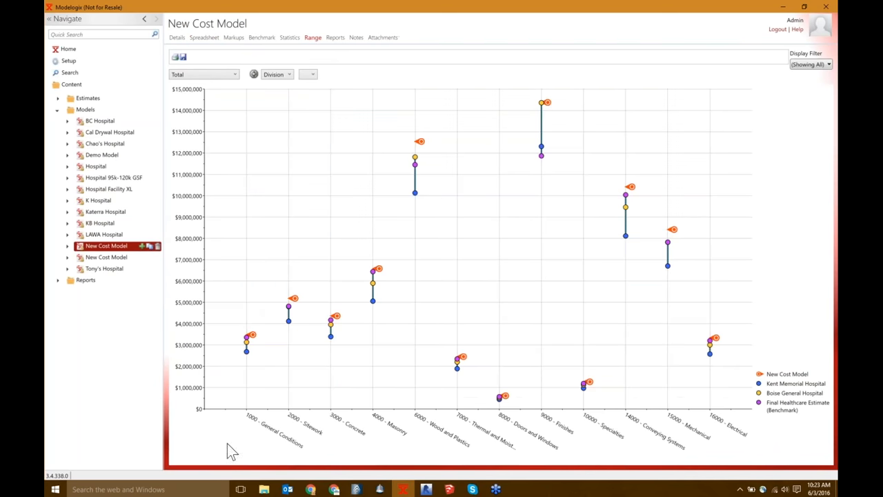
{"action": "mouse_move", "coordinate": [532, 435]}
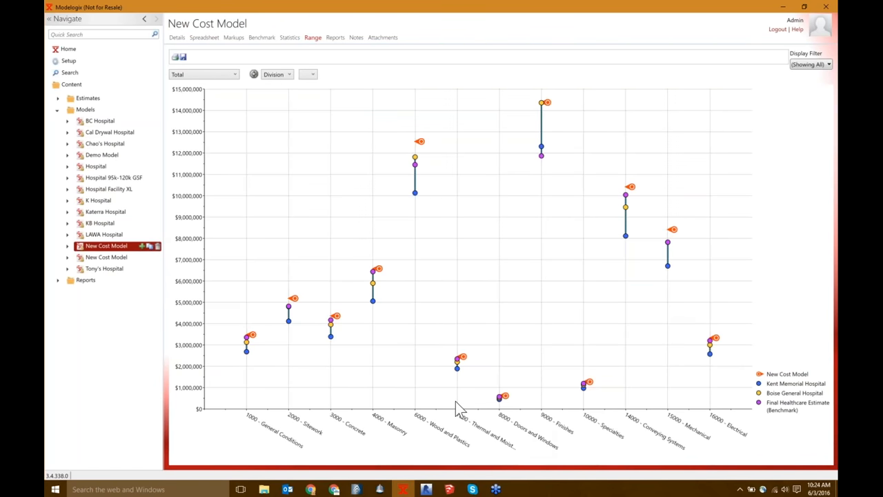
{"action": "mouse_move", "coordinate": [289, 288]}
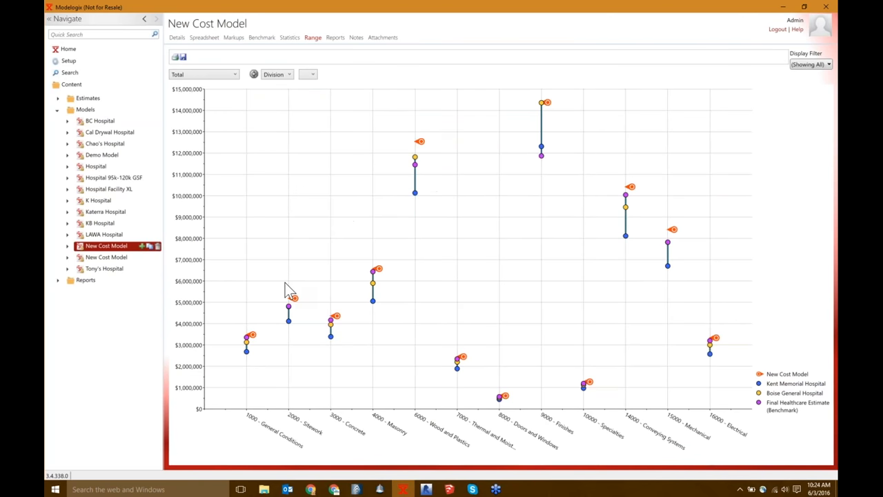
{"action": "mouse_move", "coordinate": [196, 405]}
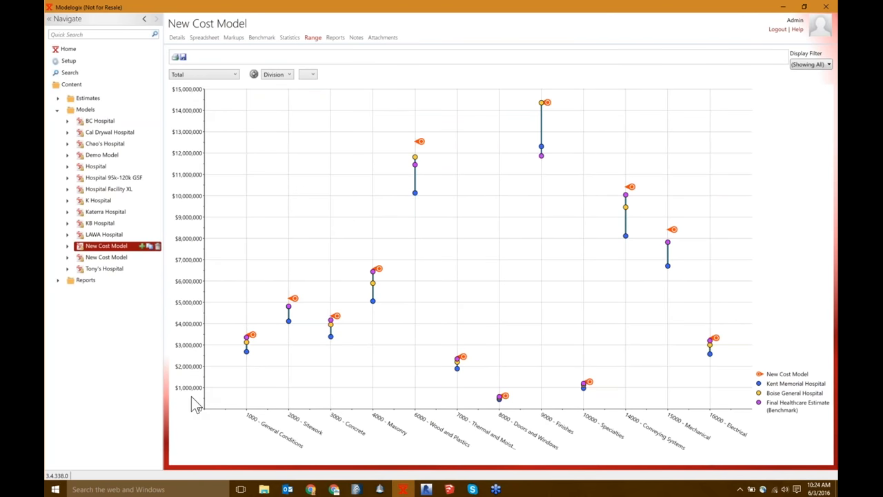
{"action": "mouse_move", "coordinate": [347, 443]}
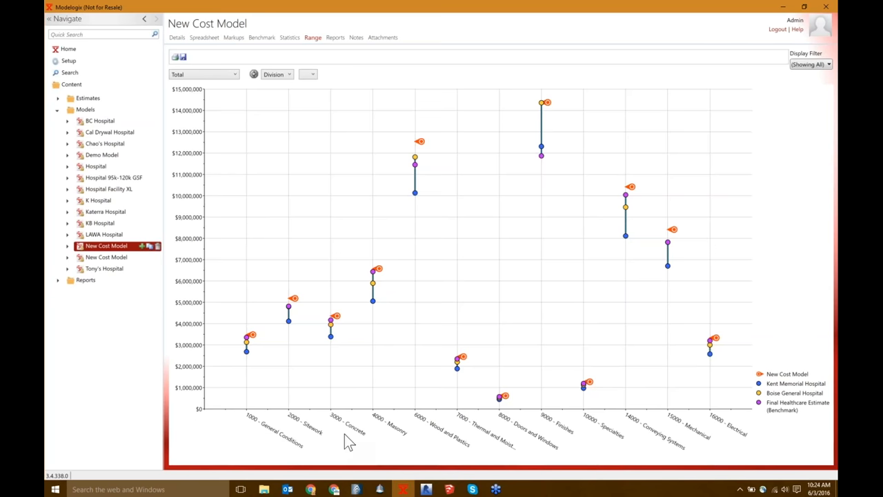
{"action": "mouse_move", "coordinate": [471, 444]}
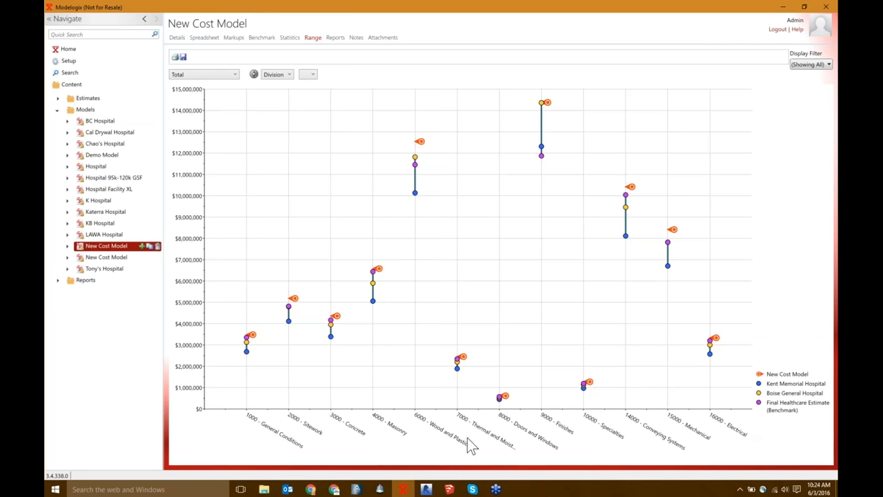
{"action": "mouse_move", "coordinate": [254, 340]}
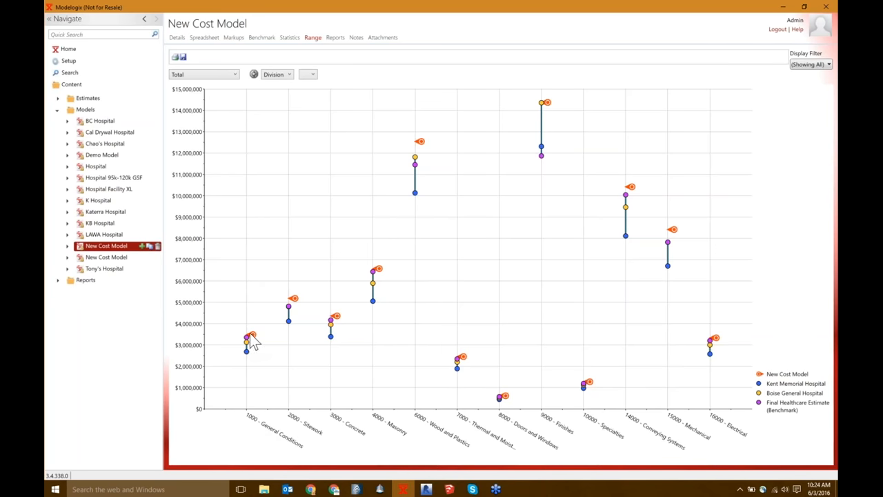
{"action": "mouse_move", "coordinate": [264, 318]}
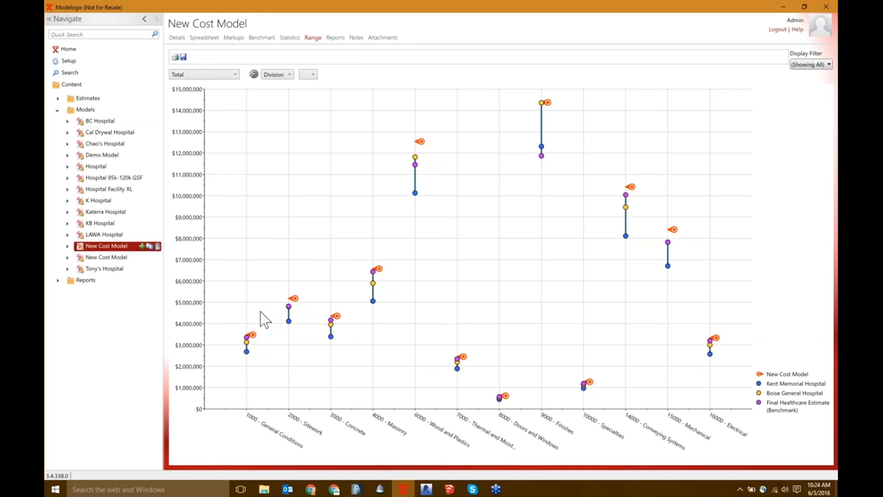
{"action": "mouse_move", "coordinate": [248, 348]}
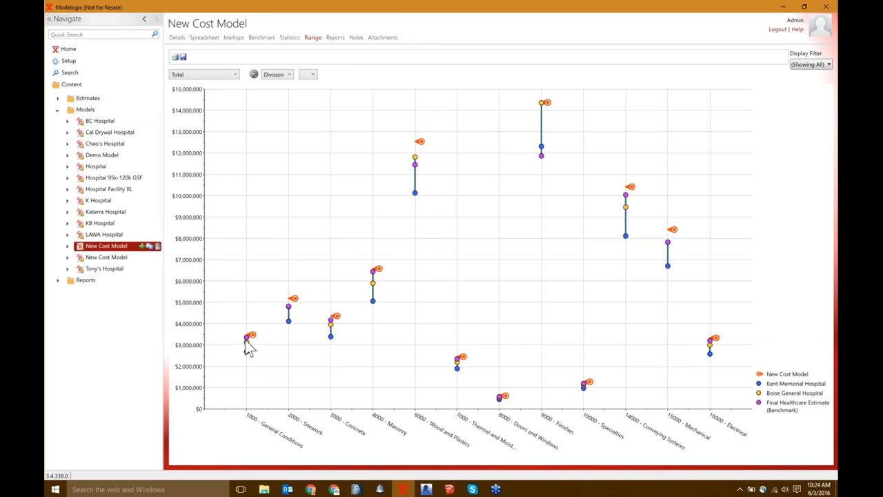
{"action": "mouse_move", "coordinate": [246, 345]}
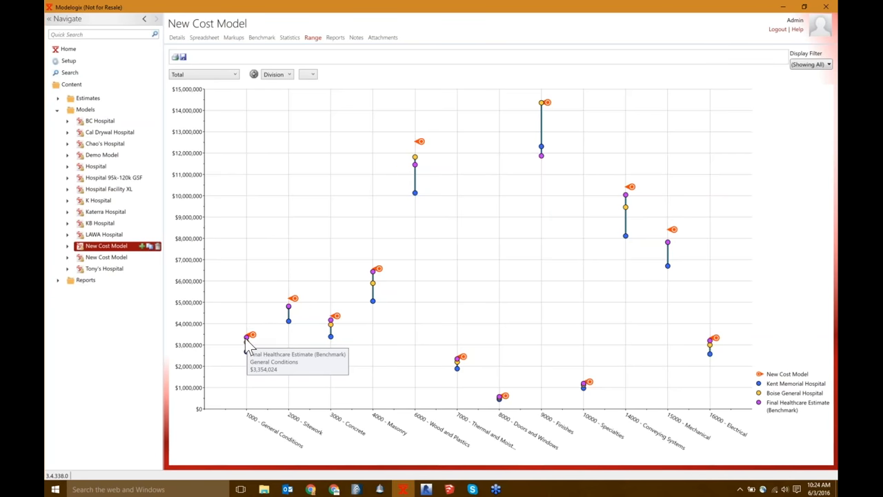
{"action": "mouse_move", "coordinate": [260, 348]}
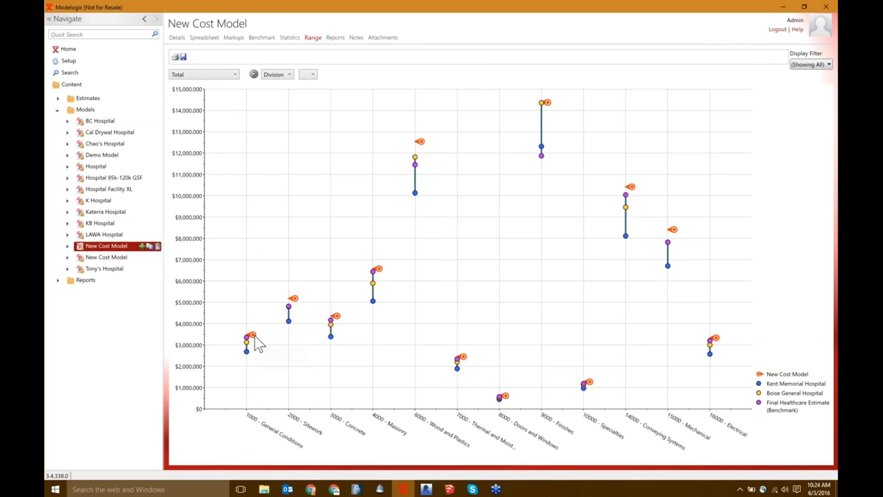
{"action": "mouse_move", "coordinate": [566, 102]}
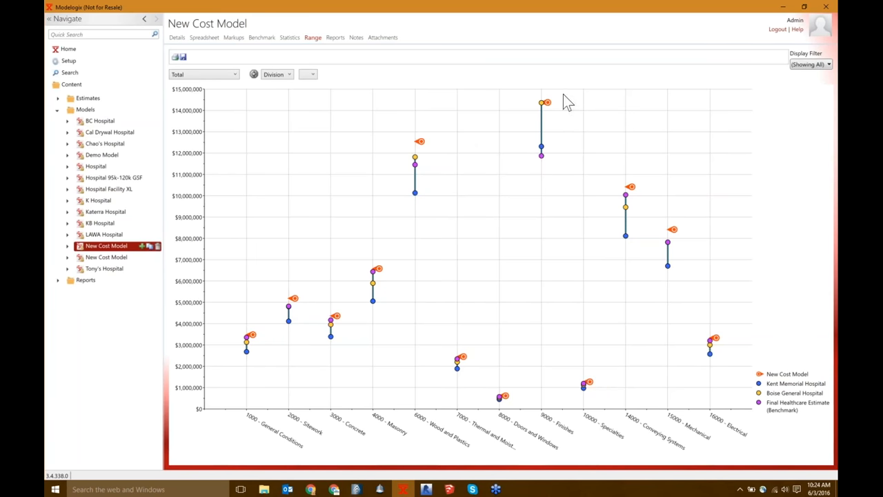
{"action": "mouse_move", "coordinate": [535, 131]}
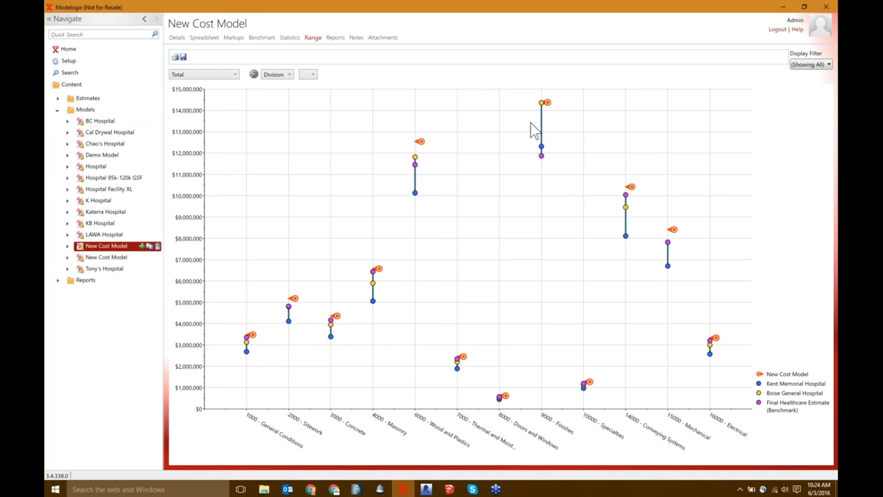
{"action": "mouse_move", "coordinate": [214, 420]}
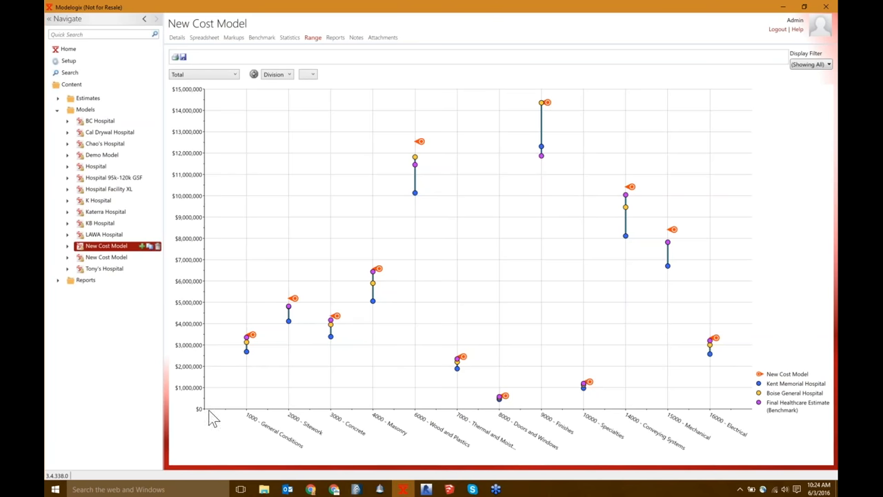
{"action": "mouse_move", "coordinate": [326, 332]}
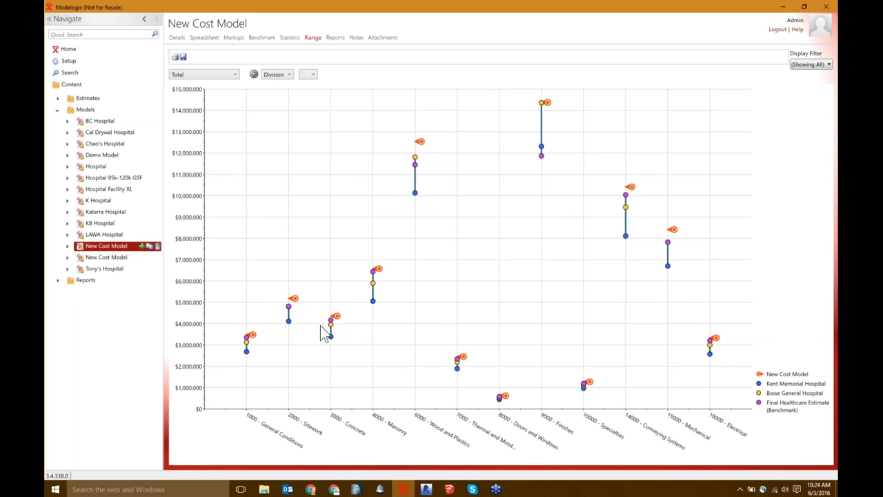
{"action": "mouse_move", "coordinate": [362, 311]}
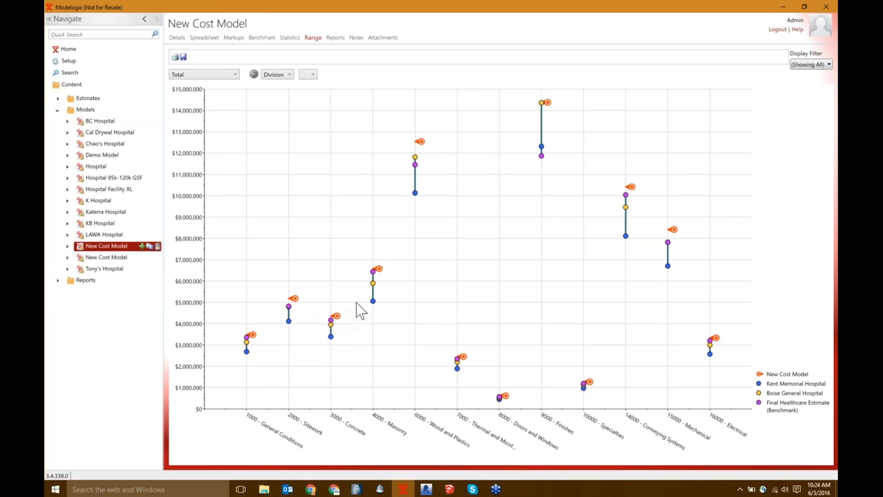
{"action": "mouse_move", "coordinate": [336, 333]}
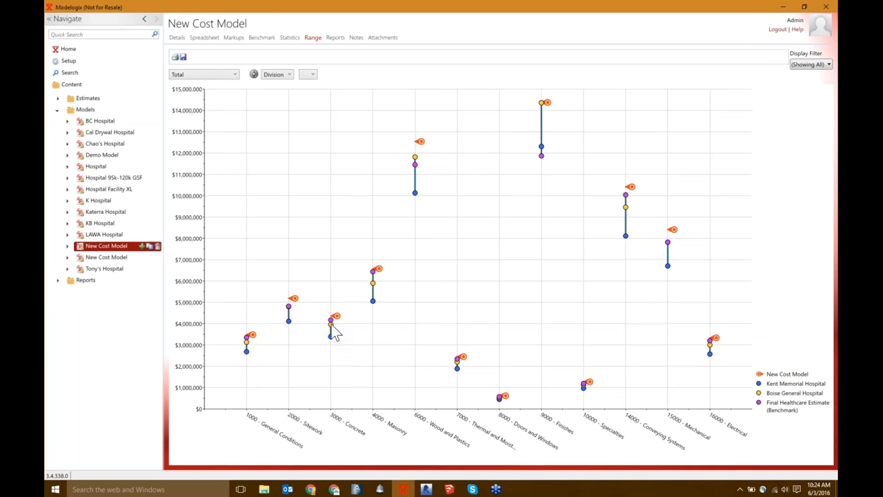
{"action": "mouse_move", "coordinate": [362, 356]}
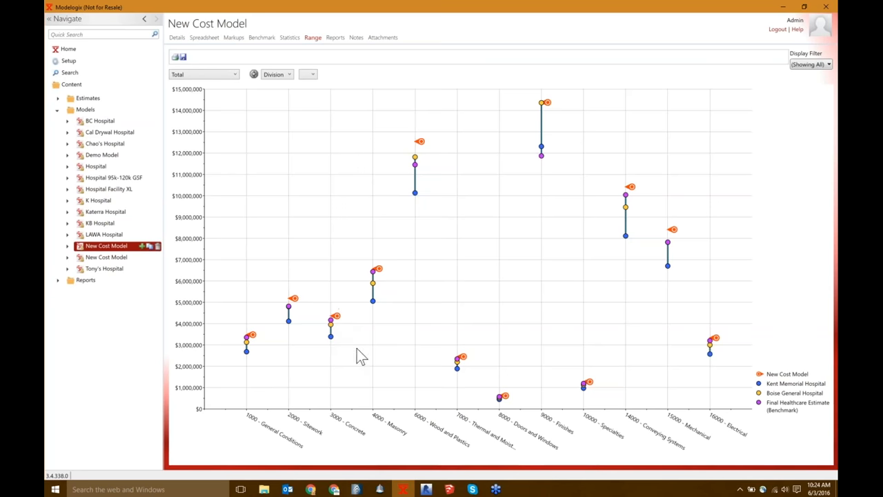
{"action": "mouse_move", "coordinate": [329, 345]}
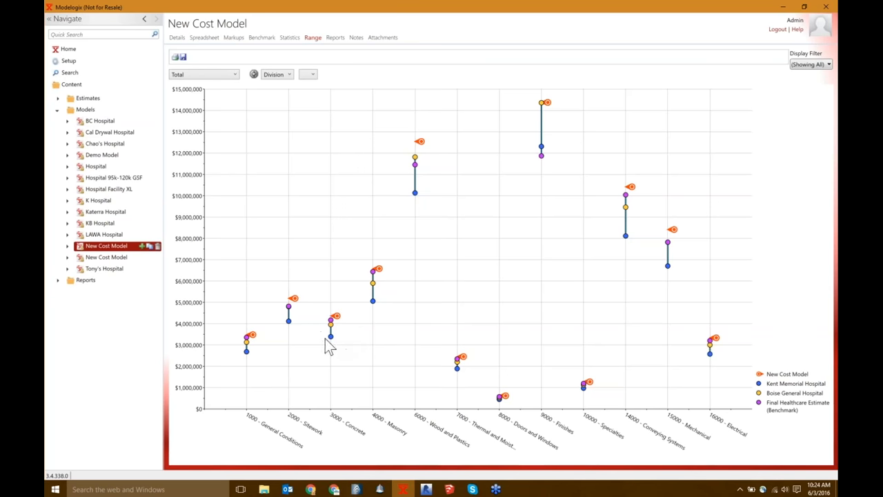
{"action": "mouse_move", "coordinate": [490, 209]}
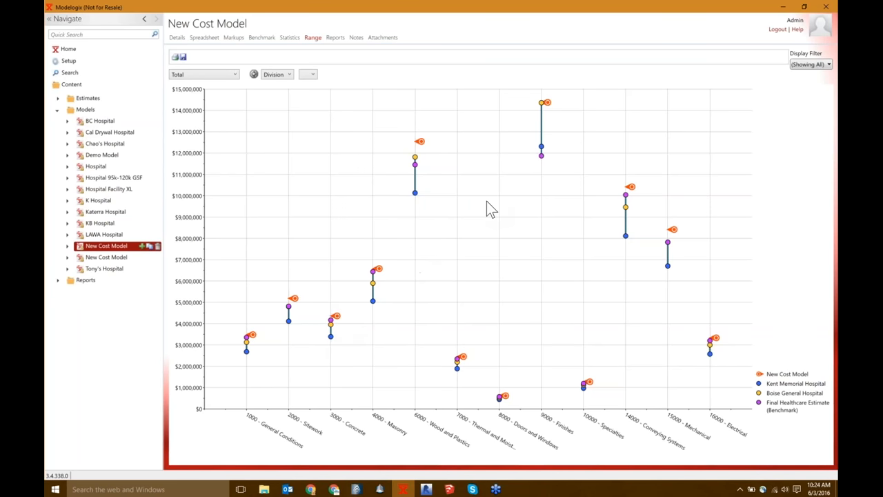
{"action": "mouse_move", "coordinate": [559, 214]}
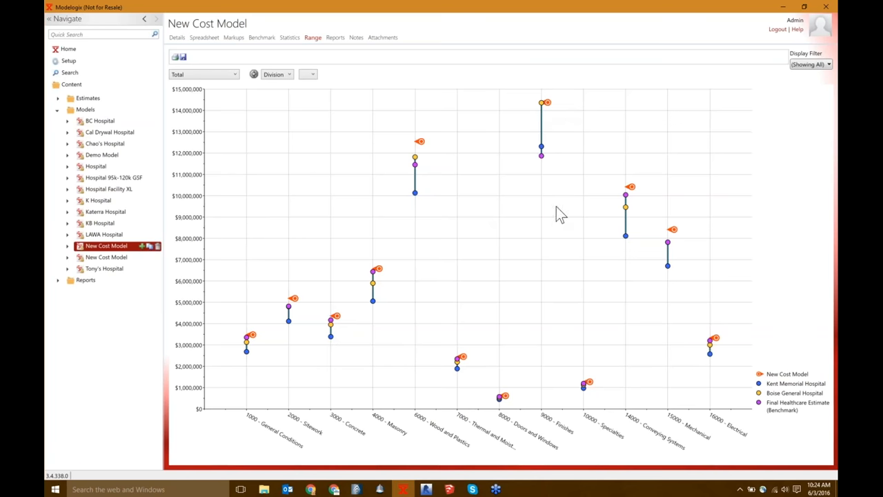
{"action": "mouse_move", "coordinate": [403, 116]}
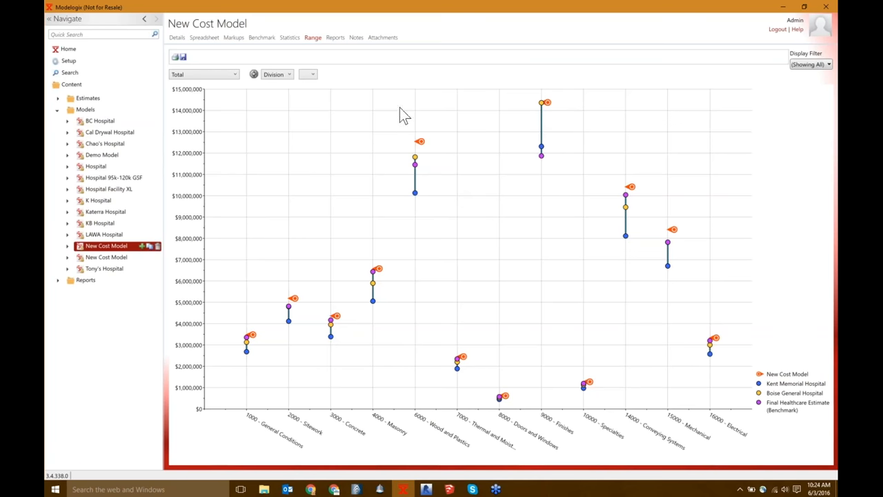
{"action": "mouse_move", "coordinate": [552, 116]}
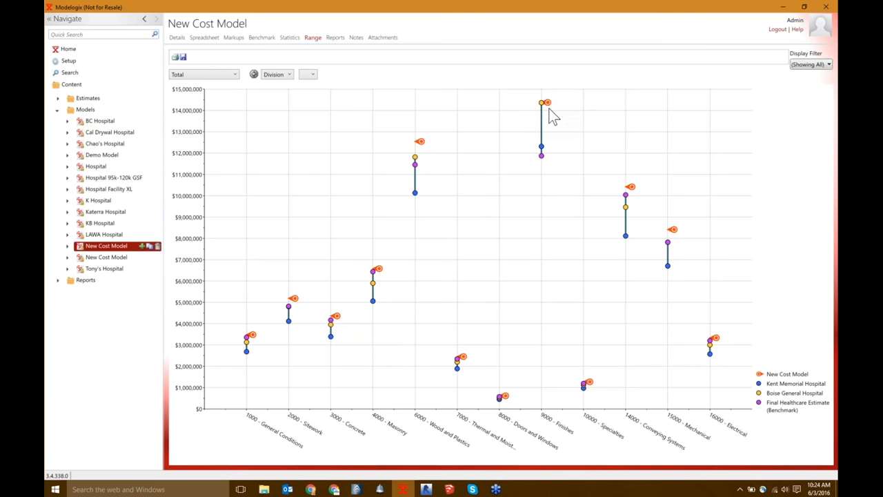
{"action": "mouse_move", "coordinate": [547, 103]}
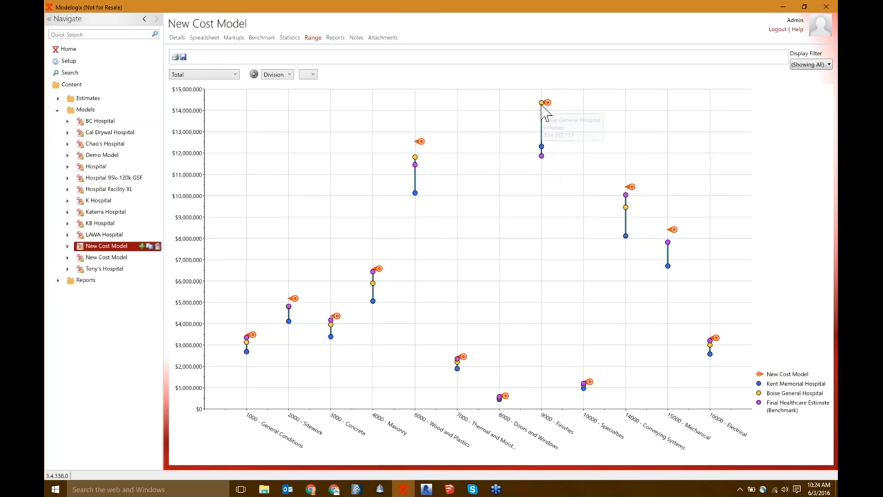
{"action": "mouse_move", "coordinate": [541, 155]}
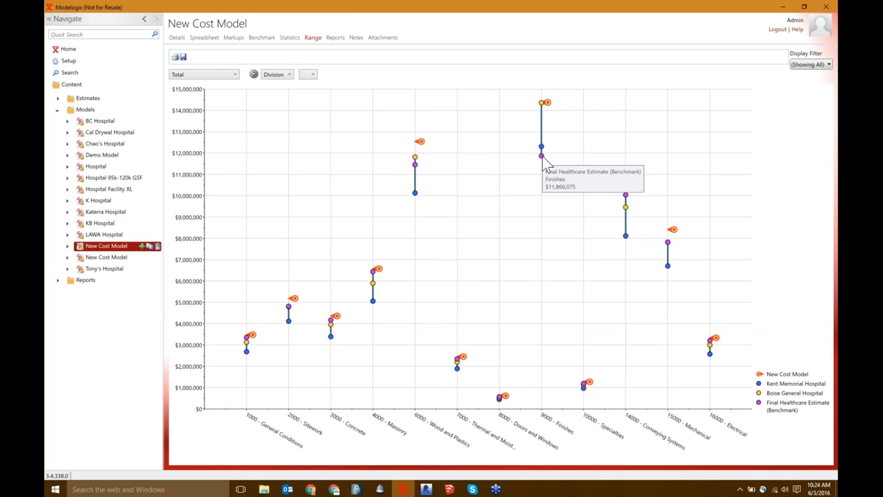
{"action": "mouse_move", "coordinate": [545, 111]}
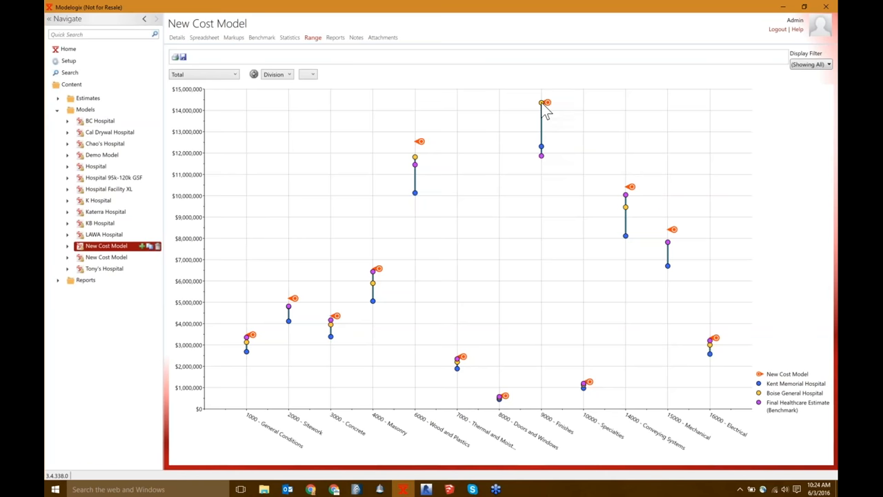
{"action": "mouse_move", "coordinate": [547, 102]}
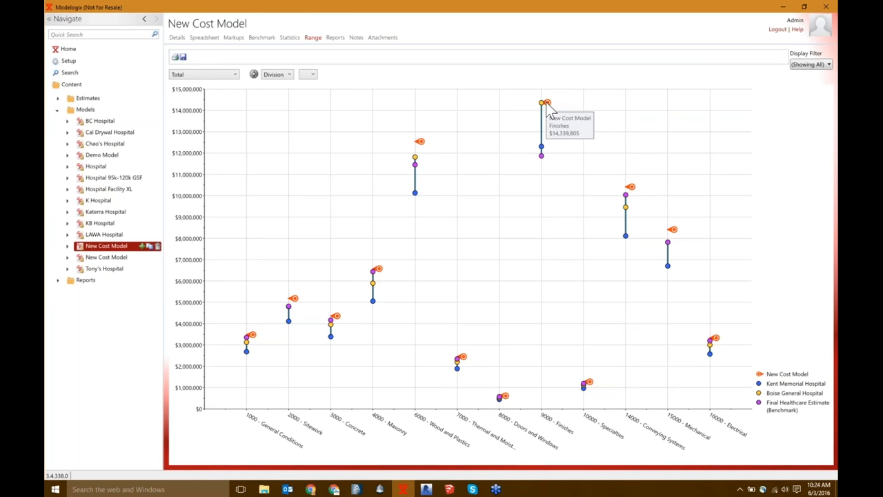
{"action": "mouse_move", "coordinate": [500, 190]}
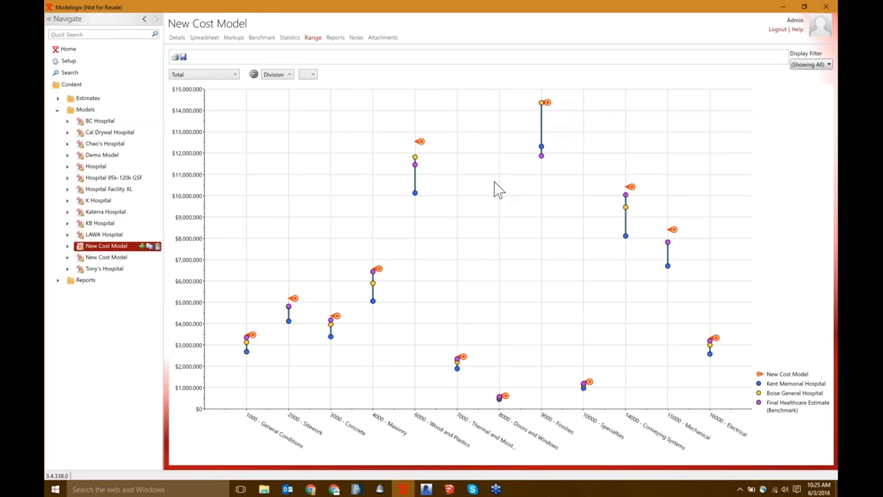
{"action": "mouse_move", "coordinate": [456, 168]}
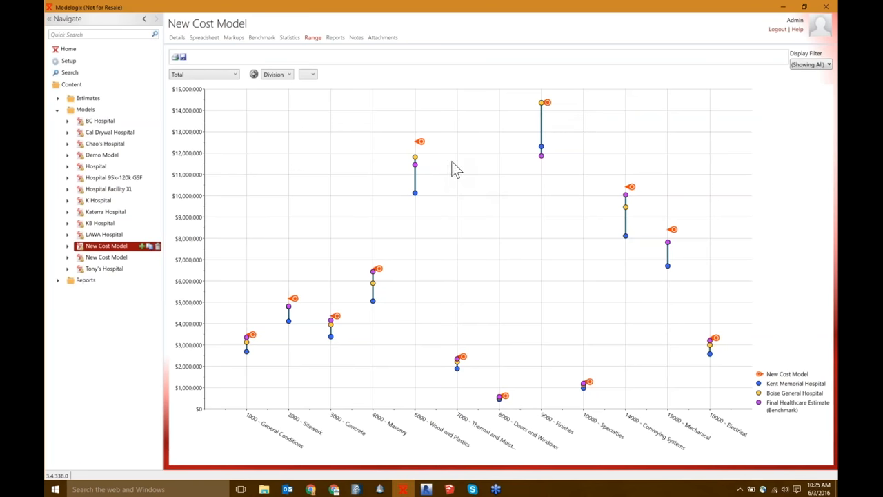
{"action": "mouse_move", "coordinate": [550, 110]}
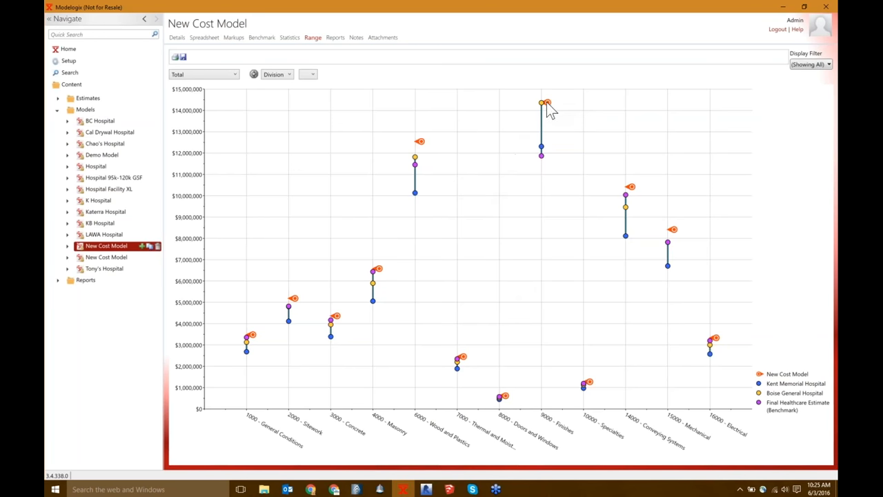
{"action": "mouse_move", "coordinate": [497, 235]}
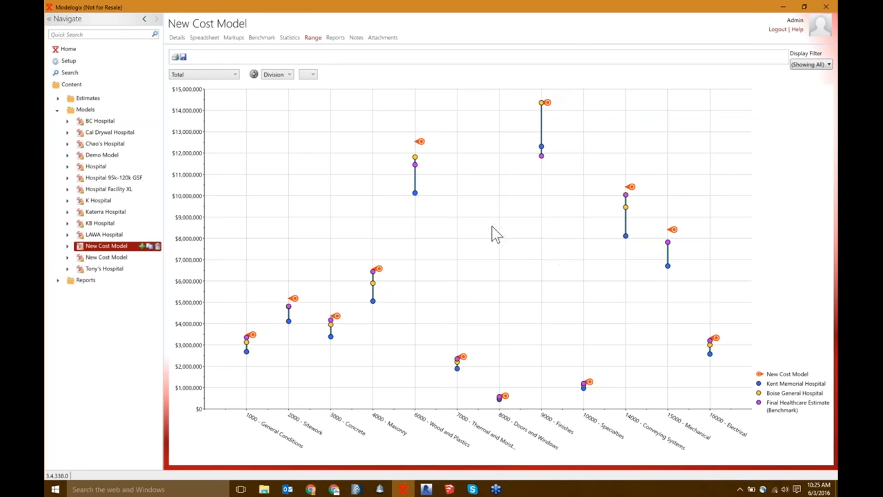
Group the Range chart by Major, then by Uniformat Lvl 1 categories
{"action": "left_click", "coordinate": [276, 74]}
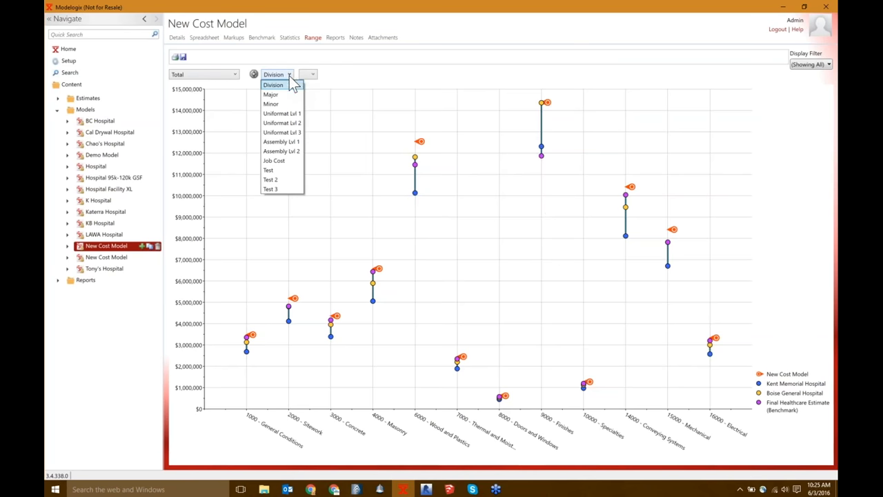
{"action": "left_click", "coordinate": [270, 93]}
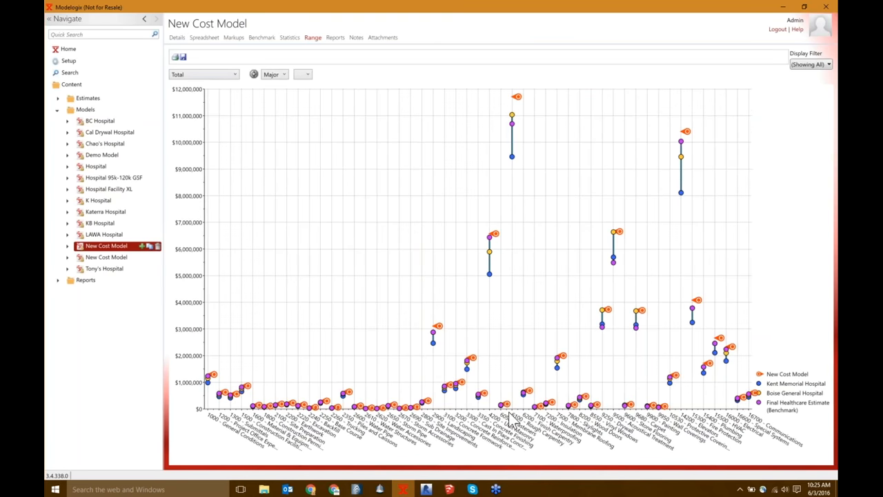
{"action": "mouse_move", "coordinate": [509, 168]}
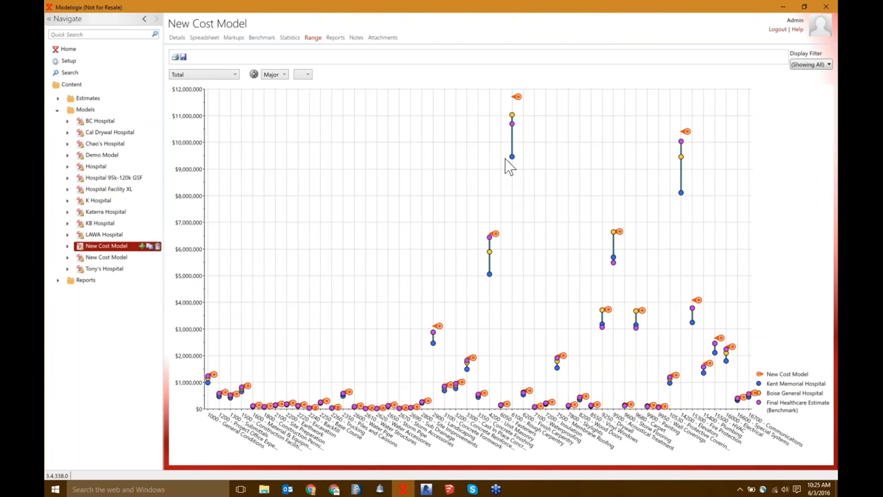
{"action": "mouse_move", "coordinate": [513, 108]}
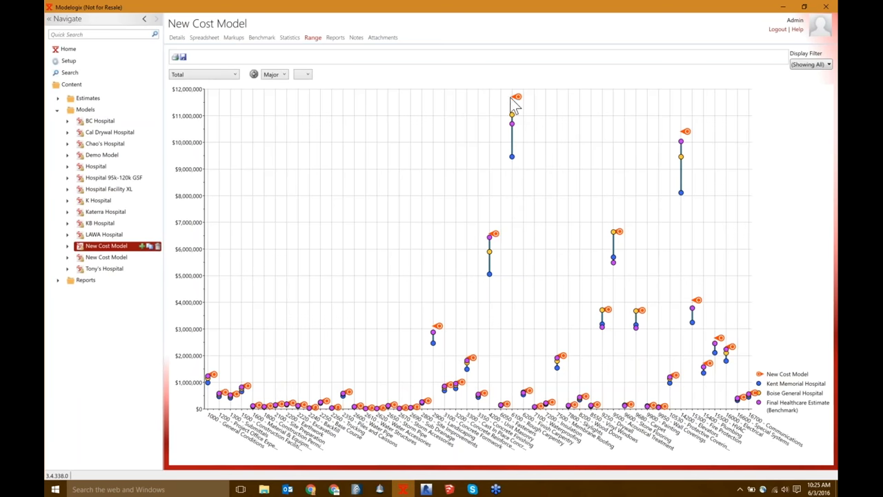
{"action": "mouse_move", "coordinate": [545, 163]}
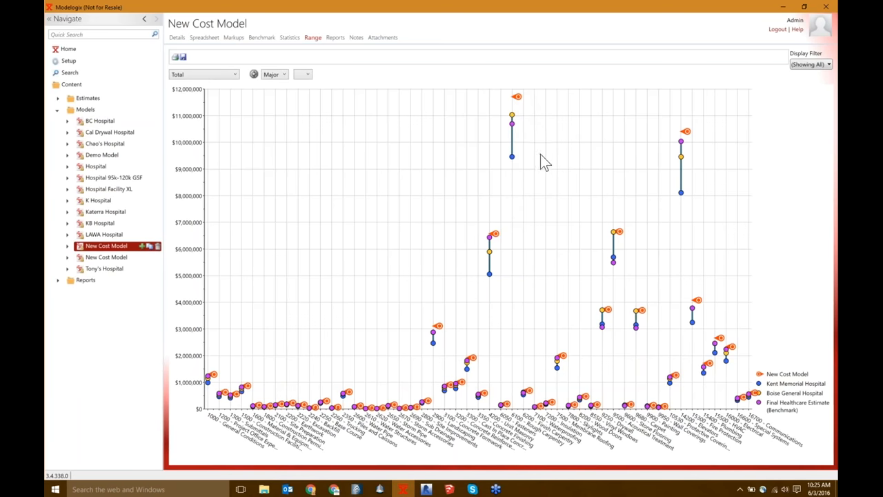
{"action": "mouse_move", "coordinate": [687, 413]}
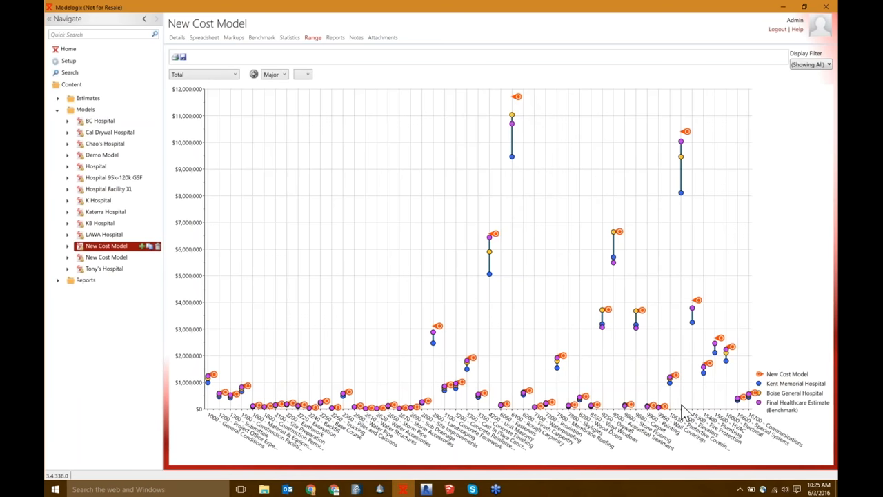
{"action": "mouse_move", "coordinate": [684, 158]}
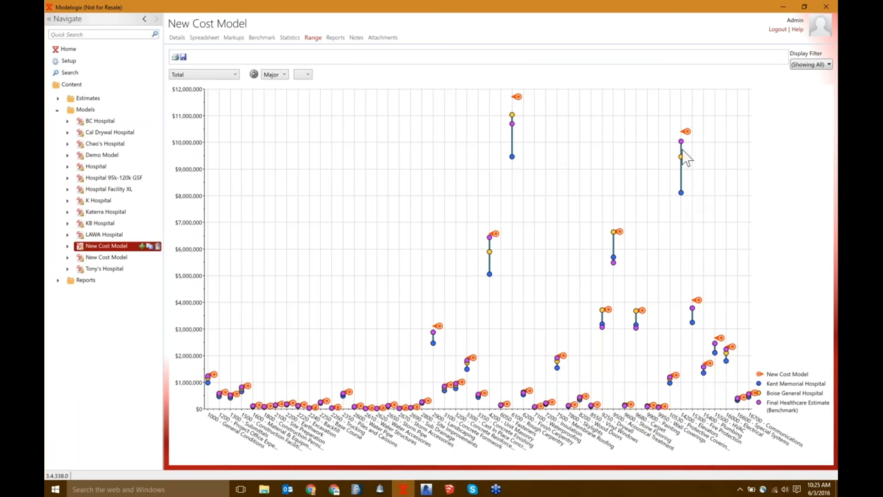
{"action": "left_click", "coordinate": [273, 74]}
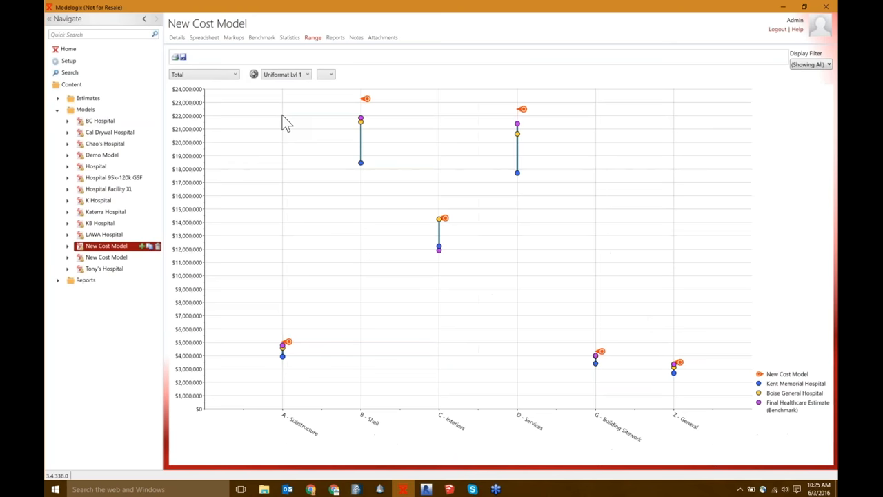
{"action": "mouse_move", "coordinate": [500, 275]}
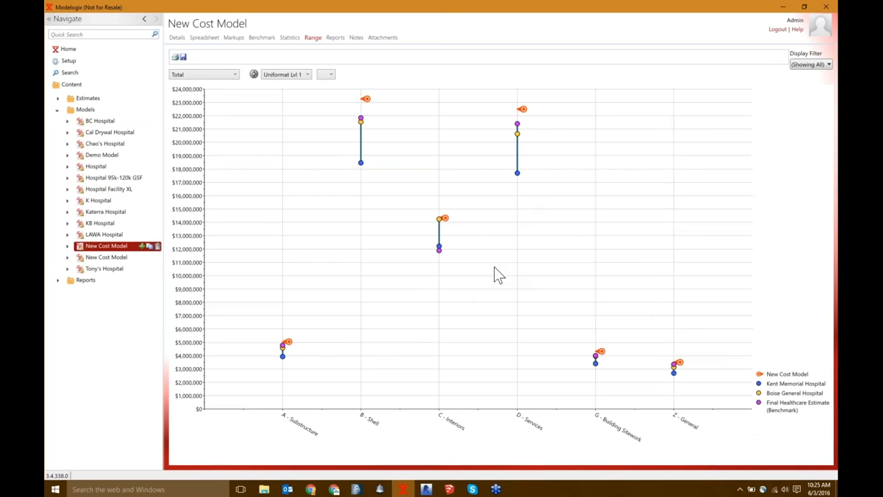
{"action": "mouse_move", "coordinate": [345, 298]}
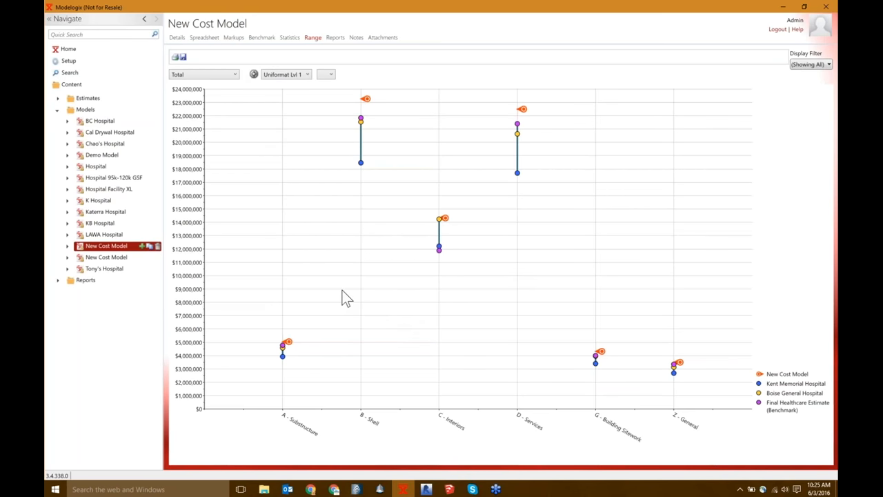
{"action": "mouse_move", "coordinate": [365, 400]}
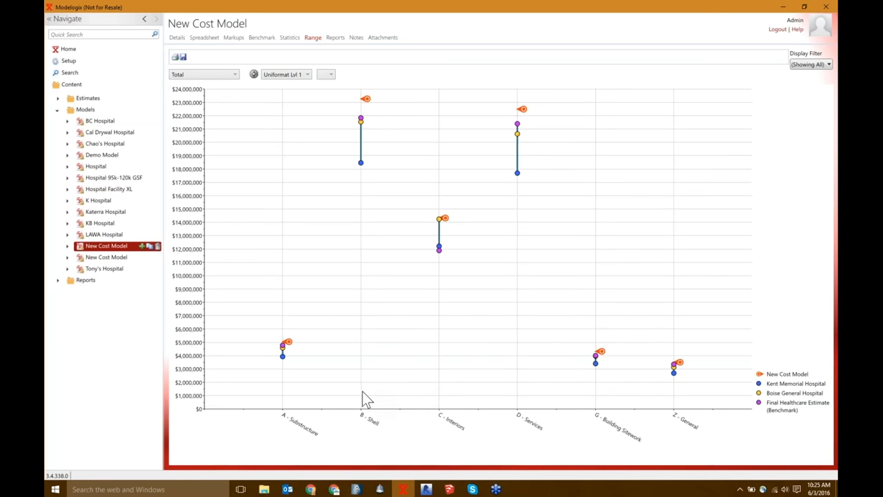
{"action": "mouse_move", "coordinate": [326, 215]}
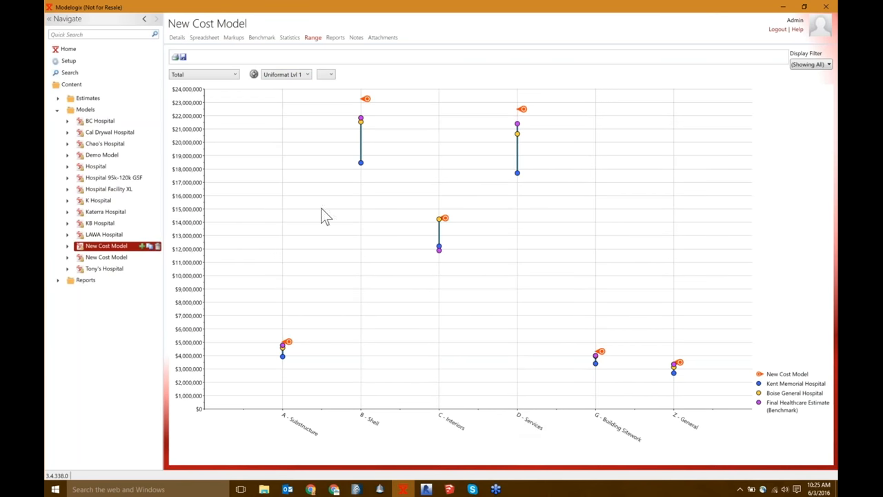
{"action": "mouse_move", "coordinate": [511, 209]}
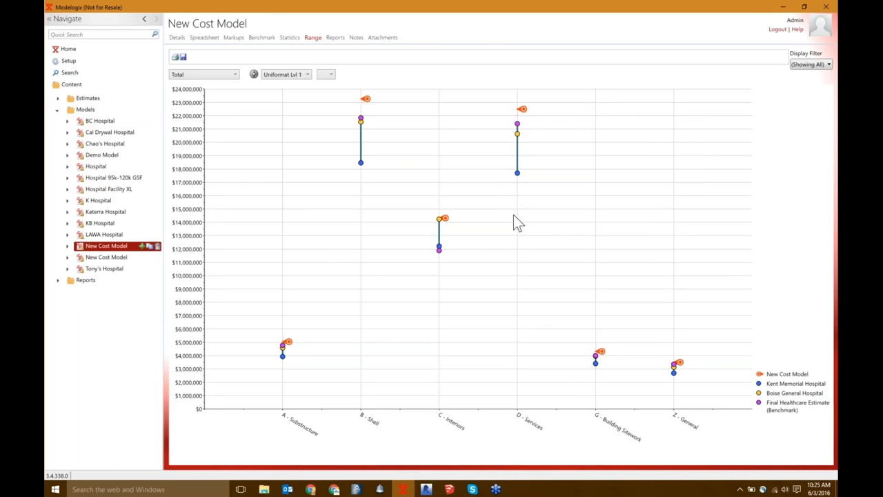
{"action": "mouse_move", "coordinate": [523, 213]}
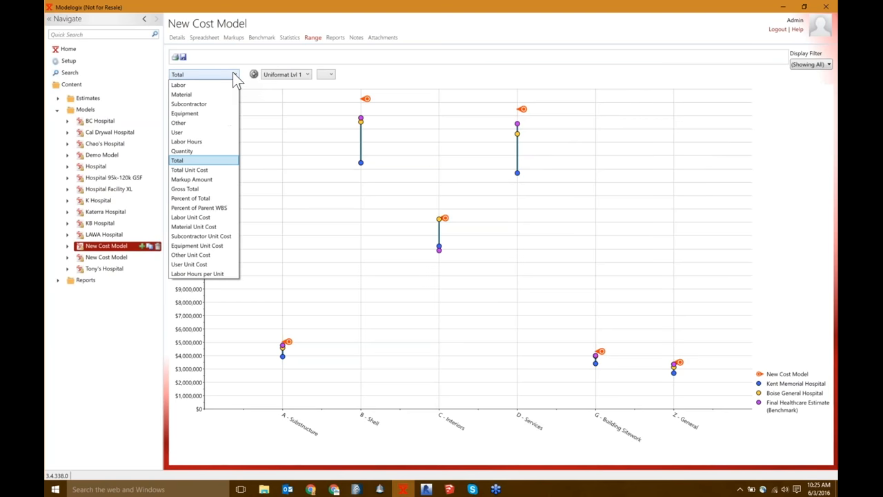
{"action": "mouse_move", "coordinate": [204, 104]}
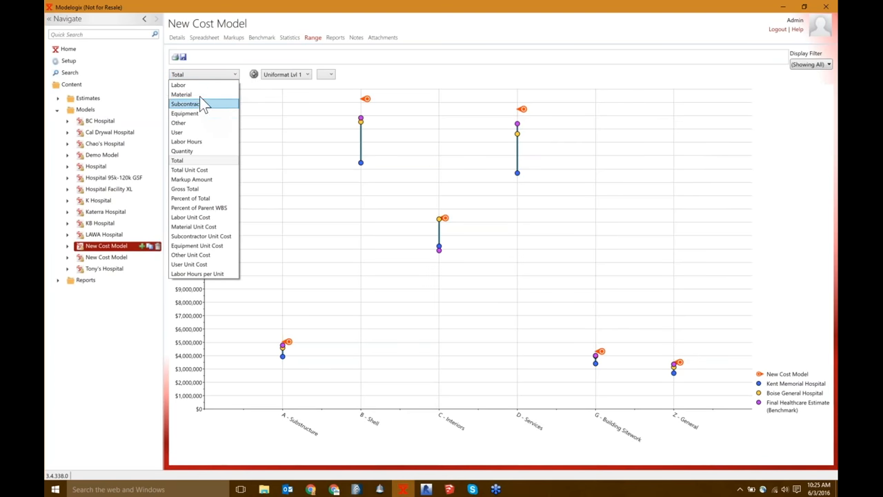
{"action": "left_click", "coordinate": [178, 84]}
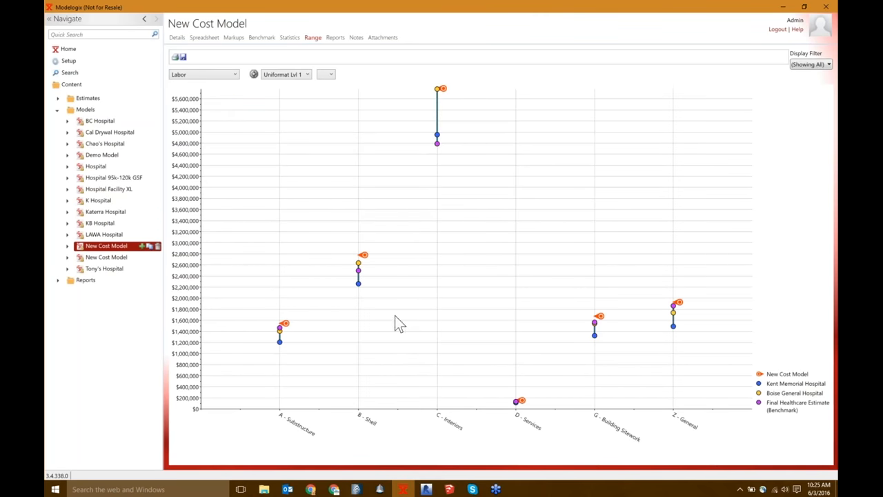
{"action": "mouse_move", "coordinate": [444, 103]}
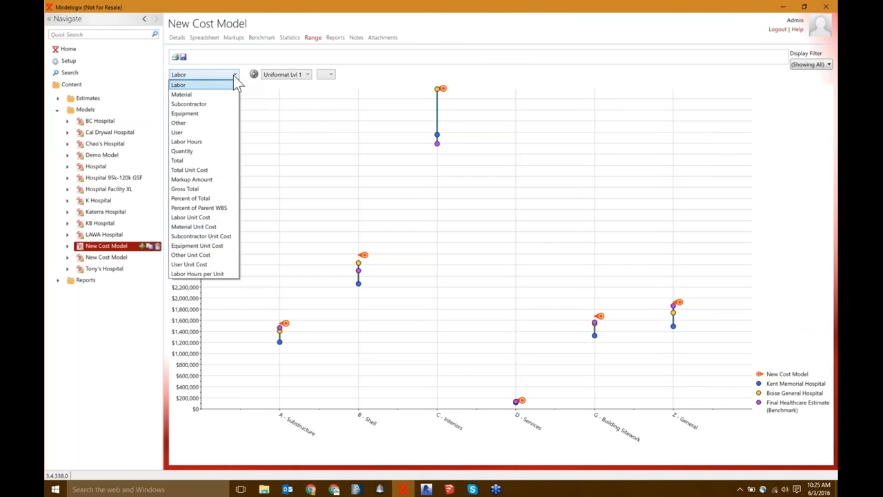
{"action": "left_click", "coordinate": [187, 104]}
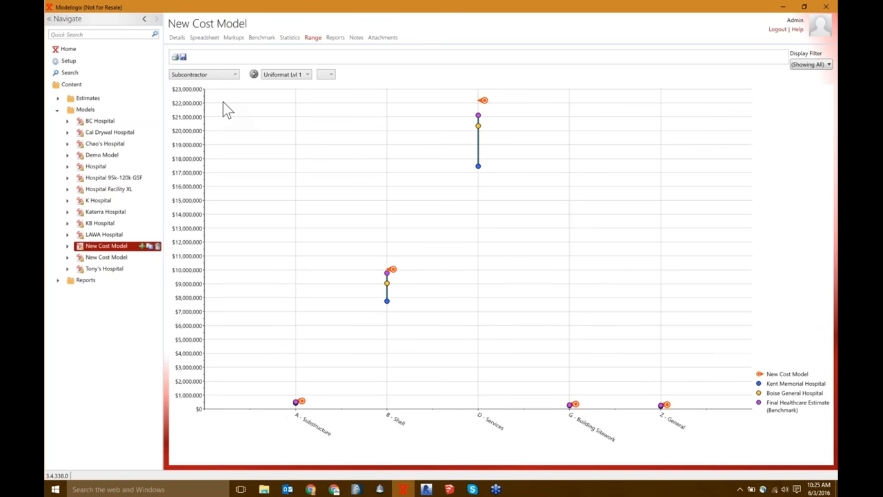
{"action": "mouse_move", "coordinate": [458, 127]}
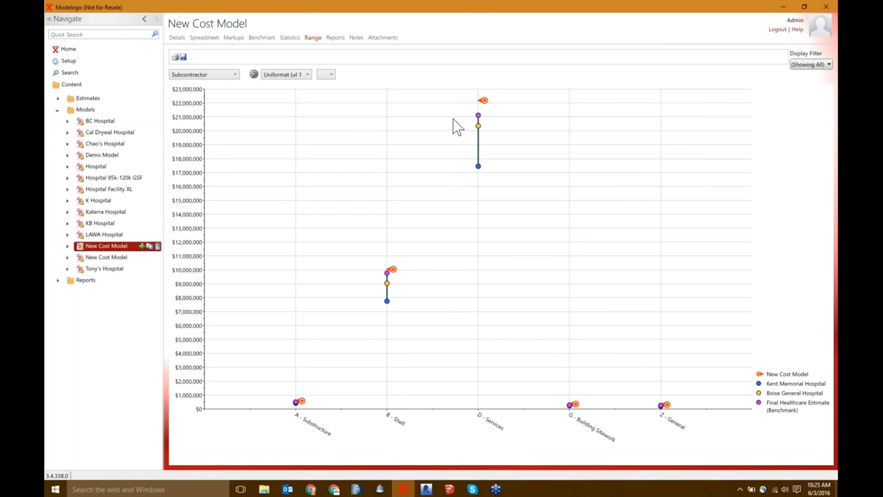
{"action": "mouse_move", "coordinate": [496, 268]}
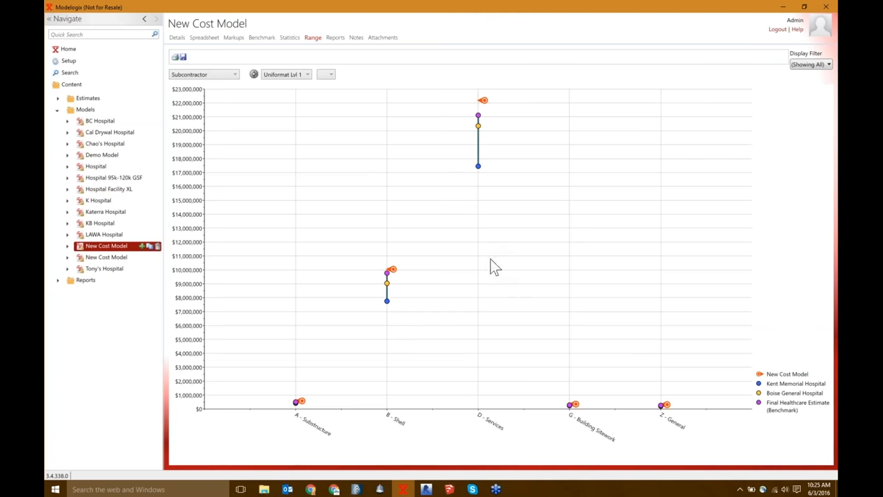
{"action": "mouse_move", "coordinate": [565, 378]}
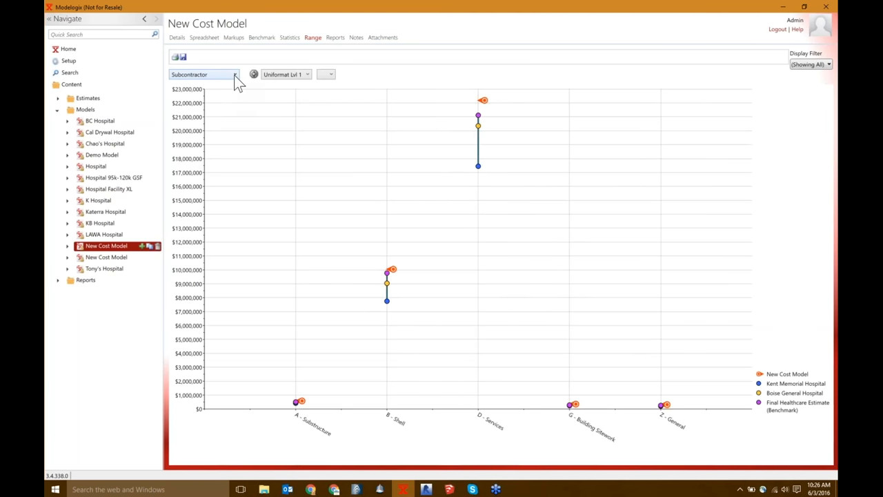
{"action": "left_click", "coordinate": [204, 74]}
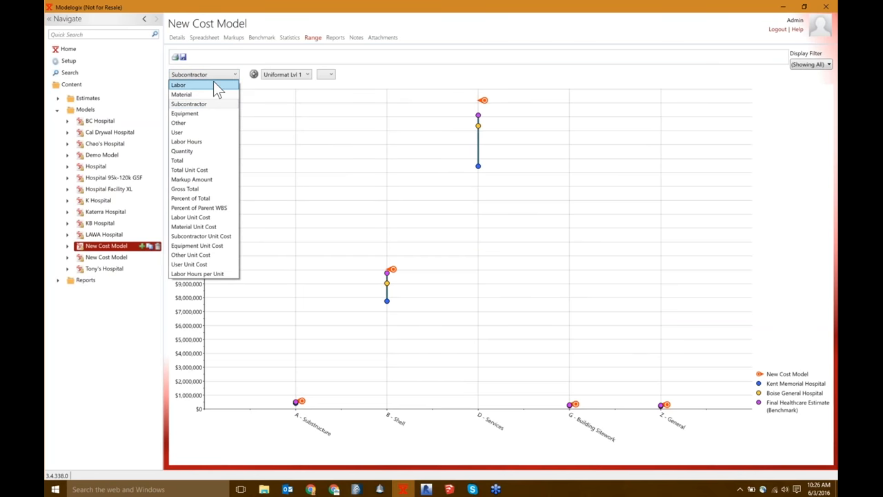
{"action": "left_click", "coordinate": [178, 84]}
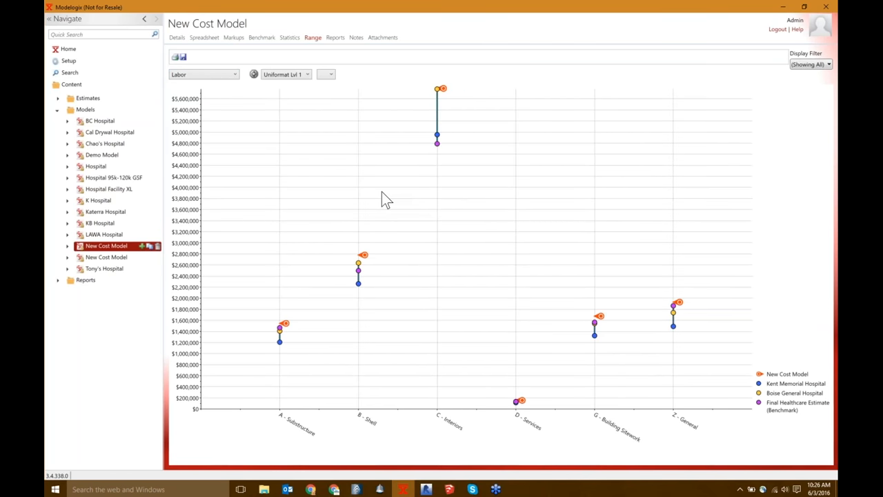
{"action": "mouse_move", "coordinate": [421, 91]}
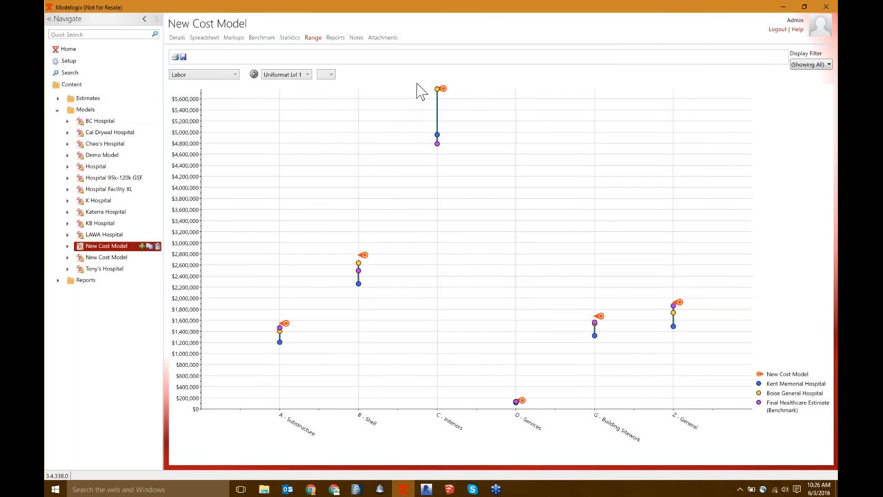
{"action": "mouse_move", "coordinate": [516, 202]}
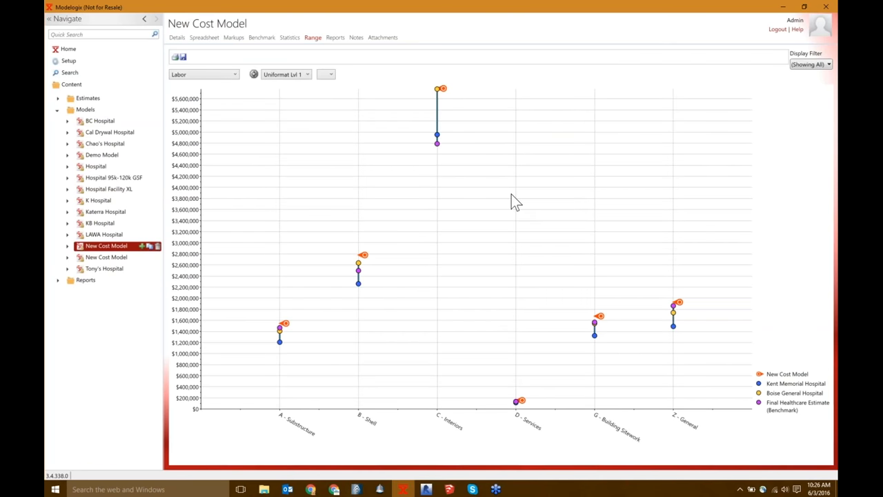
{"action": "mouse_move", "coordinate": [529, 226]}
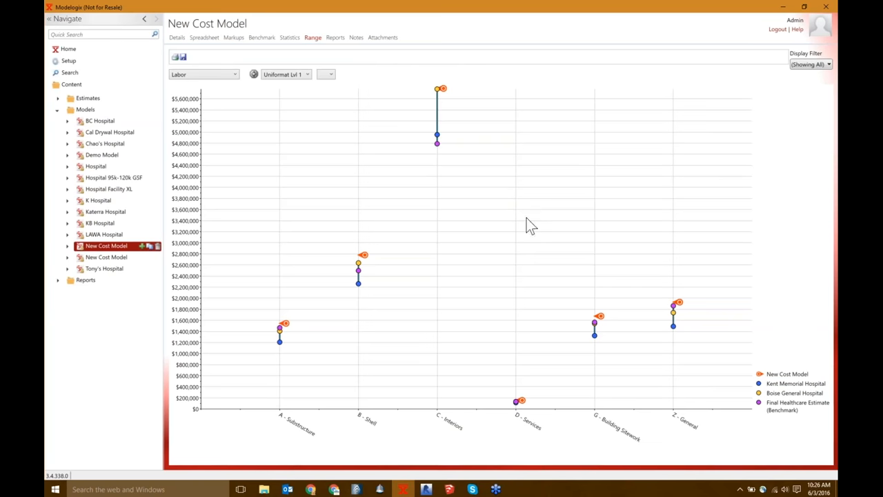
{"action": "mouse_move", "coordinate": [533, 229]}
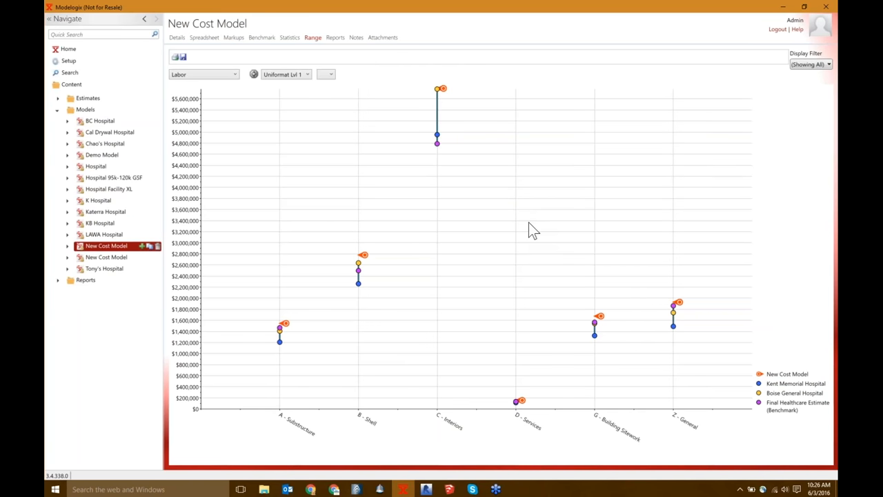
{"action": "mouse_move", "coordinate": [328, 13]}
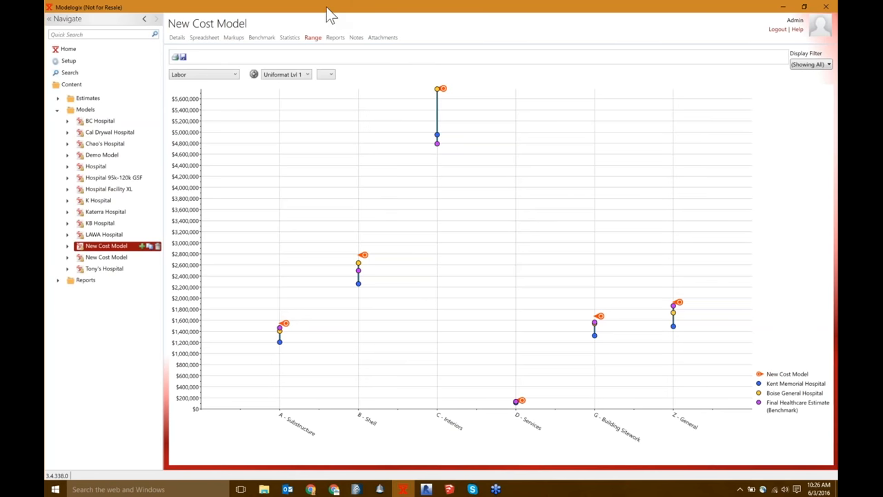
Show the Reports page listing the Demonstration Report for New Cost Model
{"action": "left_click", "coordinate": [334, 37]}
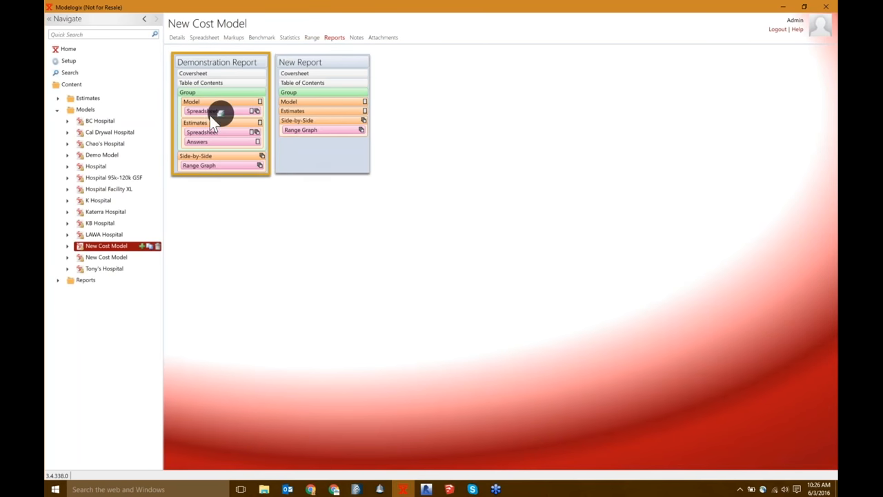
{"action": "mouse_move", "coordinate": [224, 116]}
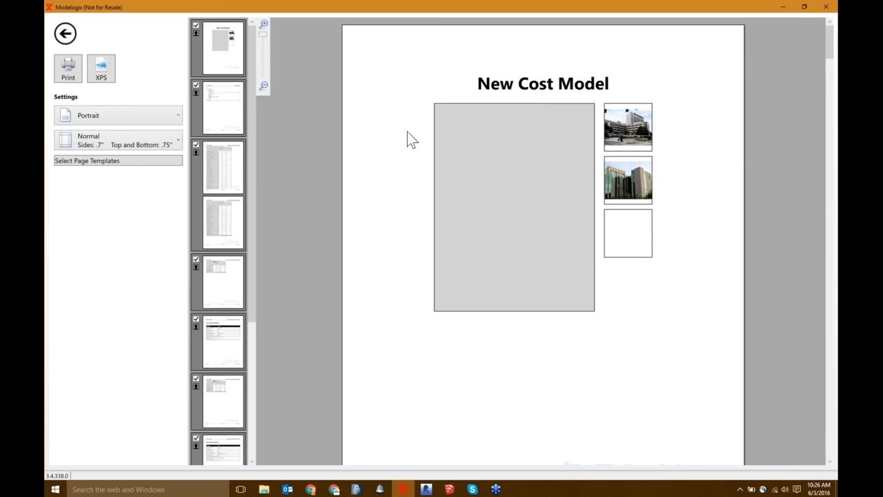
{"action": "mouse_move", "coordinate": [556, 267]}
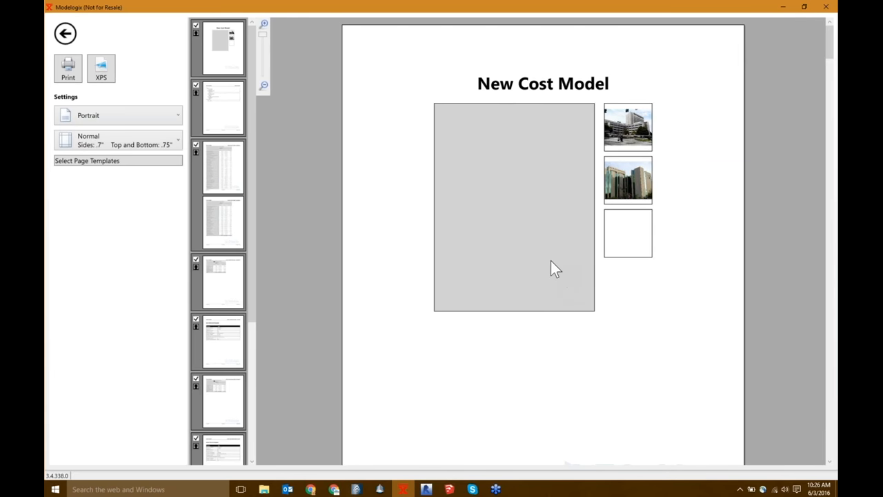
{"action": "mouse_move", "coordinate": [287, 121]}
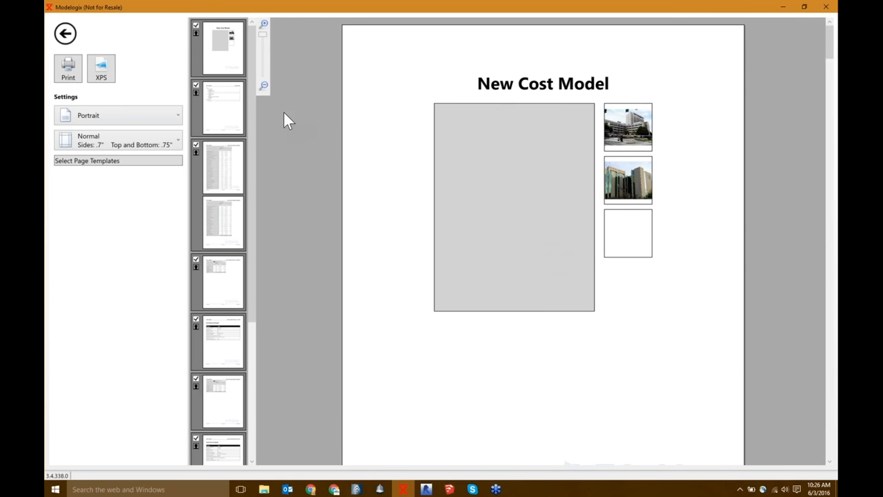
{"action": "mouse_move", "coordinate": [238, 116]}
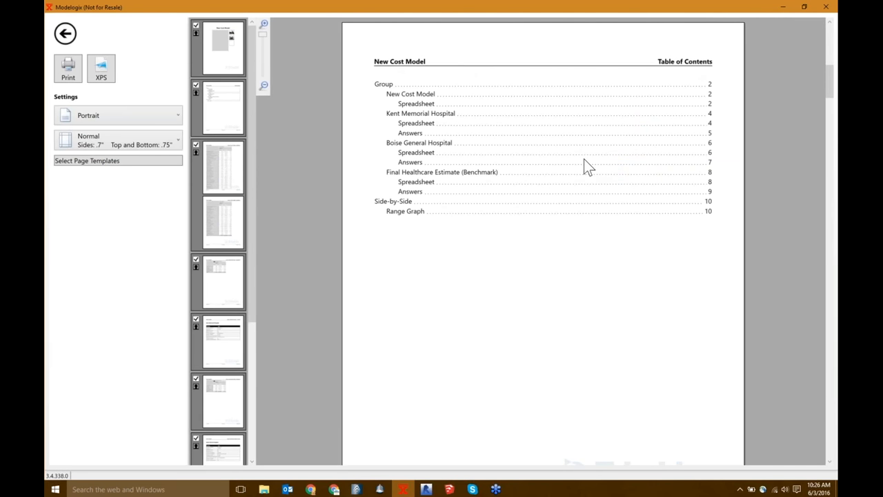
{"action": "mouse_move", "coordinate": [370, 145]}
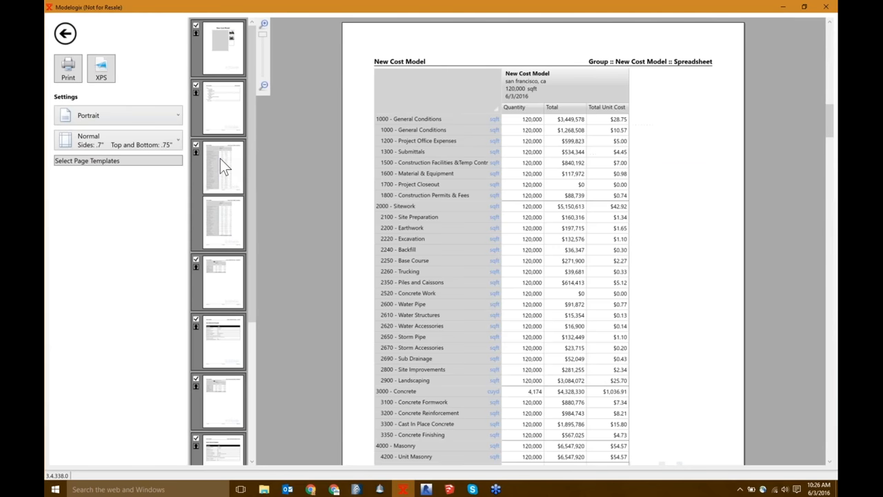
Scroll the report preview down past the cover and contents pages
{"action": "scroll", "scroll_direction": "down", "scroll_amount": 3}
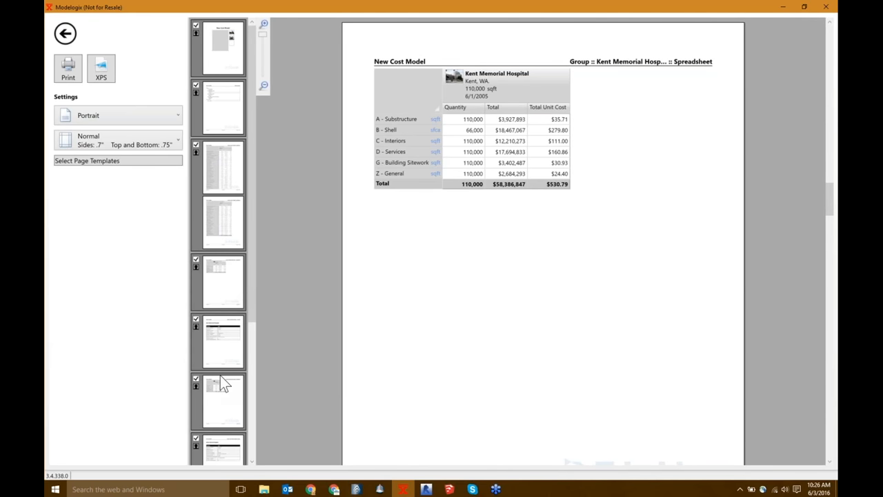
{"action": "mouse_move", "coordinate": [464, 94]}
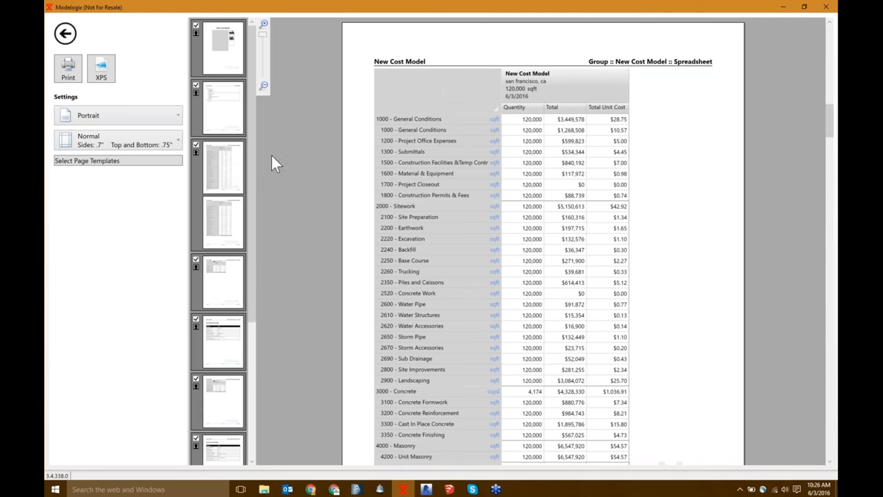
{"action": "mouse_move", "coordinate": [233, 182]}
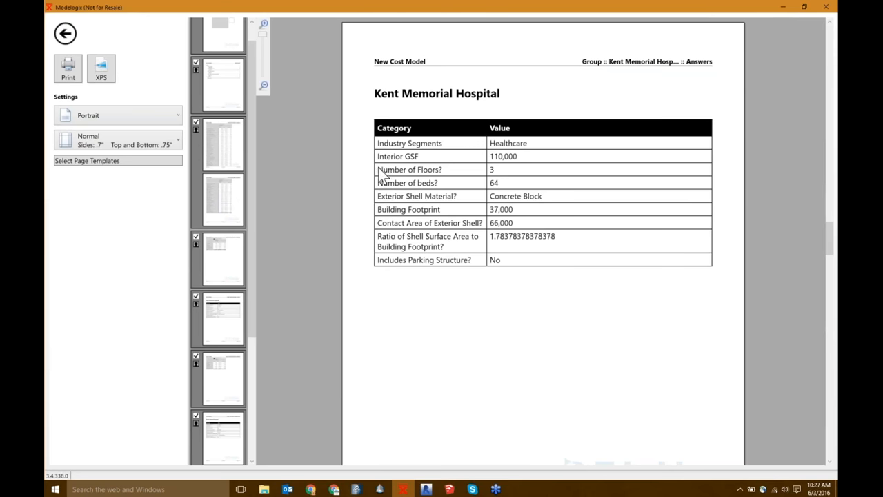
{"action": "mouse_move", "coordinate": [389, 210]}
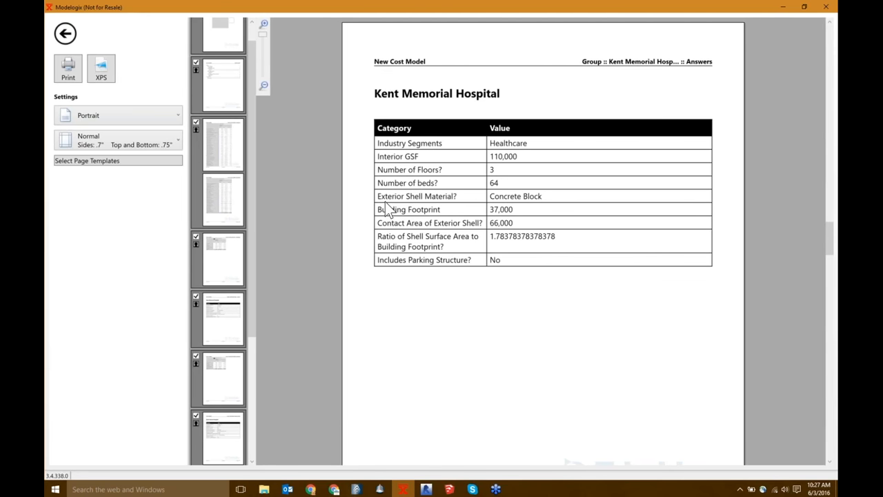
{"action": "mouse_move", "coordinate": [486, 231]}
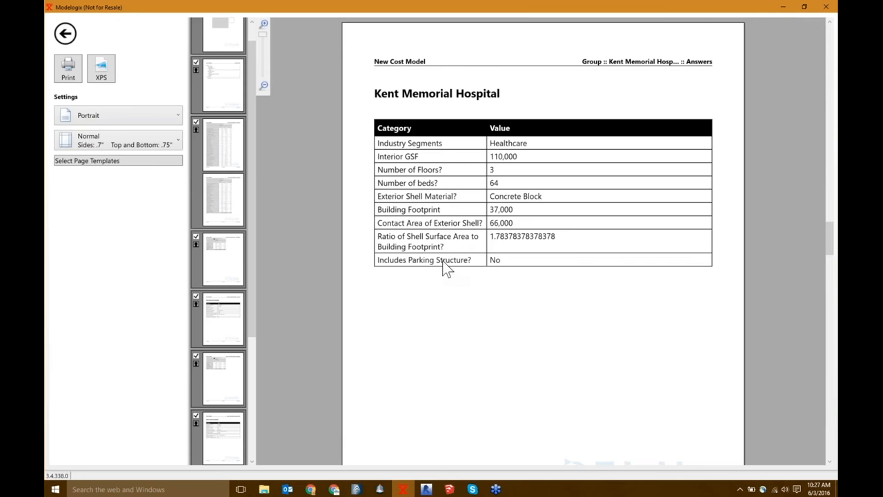
{"action": "mouse_move", "coordinate": [229, 228]}
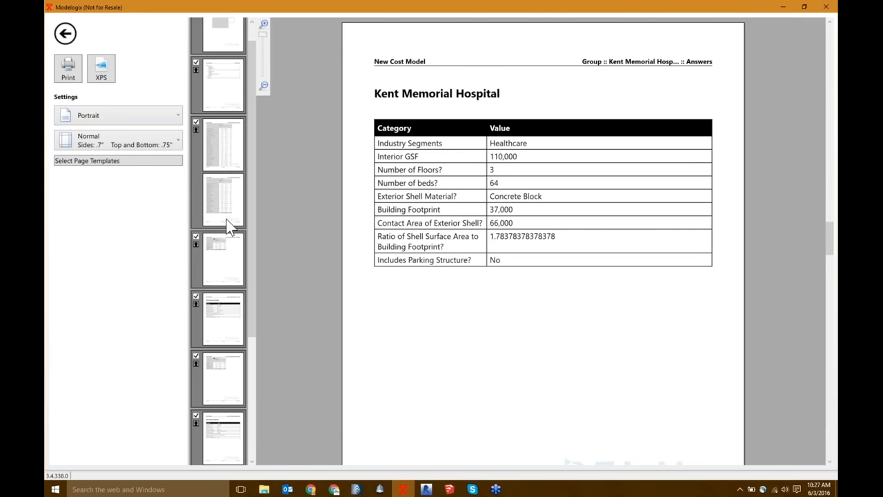
{"action": "mouse_move", "coordinate": [227, 391]}
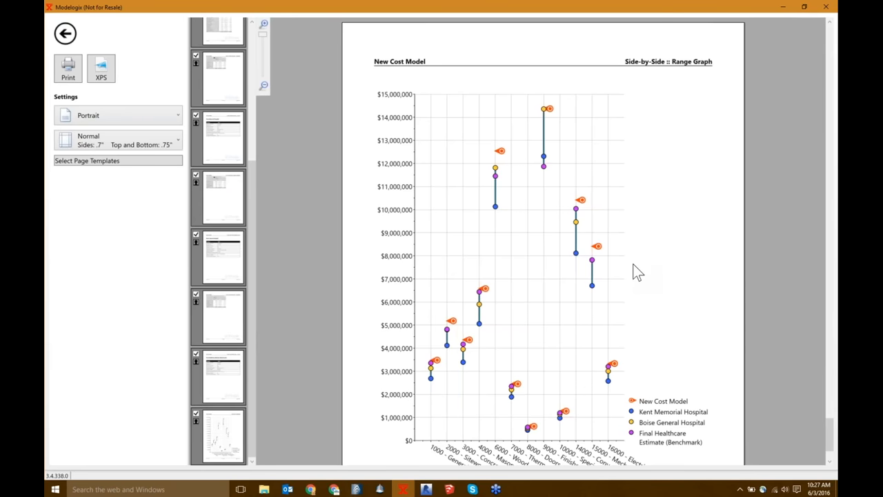
{"action": "mouse_move", "coordinate": [364, 264]}
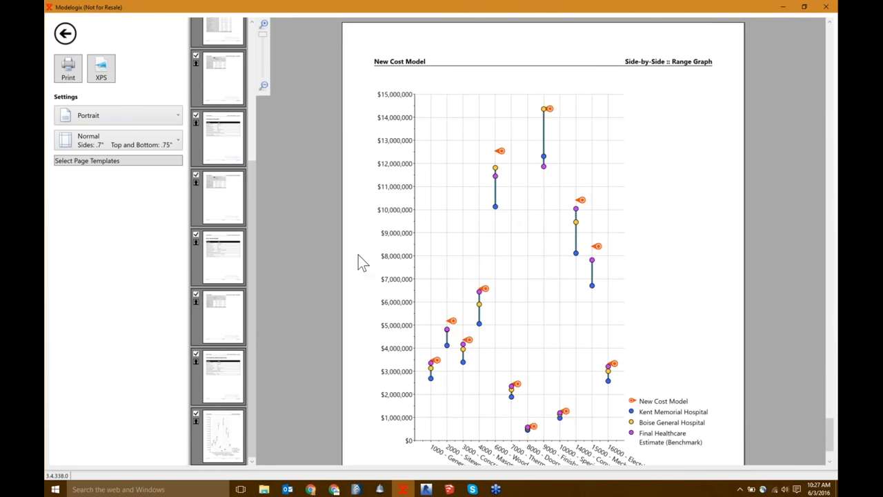
{"action": "mouse_move", "coordinate": [420, 417]}
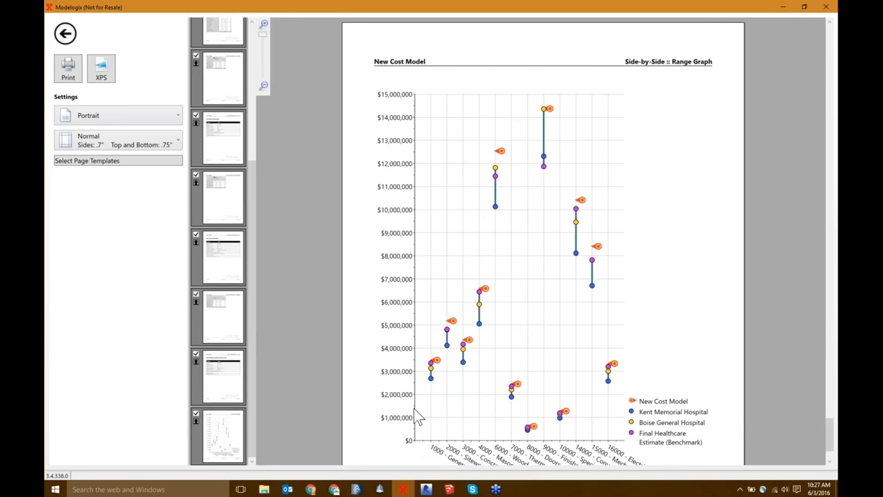
{"action": "mouse_move", "coordinate": [541, 289]}
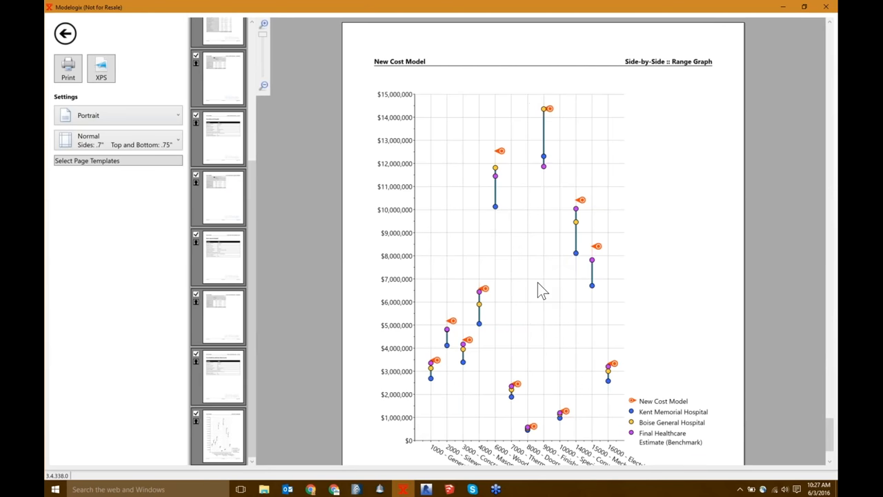
{"action": "mouse_move", "coordinate": [541, 177]}
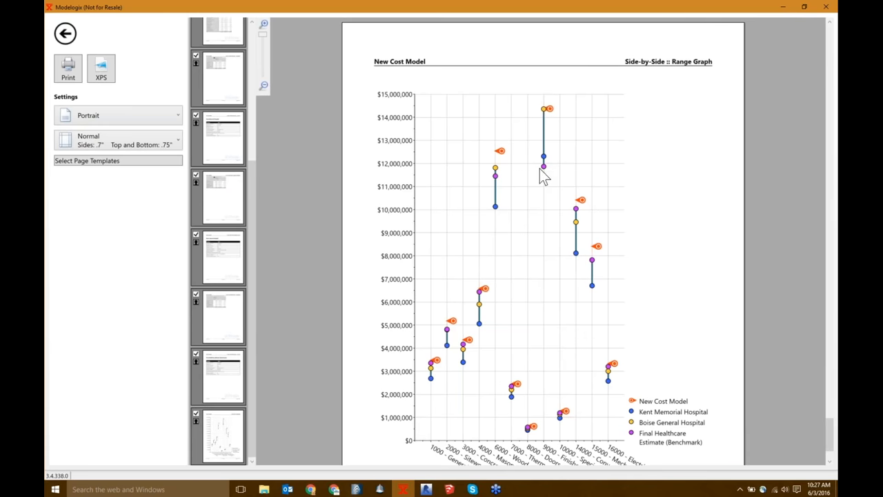
{"action": "mouse_move", "coordinate": [532, 240]}
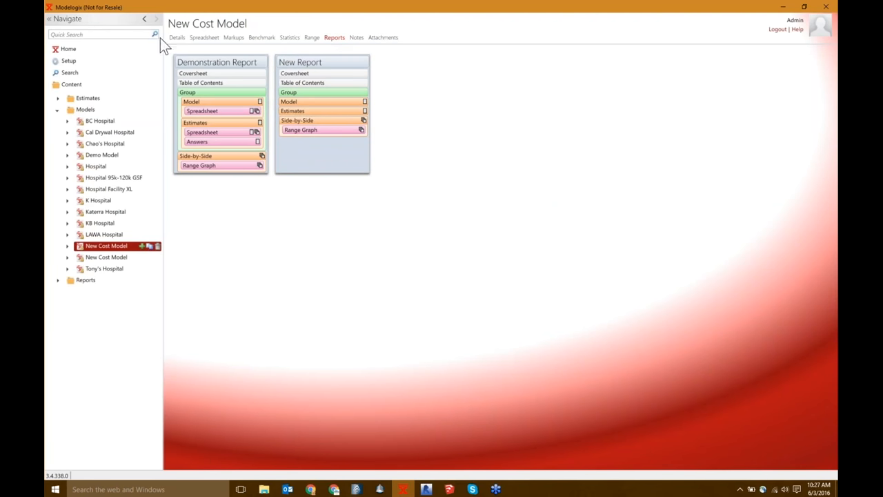
Review New Cost Model's Attachments Estimates folder, then switch to its Notes editor
{"action": "left_click", "coordinate": [383, 37]}
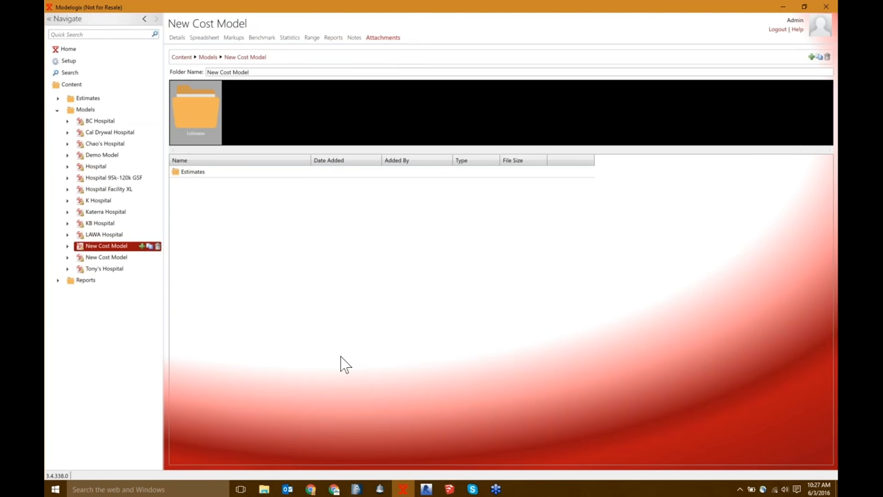
{"action": "mouse_move", "coordinate": [337, 312]}
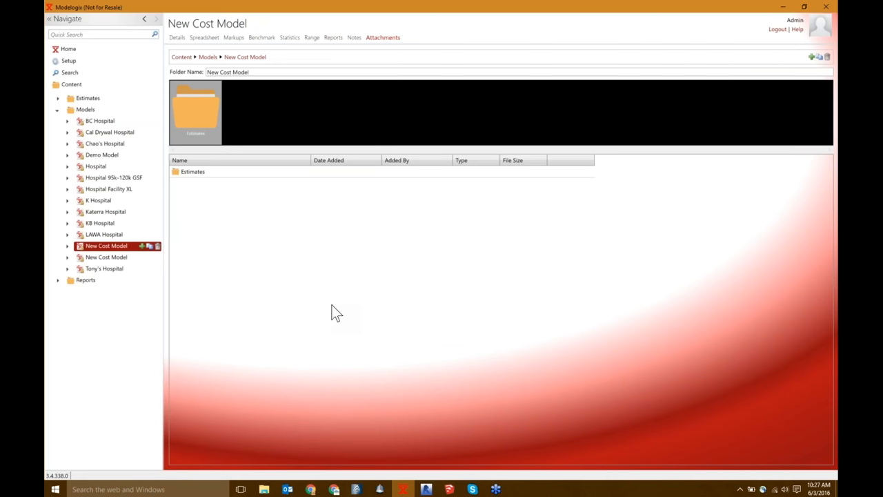
{"action": "mouse_move", "coordinate": [356, 261]}
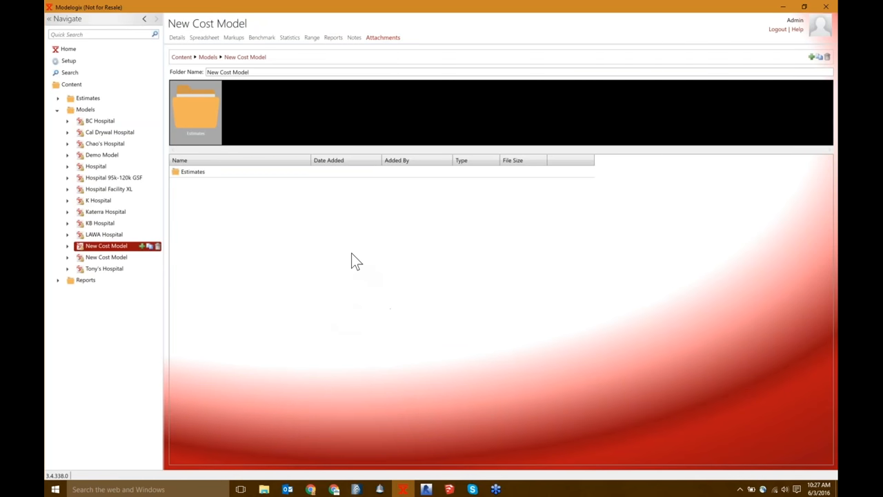
{"action": "left_click", "coordinate": [194, 171]}
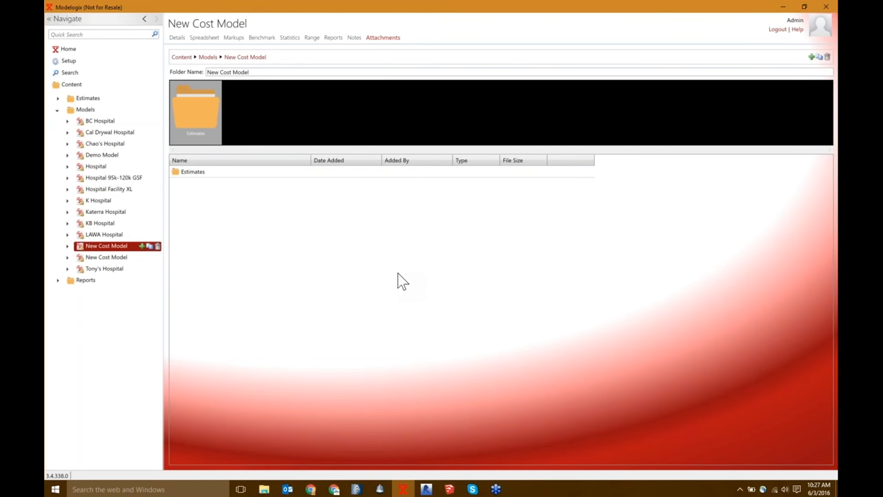
{"action": "left_click", "coordinate": [193, 171]}
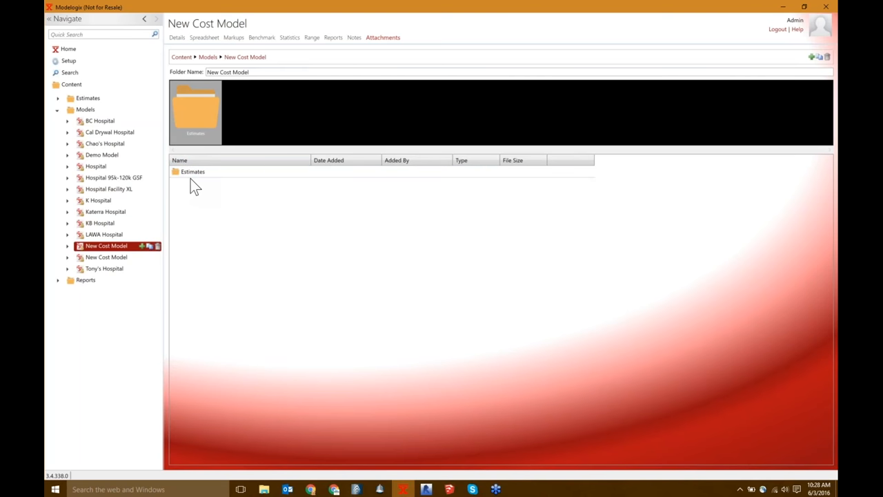
{"action": "mouse_move", "coordinate": [318, 283]}
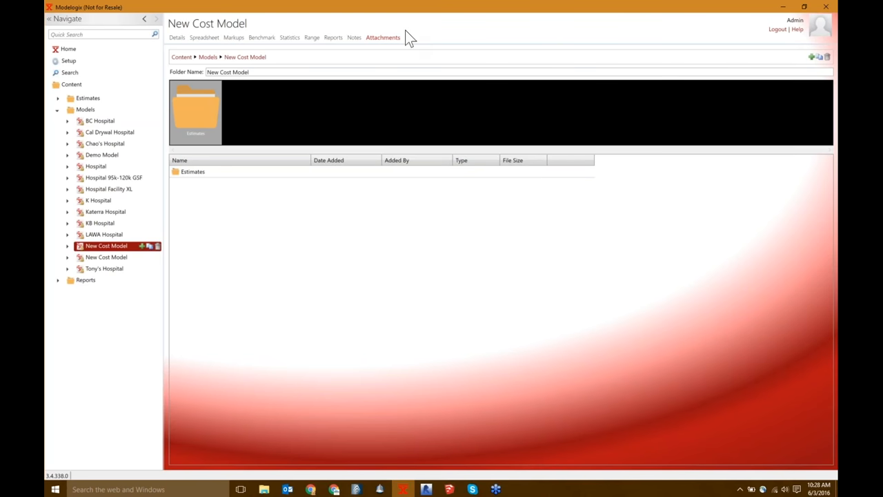
{"action": "mouse_move", "coordinate": [357, 41]}
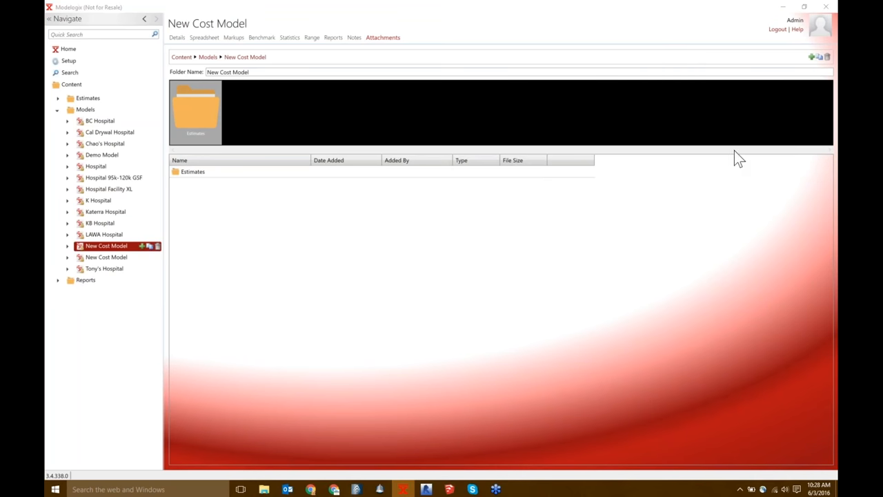
{"action": "mouse_move", "coordinate": [338, 63]}
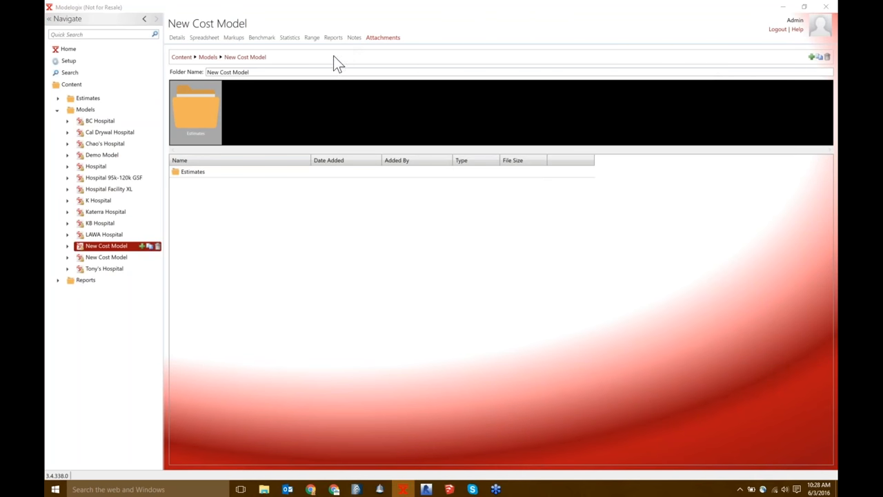
{"action": "left_click", "coordinate": [354, 37]}
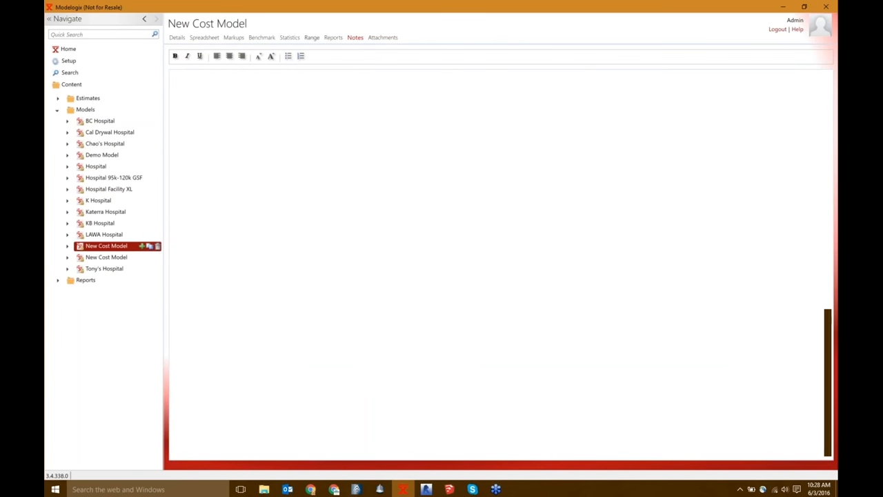
{"action": "mouse_move", "coordinate": [317, 54]}
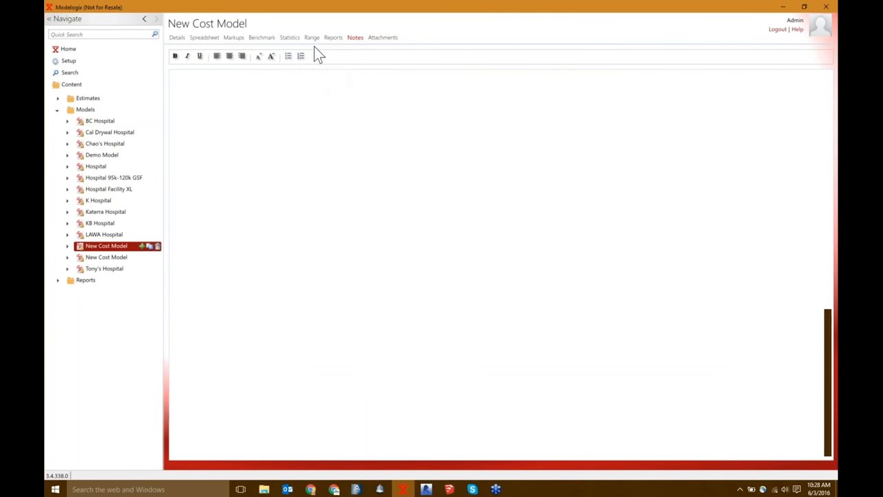
Show the Statistics page by division and review the available cost metrics under Total
{"action": "left_click", "coordinate": [290, 37]}
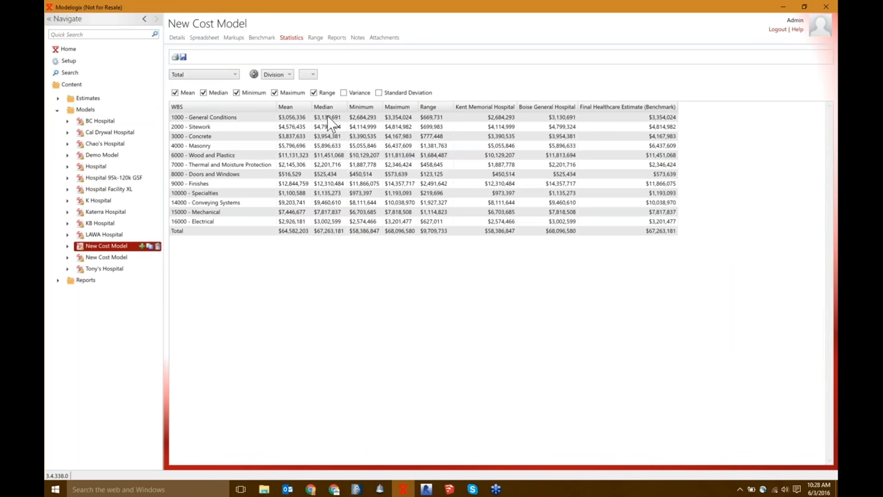
{"action": "mouse_move", "coordinate": [616, 152]}
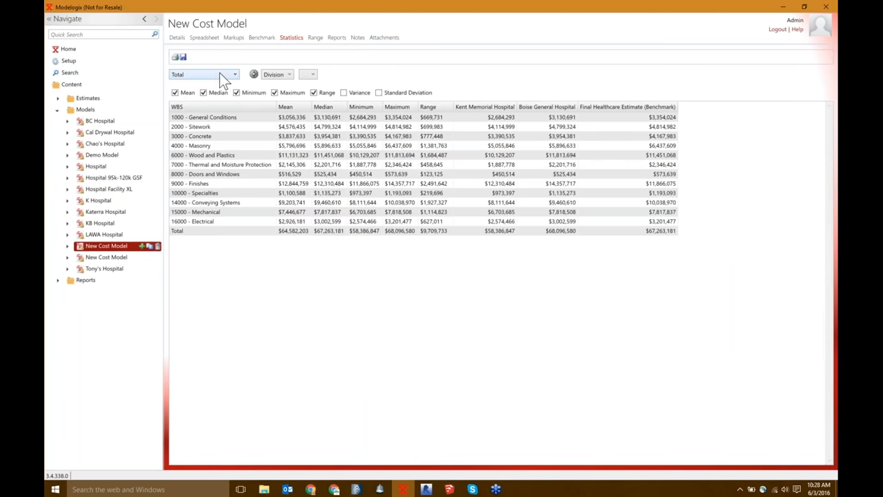
{"action": "left_click", "coordinate": [204, 74]}
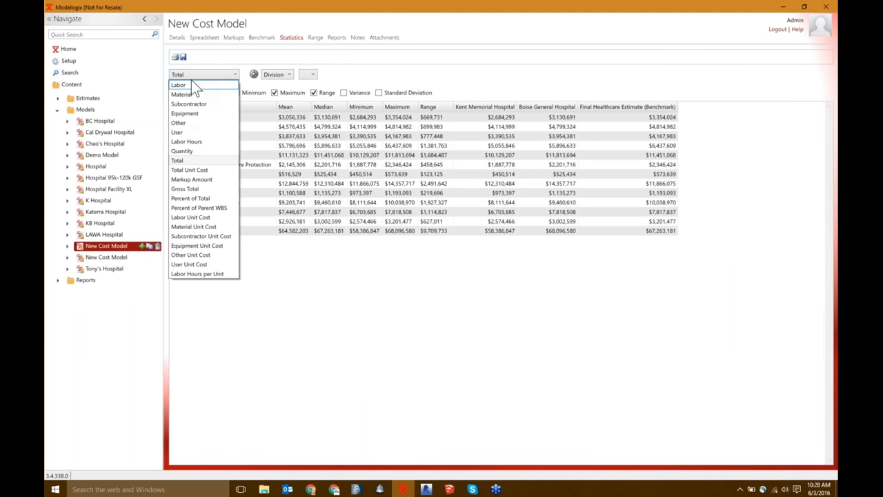
{"action": "mouse_move", "coordinate": [200, 86]}
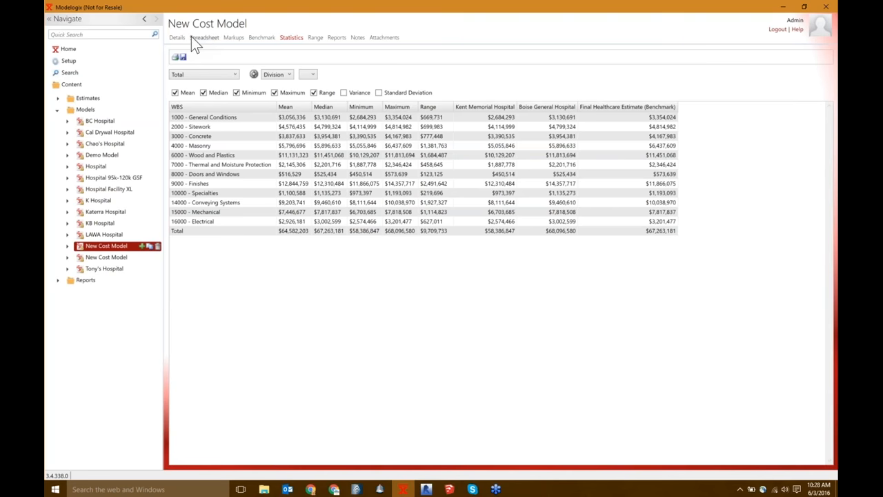
Override General Conditions' total unit cost to 35 in the spreadsheet
{"action": "left_click", "coordinate": [206, 37]}
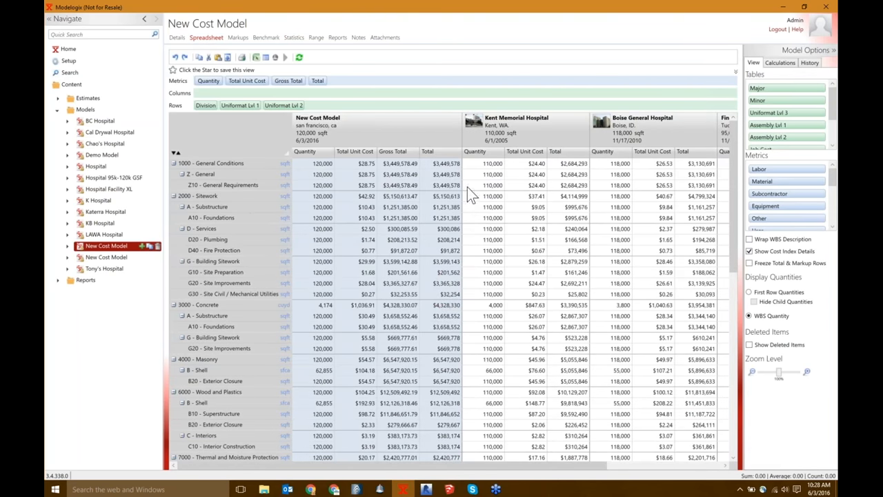
{"action": "mouse_move", "coordinate": [329, 261]}
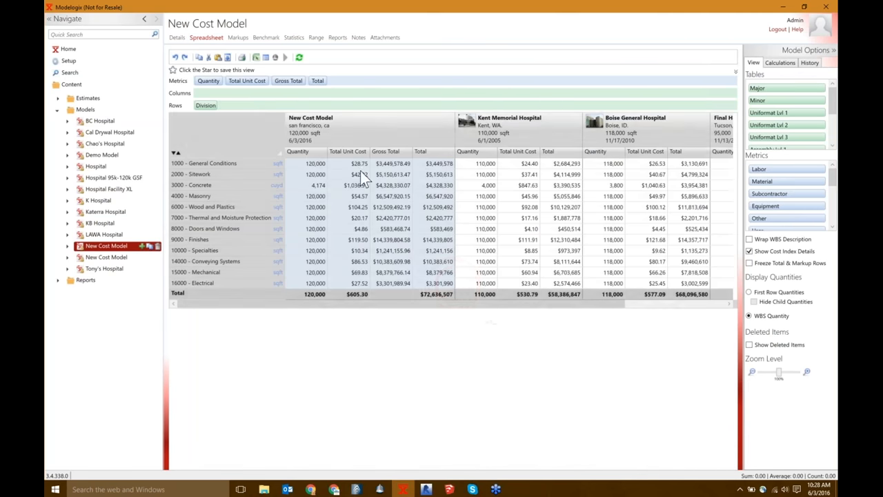
{"action": "left_click", "coordinate": [359, 163]}
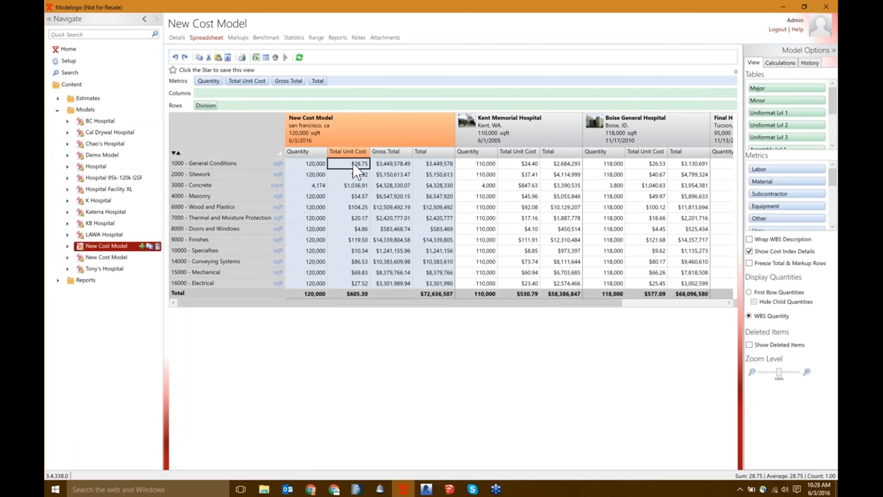
{"action": "type", "text": "35.00"}
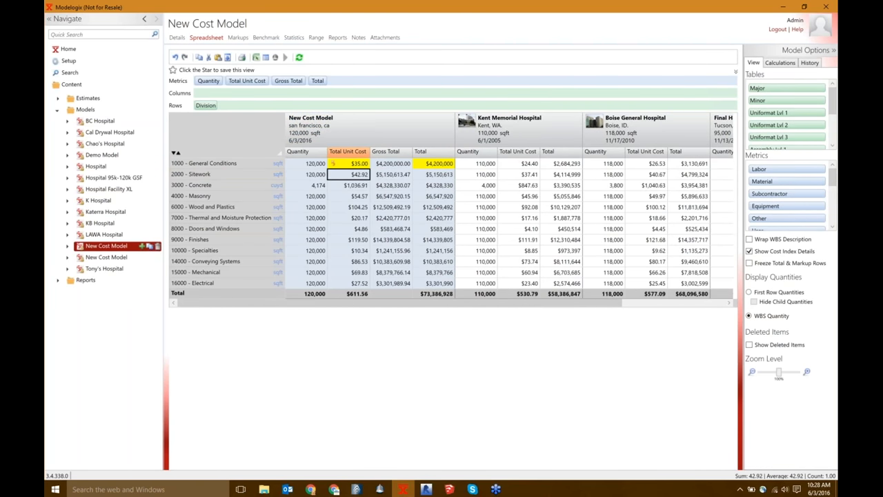
{"action": "mouse_move", "coordinate": [704, 15]}
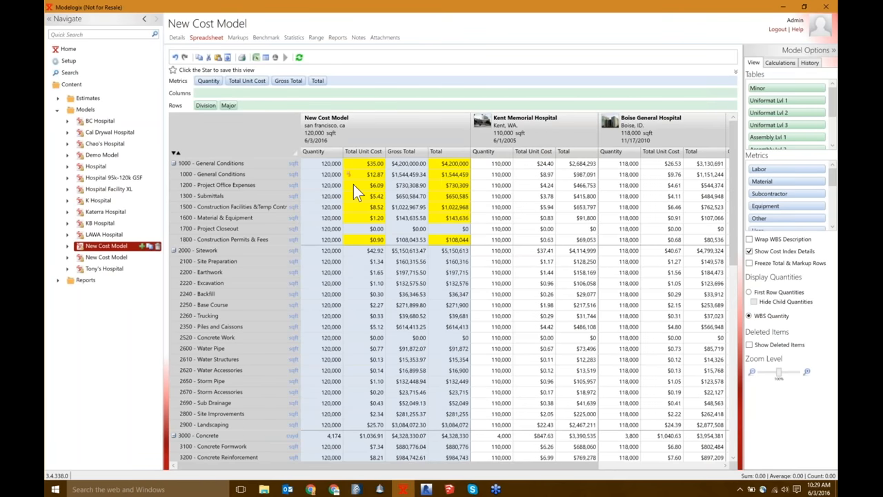
{"action": "mouse_move", "coordinate": [361, 232]}
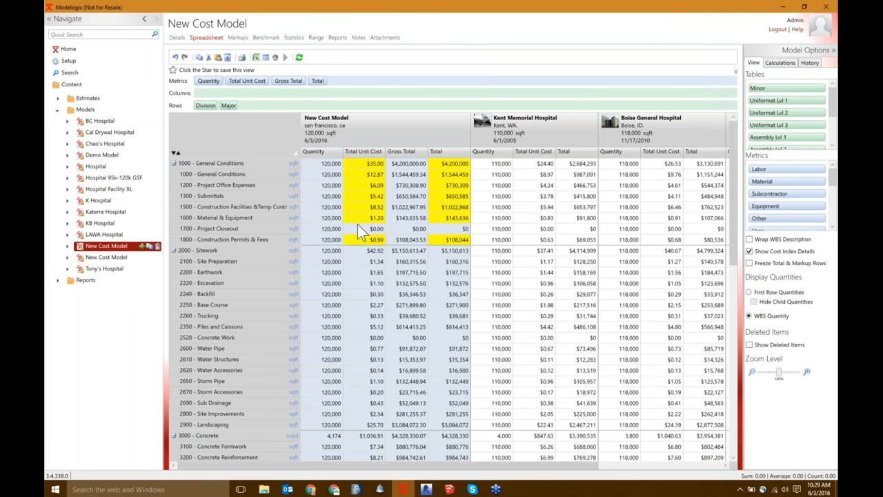
{"action": "mouse_move", "coordinate": [356, 172]}
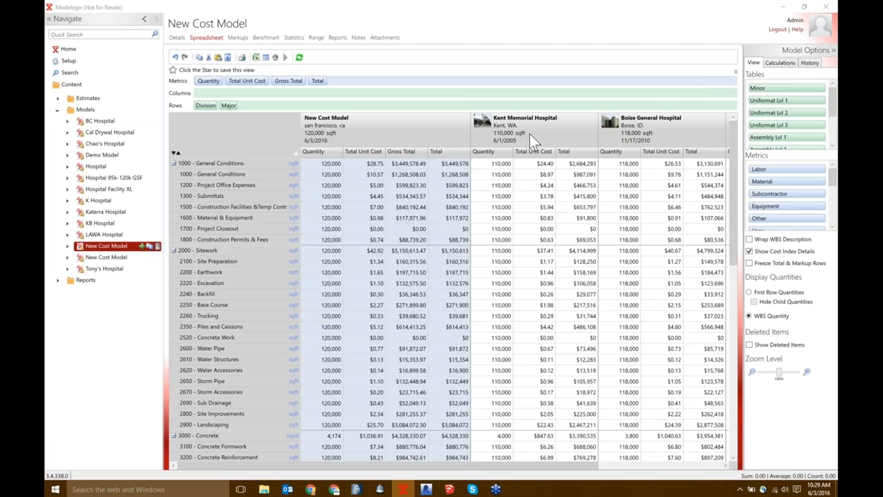
{"action": "mouse_move", "coordinate": [497, 246]}
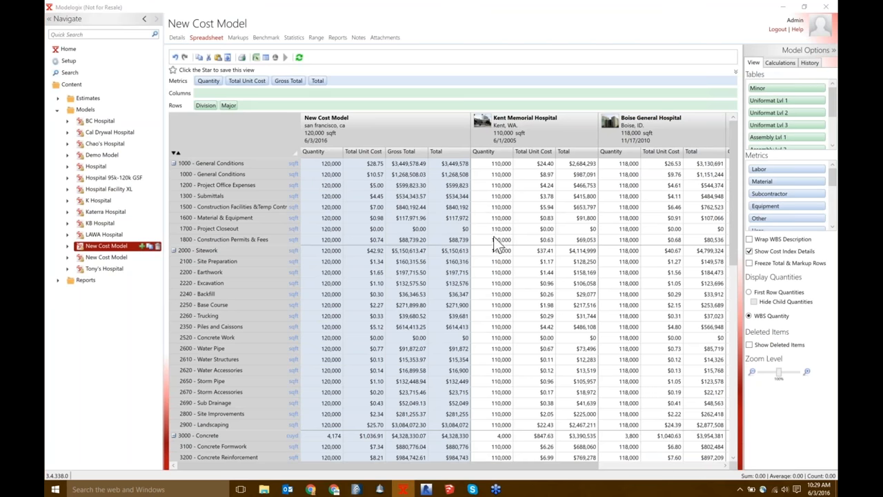
{"action": "mouse_move", "coordinate": [718, 316]}
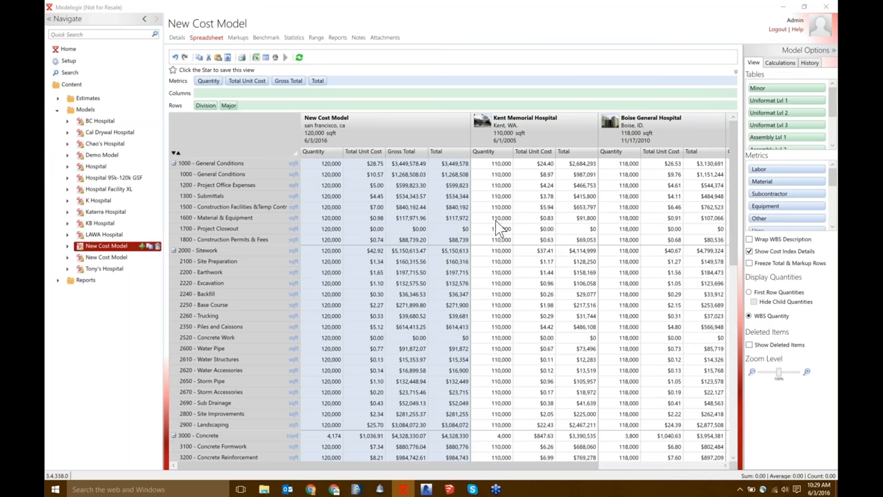
{"action": "mouse_move", "coordinate": [720, 186]}
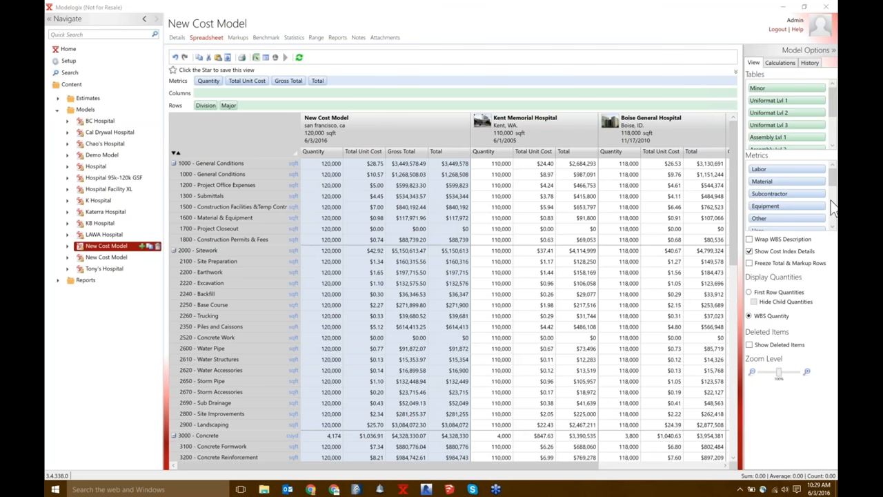
{"action": "mouse_move", "coordinate": [834, 220]}
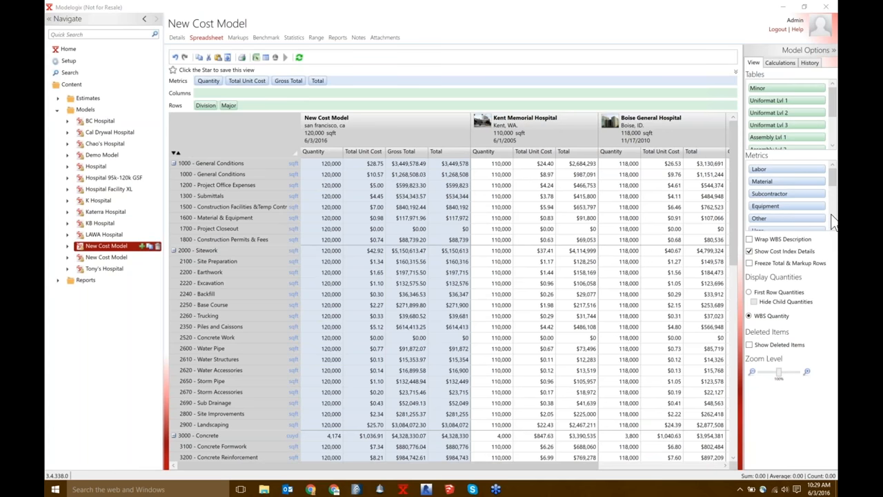
{"action": "mouse_move", "coordinate": [71, 62]}
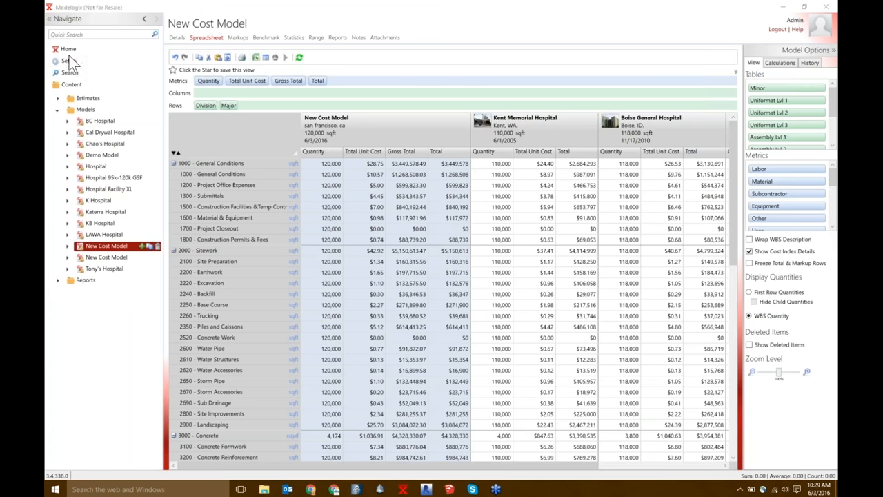
{"action": "left_click", "coordinate": [68, 48]}
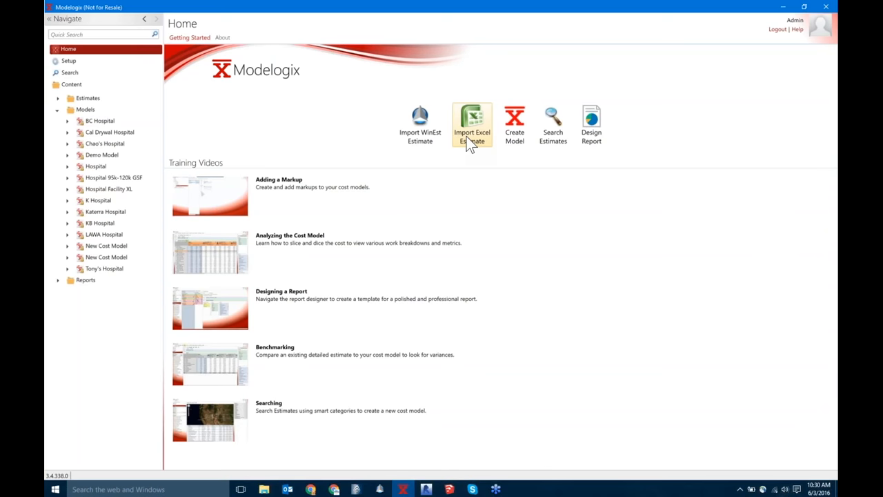
{"action": "mouse_move", "coordinate": [419, 127]}
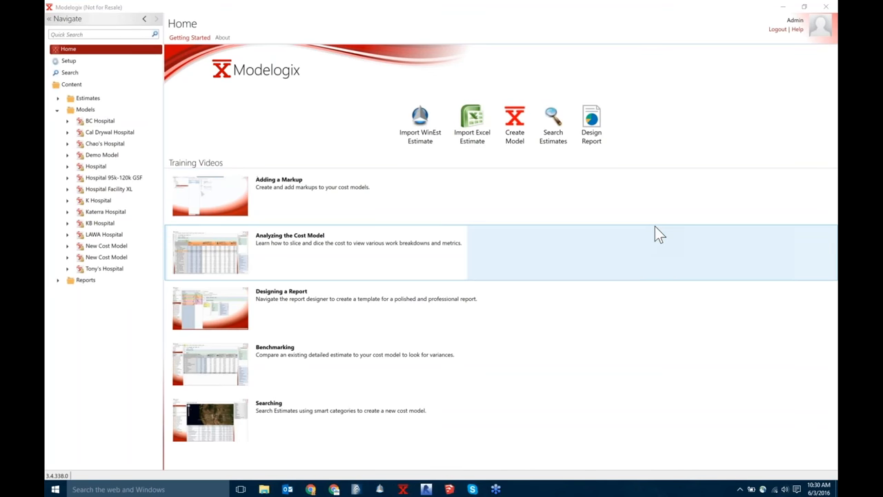
{"action": "mouse_move", "coordinate": [821, 228]}
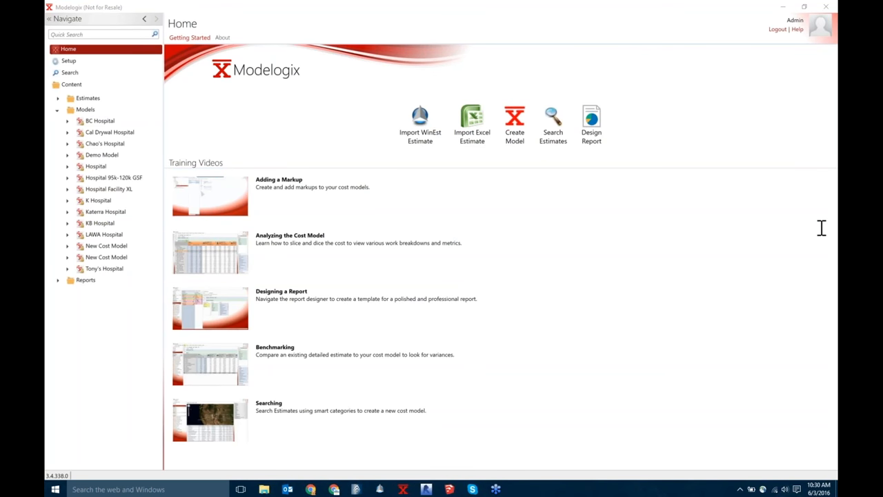
{"action": "mouse_move", "coordinate": [834, 209]}
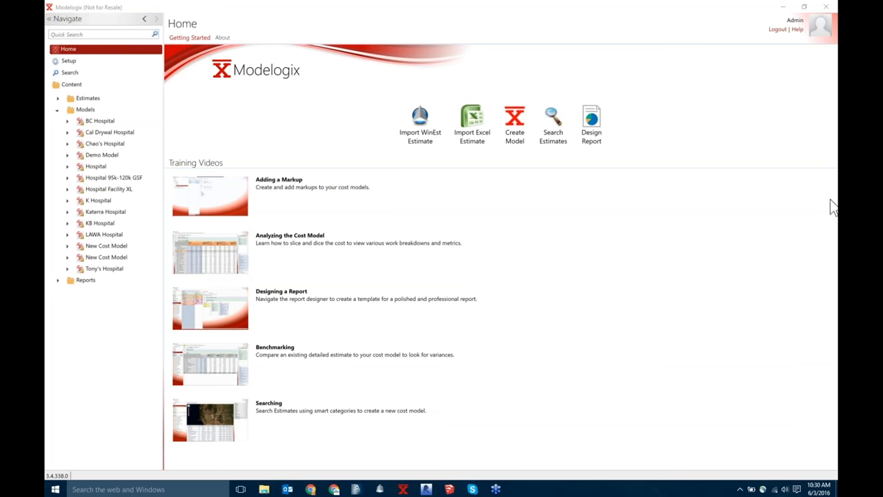
{"action": "mouse_move", "coordinate": [835, 204]}
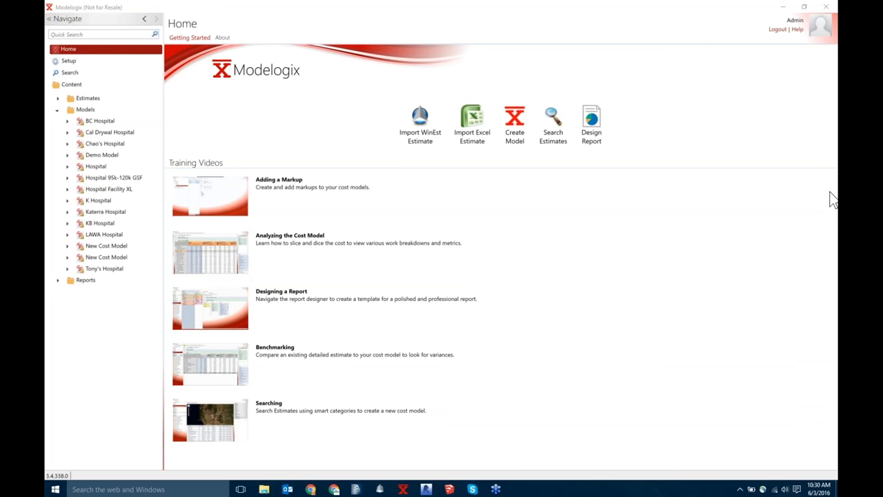
{"action": "mouse_move", "coordinate": [833, 212]}
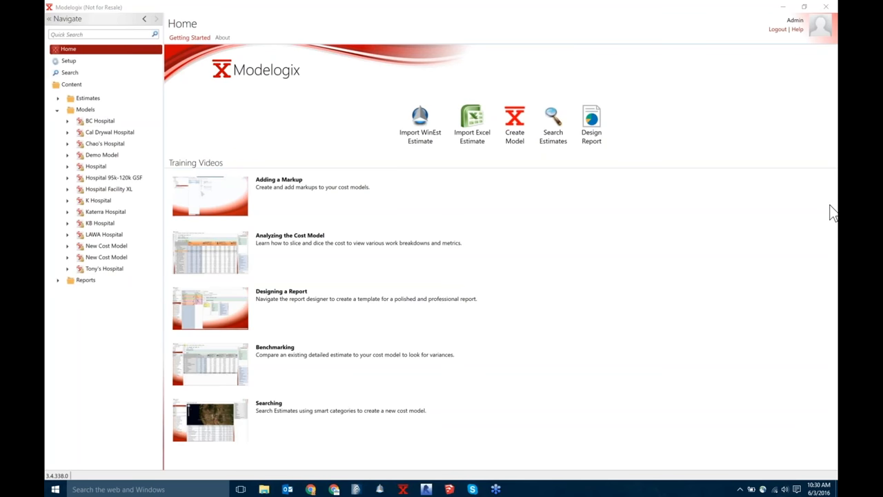
{"action": "mouse_move", "coordinate": [833, 204]}
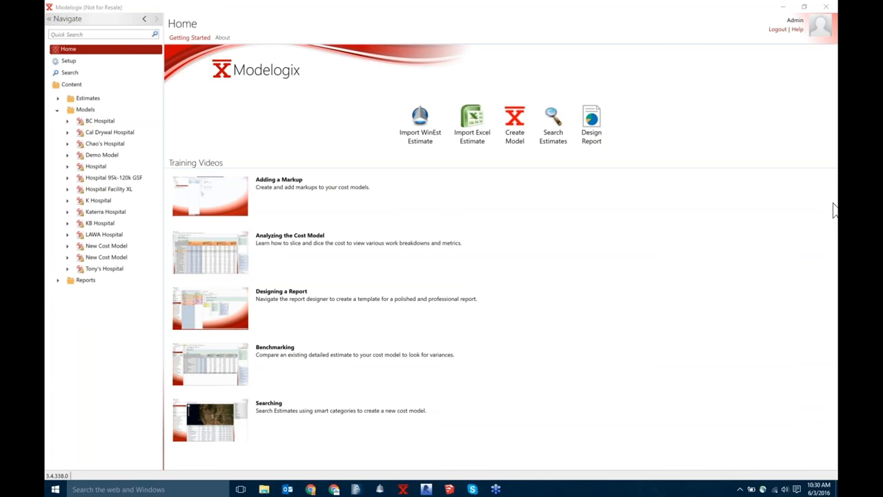
{"action": "mouse_move", "coordinate": [778, 129]}
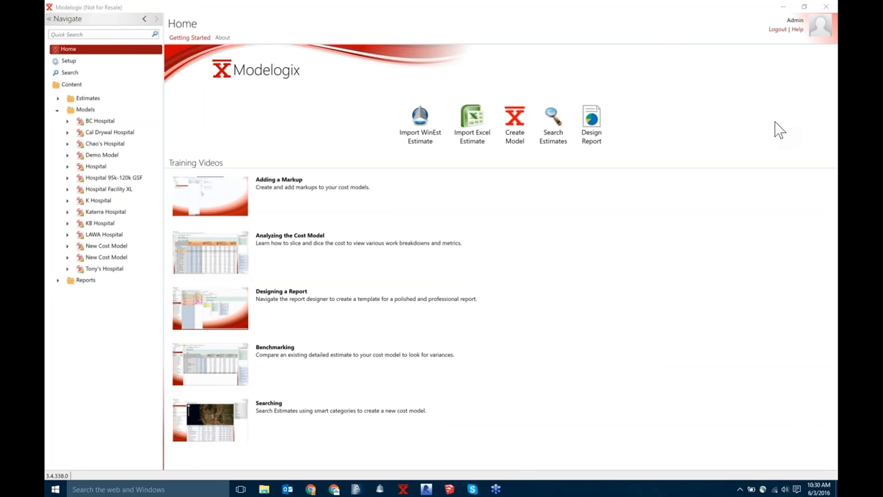
{"action": "mouse_move", "coordinate": [719, 142]}
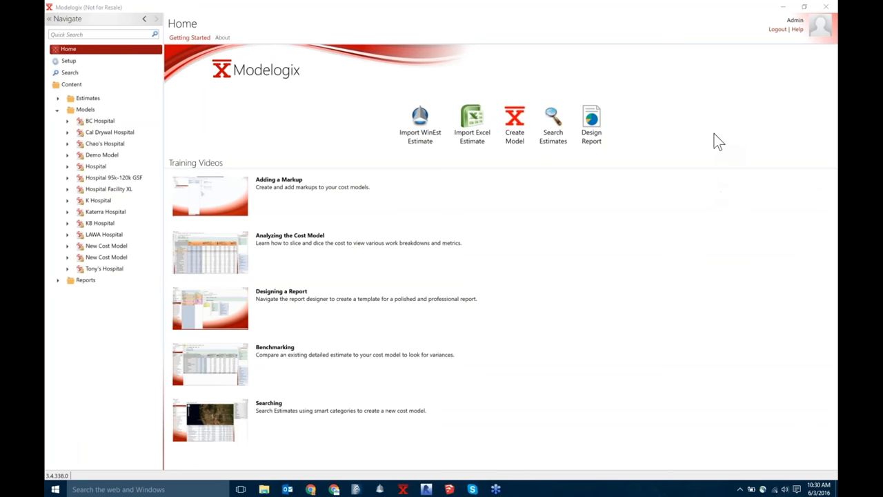
{"action": "mouse_move", "coordinate": [759, 190]}
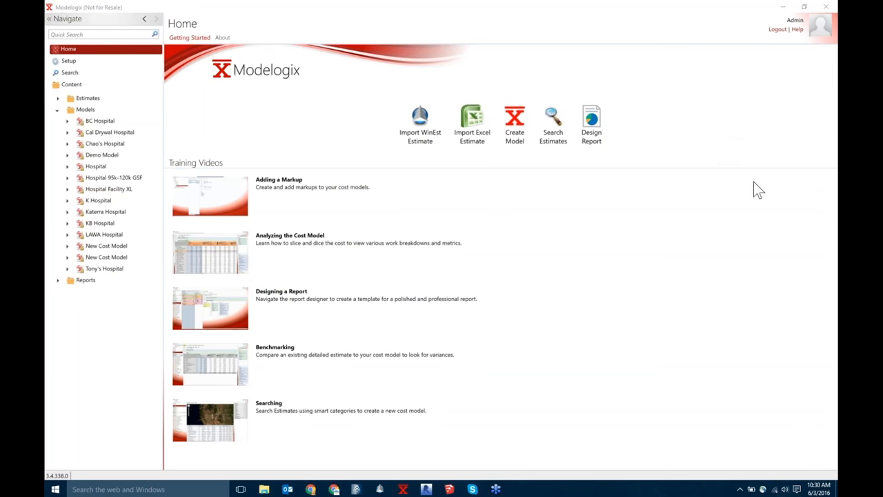
{"action": "mouse_move", "coordinate": [720, 207]}
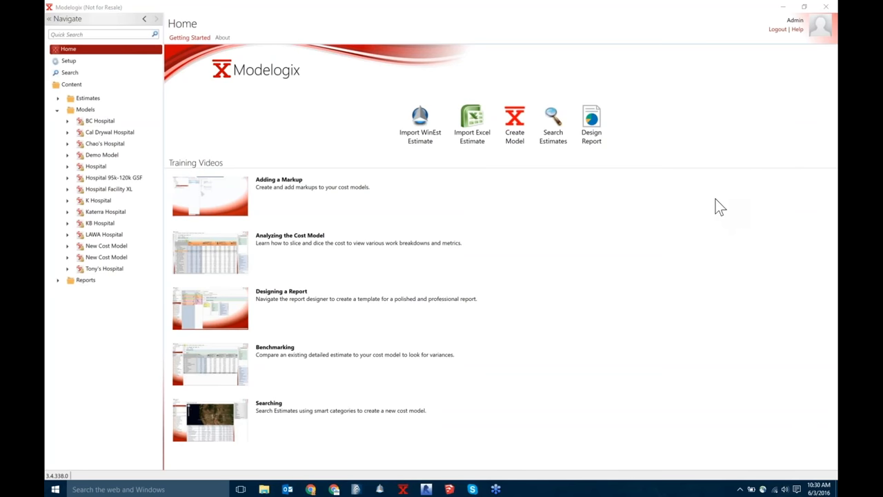
{"action": "mouse_move", "coordinate": [835, 248]}
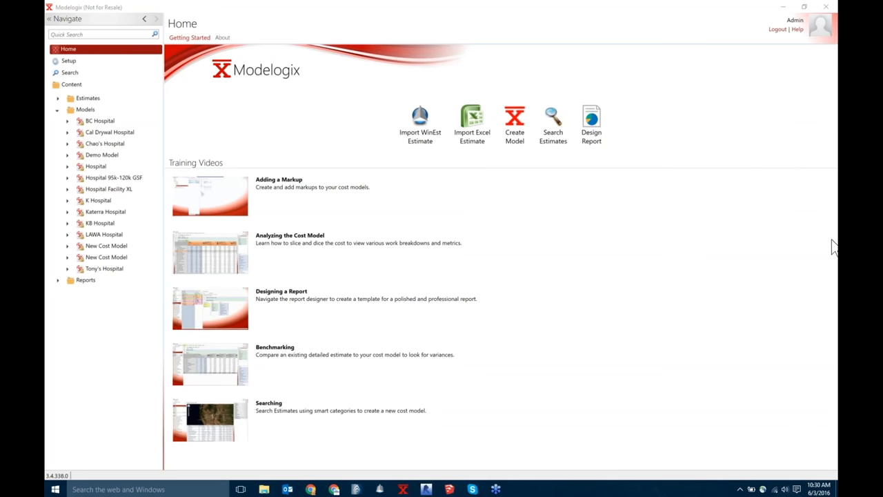
{"action": "mouse_move", "coordinate": [830, 243]}
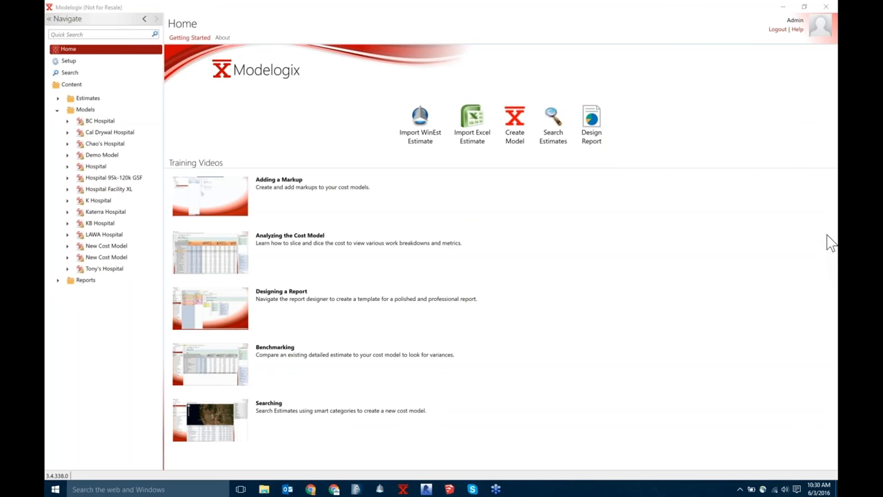
{"action": "mouse_move", "coordinate": [825, 226]}
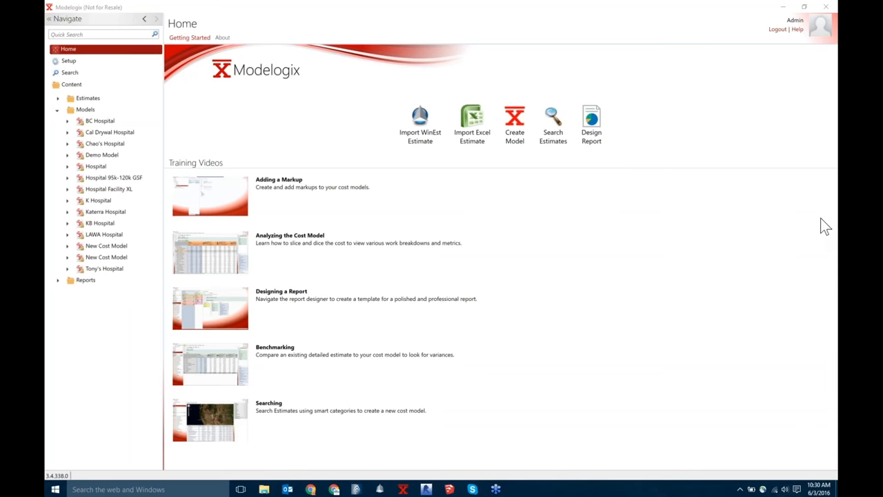
{"action": "mouse_move", "coordinate": [728, 323]}
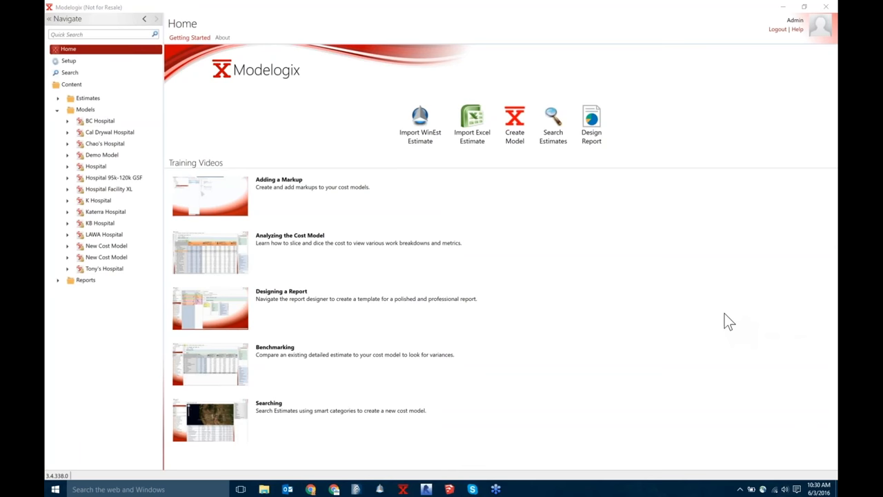
{"action": "mouse_move", "coordinate": [745, 335]}
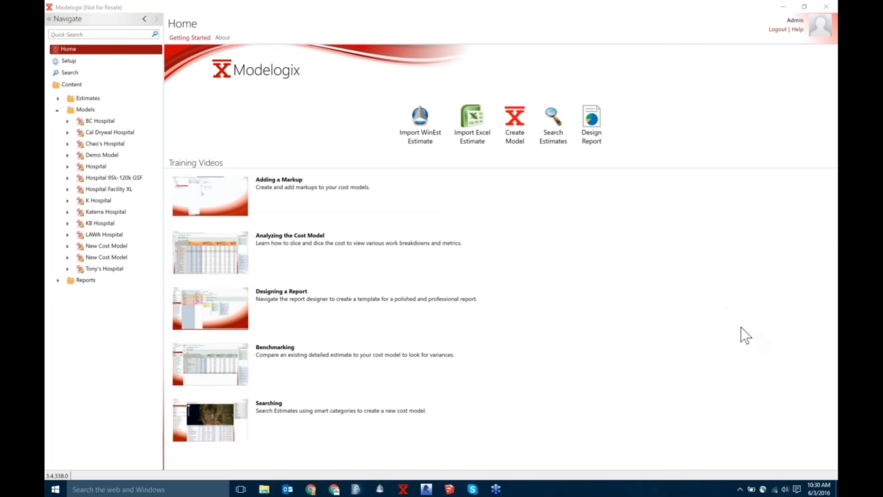
{"action": "mouse_move", "coordinate": [720, 311]}
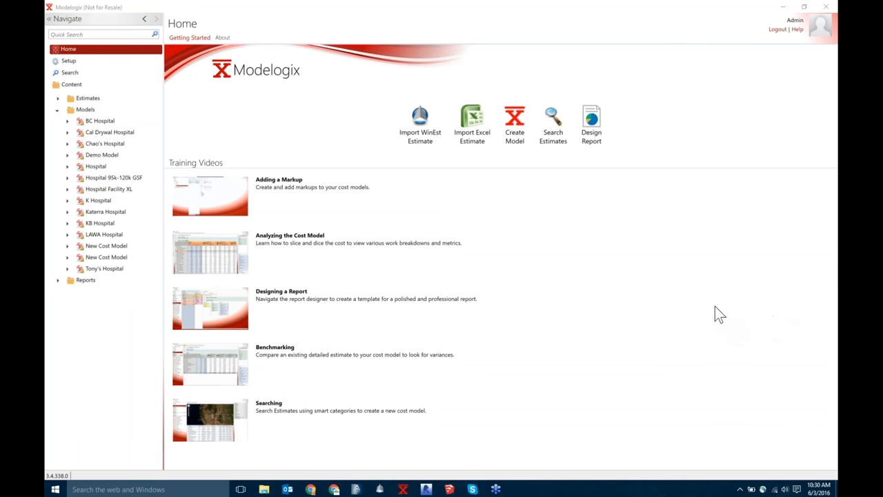
{"action": "mouse_move", "coordinate": [772, 323]}
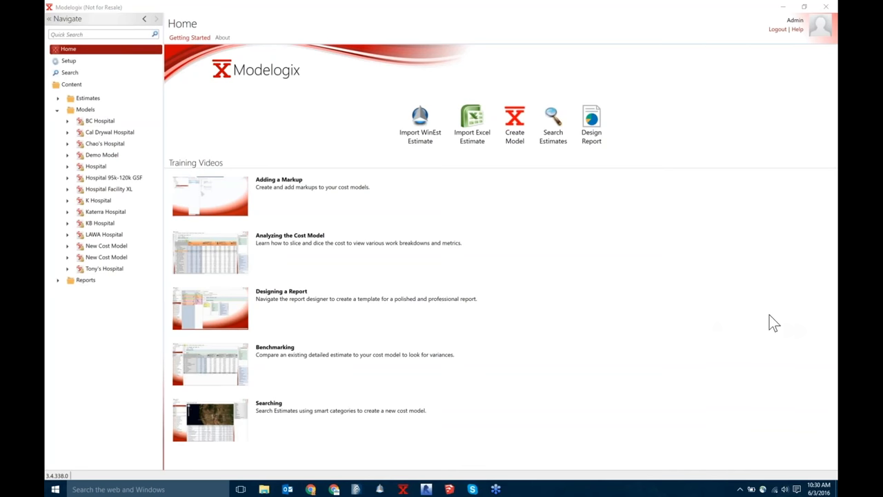
{"action": "mouse_move", "coordinate": [814, 322]}
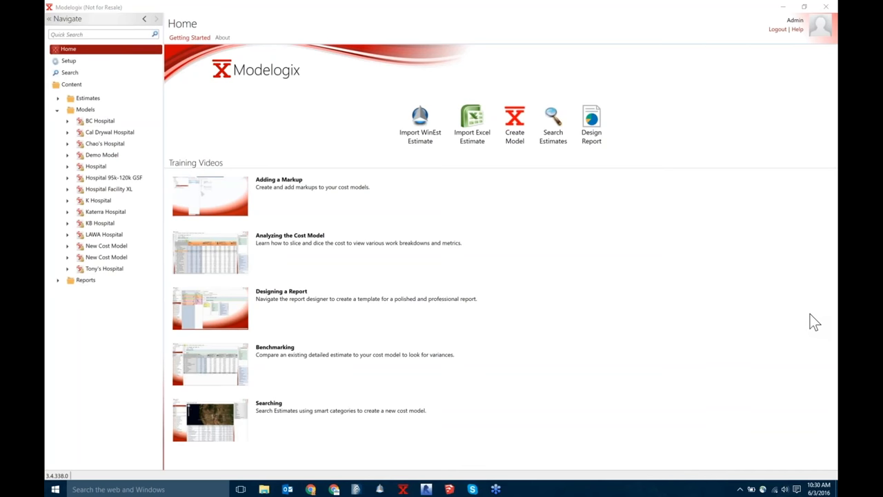
{"action": "mouse_move", "coordinate": [777, 364]}
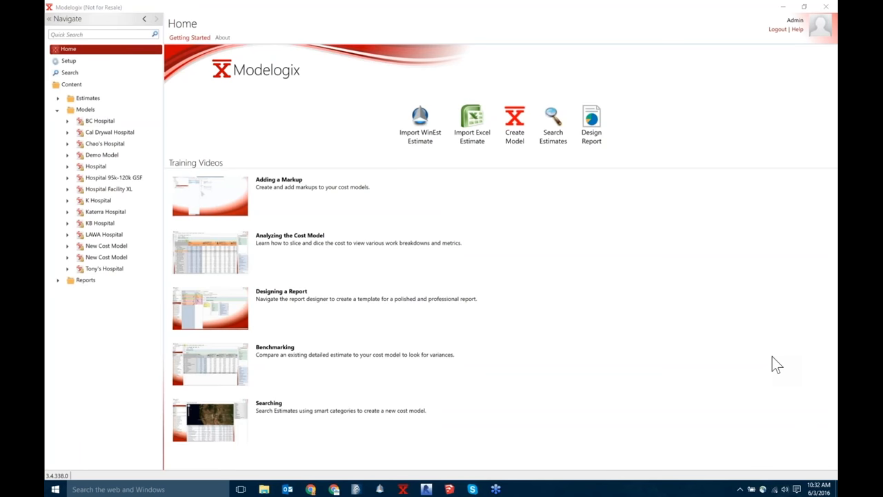
{"action": "mouse_move", "coordinate": [384, 39]}
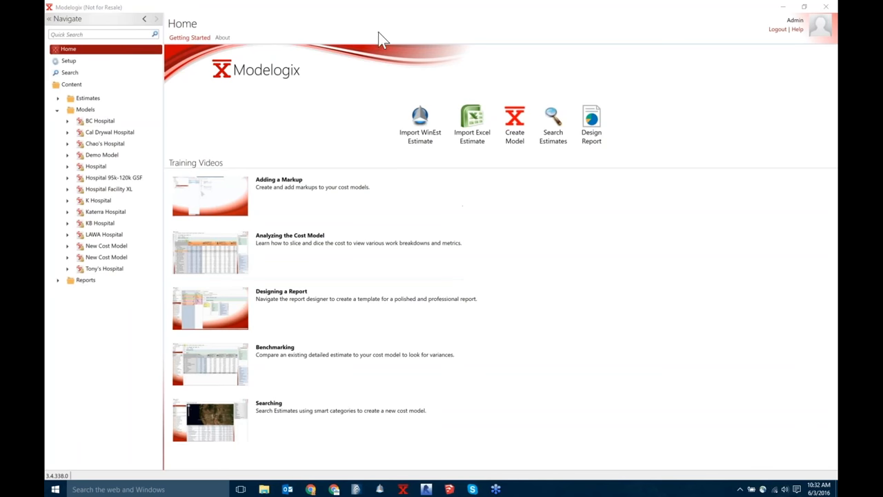
{"action": "mouse_move", "coordinate": [703, 17]}
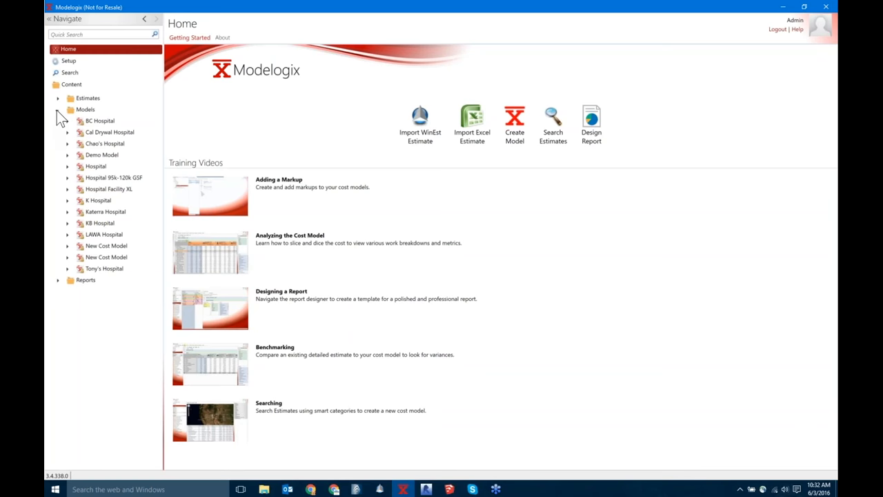
{"action": "mouse_move", "coordinate": [61, 103]}
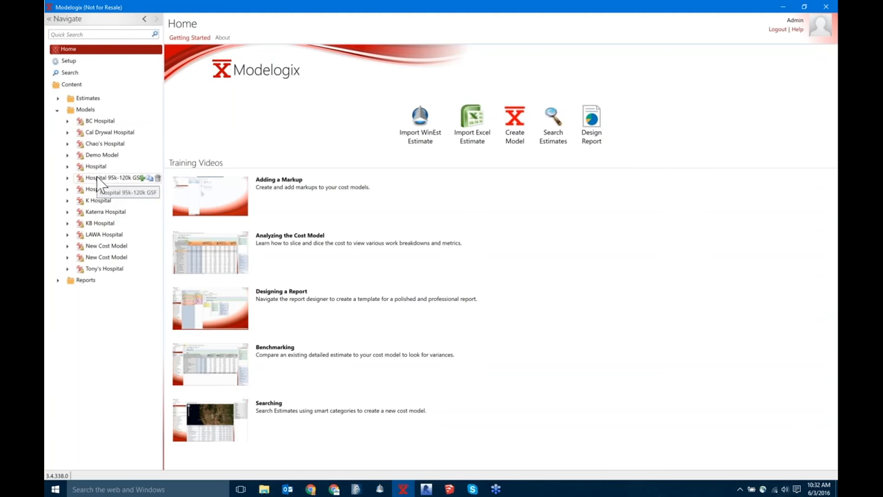
View the attachments of the Hospital model, then of the Hospital 95k-120k GSF model
{"action": "left_click", "coordinate": [95, 166]}
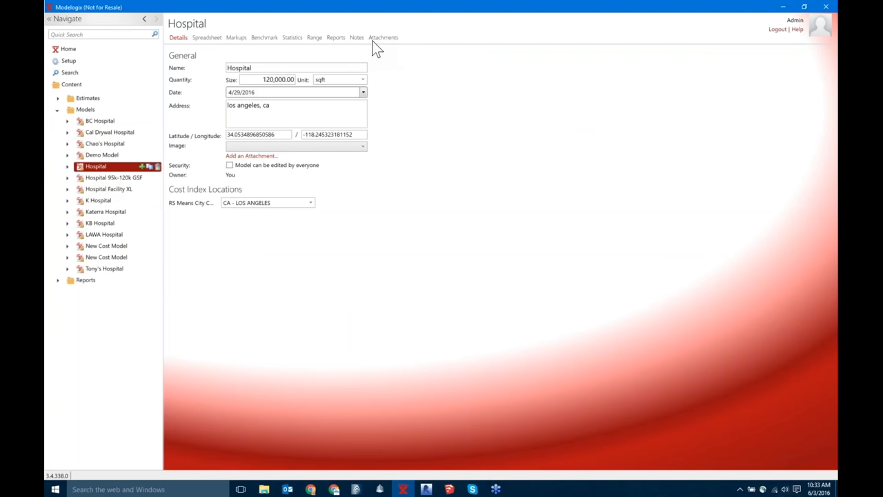
{"action": "left_click", "coordinate": [383, 37]}
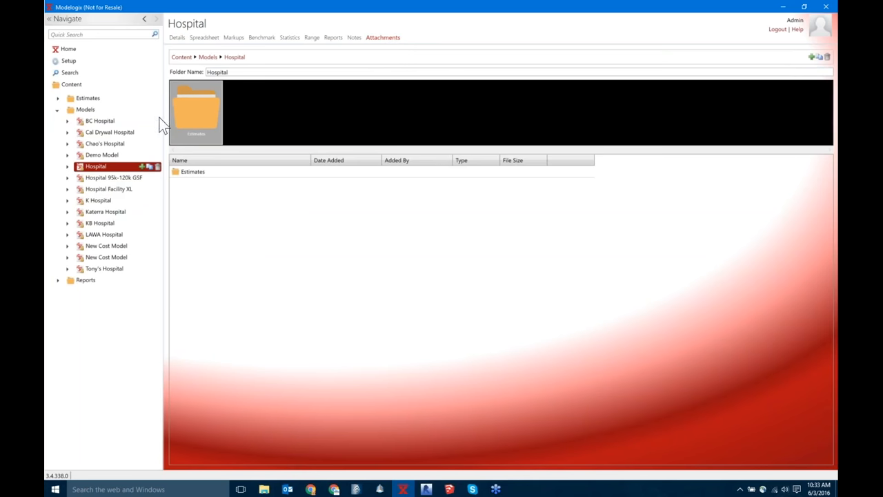
{"action": "left_click", "coordinate": [113, 176]}
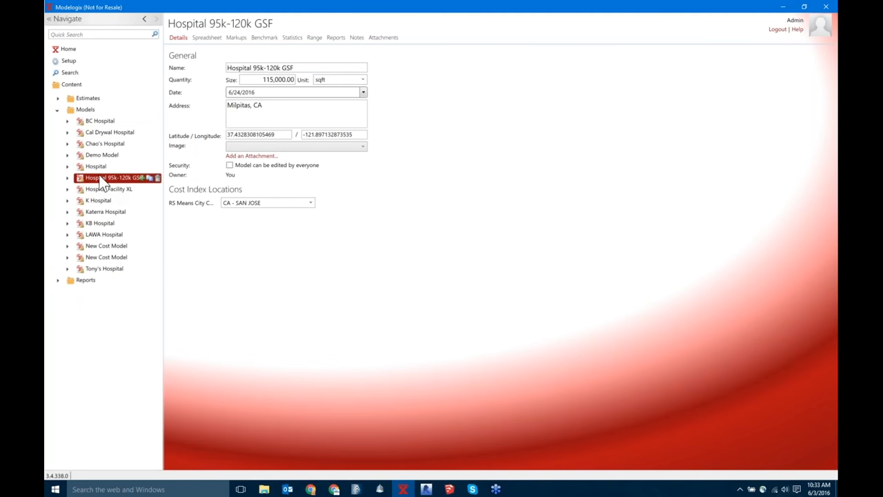
{"action": "left_click", "coordinate": [384, 37]}
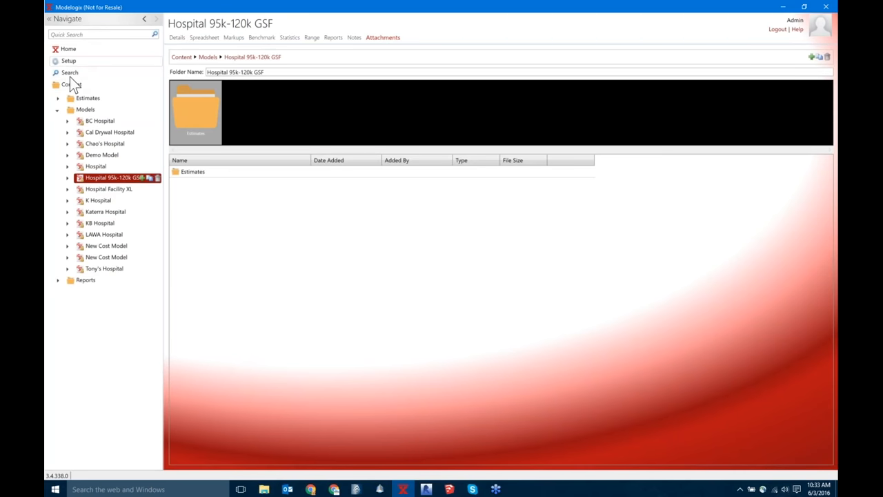
Enter Setup and step through Markups and Metrics to the company Options page
{"action": "left_click", "coordinate": [69, 61]}
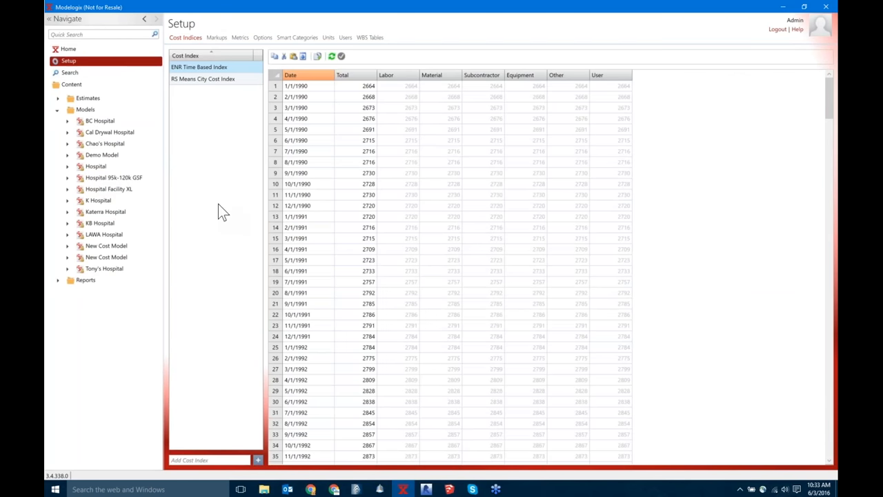
{"action": "mouse_move", "coordinate": [229, 192]}
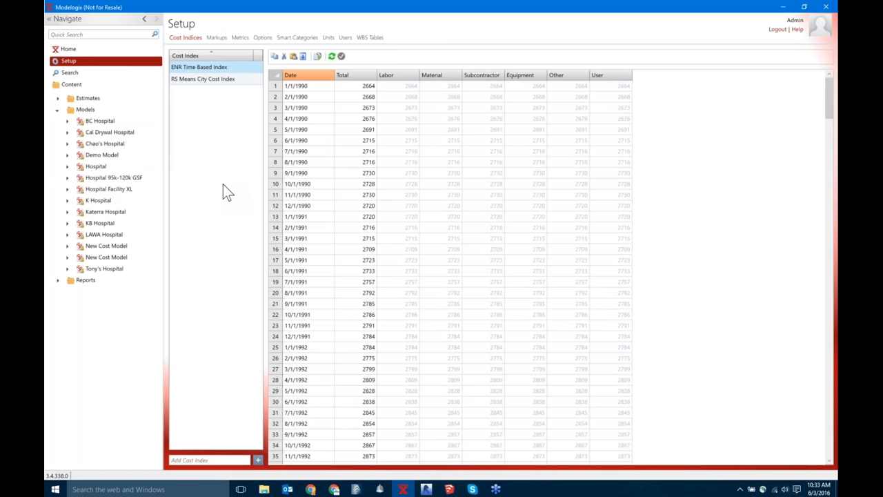
{"action": "left_click", "coordinate": [214, 37]}
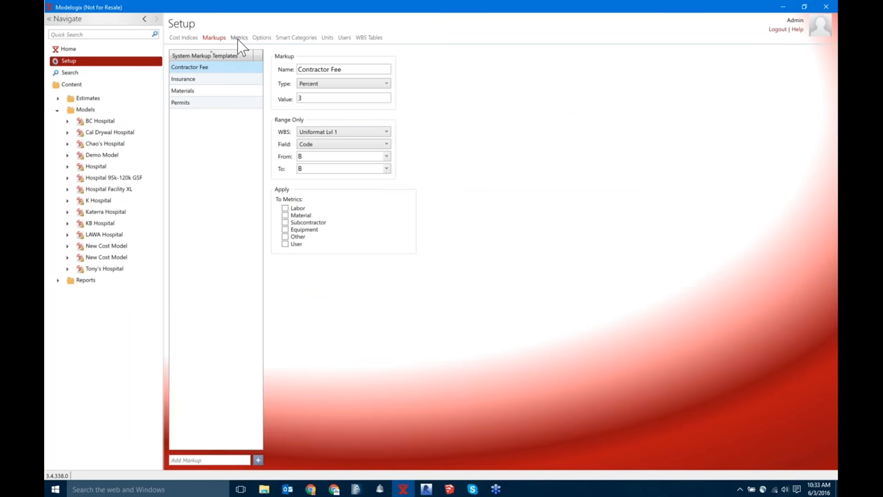
{"action": "left_click", "coordinate": [237, 37]}
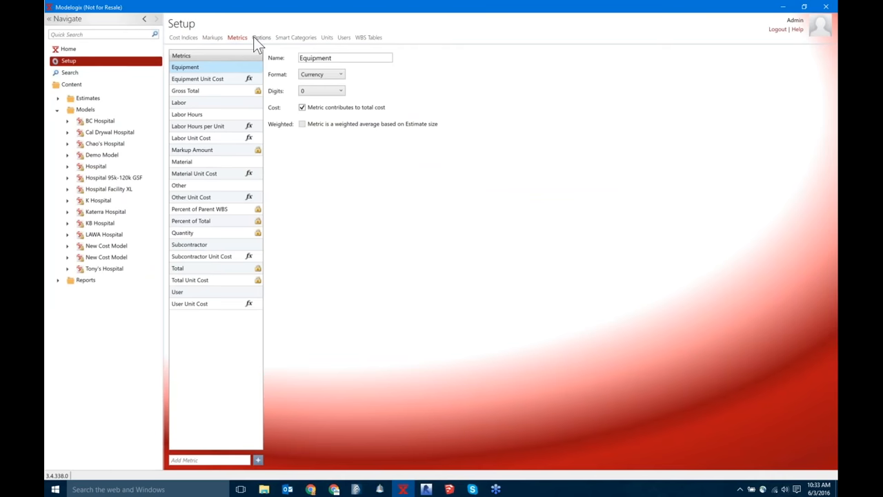
{"action": "left_click", "coordinate": [259, 37]}
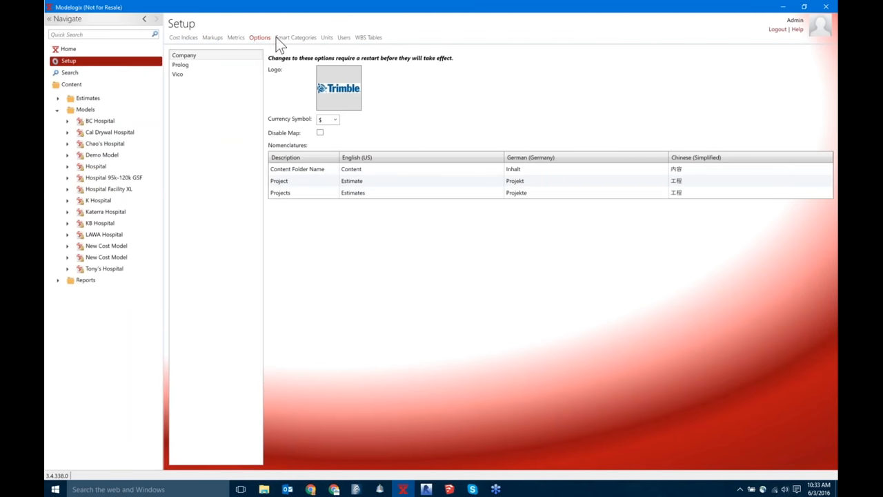
{"action": "left_click", "coordinate": [295, 37]}
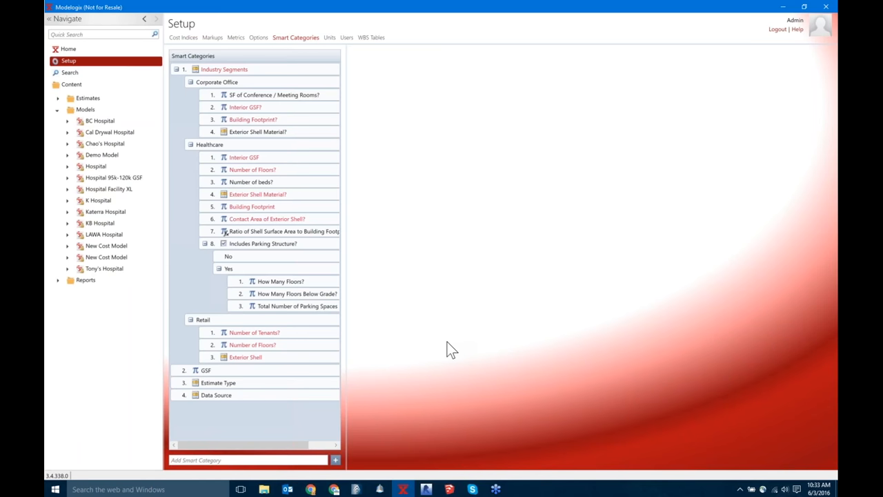
{"action": "mouse_move", "coordinate": [176, 108]}
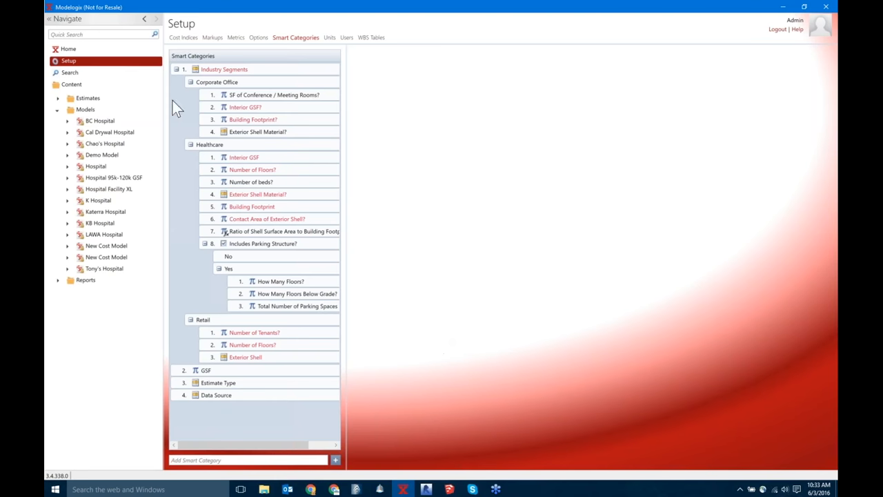
{"action": "left_click", "coordinate": [191, 81]}
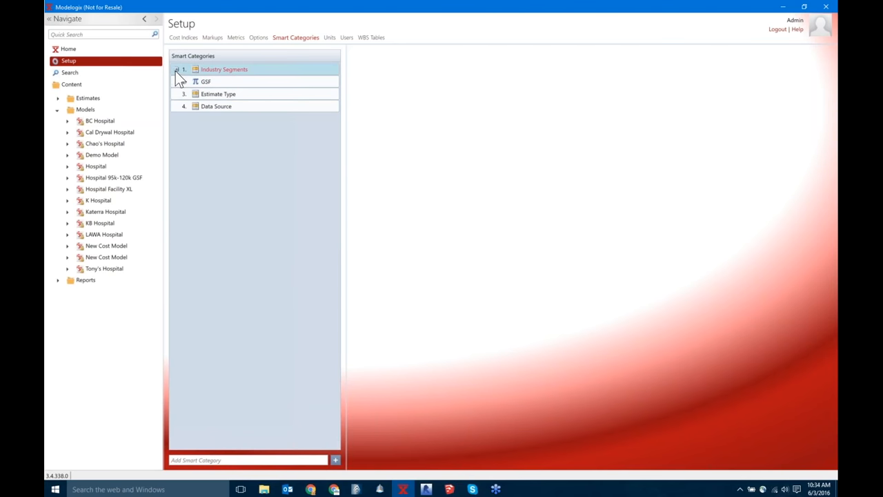
{"action": "left_click", "coordinate": [176, 69]}
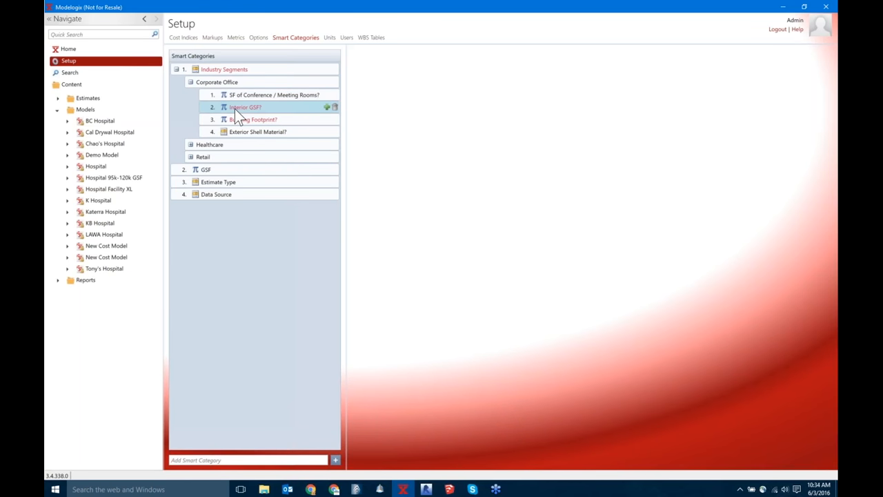
{"action": "left_click", "coordinate": [190, 145]}
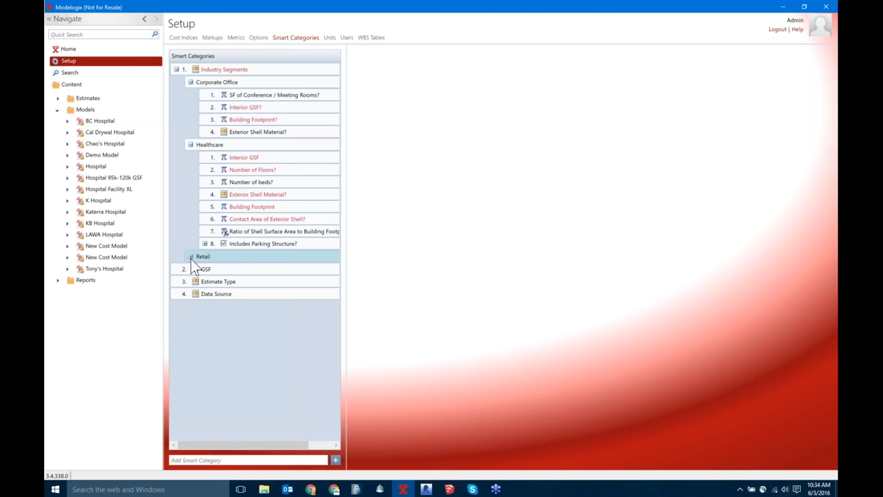
{"action": "left_click", "coordinate": [191, 255]}
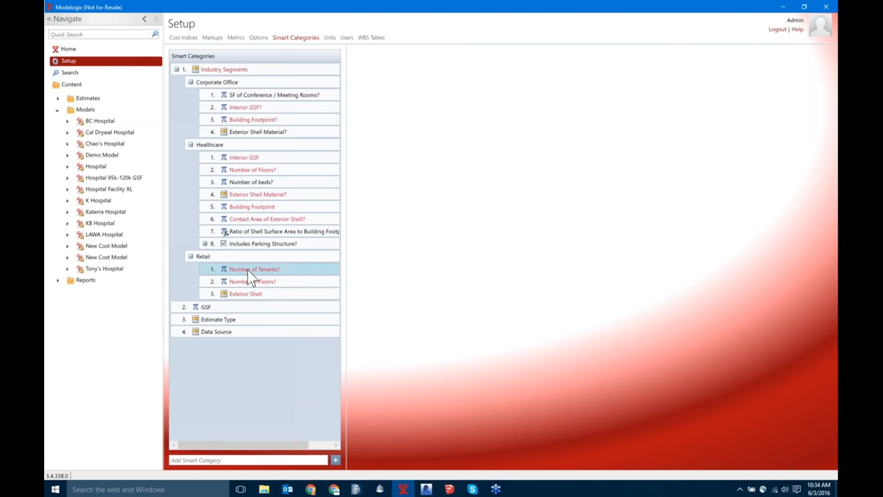
{"action": "left_click", "coordinate": [252, 282]}
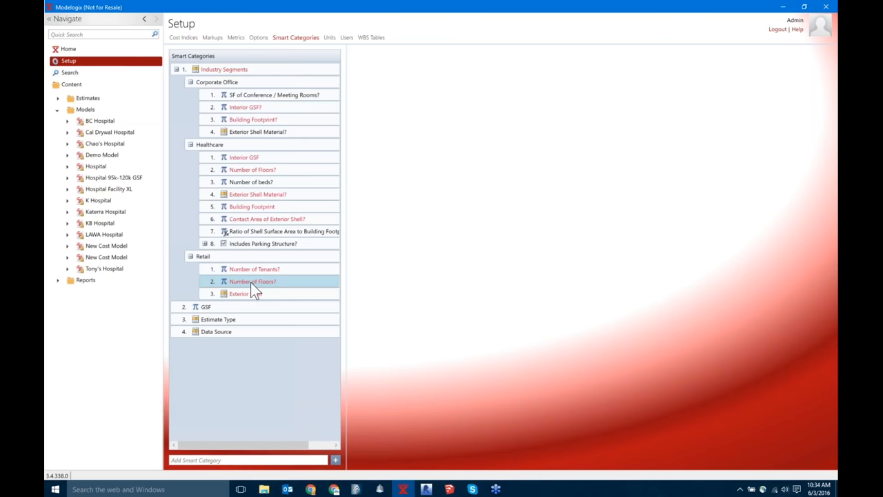
{"action": "left_click", "coordinate": [246, 293]}
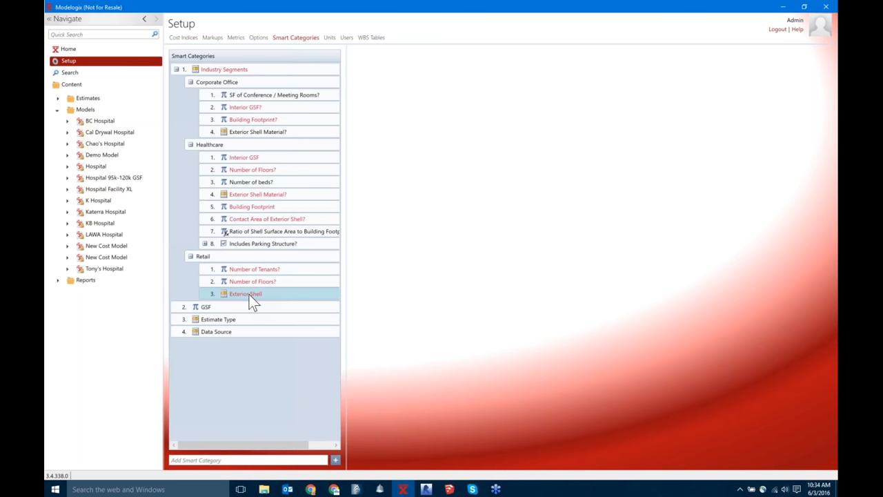
{"action": "left_click", "coordinate": [205, 306]}
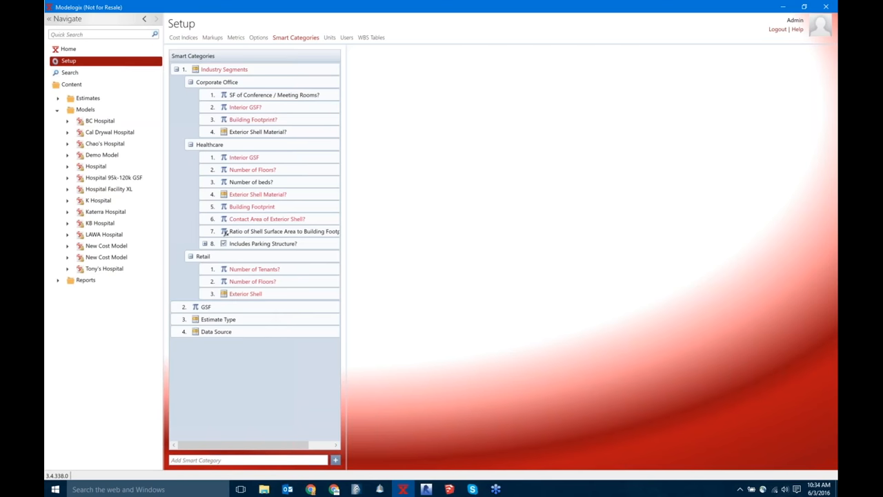
{"action": "left_click", "coordinate": [248, 459]}
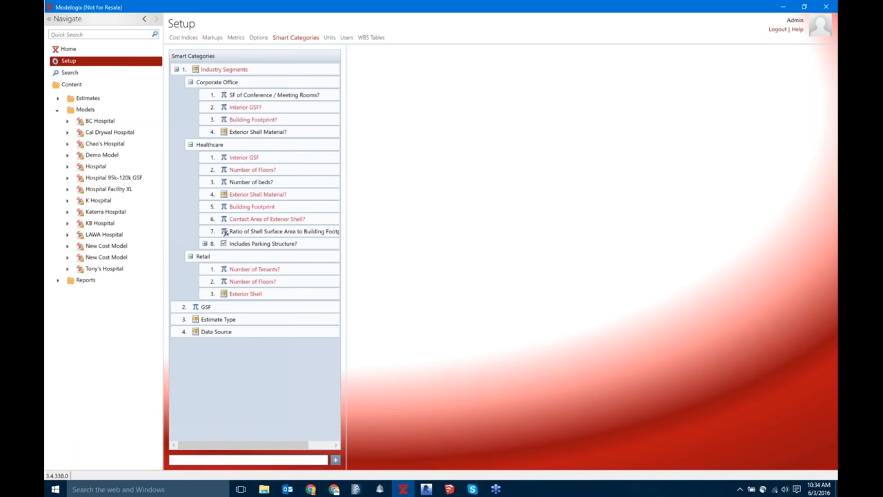
{"action": "left_click", "coordinate": [252, 168]}
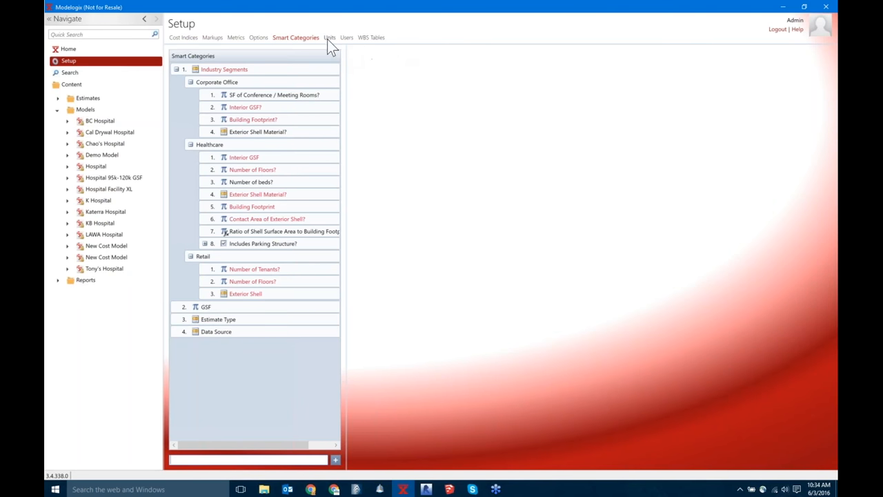
Review Barrel and Gross Sq Ft abbreviations, set Foot's abbreviation to ft, then list the users
{"action": "left_click", "coordinate": [328, 38]}
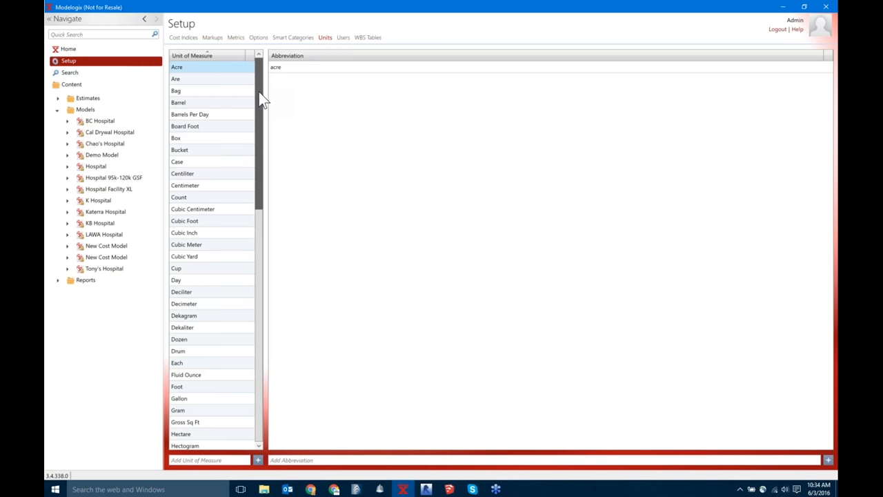
{"action": "scroll", "scroll_direction": "down", "scroll_amount": 3}
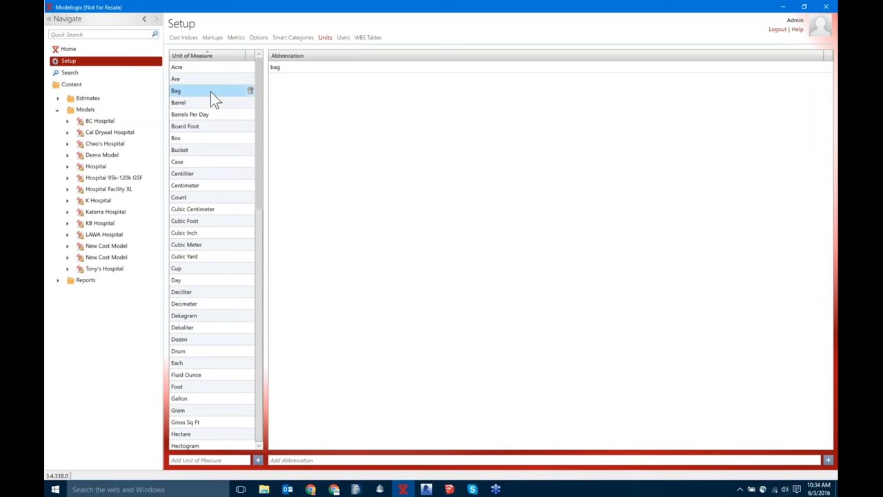
{"action": "left_click", "coordinate": [196, 102]}
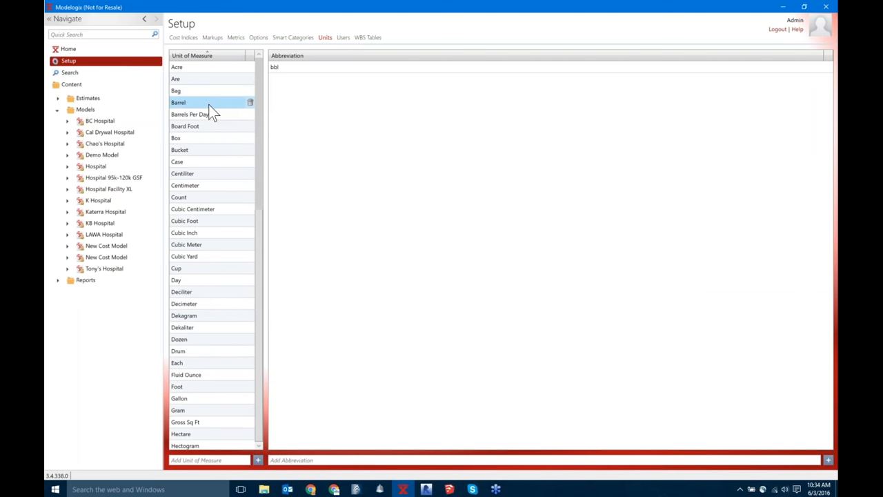
{"action": "mouse_move", "coordinate": [209, 117]}
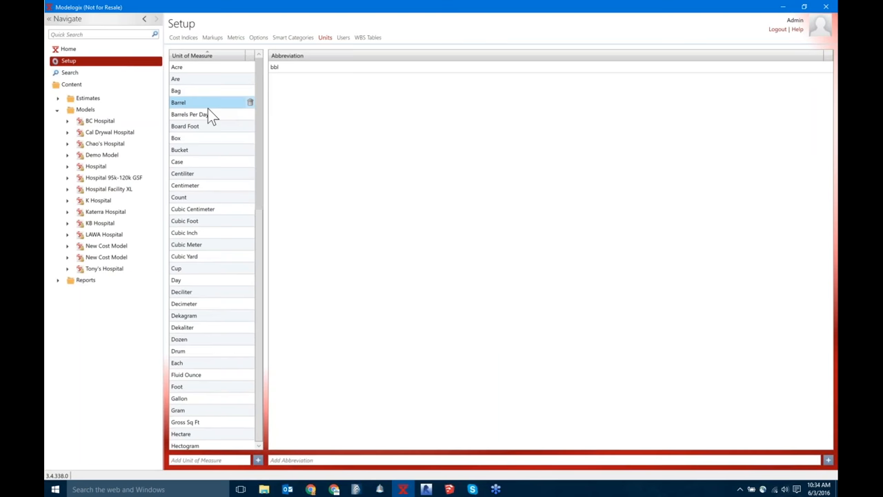
{"action": "left_click", "coordinate": [185, 422]}
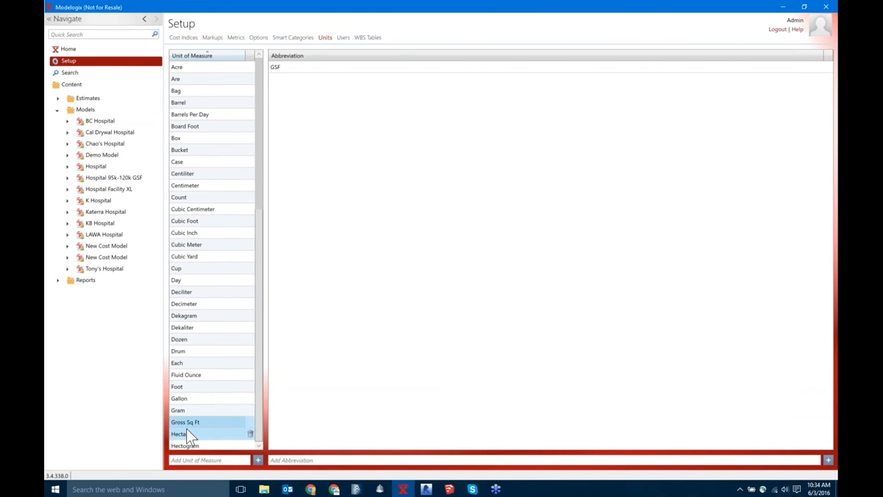
{"action": "left_click", "coordinate": [176, 387]}
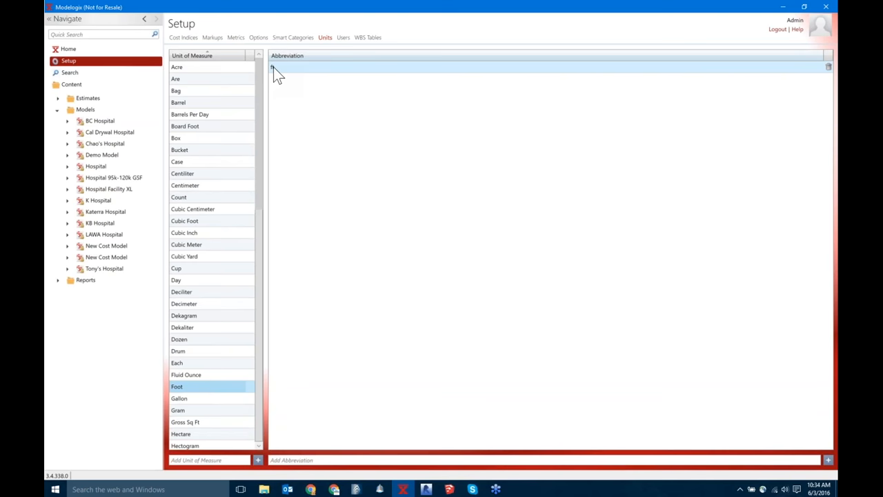
{"action": "type", "text": "ft"}
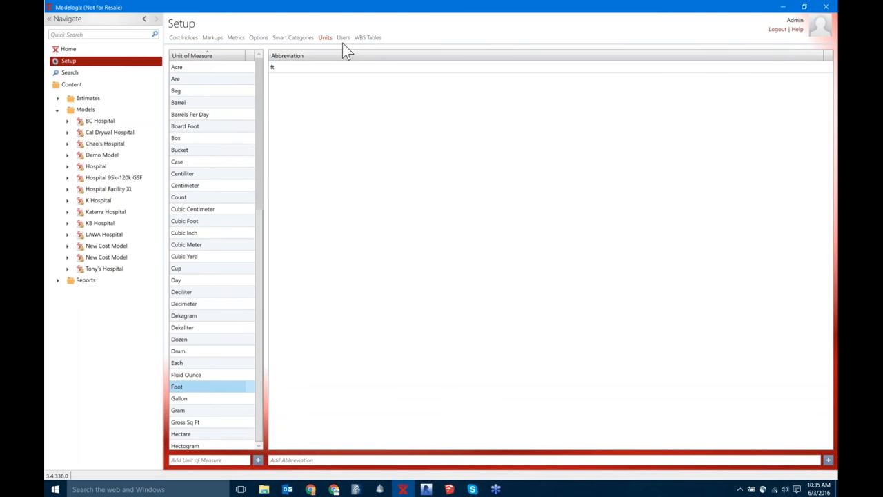
{"action": "left_click", "coordinate": [342, 37]}
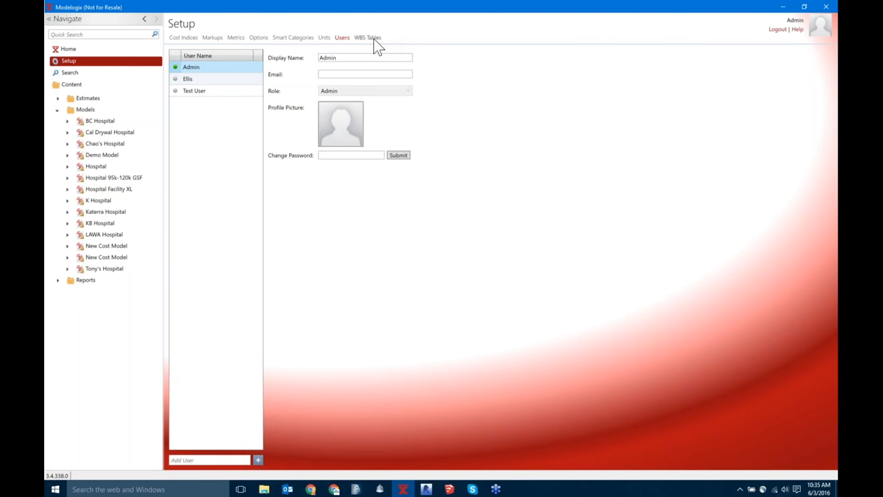
Review the codes in each WBS table: Major, Minor, Uniformat Lvl 1-3, Assembly Lvl 2, Job Cost and Test 3
{"action": "left_click", "coordinate": [367, 38]}
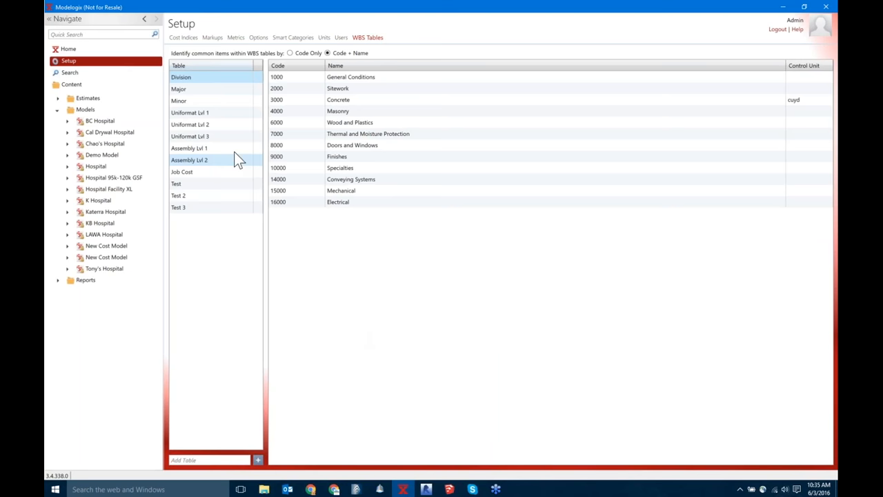
{"action": "left_click", "coordinate": [179, 89]}
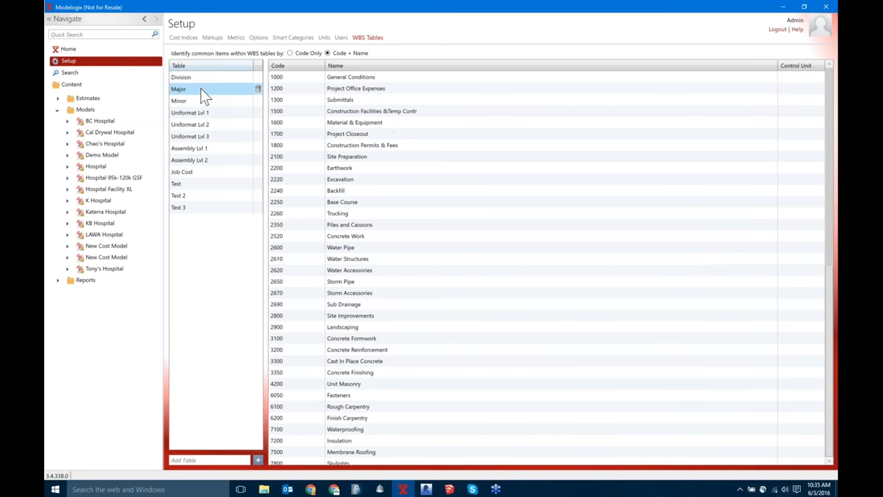
{"action": "left_click", "coordinate": [179, 100]}
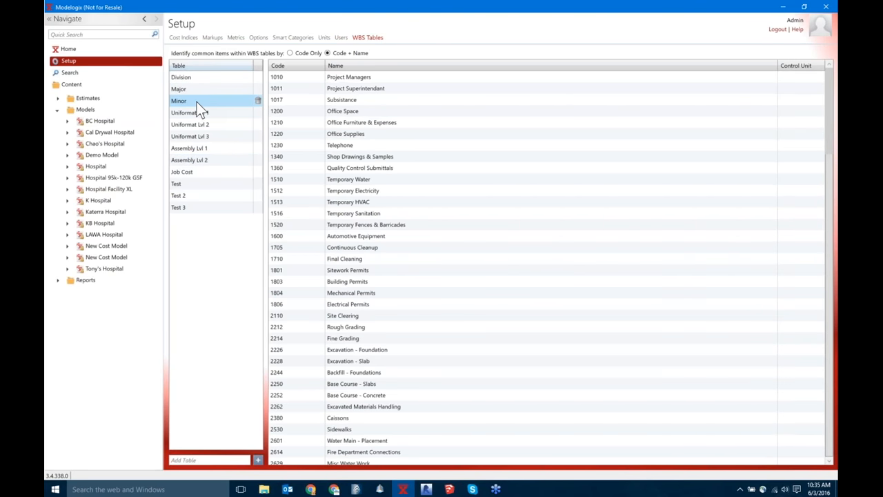
{"action": "left_click", "coordinate": [191, 113]}
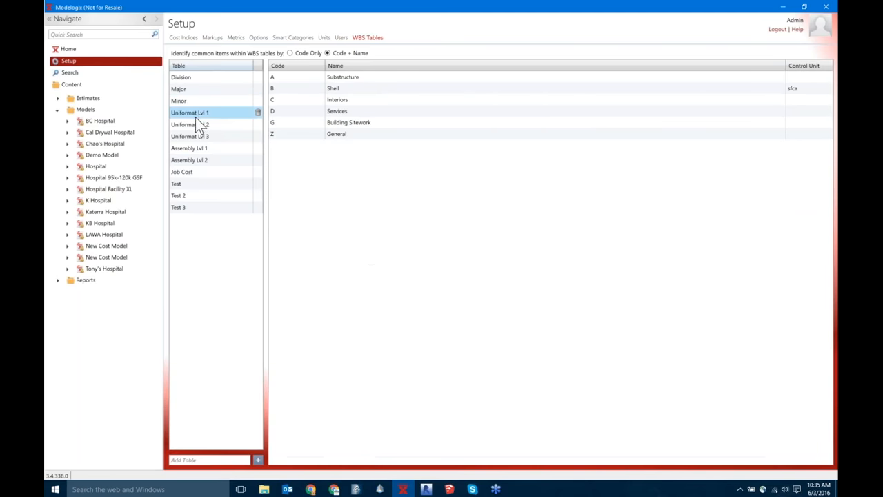
{"action": "left_click", "coordinate": [190, 124]}
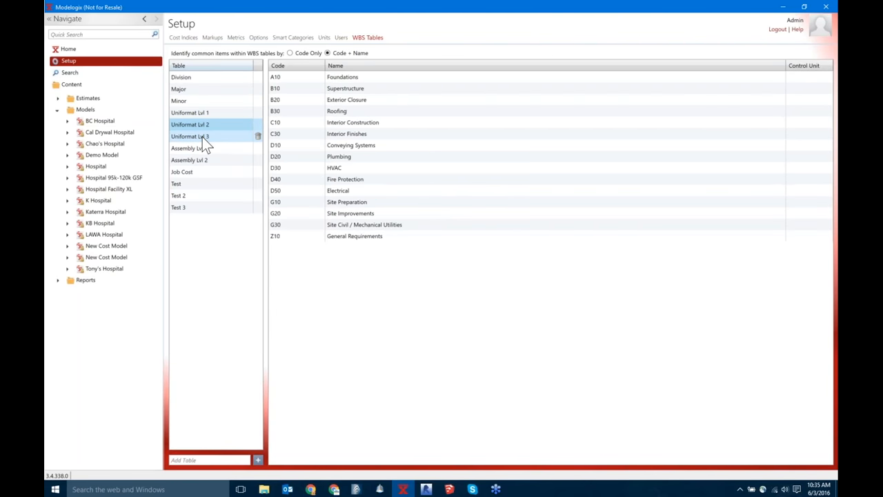
{"action": "left_click", "coordinate": [191, 137]}
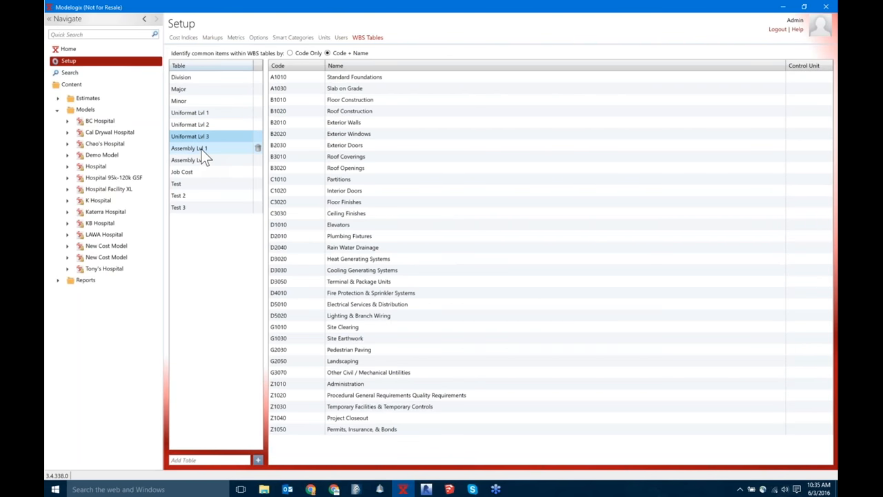
{"action": "left_click", "coordinate": [188, 148]}
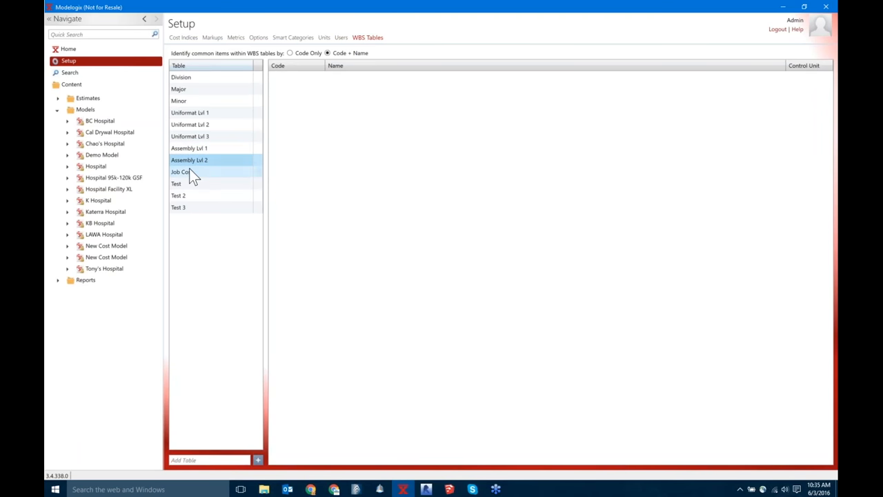
{"action": "left_click", "coordinate": [179, 171]}
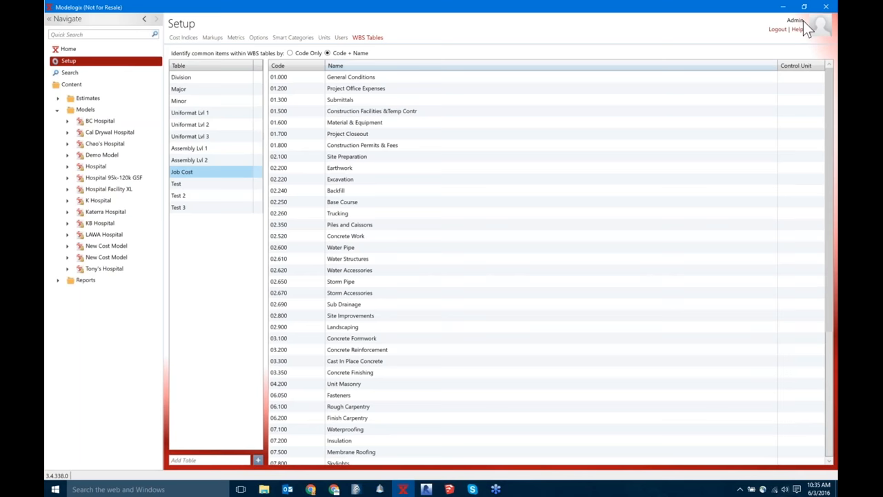
{"action": "mouse_move", "coordinate": [830, 24]}
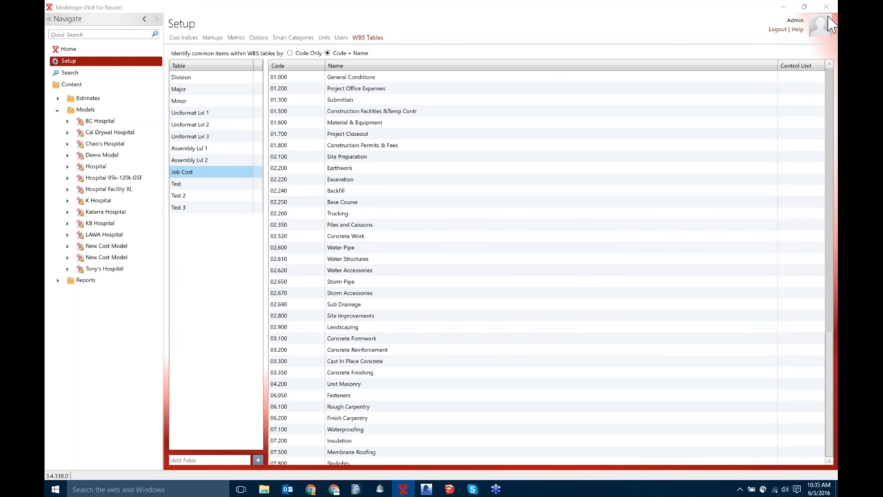
{"action": "mouse_move", "coordinate": [730, 157]}
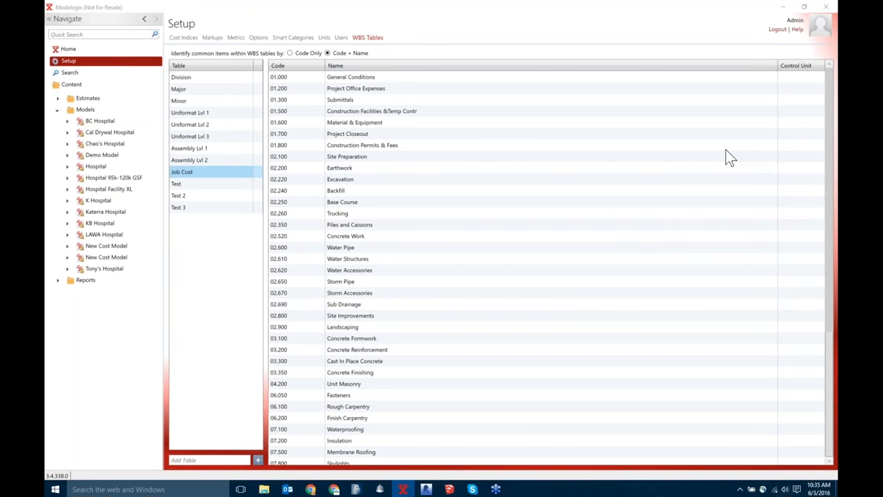
{"action": "mouse_move", "coordinate": [748, 177]}
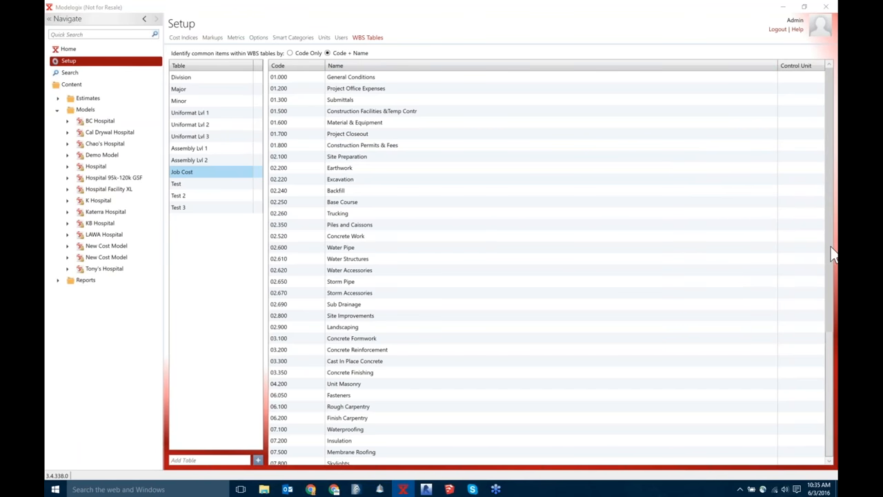
{"action": "mouse_move", "coordinate": [833, 245]}
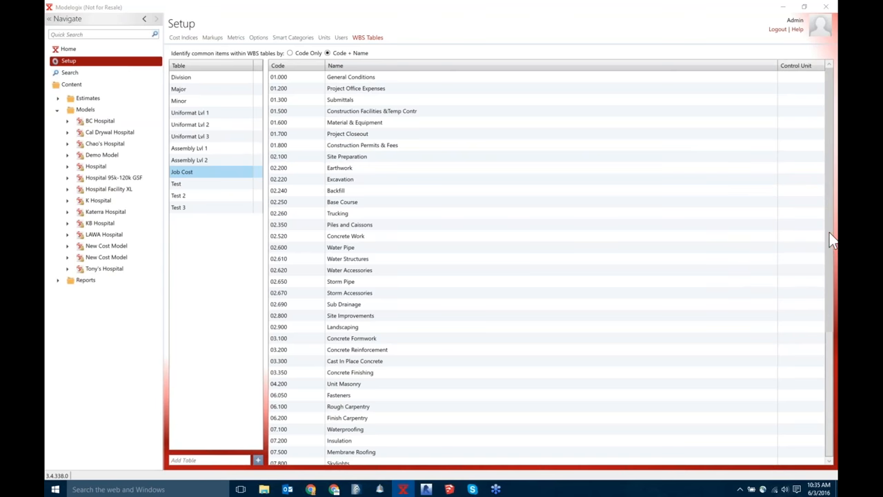
{"action": "mouse_move", "coordinate": [720, 153]}
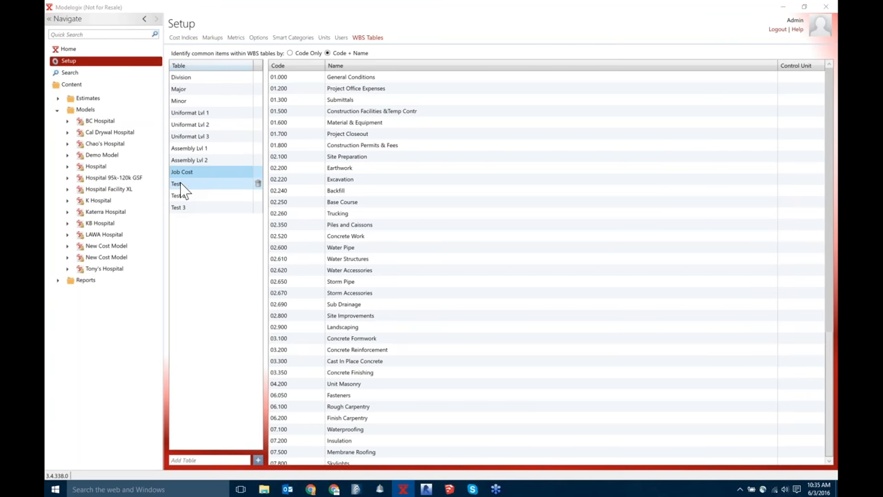
{"action": "left_click", "coordinate": [176, 207]}
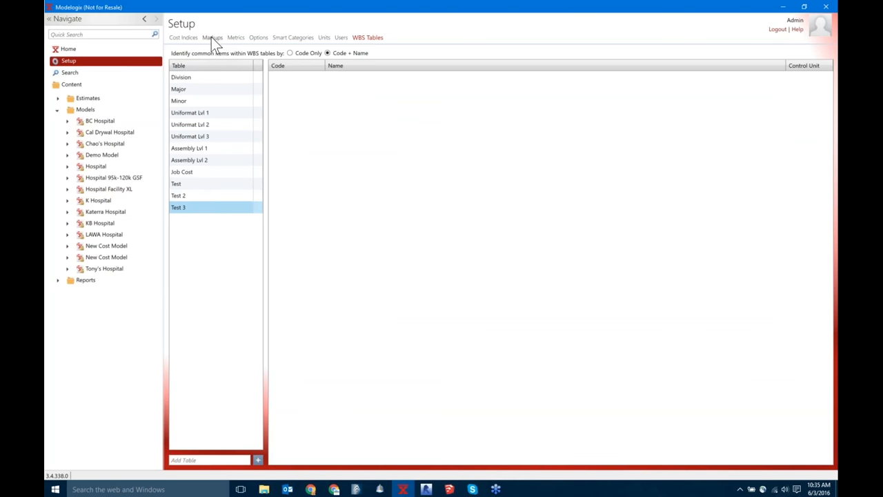
View the Materials and Permits system markup template details, then the Metrics settings
{"action": "left_click", "coordinate": [214, 37]}
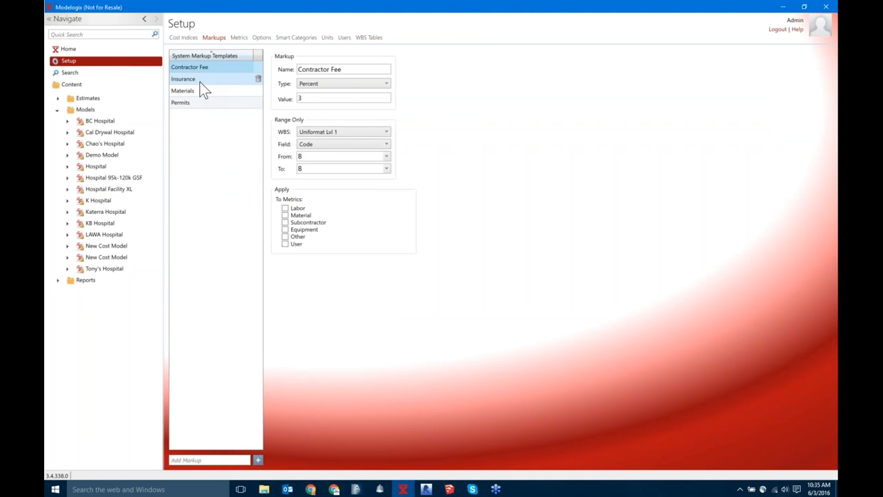
{"action": "left_click", "coordinate": [182, 91]}
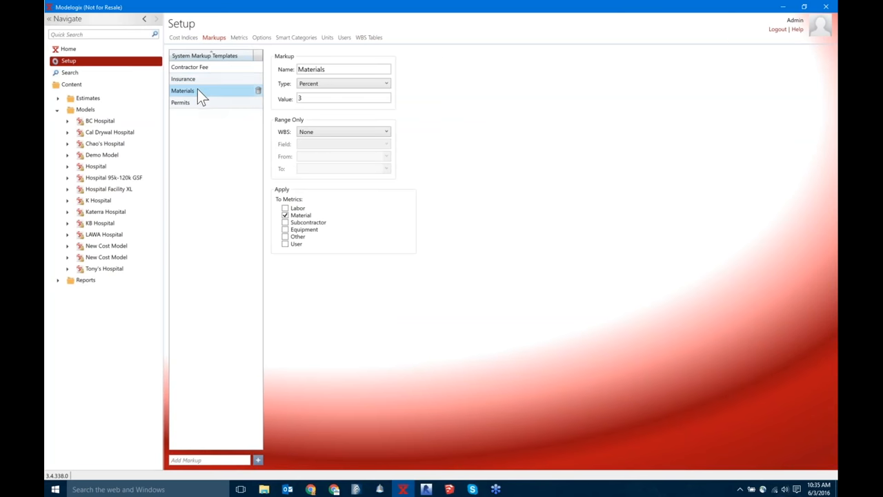
{"action": "left_click", "coordinate": [179, 102]}
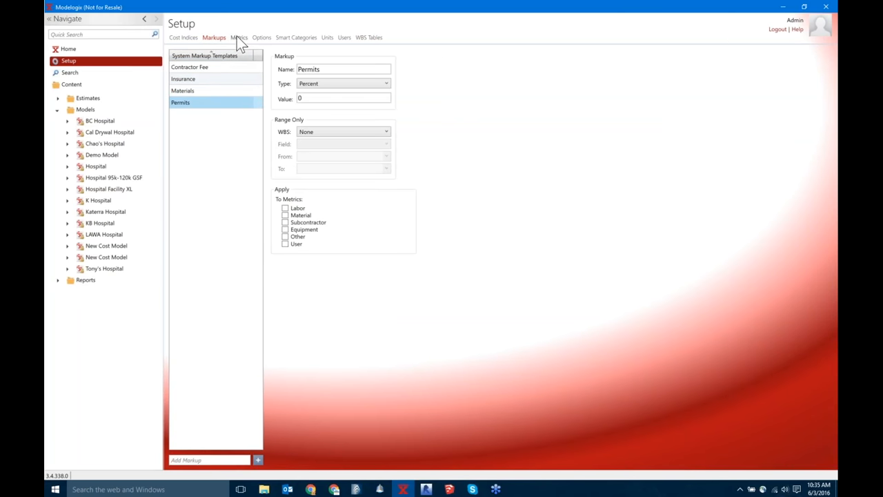
{"action": "left_click", "coordinate": [238, 37]}
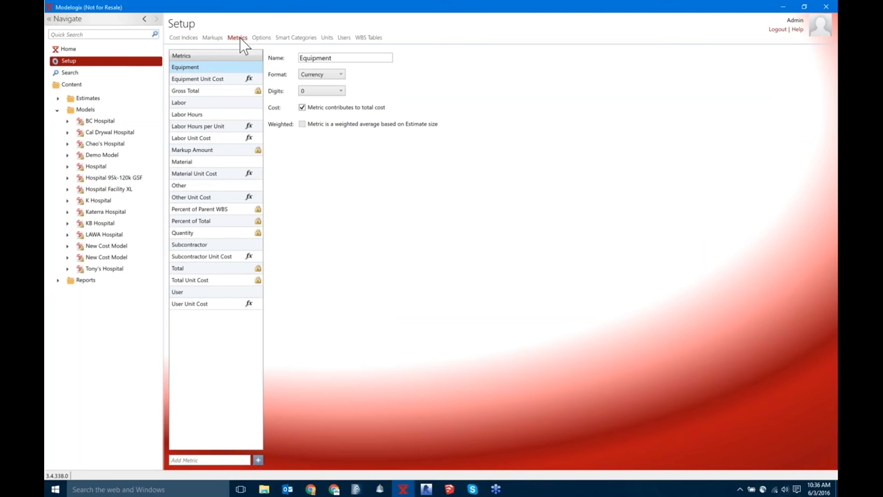
{"action": "mouse_move", "coordinate": [62, 117]}
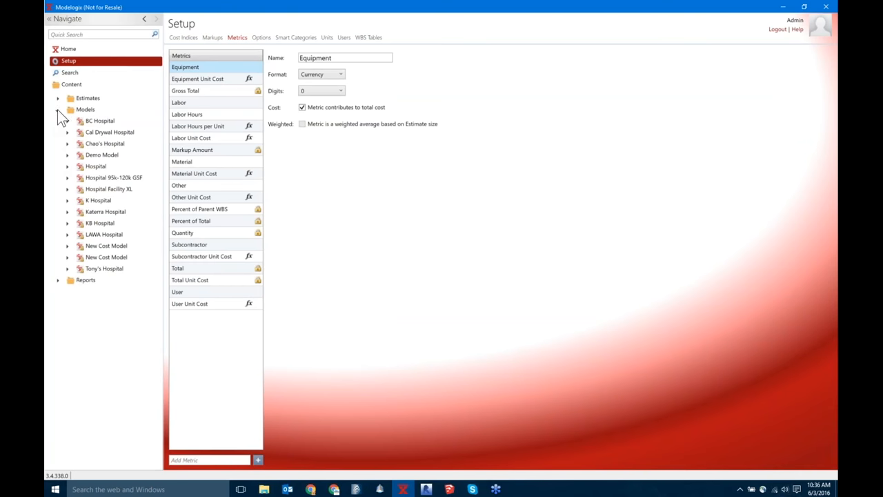
Collapse the Models list in the Navigate pane and return to the Home screen
{"action": "left_click", "coordinate": [58, 109]}
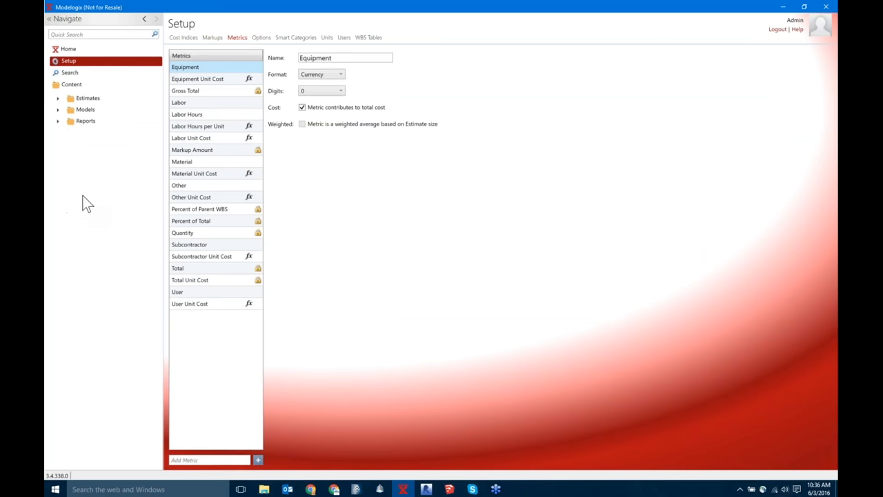
{"action": "left_click", "coordinate": [69, 49]}
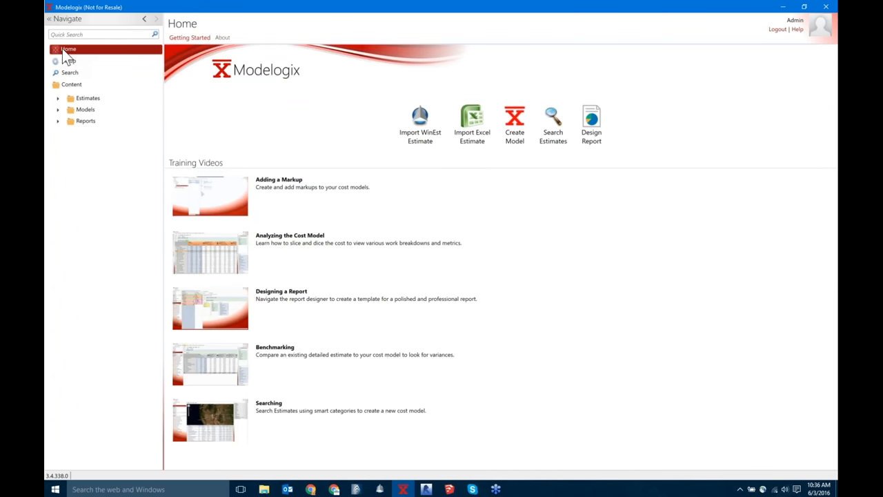
{"action": "left_click", "coordinate": [420, 124]}
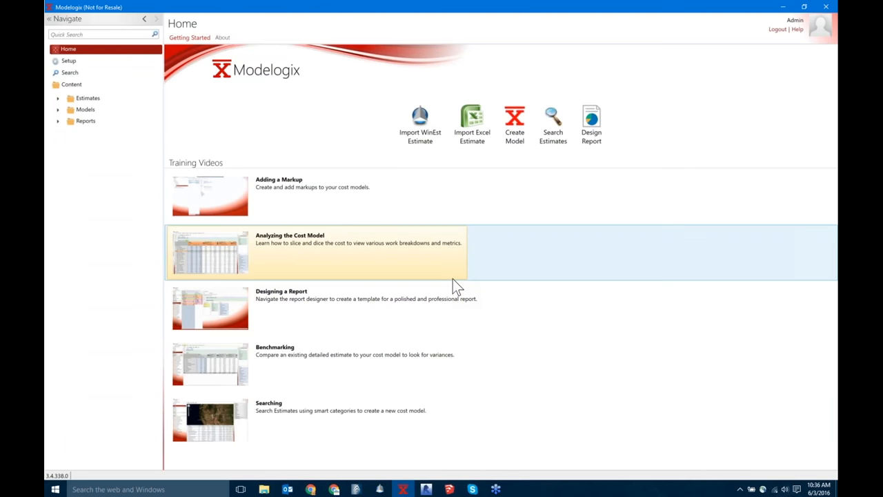
{"action": "mouse_move", "coordinate": [116, 241]}
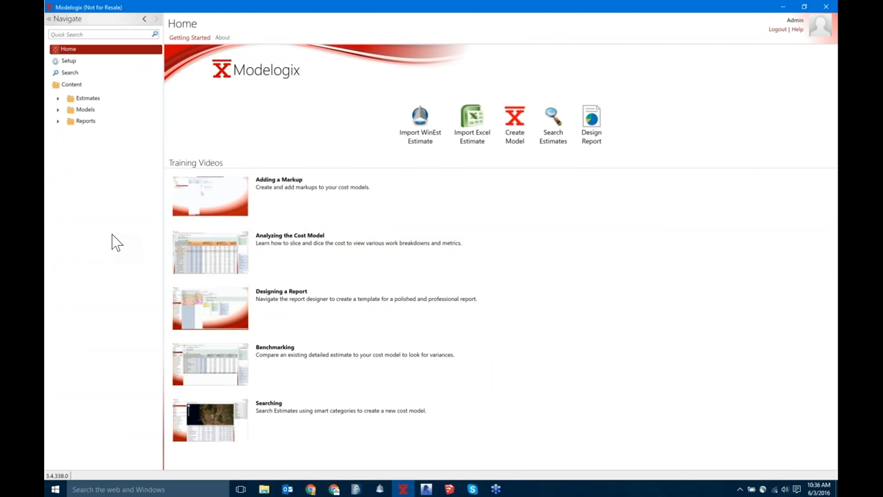
{"action": "mouse_move", "coordinate": [232, 38]}
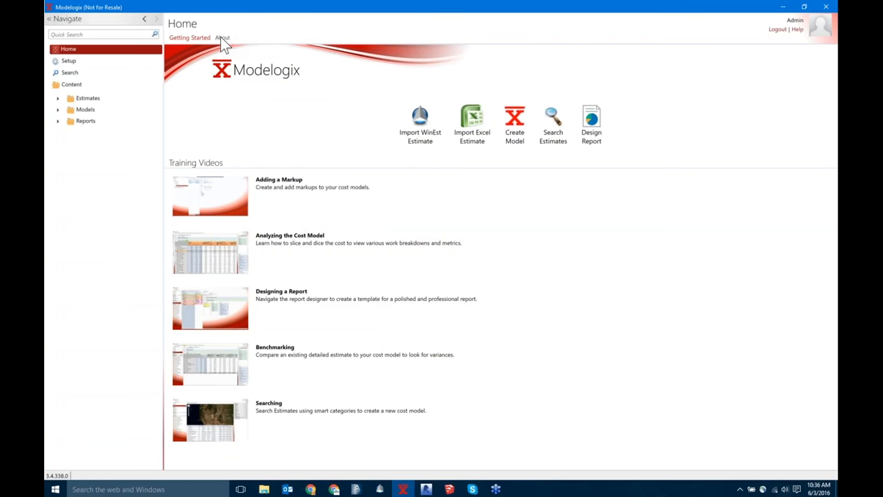
{"action": "mouse_move", "coordinate": [472, 124]}
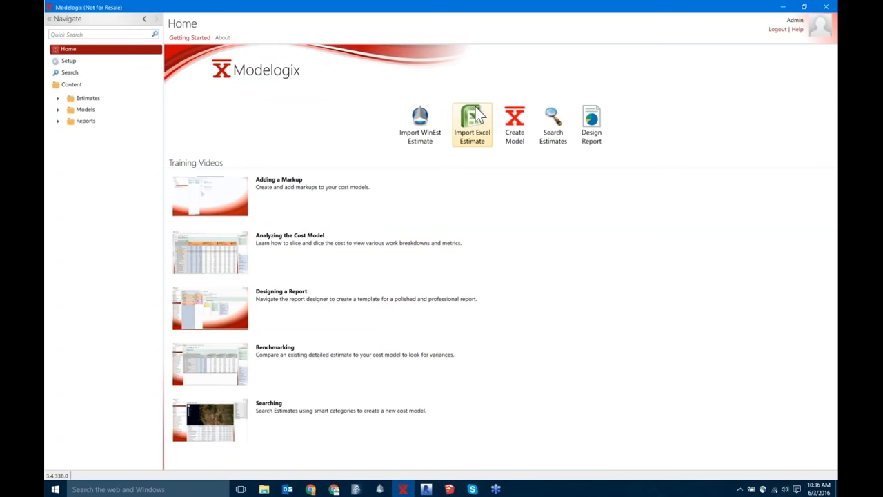
{"action": "mouse_move", "coordinate": [477, 133]}
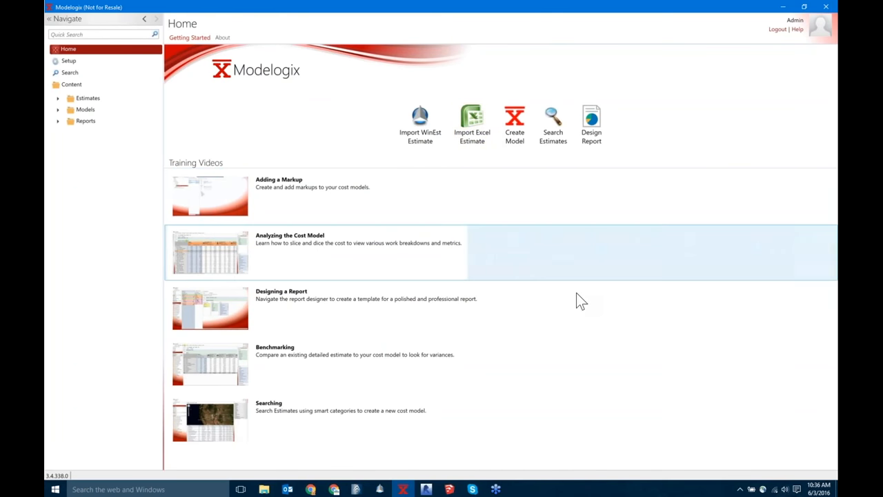
{"action": "mouse_move", "coordinate": [835, 393]}
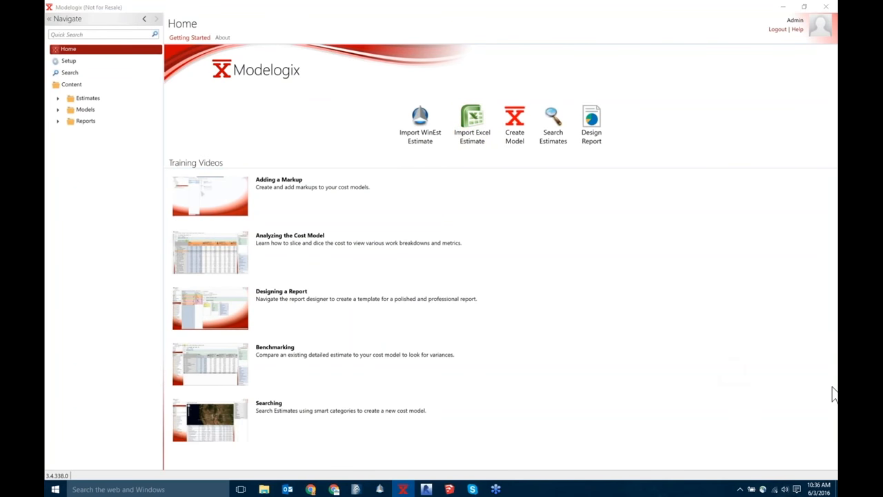
{"action": "mouse_move", "coordinate": [783, 375]}
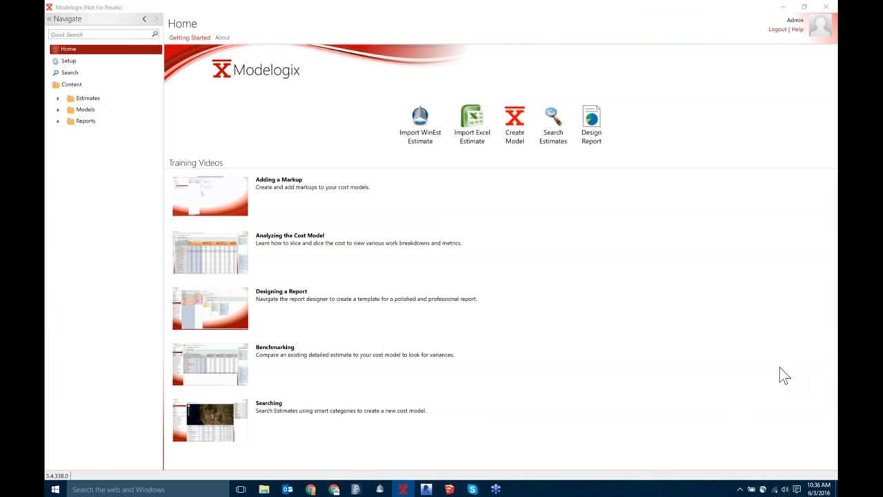
{"action": "mouse_move", "coordinate": [817, 201]}
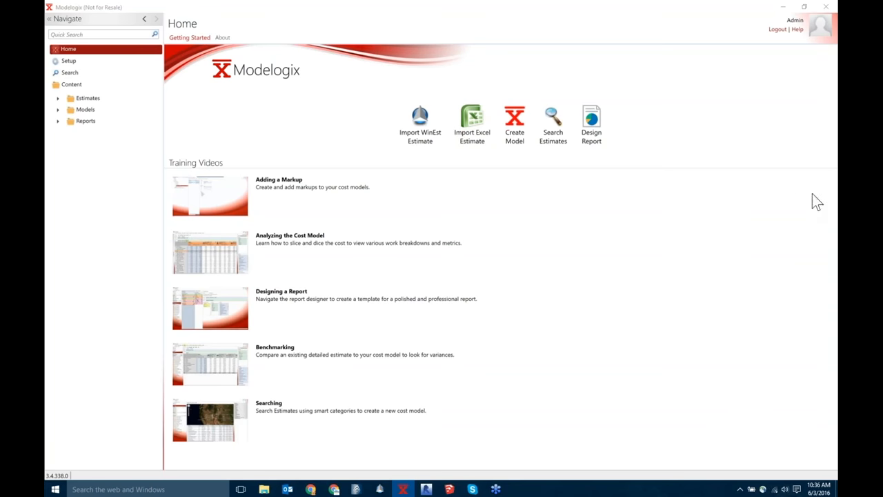
{"action": "mouse_move", "coordinate": [835, 215]}
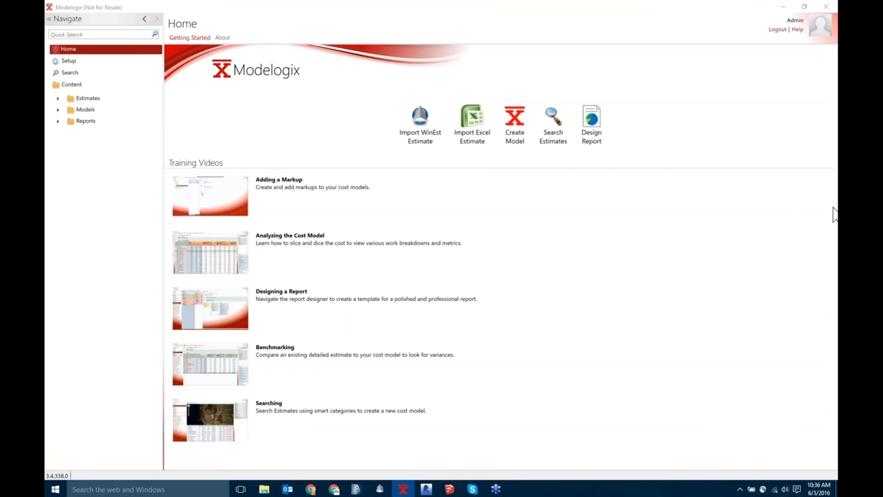
{"action": "mouse_move", "coordinate": [789, 196]}
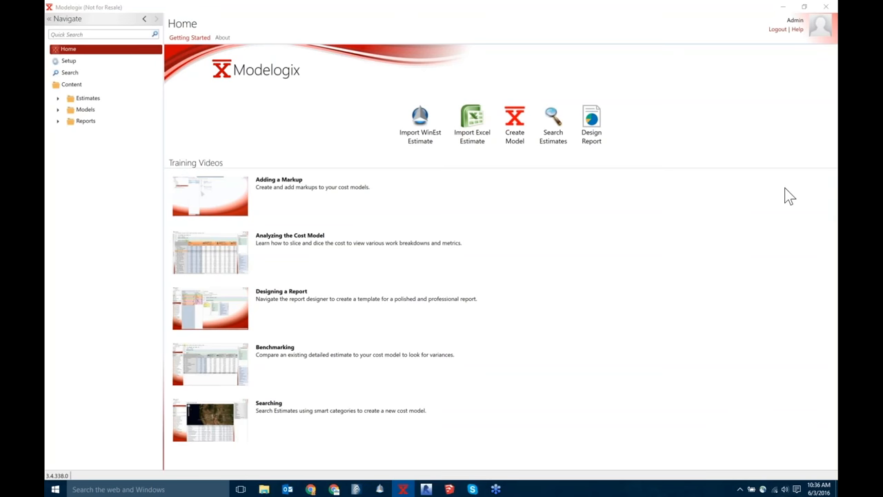
{"action": "mouse_move", "coordinate": [833, 213]}
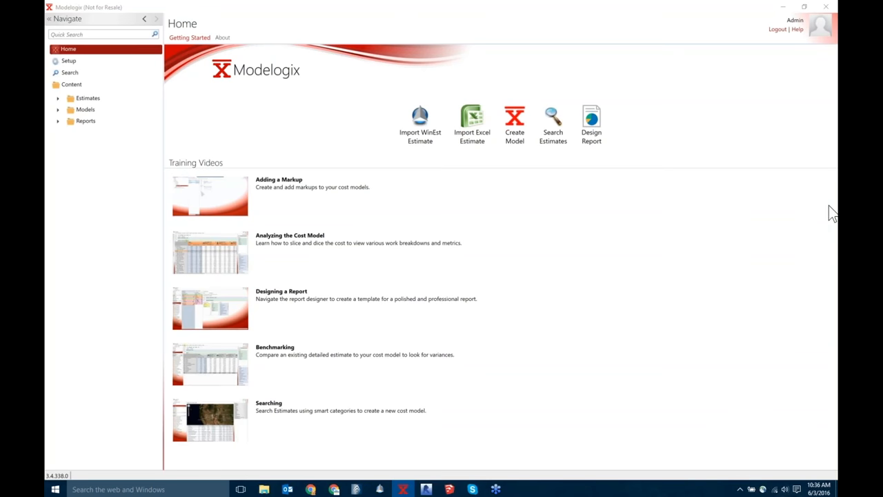
{"action": "mouse_move", "coordinate": [723, 141]}
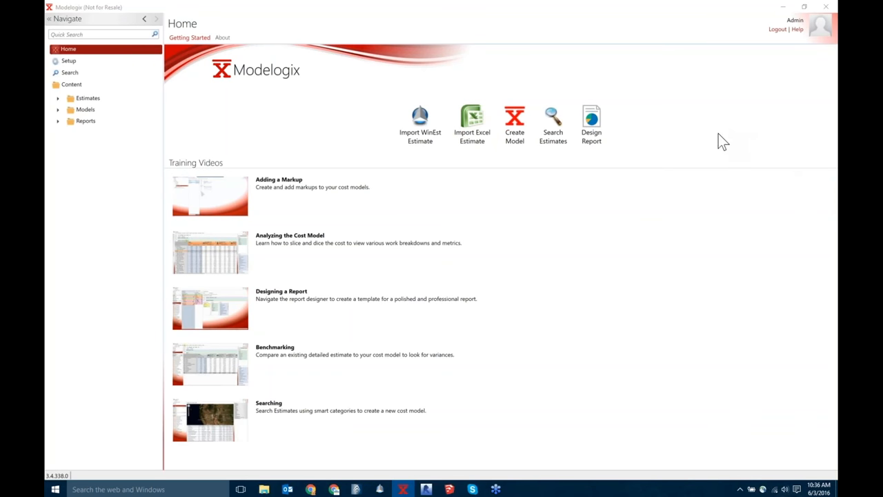
{"action": "mouse_move", "coordinate": [771, 168]}
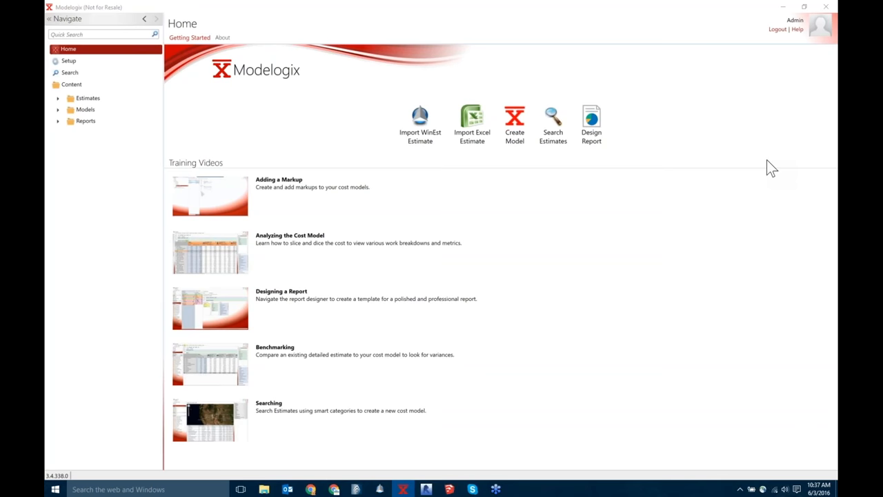
{"action": "mouse_move", "coordinate": [819, 227]}
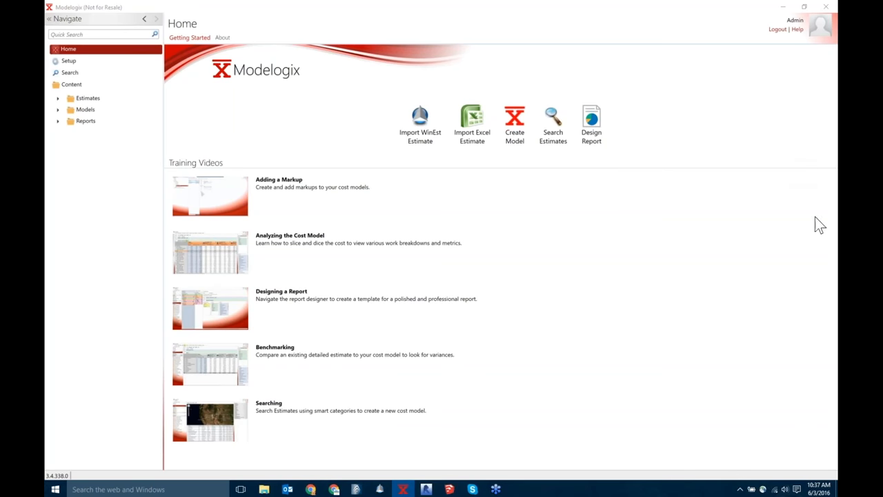
{"action": "mouse_move", "coordinate": [833, 262]}
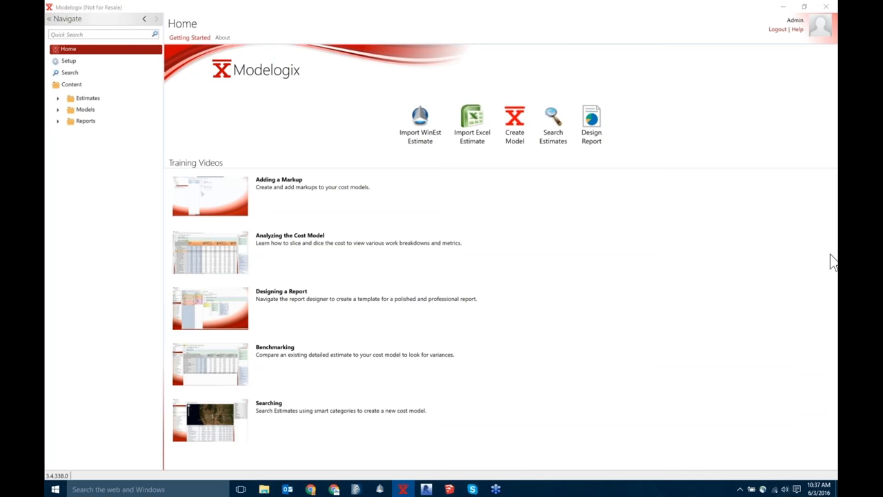
{"action": "mouse_move", "coordinate": [786, 252]}
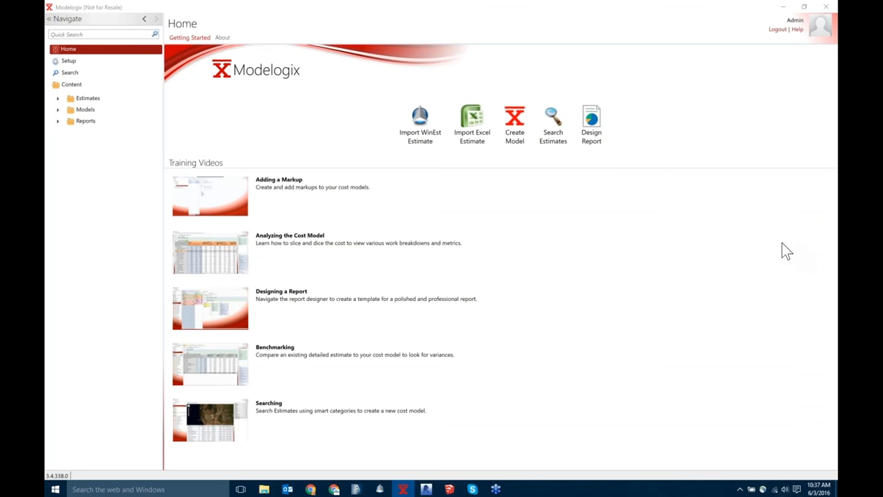
{"action": "mouse_move", "coordinate": [750, 448]}
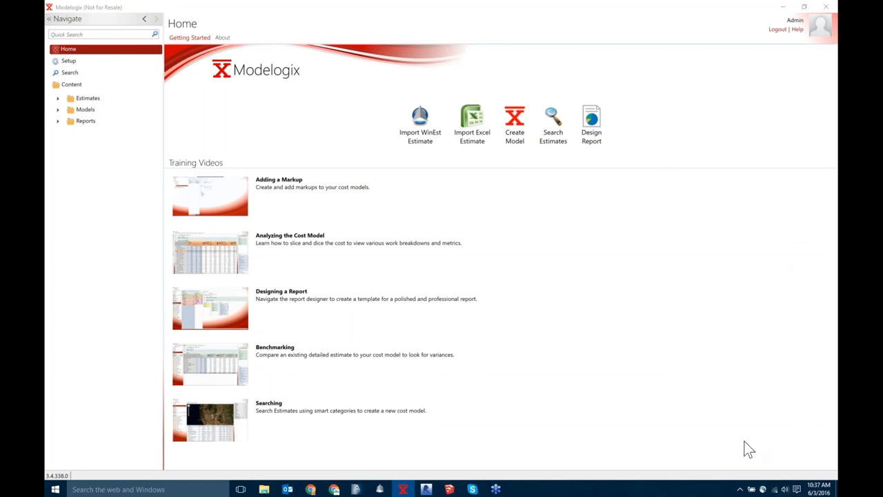
{"action": "mouse_move", "coordinate": [723, 414]}
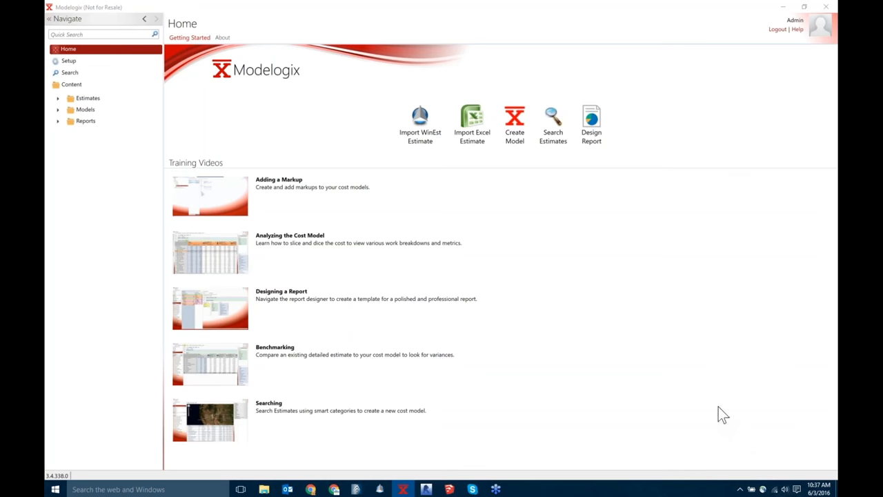
{"action": "mouse_move", "coordinate": [770, 440]}
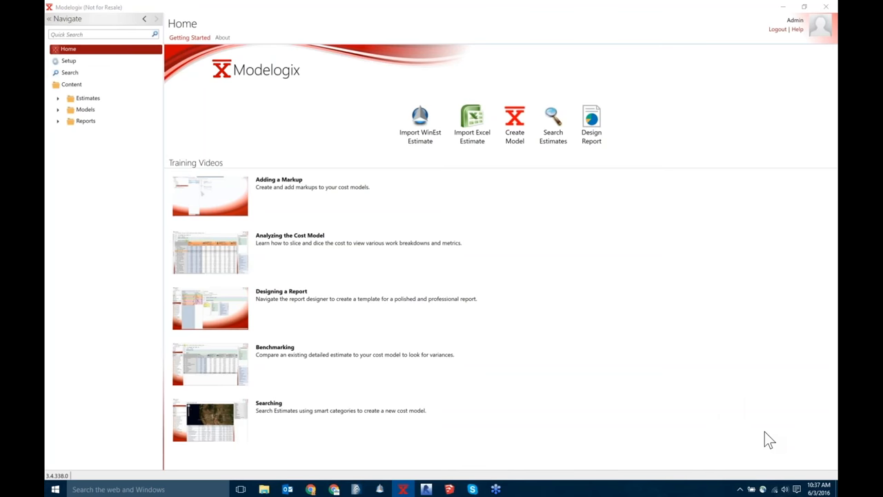
{"action": "mouse_move", "coordinate": [831, 375]}
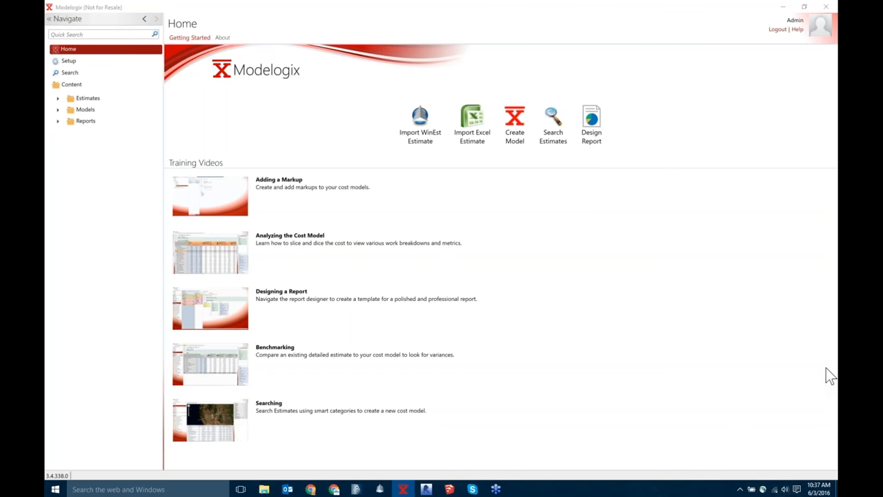
{"action": "mouse_move", "coordinate": [833, 385]}
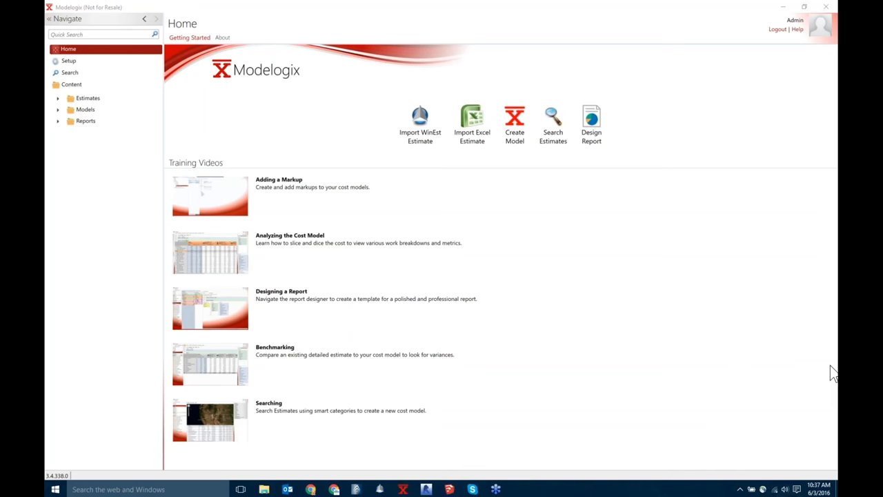
{"action": "mouse_move", "coordinate": [750, 458]}
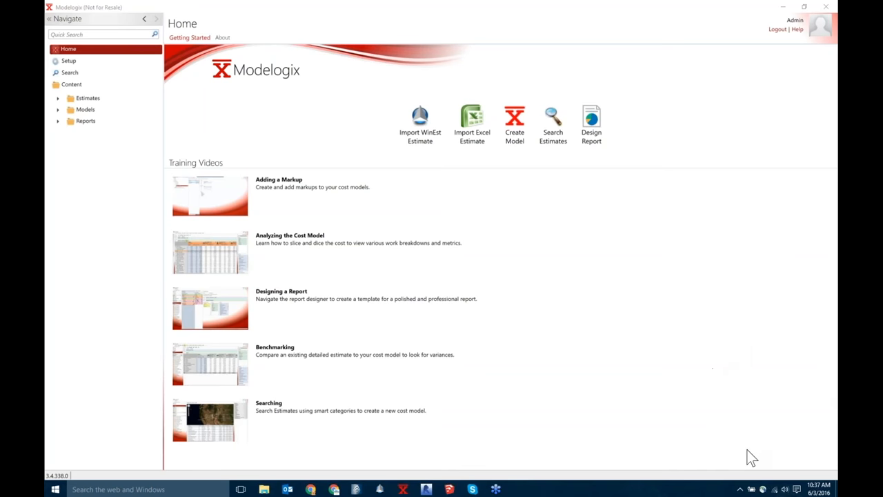
{"action": "mouse_move", "coordinate": [720, 347]}
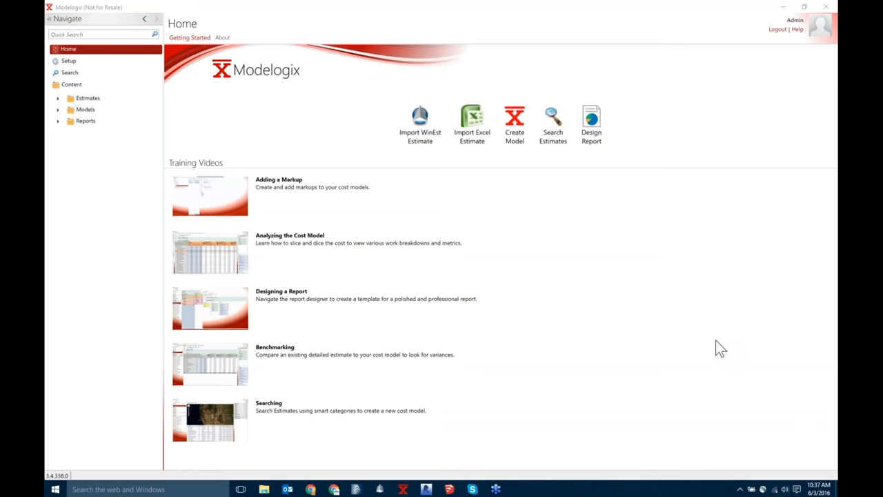
{"action": "mouse_move", "coordinate": [745, 239]}
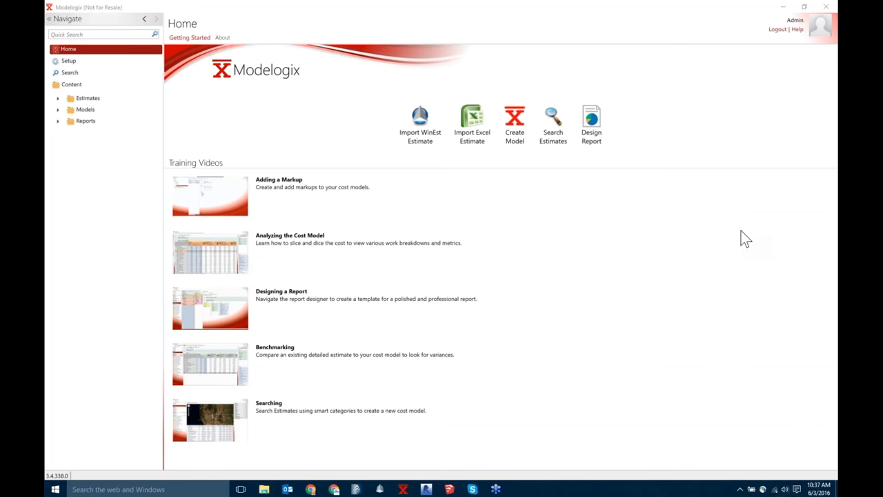
{"action": "mouse_move", "coordinate": [761, 263]}
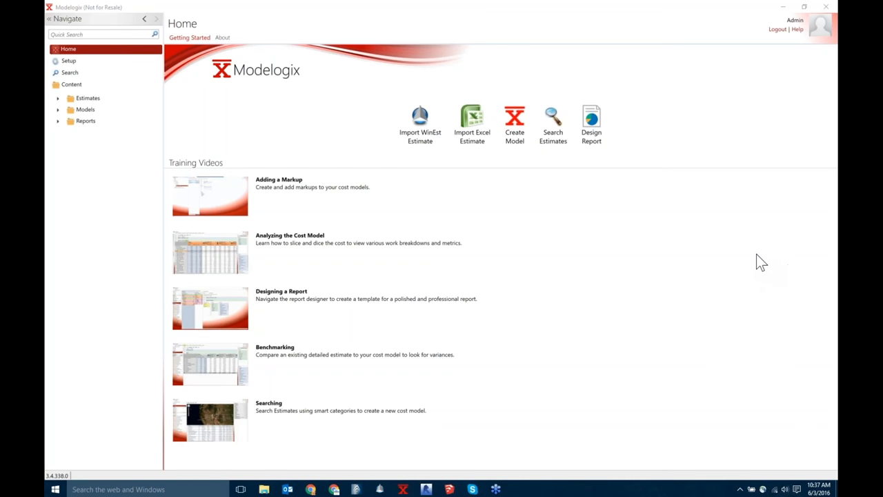
{"action": "mouse_move", "coordinate": [739, 152]}
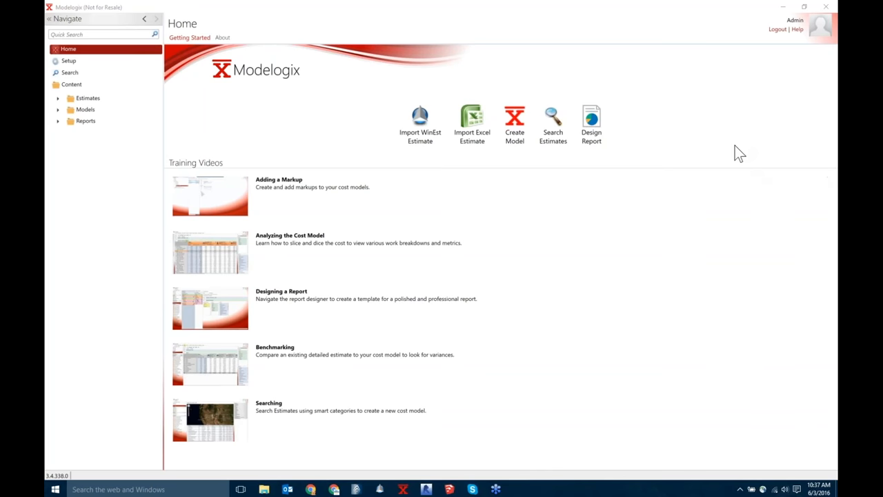
{"action": "mouse_move", "coordinate": [706, 193]}
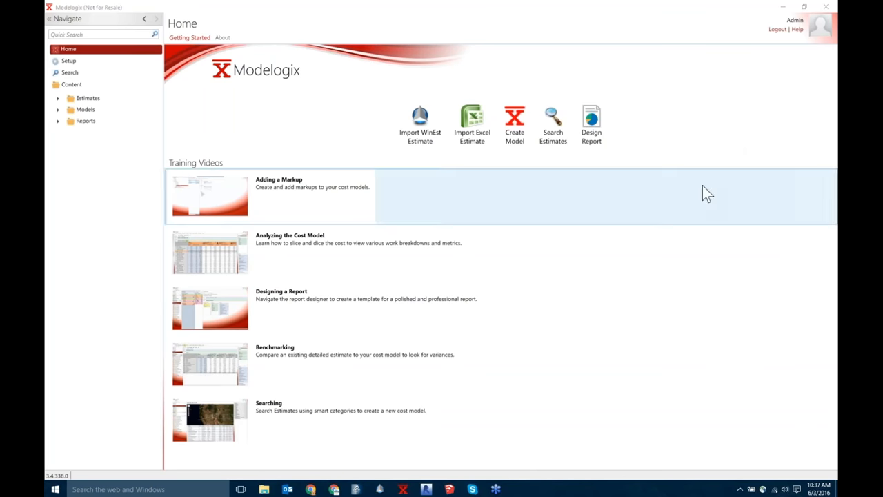
{"action": "mouse_move", "coordinate": [731, 133]}
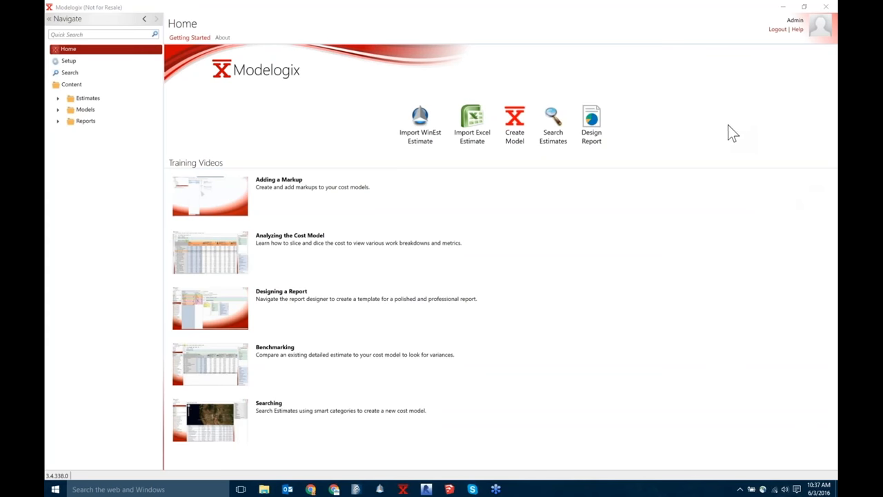
{"action": "mouse_move", "coordinate": [721, 133]}
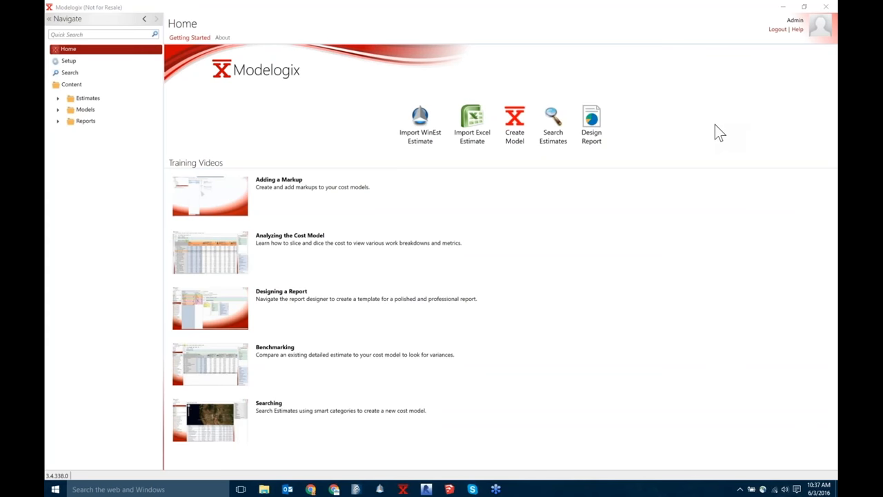
{"action": "mouse_move", "coordinate": [727, 276]}
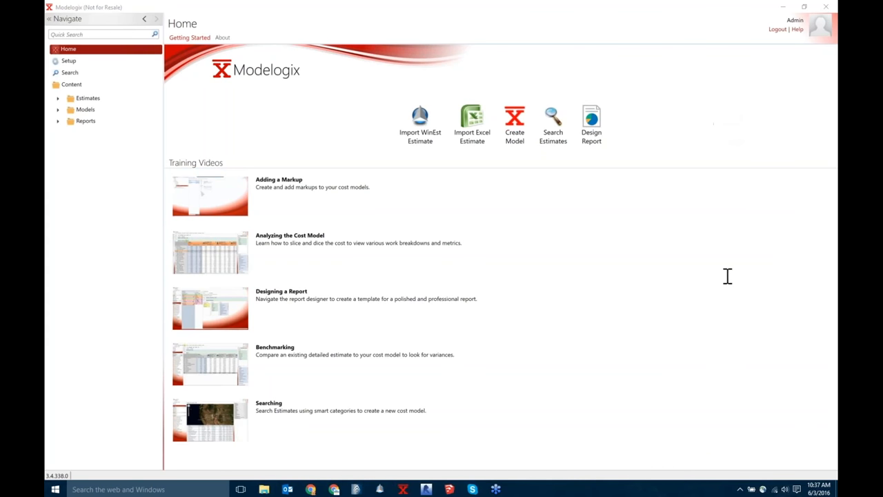
{"action": "mouse_move", "coordinate": [720, 229]}
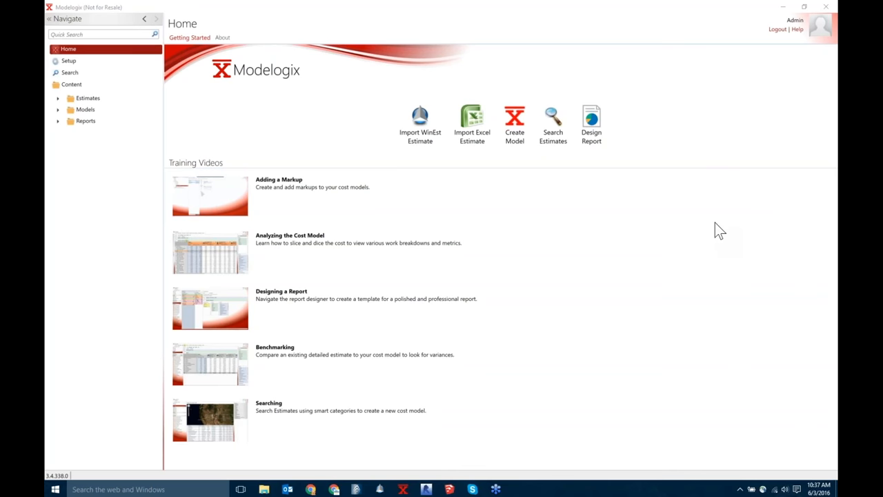
{"action": "mouse_move", "coordinate": [812, 269]}
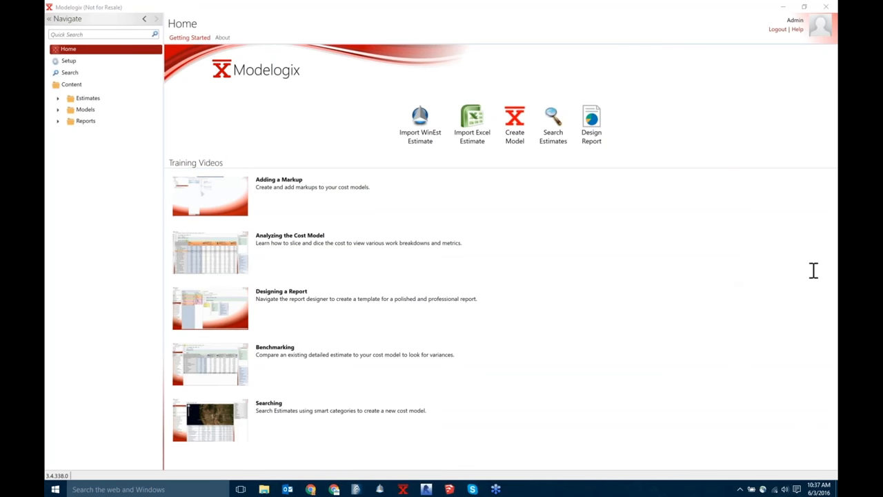
{"action": "mouse_move", "coordinate": [835, 262]}
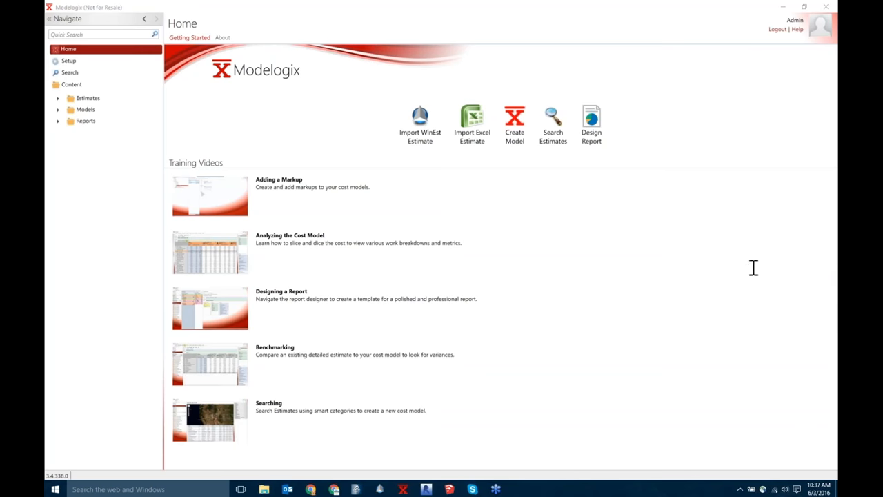
{"action": "mouse_move", "coordinate": [784, 290]}
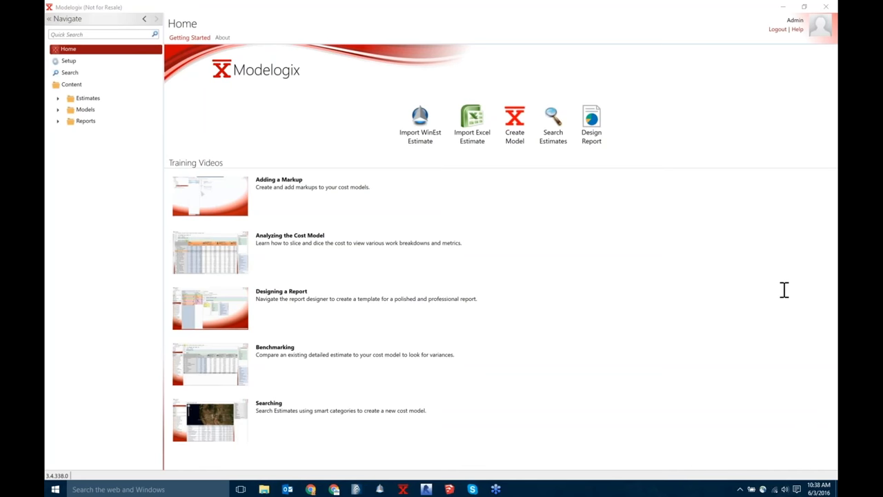
{"action": "mouse_move", "coordinate": [831, 262]}
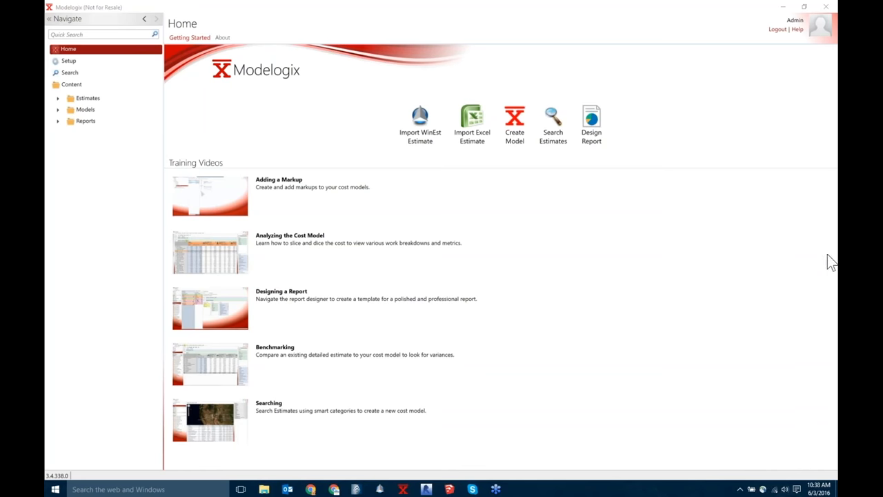
{"action": "mouse_move", "coordinate": [725, 213]}
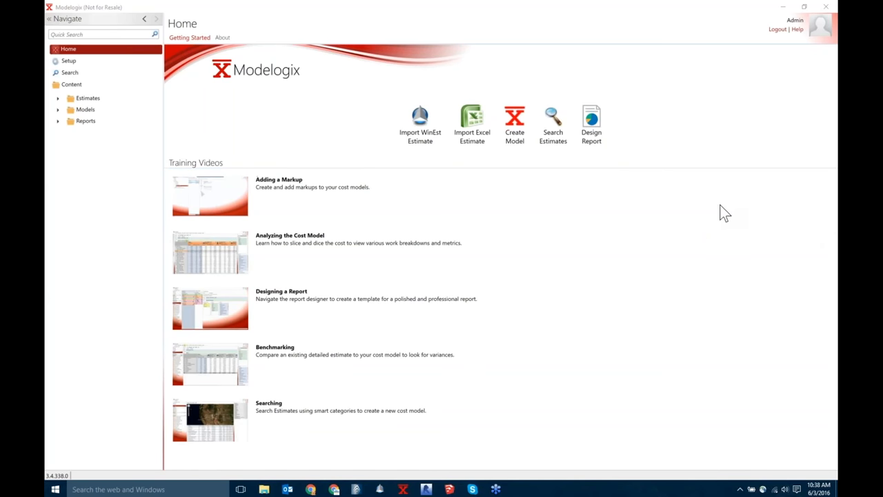
{"action": "mouse_move", "coordinate": [834, 268]}
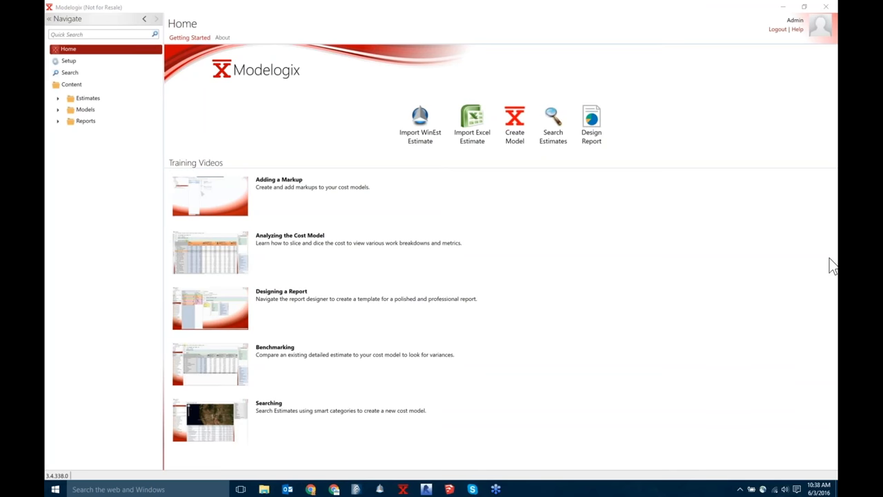
{"action": "mouse_move", "coordinate": [833, 242]}
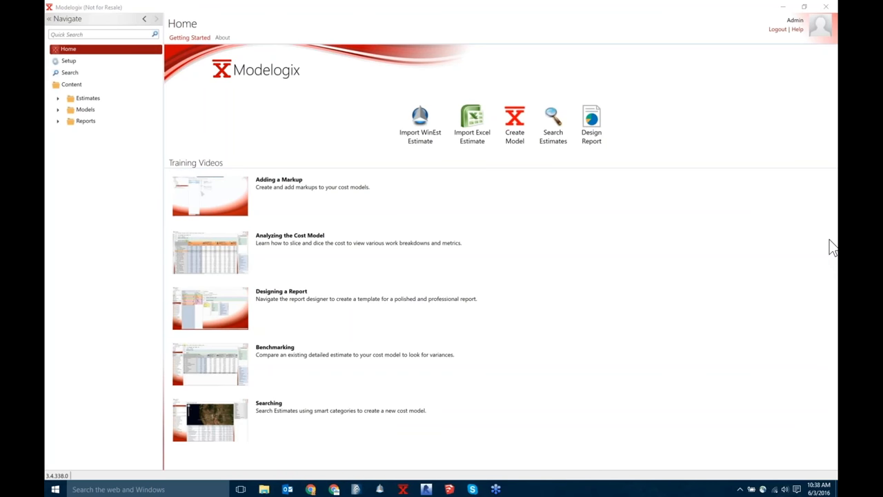
{"action": "mouse_move", "coordinate": [833, 269]}
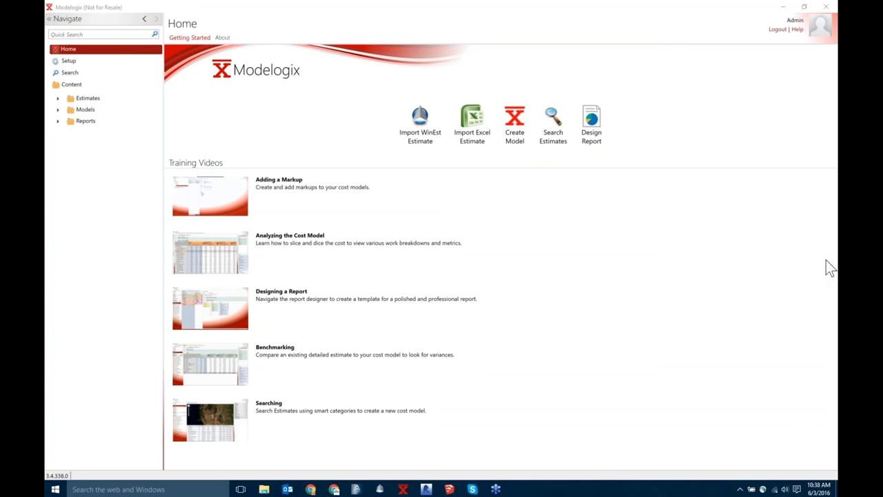
{"action": "mouse_move", "coordinate": [790, 97]}
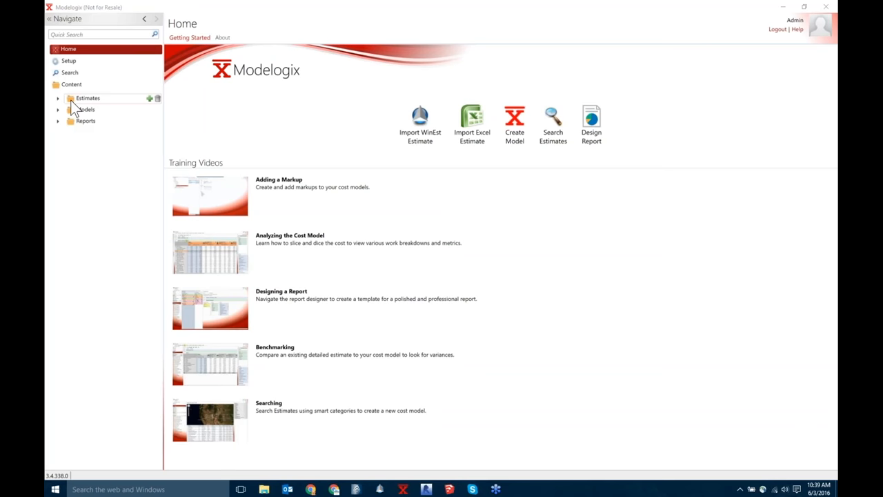
{"action": "mouse_move", "coordinate": [805, 193]}
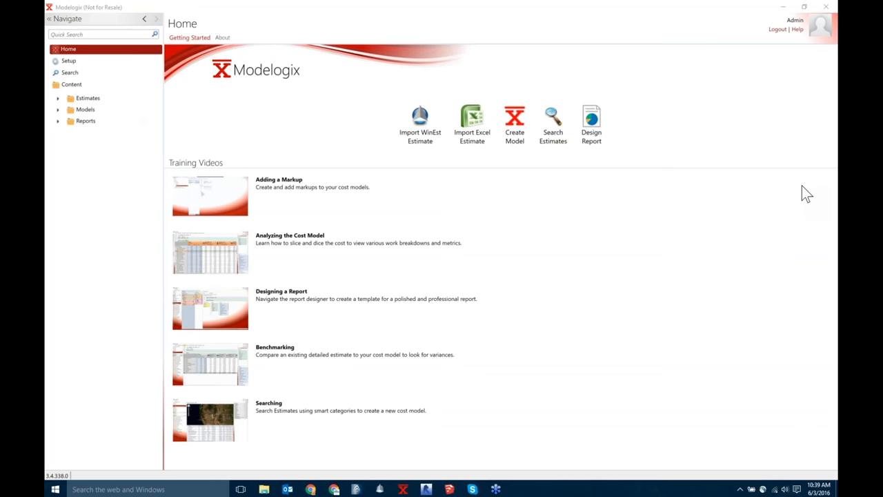
{"action": "mouse_move", "coordinate": [709, 151]}
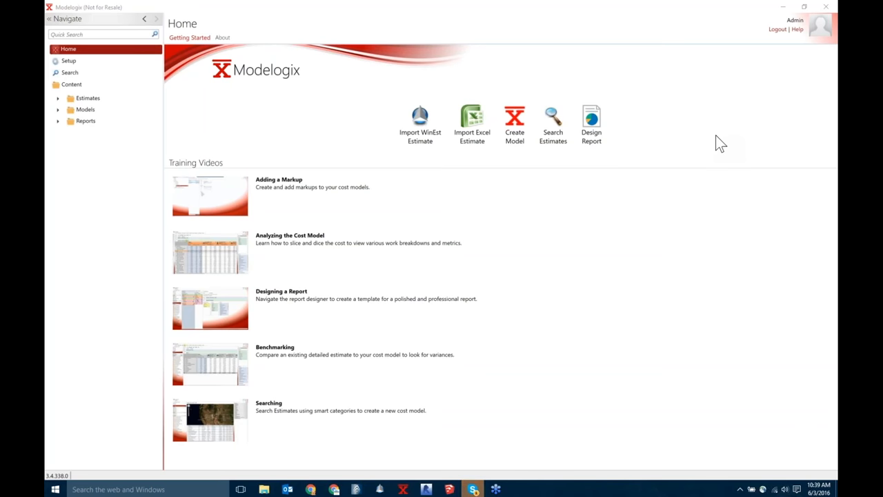
{"action": "mouse_move", "coordinate": [833, 265]}
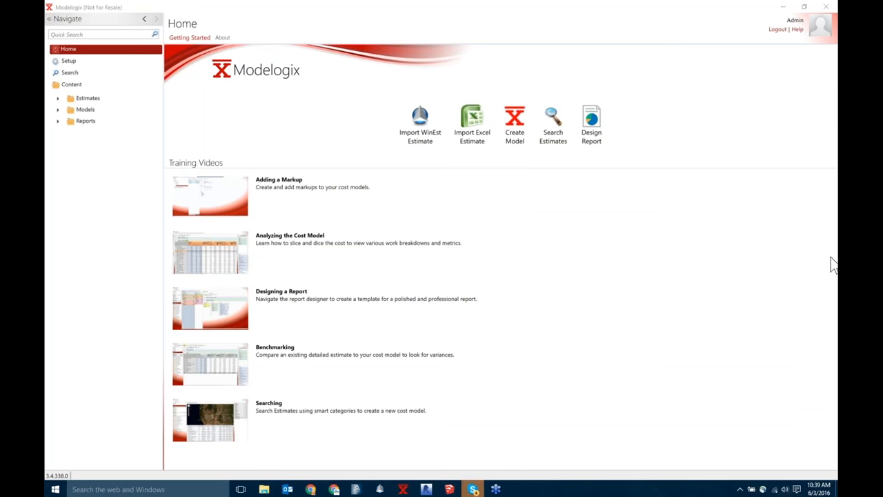
{"action": "mouse_move", "coordinate": [789, 247]}
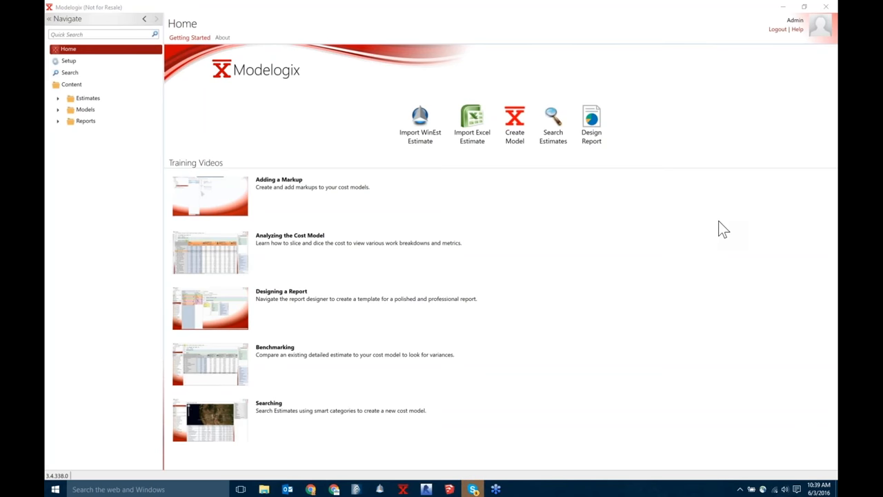
{"action": "mouse_move", "coordinate": [734, 288]}
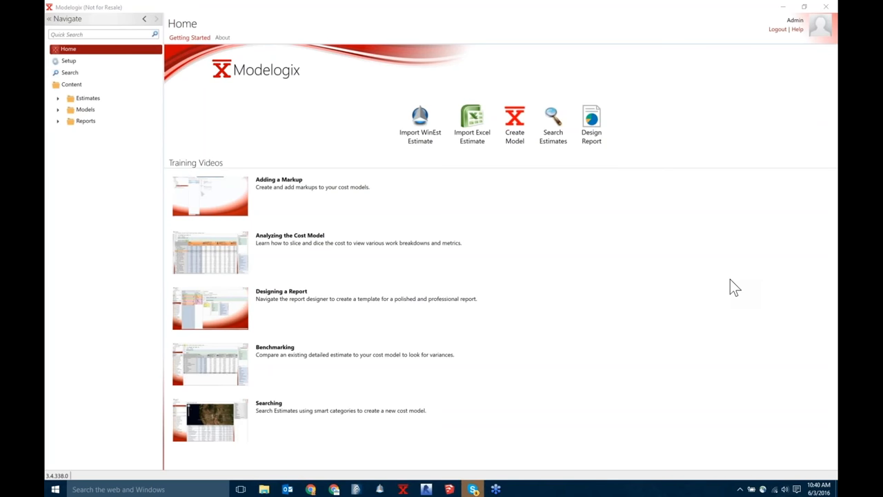
{"action": "mouse_move", "coordinate": [799, 307]}
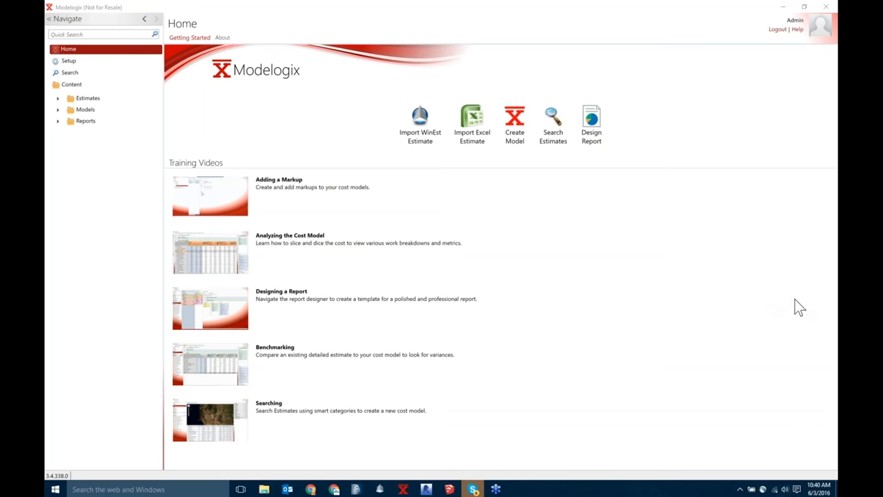
{"action": "mouse_move", "coordinate": [835, 250]}
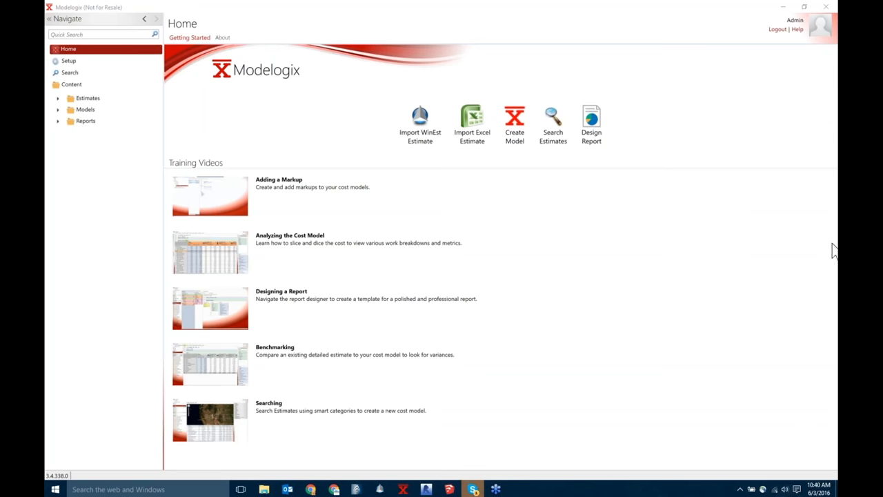
{"action": "mouse_move", "coordinate": [786, 335]}
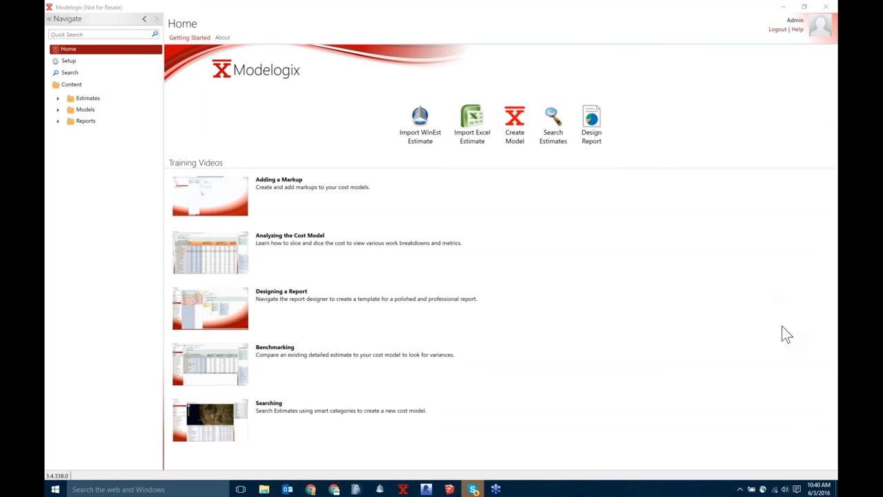
{"action": "mouse_move", "coordinate": [706, 358]}
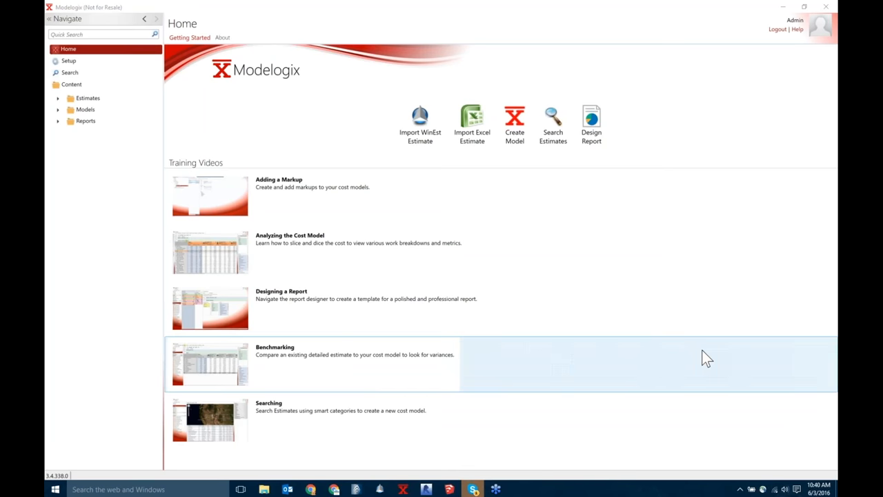
{"action": "mouse_move", "coordinate": [717, 309]}
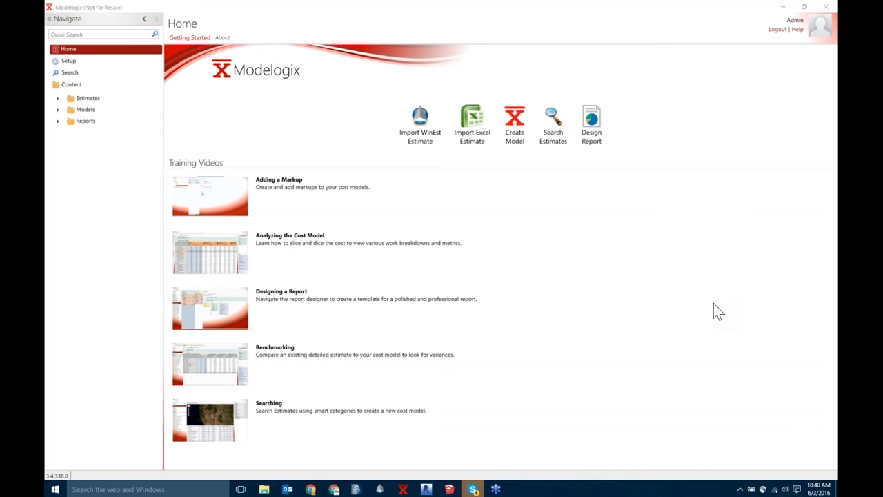
{"action": "mouse_move", "coordinate": [723, 162]}
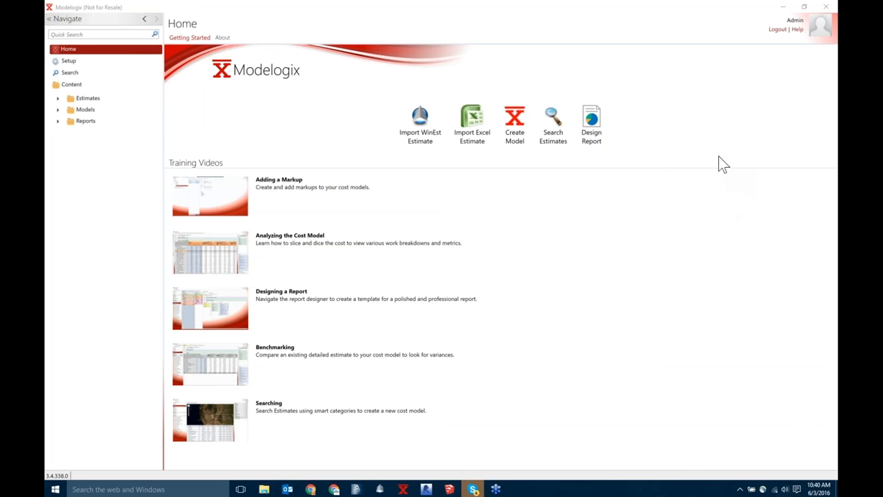
{"action": "mouse_move", "coordinate": [728, 231]}
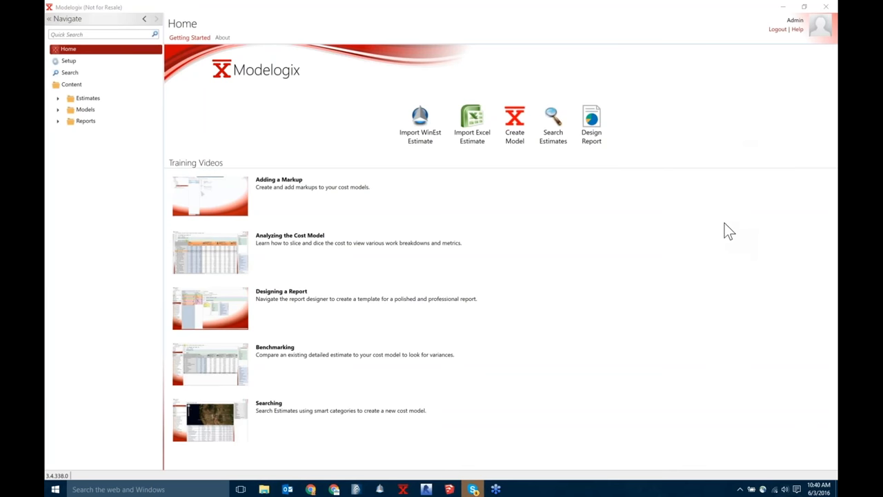
{"action": "mouse_move", "coordinate": [737, 284]}
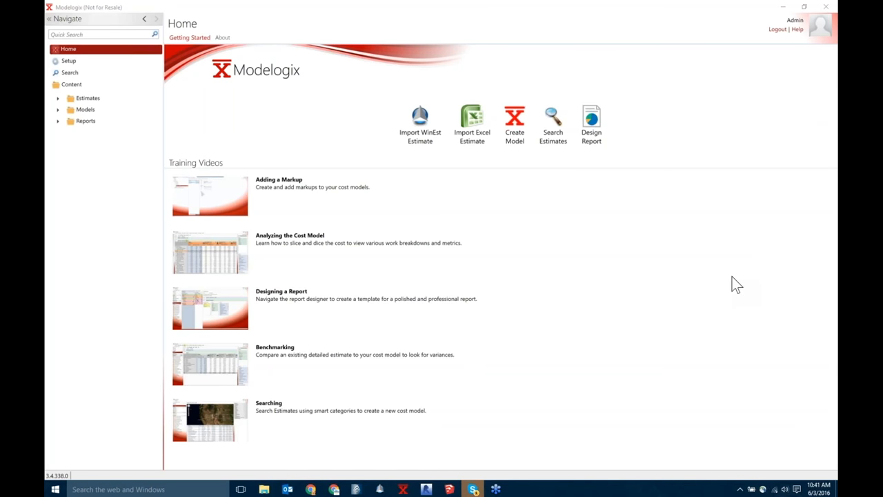
{"action": "mouse_move", "coordinate": [835, 247]}
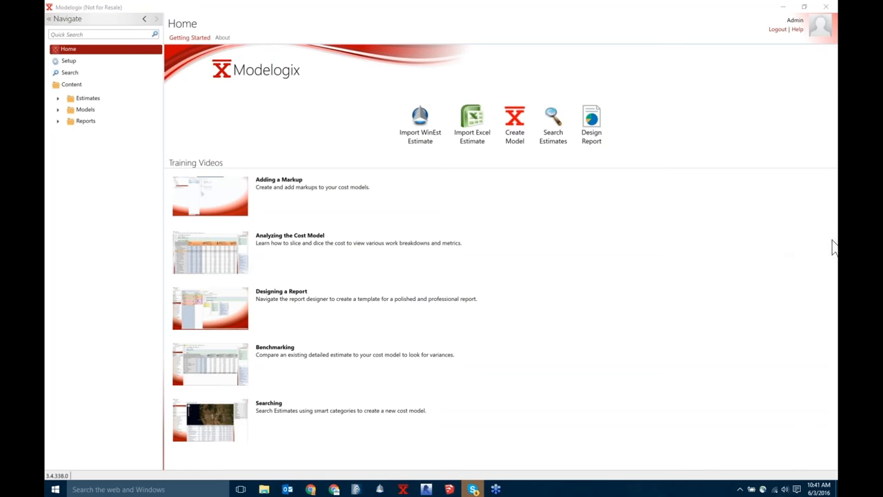
{"action": "mouse_move", "coordinate": [745, 239]}
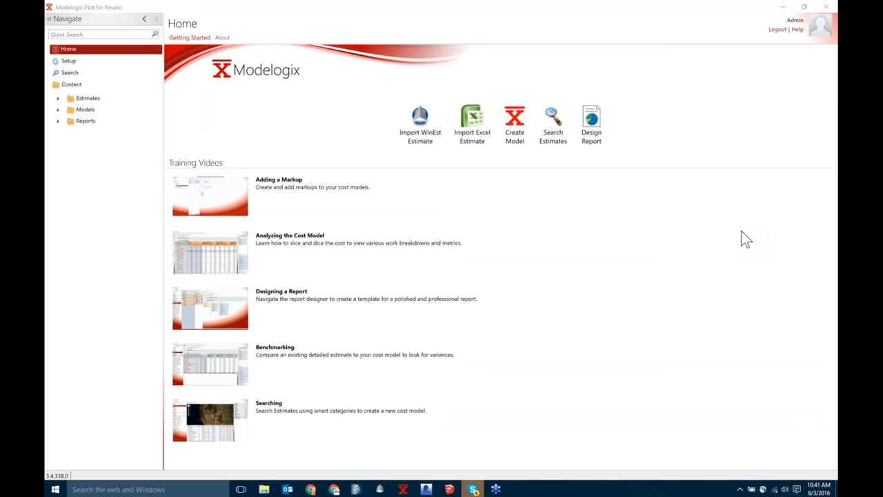
{"action": "mouse_move", "coordinate": [835, 257]}
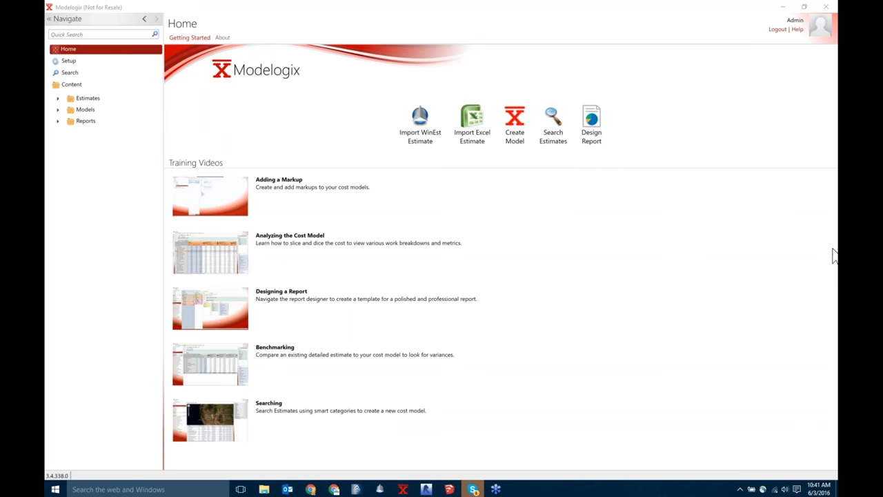
{"action": "mouse_move", "coordinate": [748, 240]}
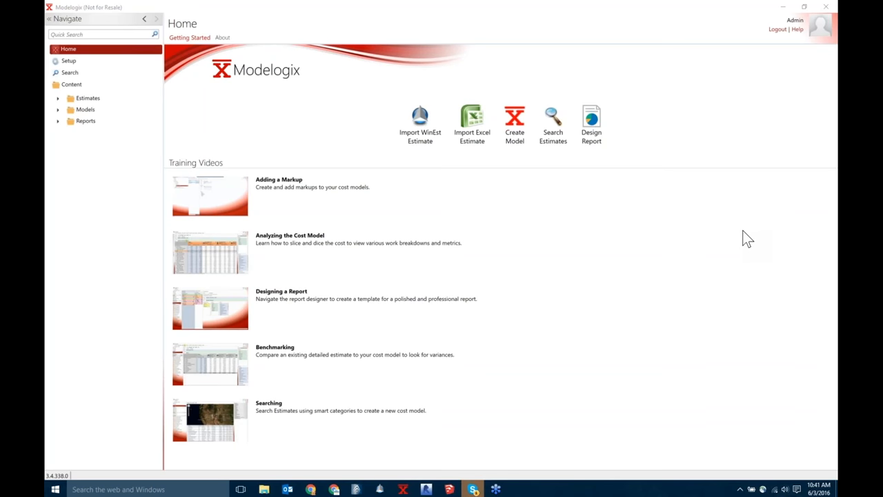
{"action": "mouse_move", "coordinate": [759, 290]}
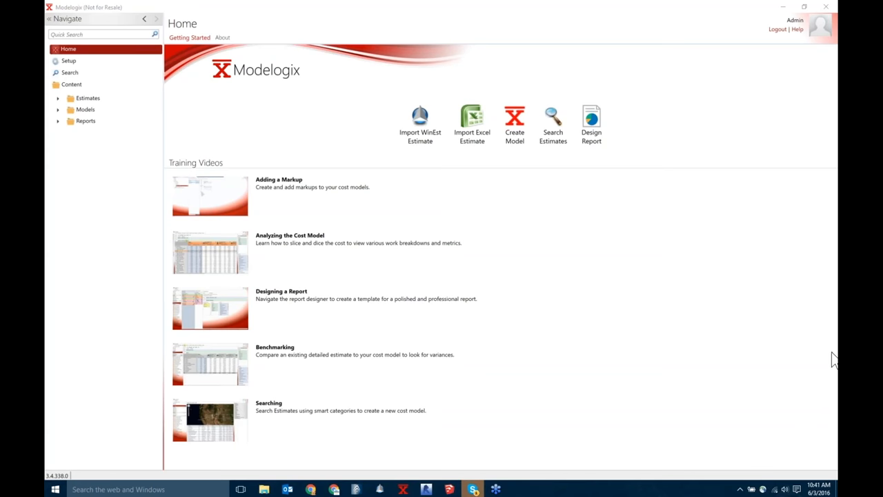
{"action": "mouse_move", "coordinate": [833, 345]}
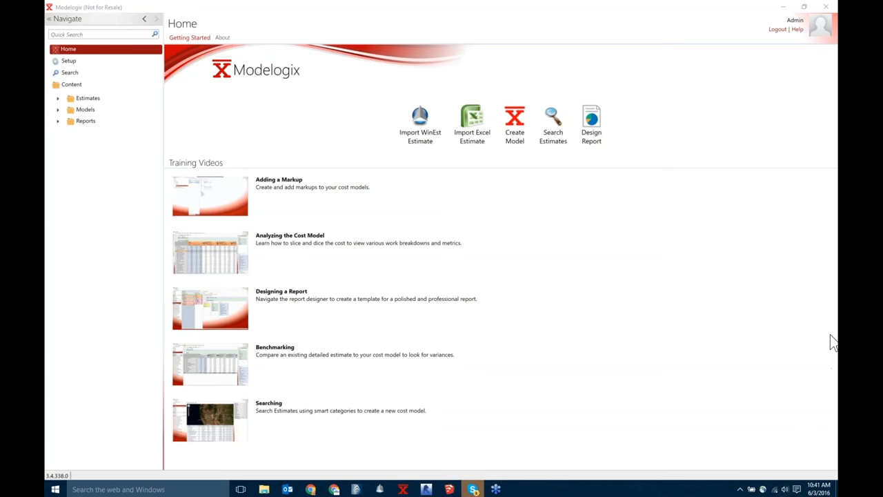
{"action": "mouse_move", "coordinate": [834, 367]}
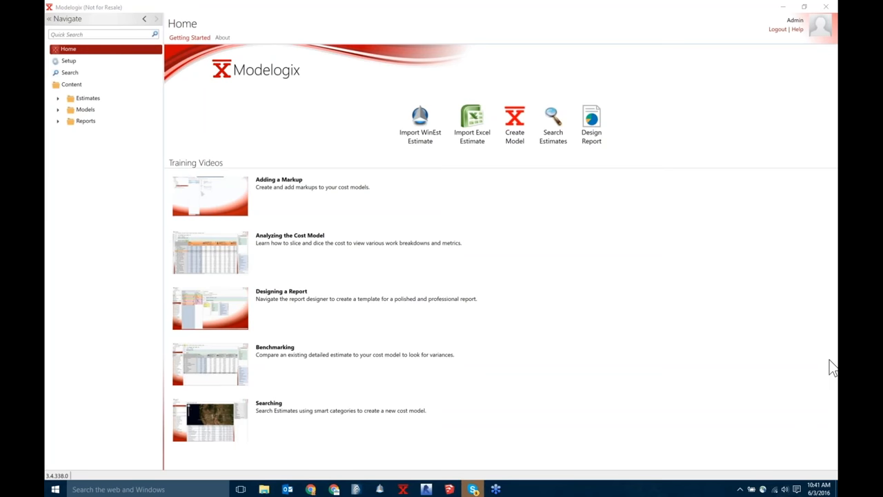
{"action": "mouse_move", "coordinate": [817, 372]}
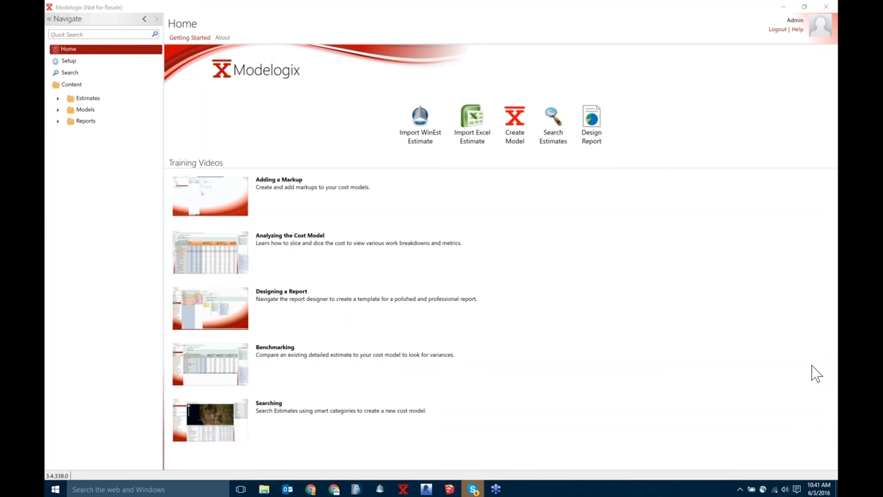
{"action": "mouse_move", "coordinate": [811, 403]}
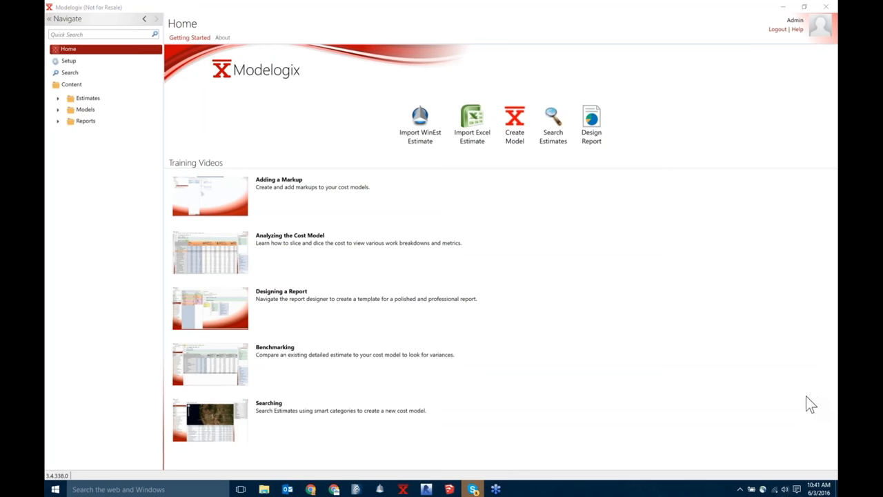
{"action": "mouse_move", "coordinate": [744, 288]}
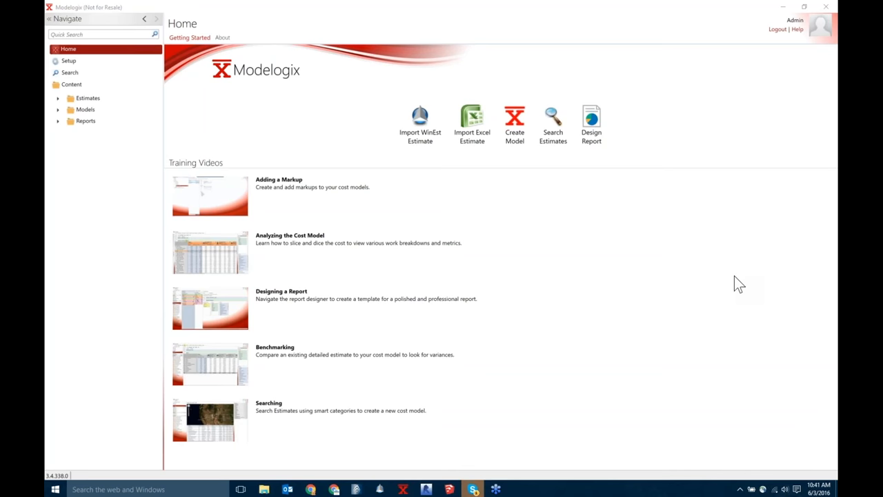
{"action": "mouse_move", "coordinate": [761, 282]}
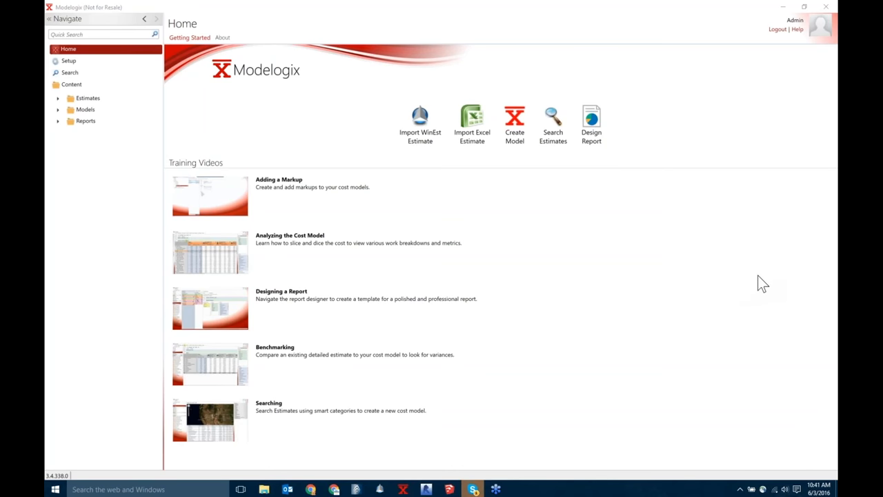
{"action": "mouse_move", "coordinate": [746, 240]}
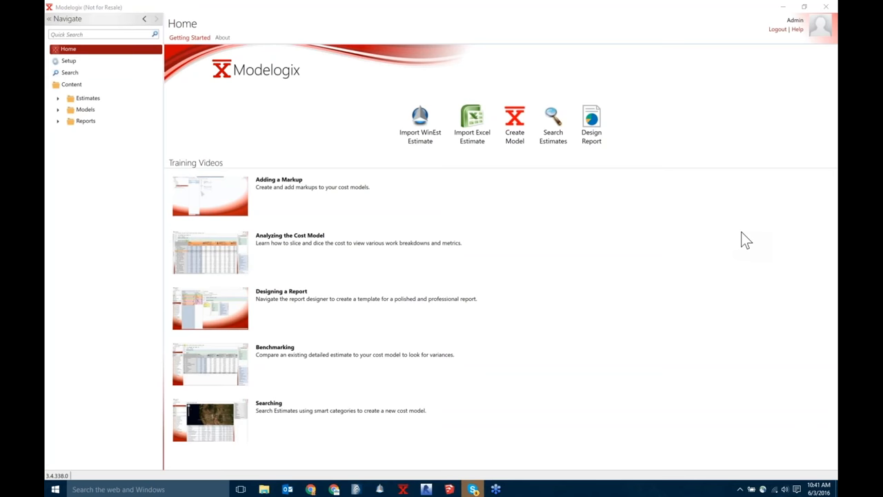
{"action": "mouse_move", "coordinate": [720, 232]}
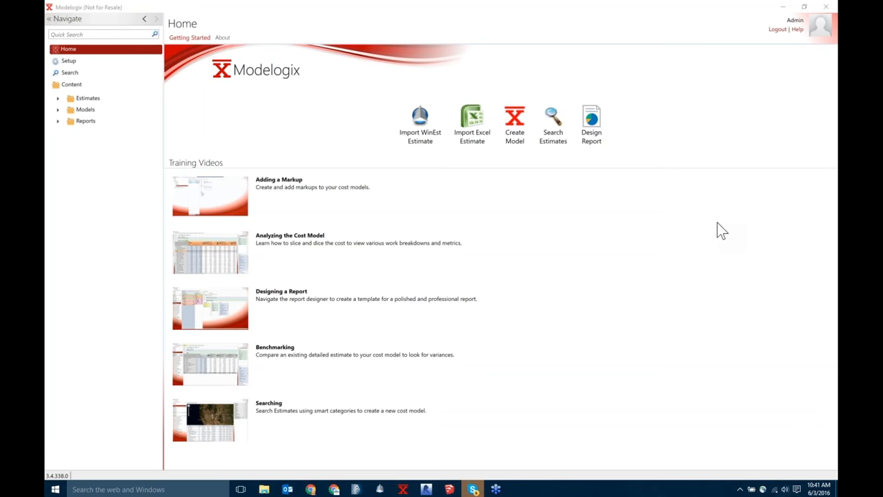
{"action": "mouse_move", "coordinate": [827, 71]}
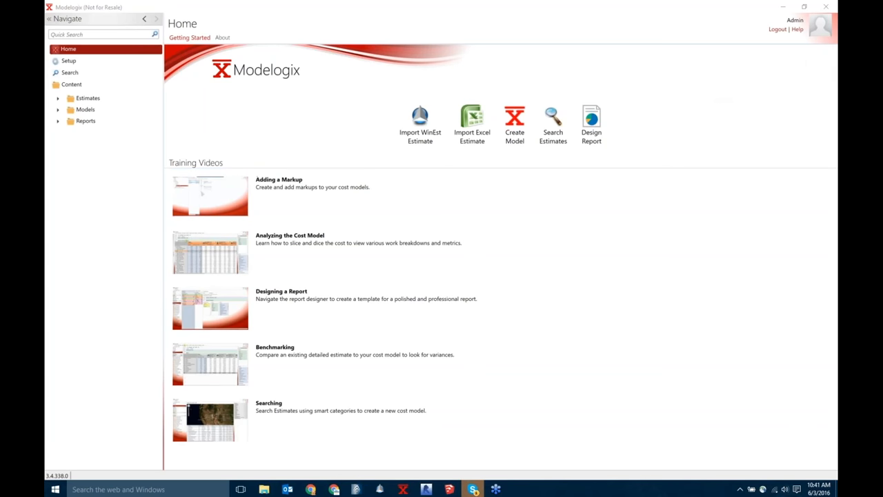
{"action": "mouse_move", "coordinate": [784, 285]}
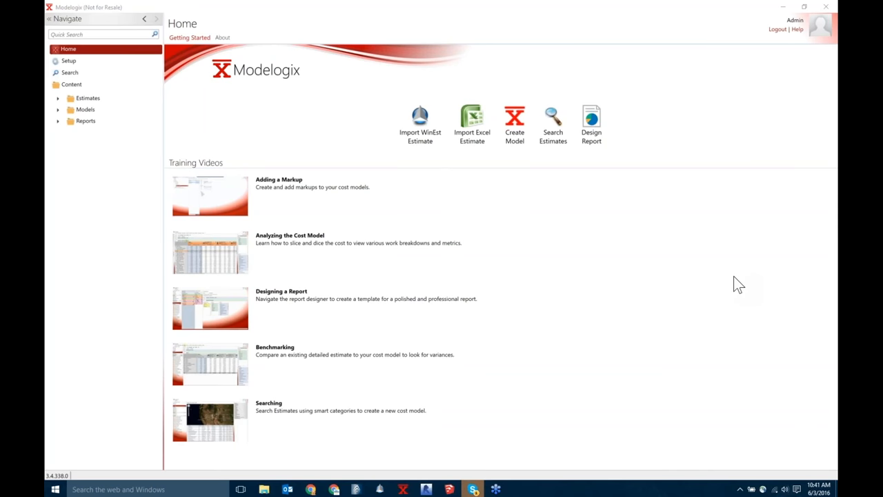
{"action": "mouse_move", "coordinate": [751, 243]}
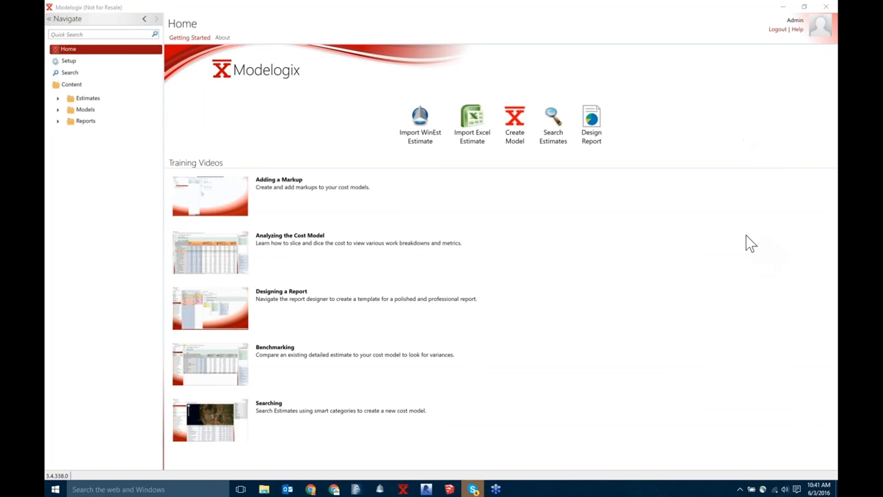
{"action": "mouse_move", "coordinate": [745, 243]}
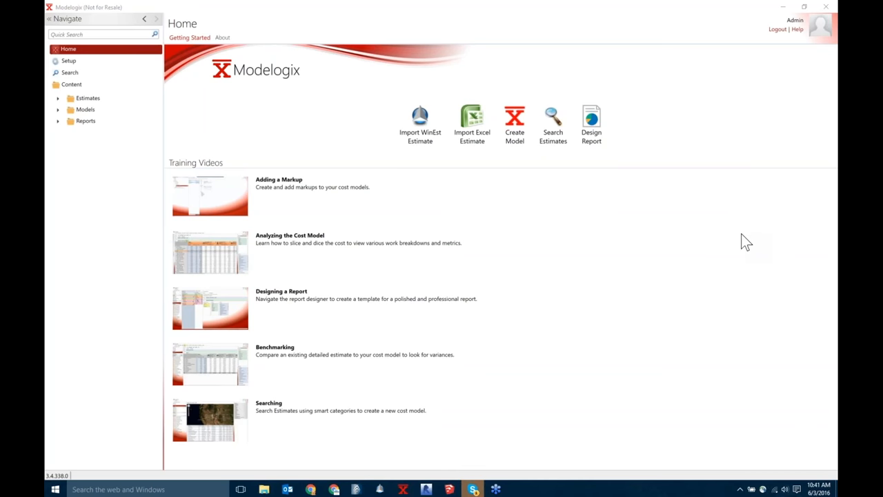
{"action": "mouse_move", "coordinate": [781, 286]}
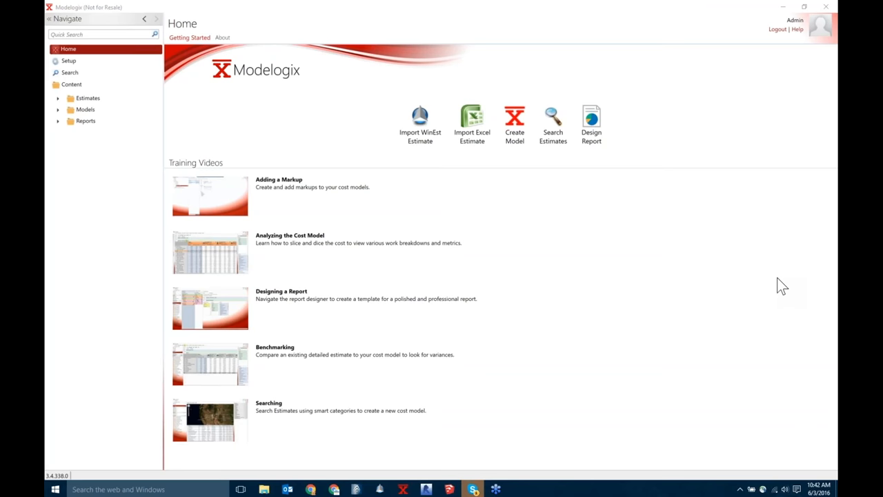
{"action": "mouse_move", "coordinate": [834, 365]}
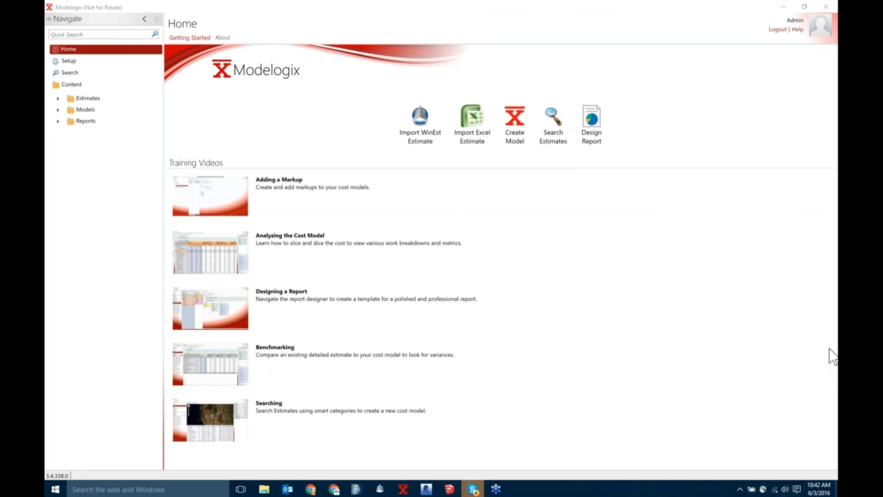
{"action": "mouse_move", "coordinate": [834, 365]}
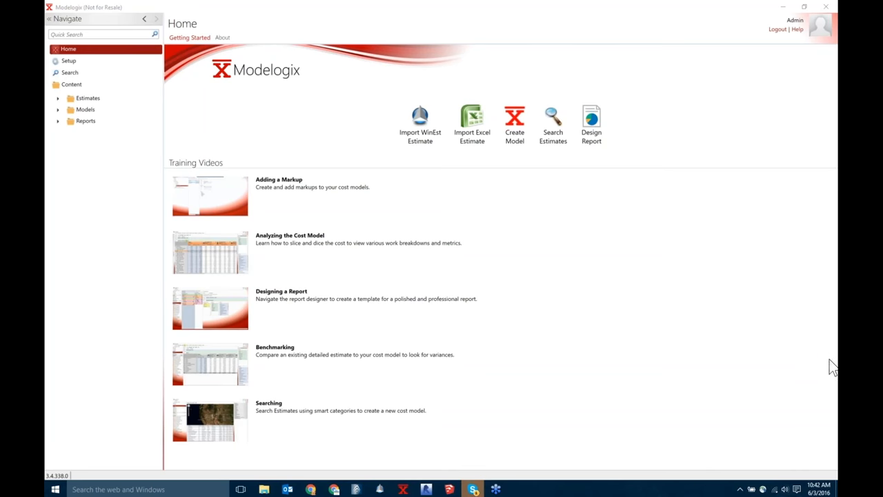
{"action": "mouse_move", "coordinate": [776, 336]}
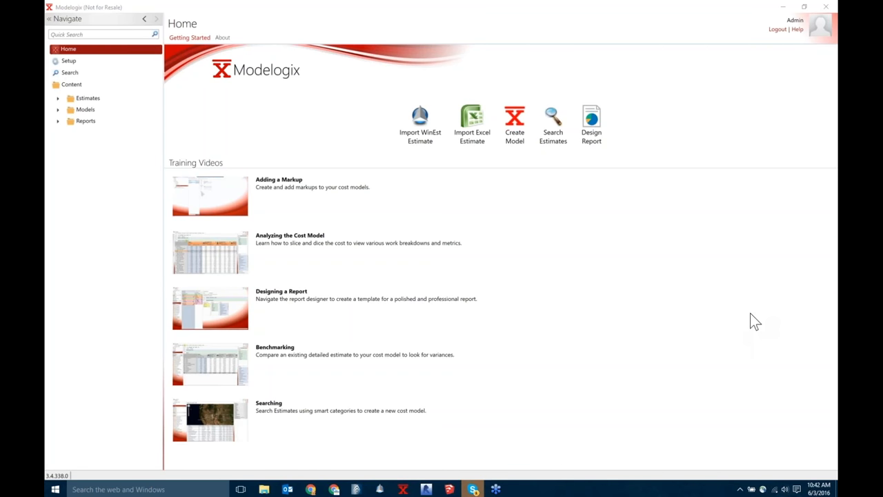
{"action": "mouse_move", "coordinate": [792, 286]}
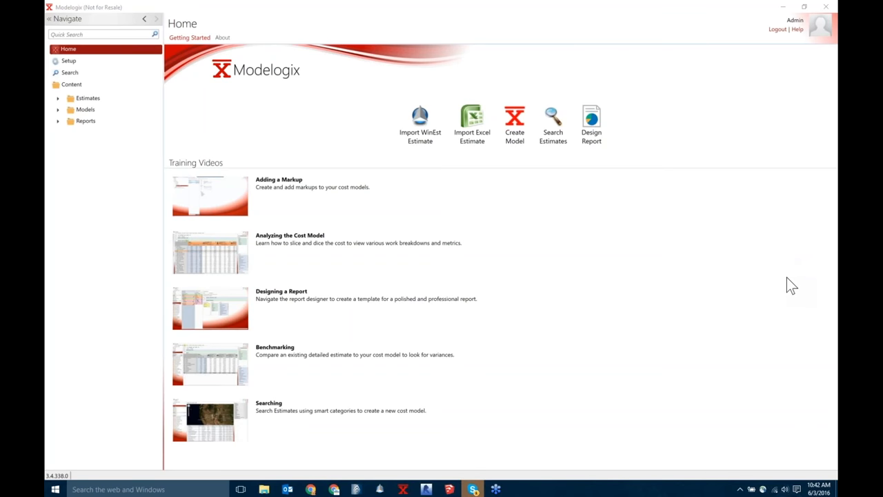
{"action": "mouse_move", "coordinate": [753, 286]}
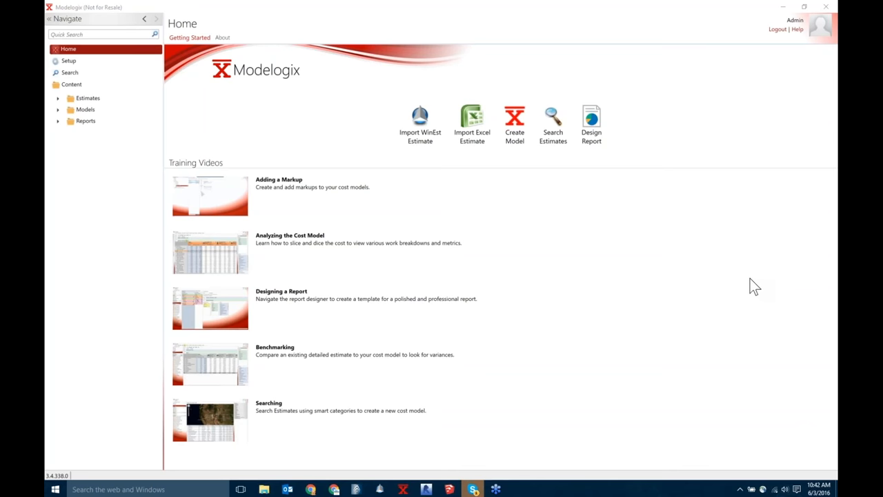
{"action": "mouse_move", "coordinate": [764, 237]}
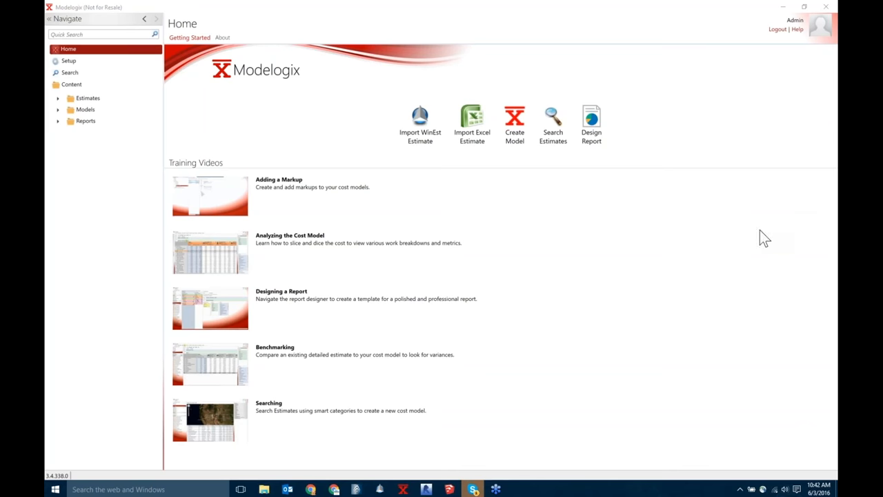
{"action": "mouse_move", "coordinate": [726, 269]}
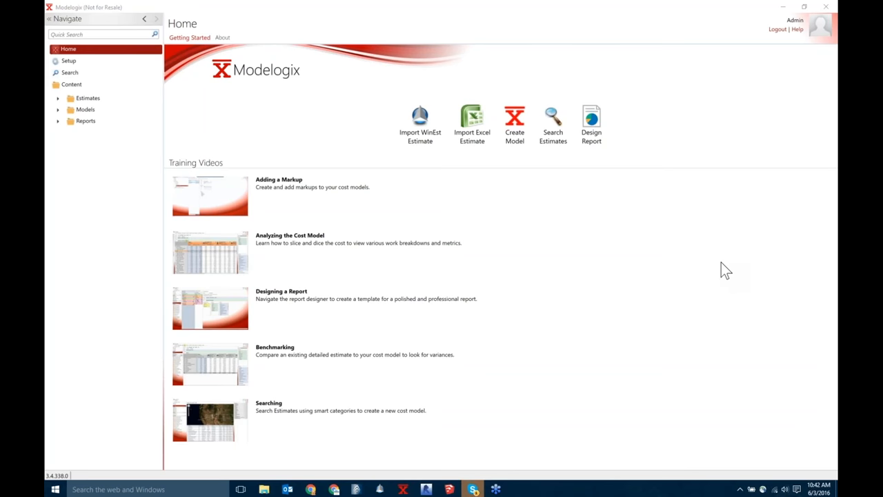
{"action": "mouse_move", "coordinate": [724, 258]}
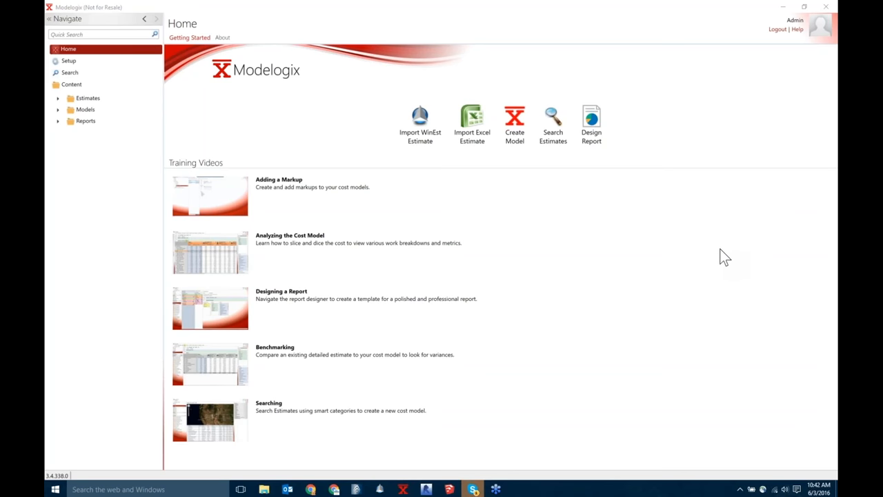
{"action": "mouse_move", "coordinate": [776, 275]}
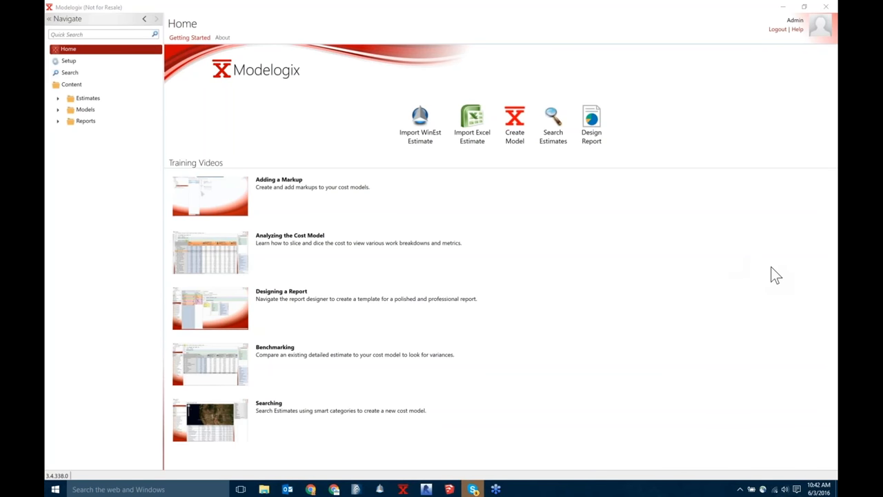
{"action": "mouse_move", "coordinate": [756, 220]}
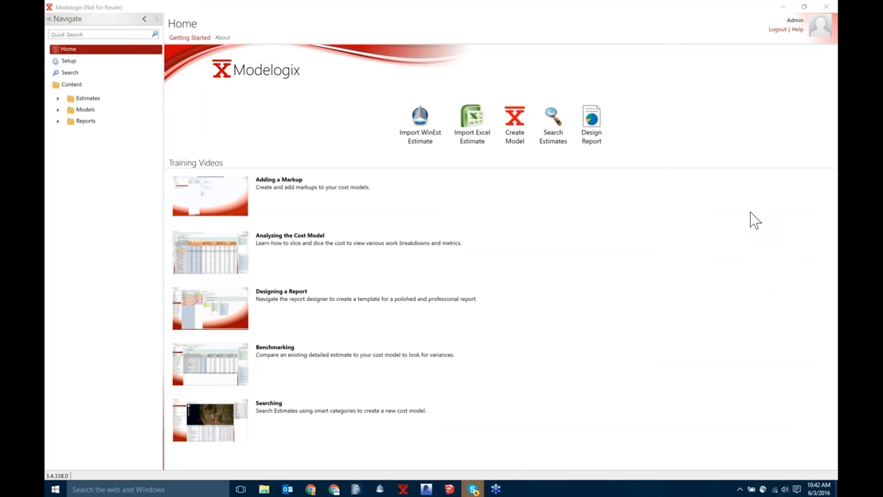
{"action": "mouse_move", "coordinate": [745, 242]}
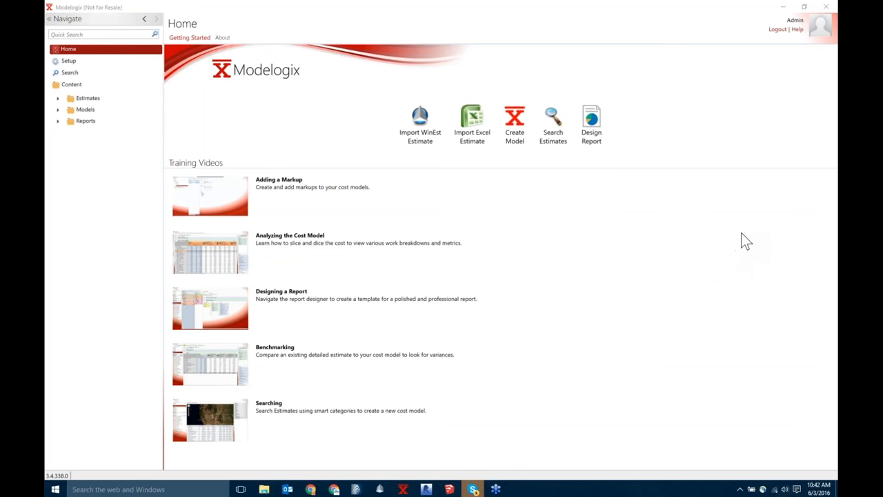
{"action": "mouse_move", "coordinate": [789, 284]}
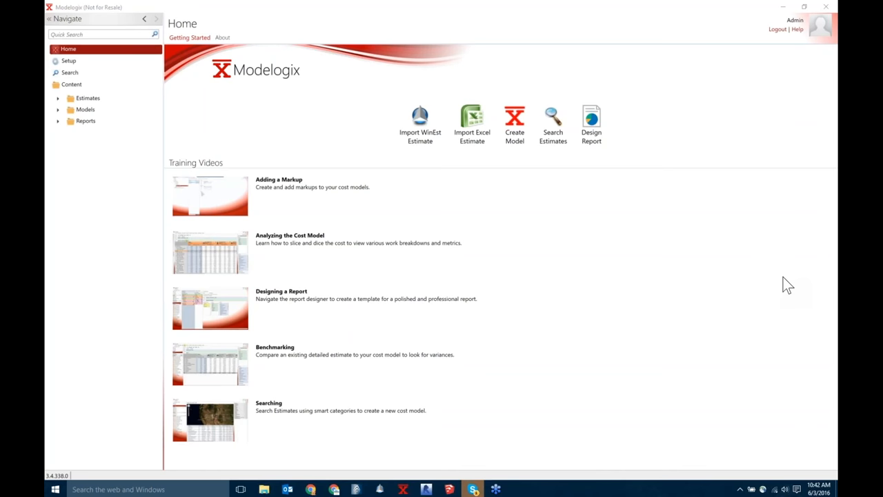
{"action": "mouse_move", "coordinate": [806, 285]}
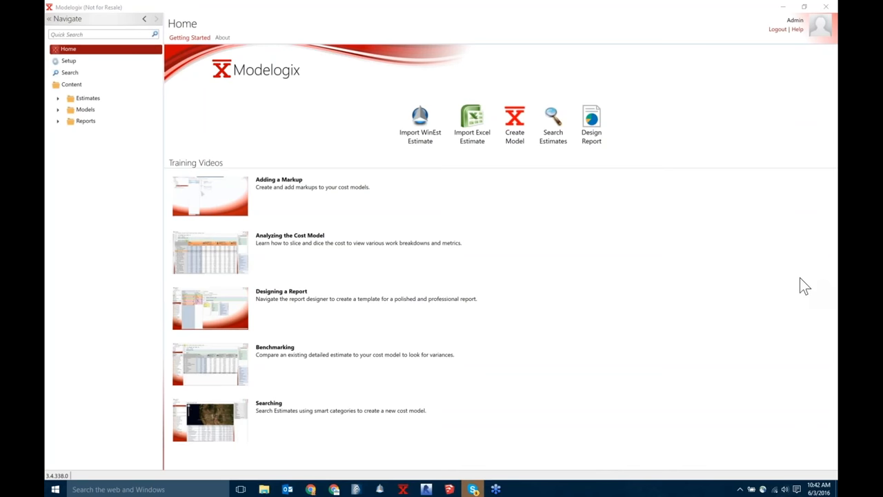
{"action": "mouse_move", "coordinate": [792, 282]}
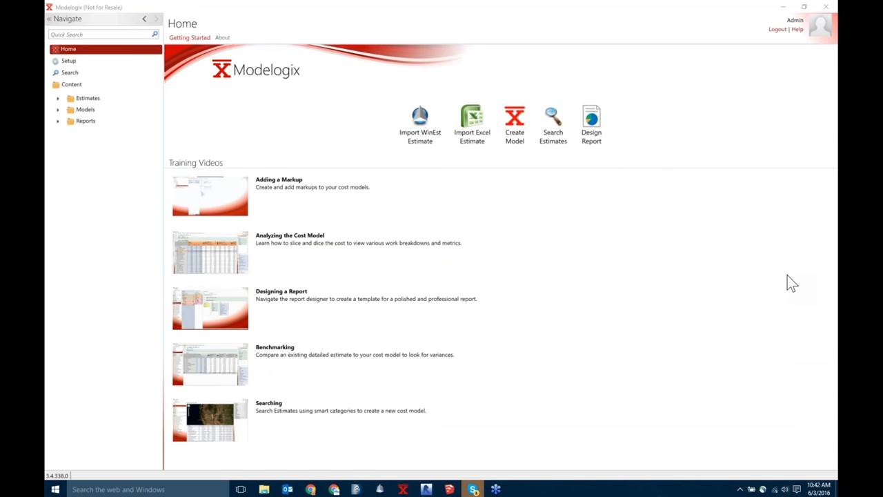
{"action": "mouse_move", "coordinate": [737, 289]}
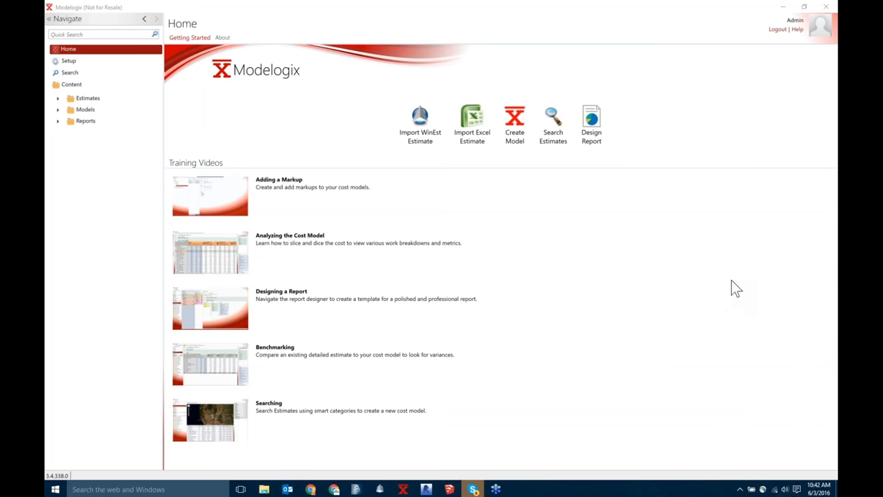
{"action": "mouse_move", "coordinate": [767, 284]}
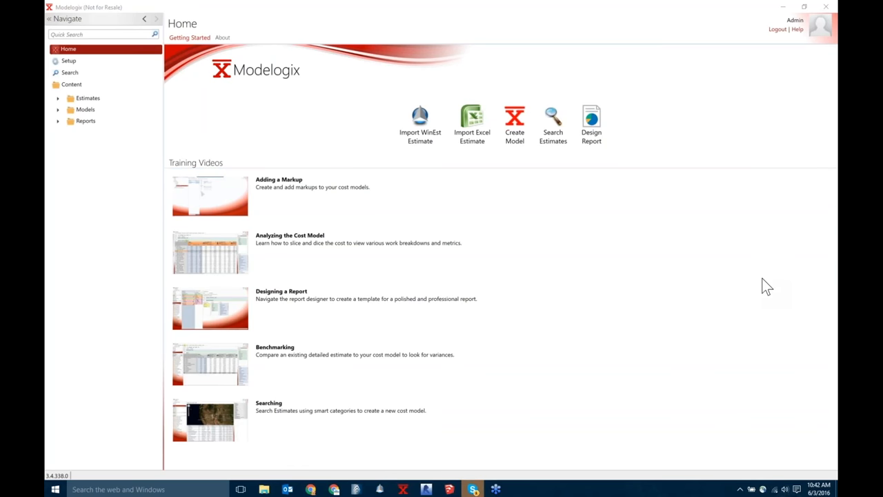
{"action": "mouse_move", "coordinate": [785, 279]}
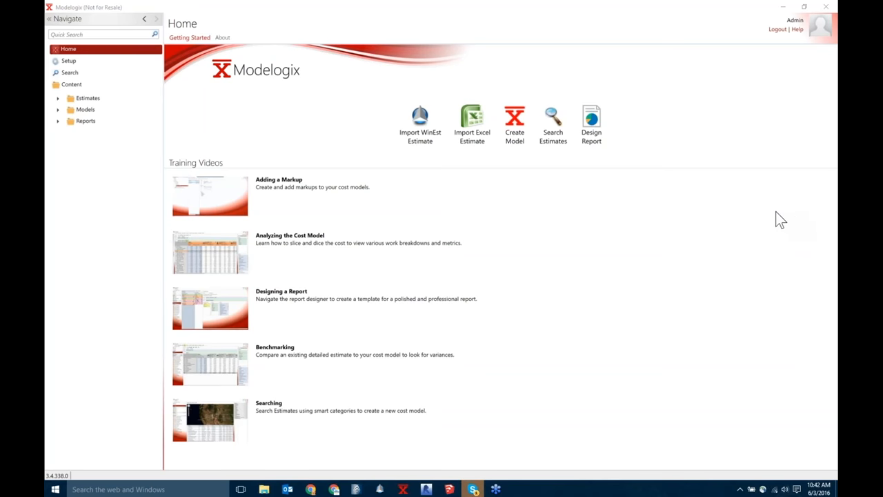
{"action": "mouse_move", "coordinate": [723, 229]}
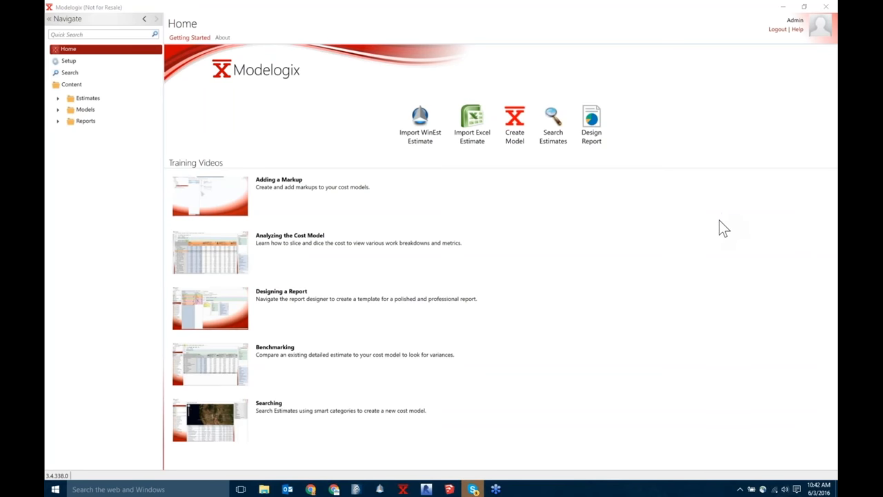
{"action": "mouse_move", "coordinate": [722, 251]}
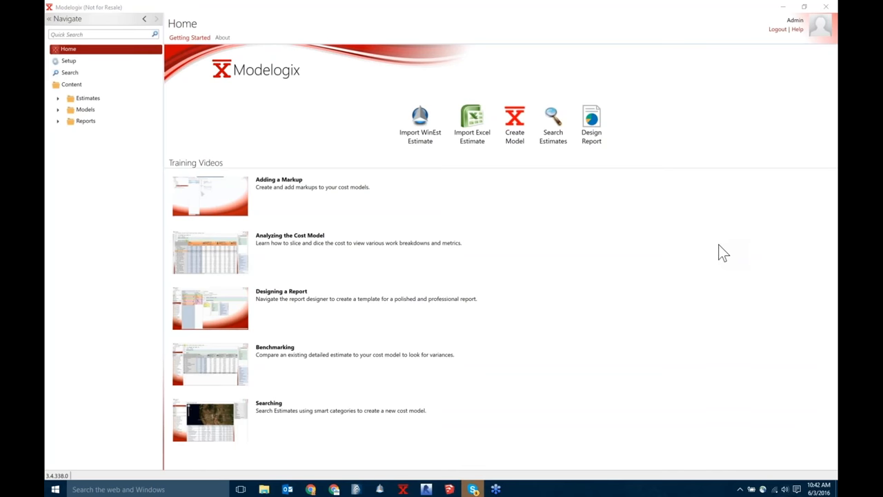
{"action": "mouse_move", "coordinate": [833, 258]}
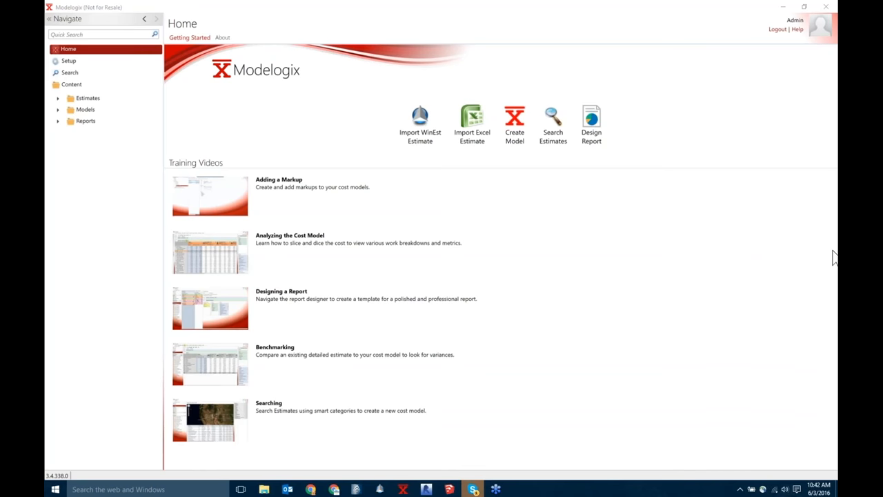
{"action": "mouse_move", "coordinate": [834, 251]}
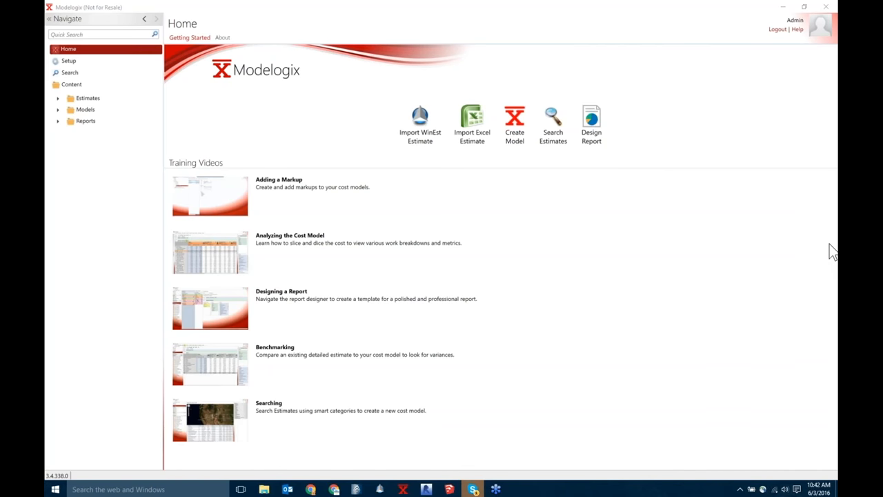
{"action": "mouse_move", "coordinate": [833, 268]}
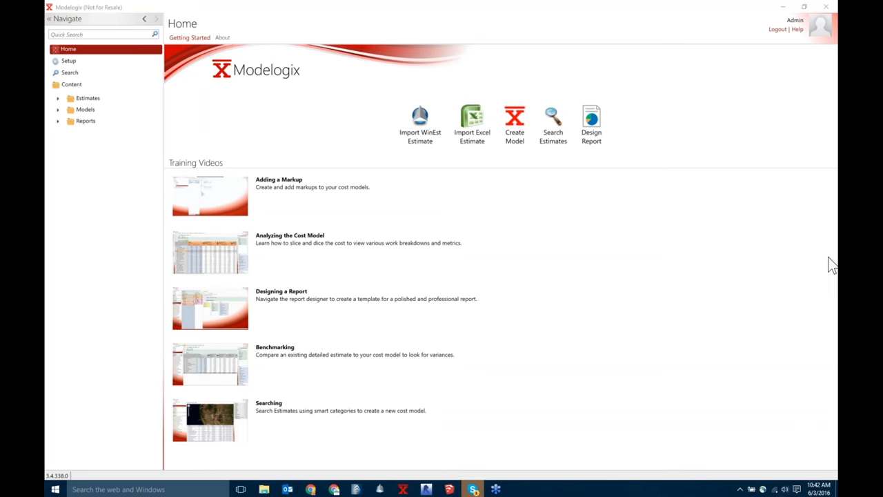
{"action": "mouse_move", "coordinate": [834, 255]}
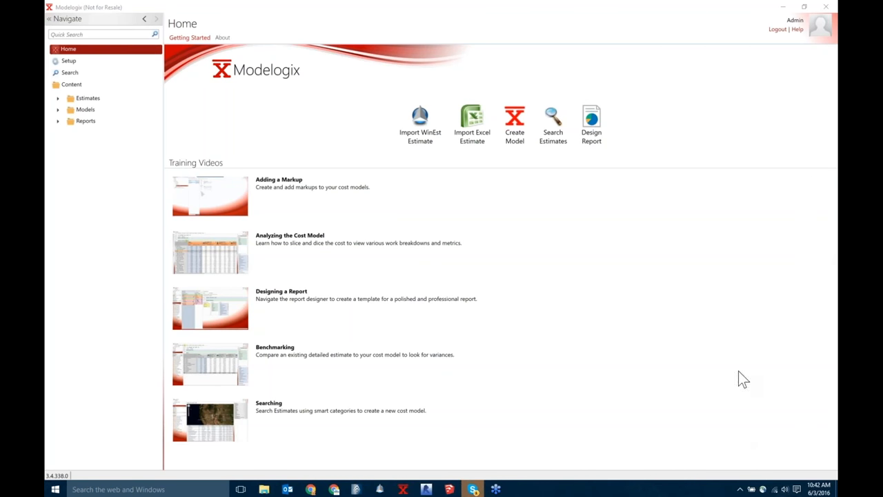
{"action": "mouse_move", "coordinate": [724, 431]}
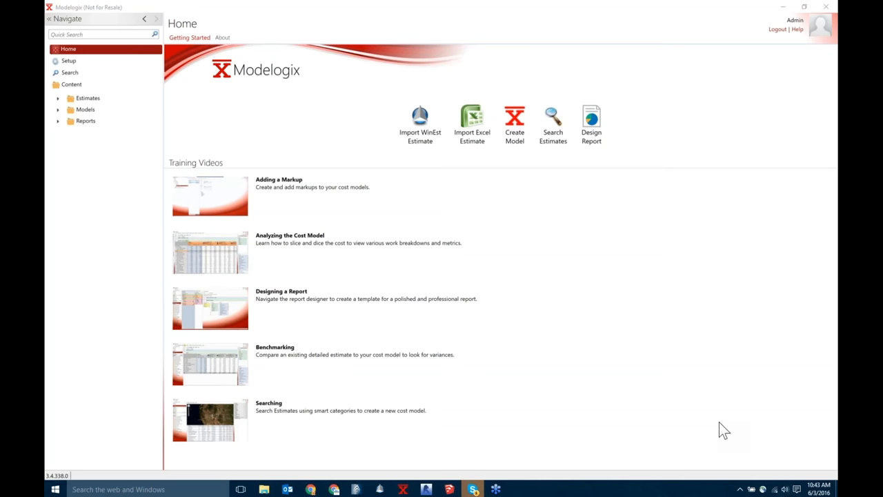
{"action": "mouse_move", "coordinate": [742, 400]}
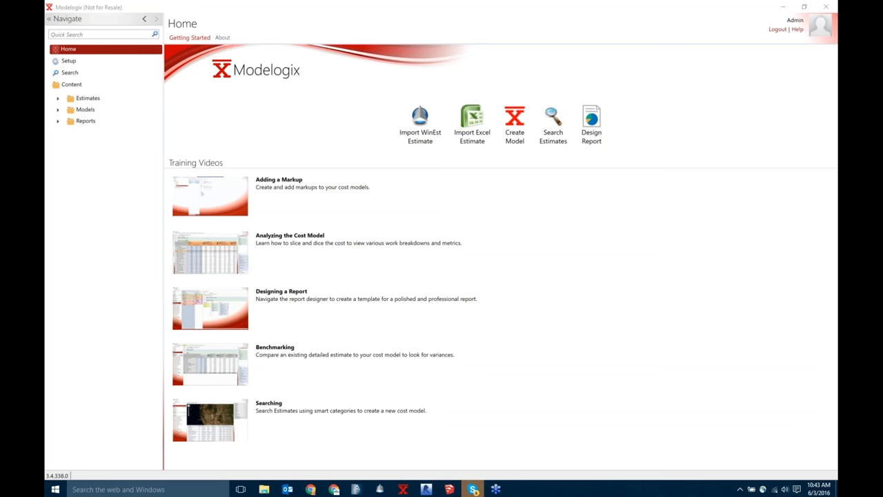
{"action": "mouse_move", "coordinate": [834, 248]}
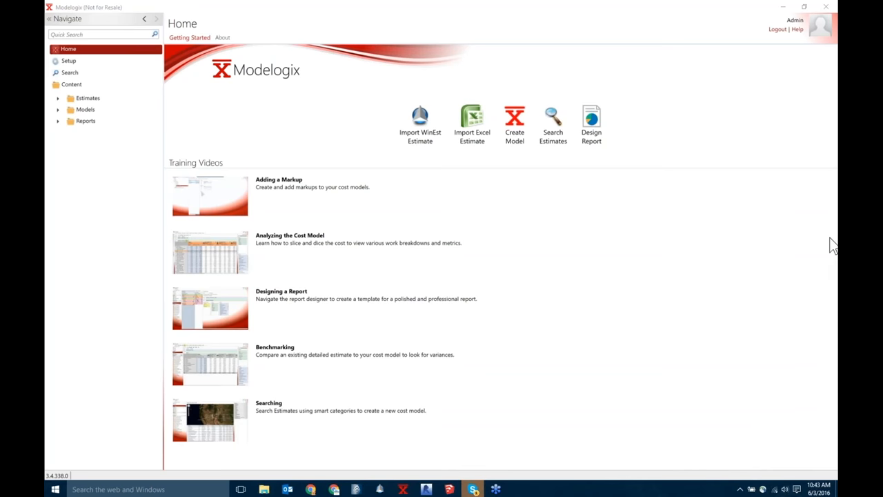
{"action": "mouse_move", "coordinate": [740, 248]}
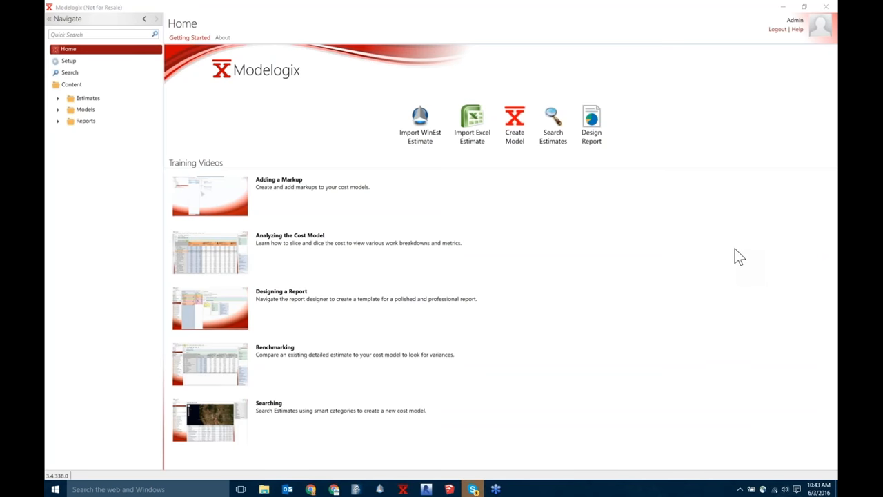
{"action": "mouse_move", "coordinate": [796, 263]}
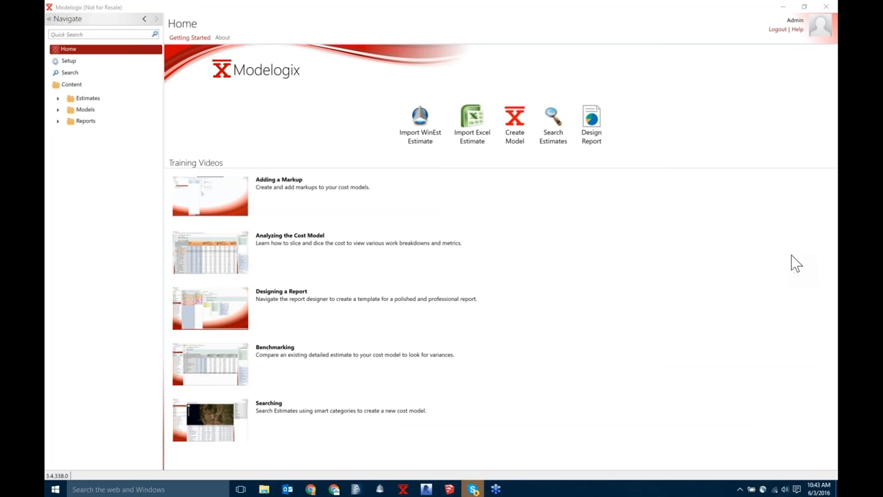
{"action": "mouse_move", "coordinate": [833, 269]}
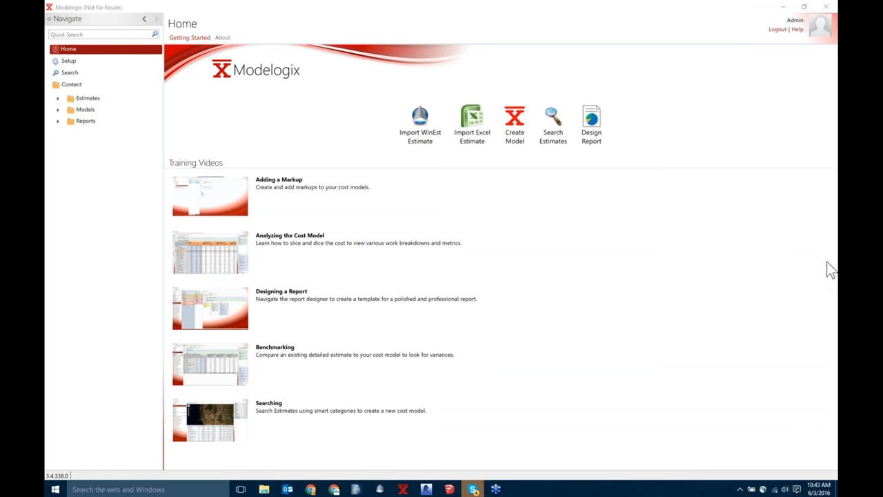
{"action": "mouse_move", "coordinate": [792, 261]}
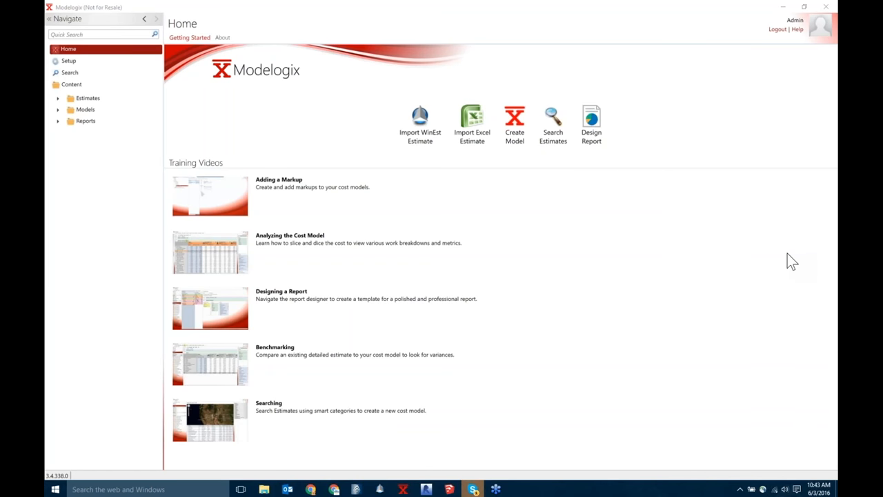
{"action": "mouse_move", "coordinate": [834, 269]}
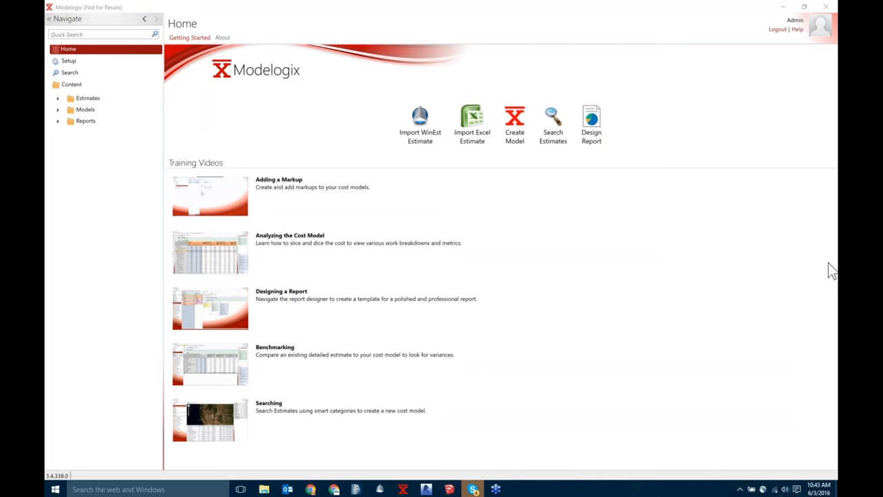
{"action": "mouse_move", "coordinate": [769, 255]}
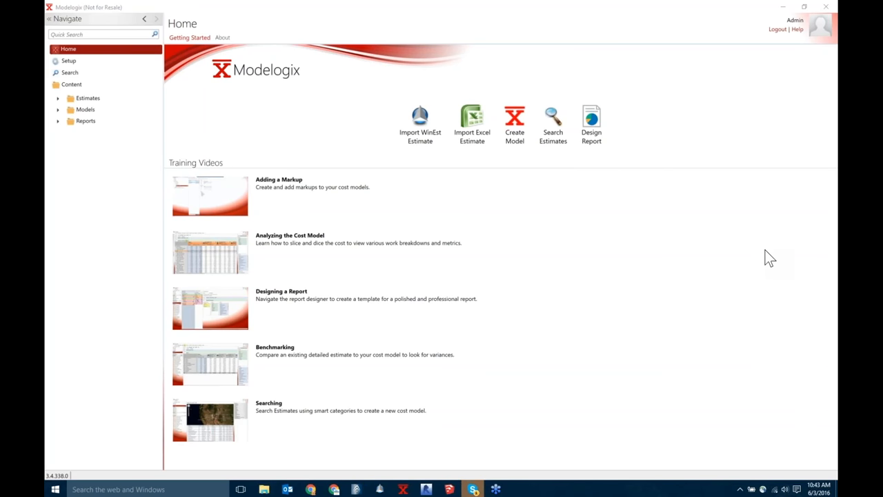
{"action": "mouse_move", "coordinate": [737, 399]}
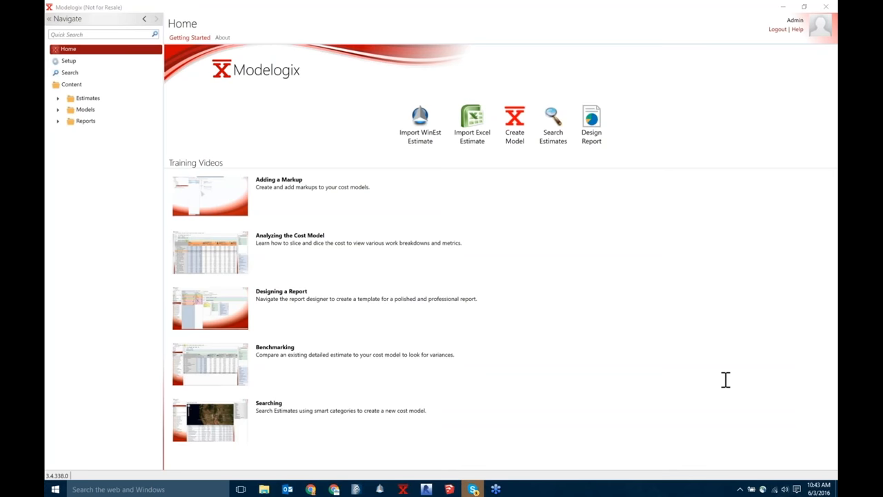
{"action": "mouse_move", "coordinate": [717, 334]}
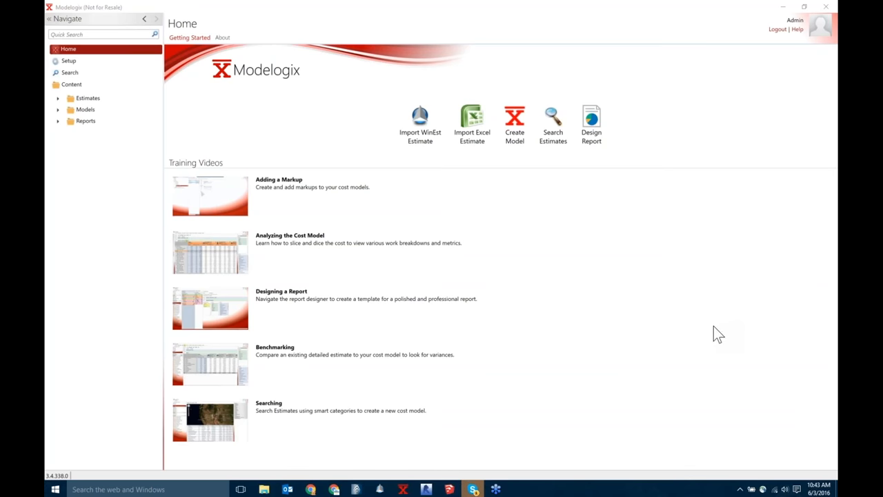
{"action": "mouse_move", "coordinate": [787, 352]}
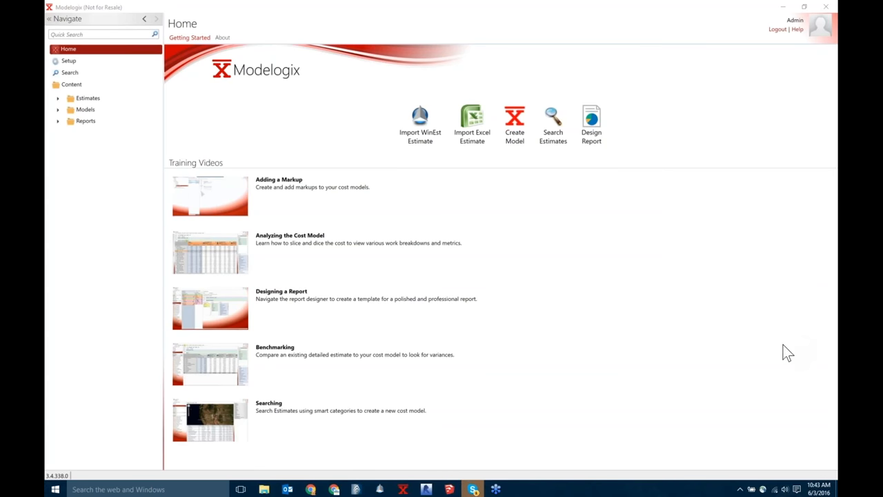
{"action": "mouse_move", "coordinate": [784, 348]}
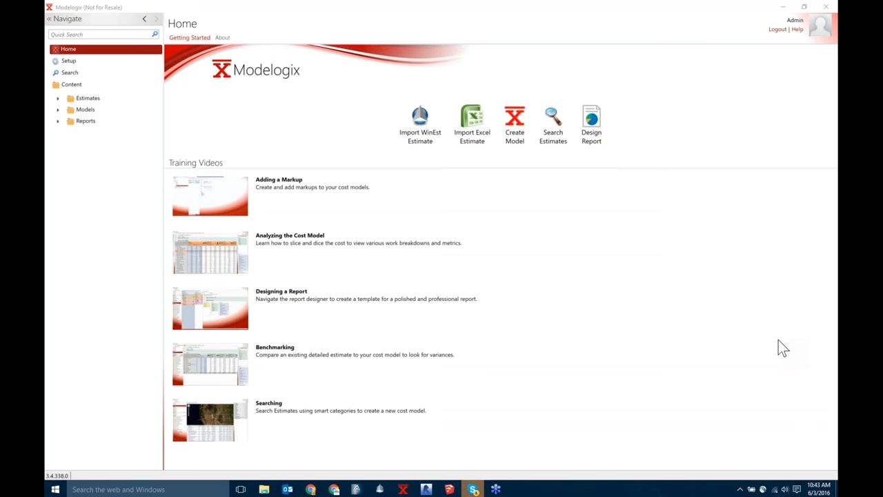
{"action": "mouse_move", "coordinate": [745, 152]}
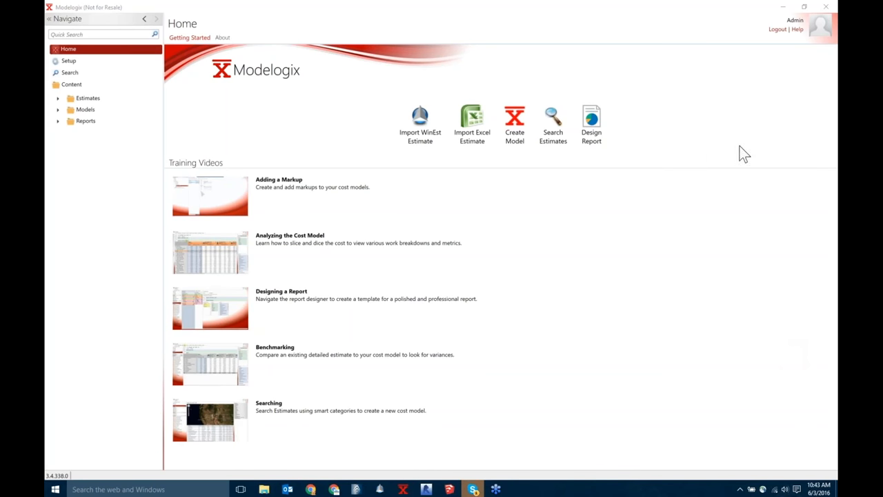
{"action": "mouse_move", "coordinate": [421, 237]}
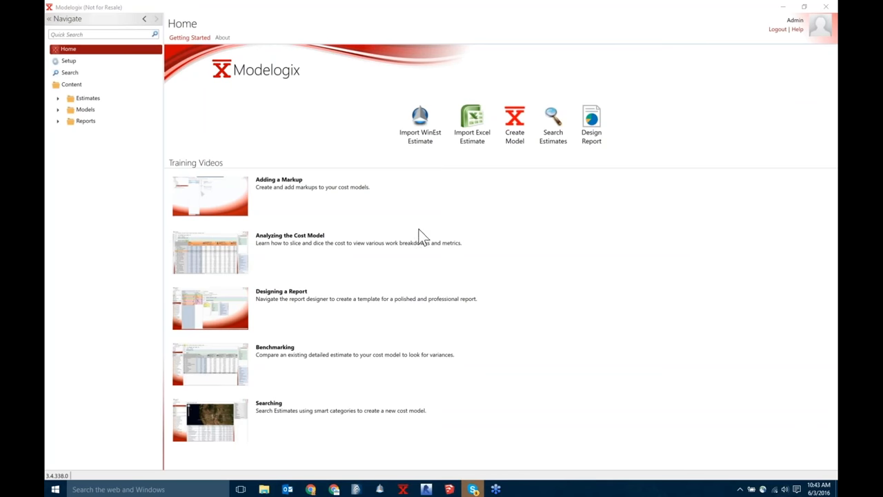
{"action": "mouse_move", "coordinate": [604, 279]}
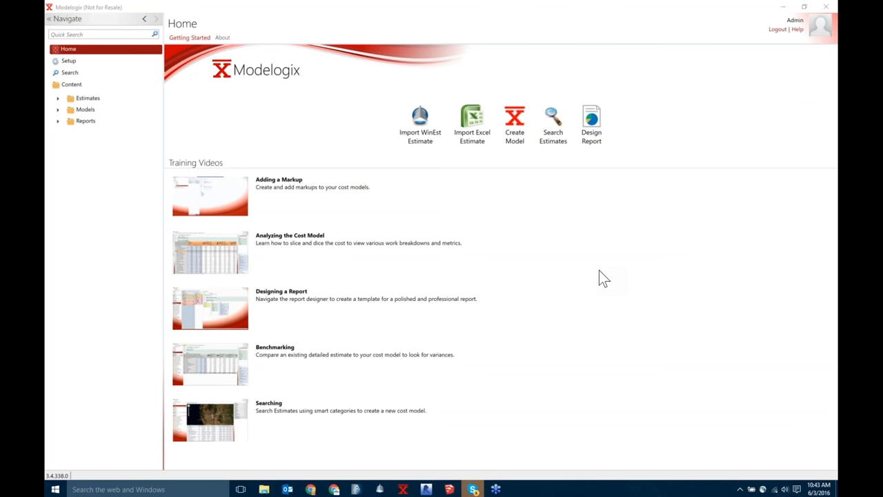
{"action": "mouse_move", "coordinate": [601, 251]}
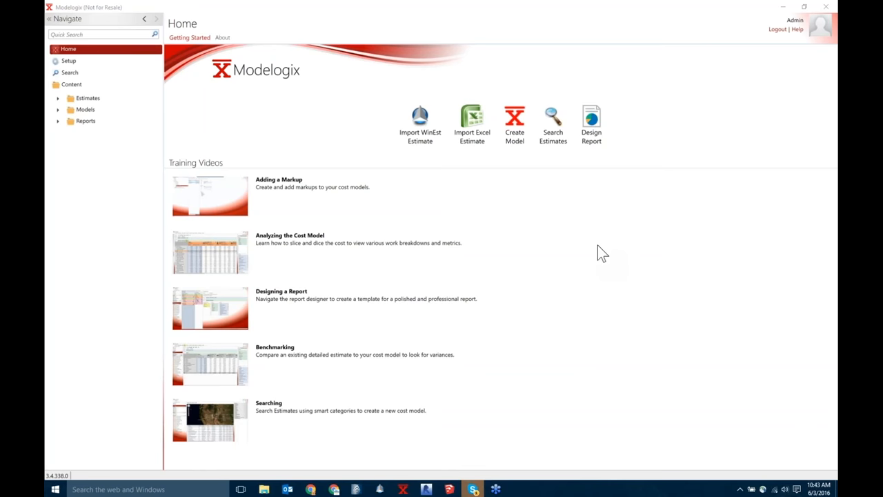
{"action": "mouse_move", "coordinate": [599, 231]}
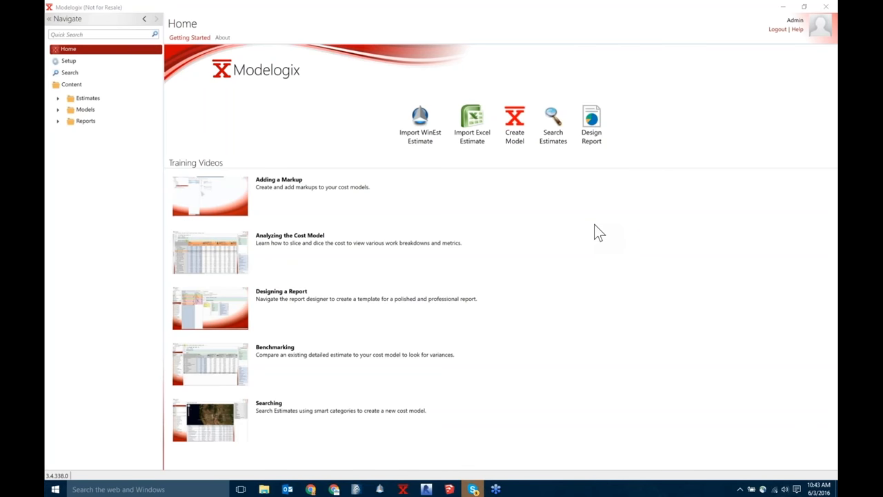
{"action": "mouse_move", "coordinate": [604, 224]}
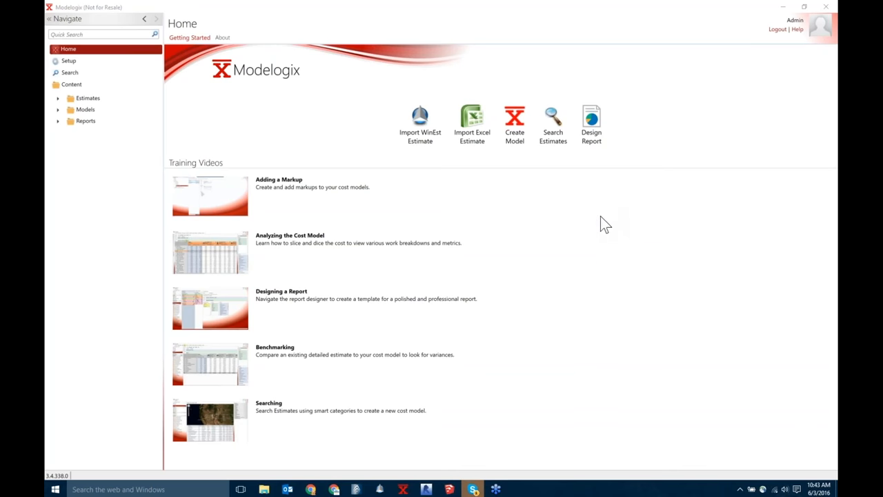
{"action": "mouse_move", "coordinate": [372, 311]}
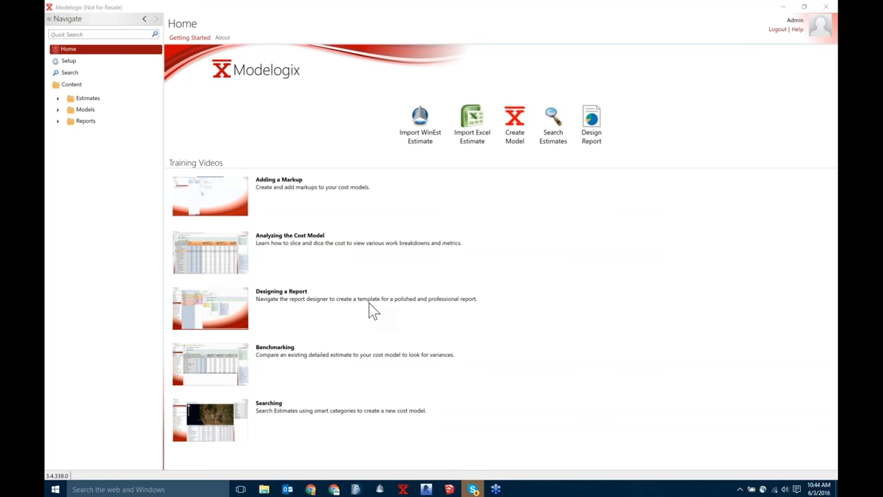
{"action": "mouse_move", "coordinate": [485, 171]}
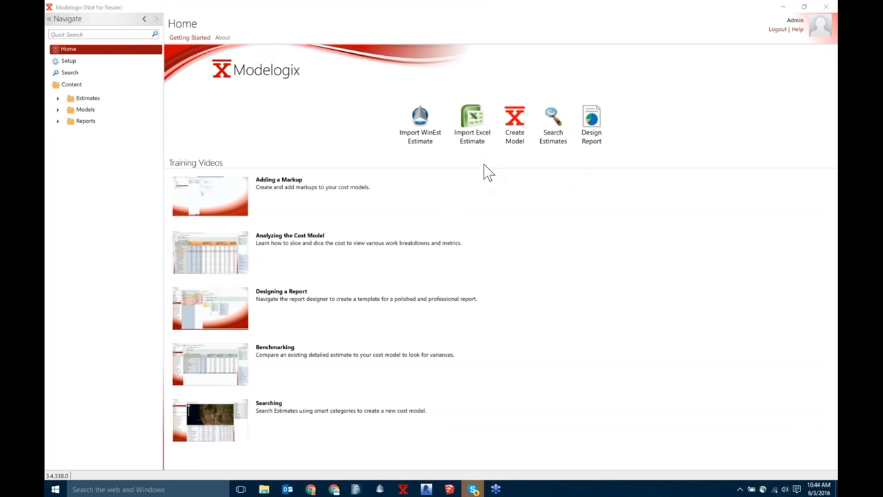
{"action": "mouse_move", "coordinate": [483, 218]}
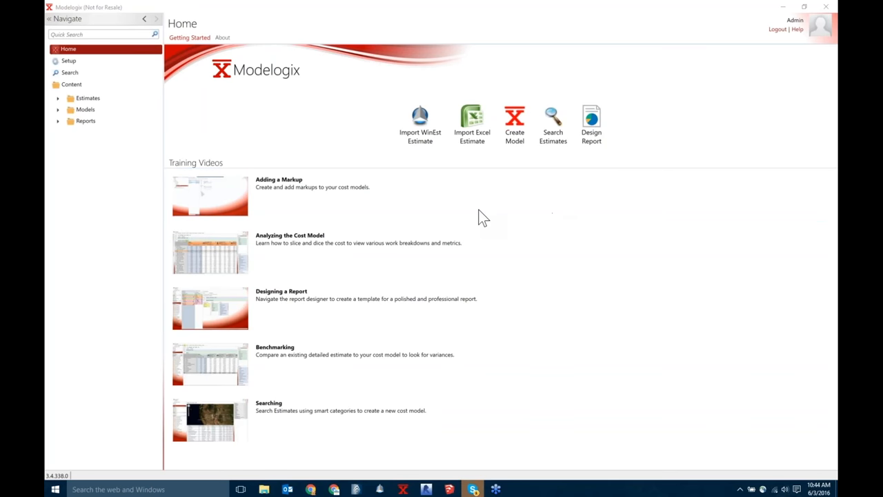
{"action": "mouse_move", "coordinate": [310, 227]}
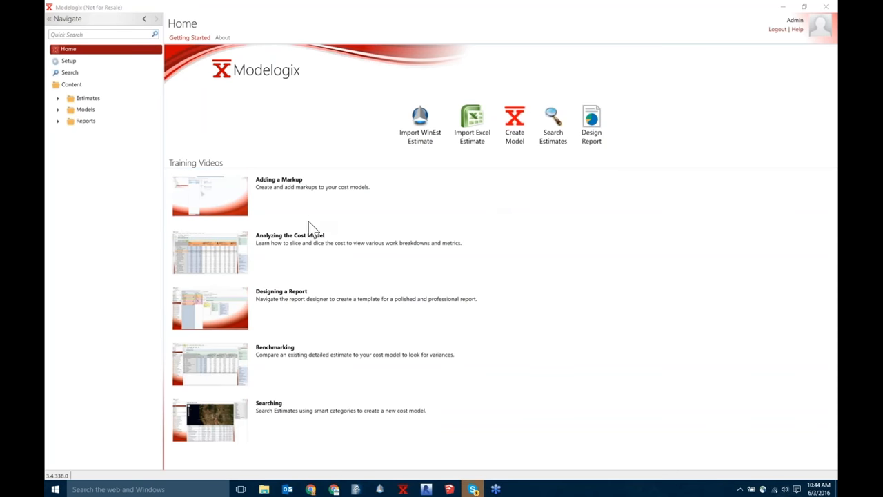
{"action": "mouse_move", "coordinate": [620, 245]}
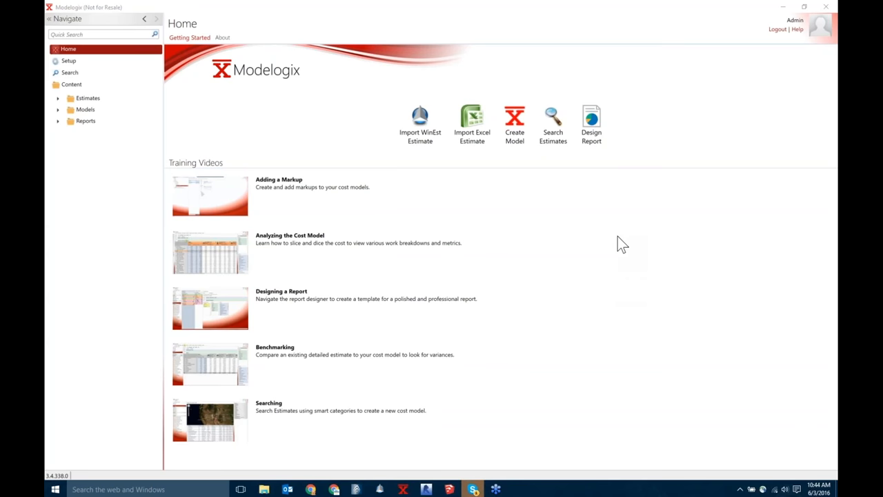
{"action": "mouse_move", "coordinate": [770, 333]}
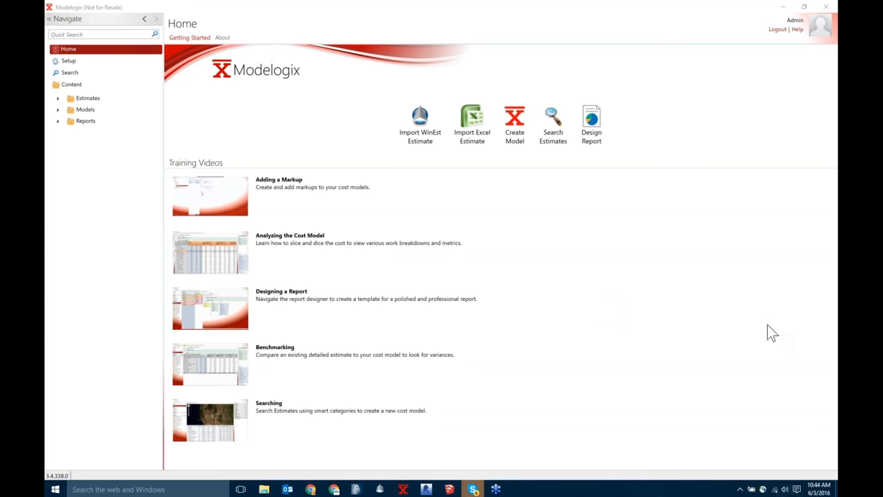
{"action": "mouse_move", "coordinate": [719, 321]}
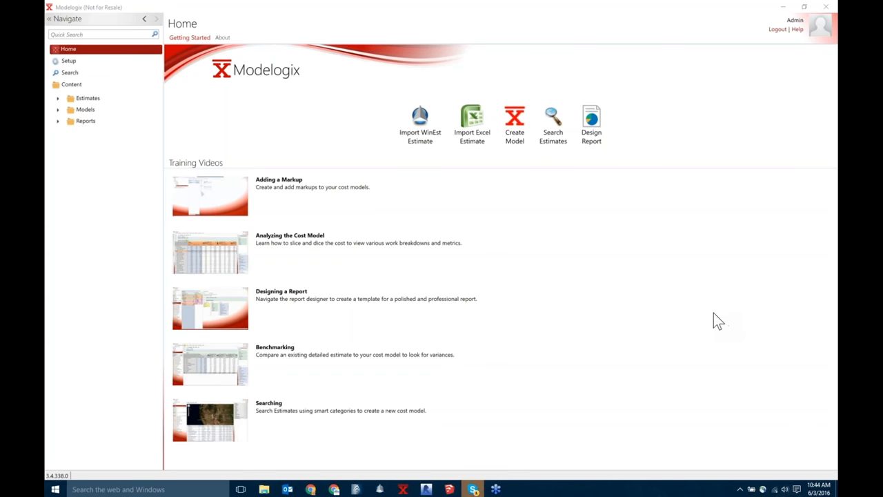
{"action": "mouse_move", "coordinate": [759, 375]}
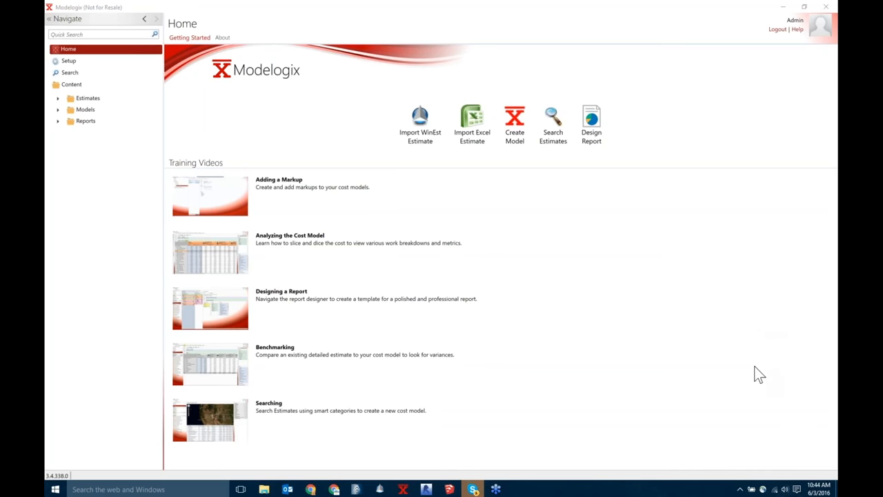
{"action": "mouse_move", "coordinate": [729, 328]}
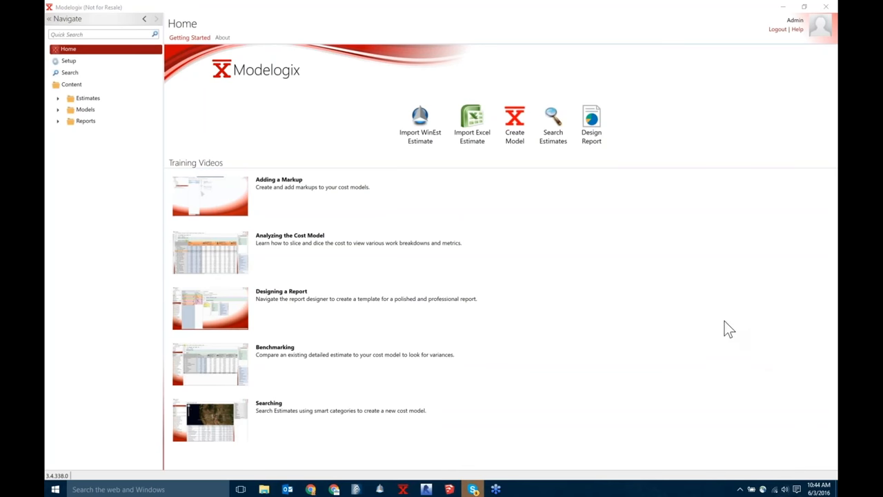
{"action": "mouse_move", "coordinate": [762, 323]}
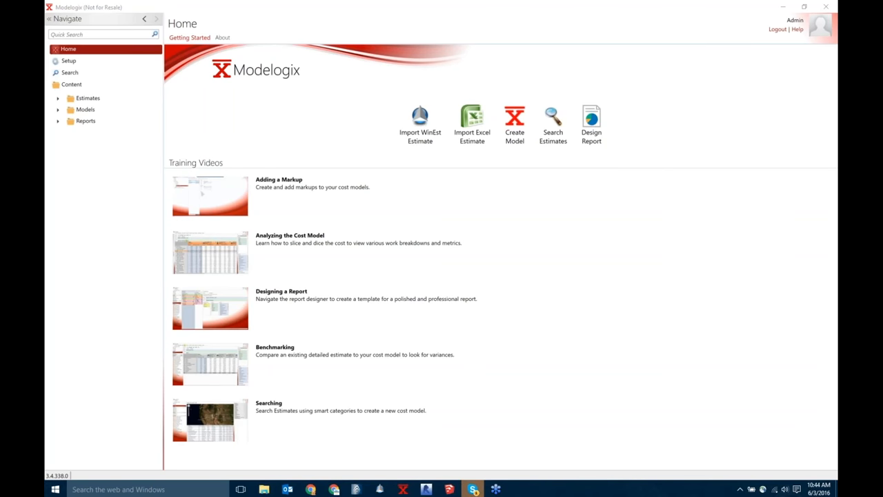
{"action": "mouse_move", "coordinate": [795, 338]}
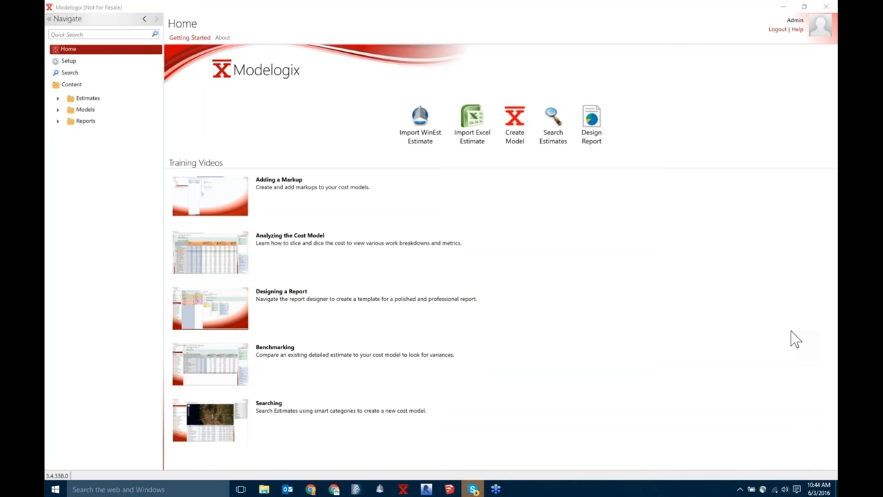
{"action": "mouse_move", "coordinate": [752, 378]}
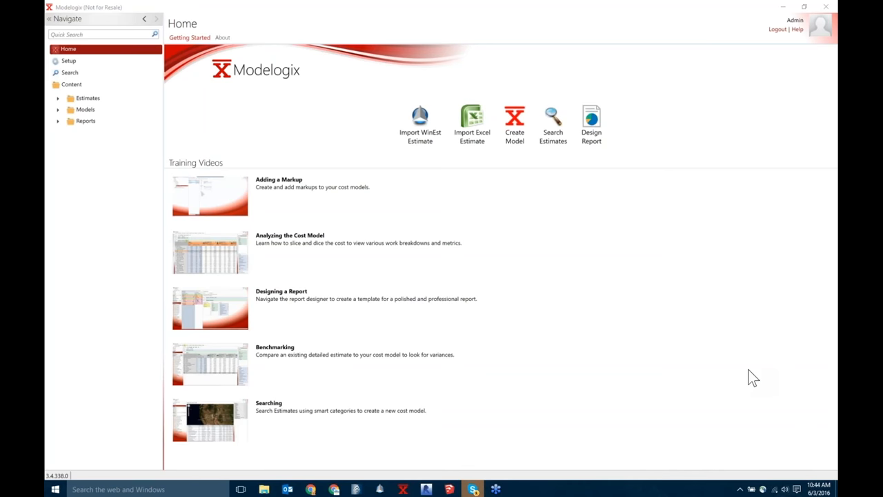
{"action": "mouse_move", "coordinate": [752, 365]}
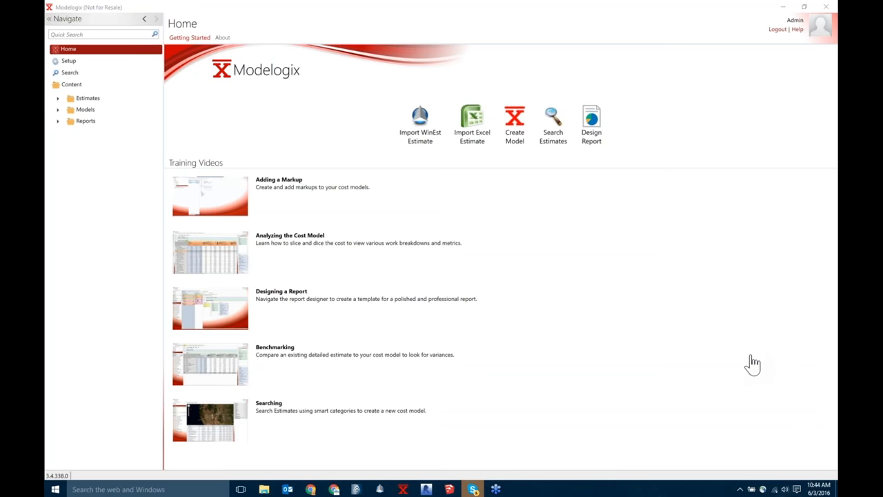
{"action": "mouse_move", "coordinate": [598, 219]}
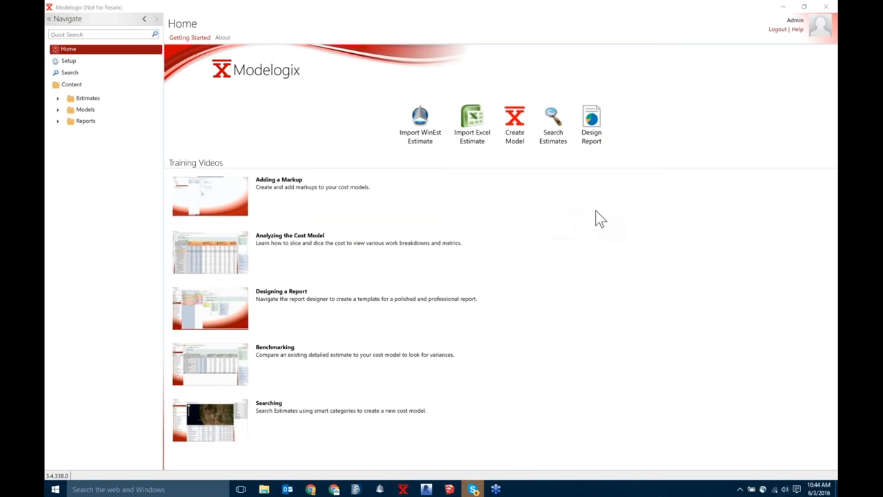
{"action": "mouse_move", "coordinate": [817, 255]}
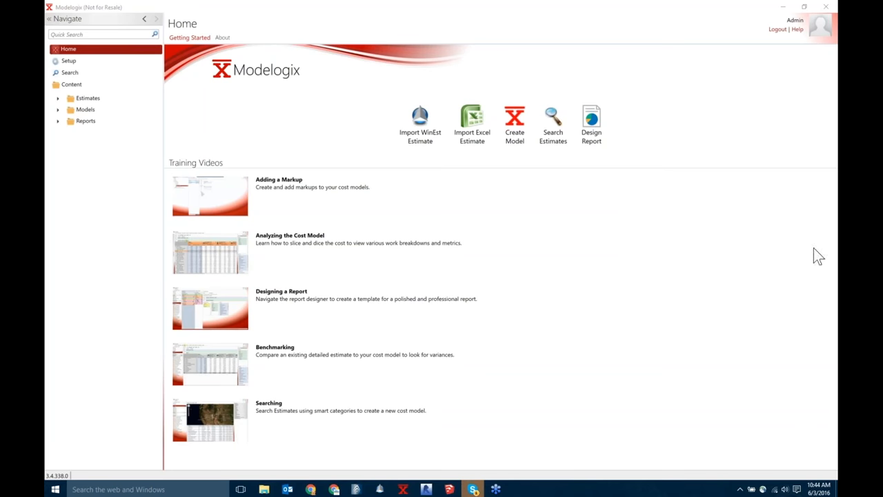
{"action": "mouse_move", "coordinate": [783, 232]}
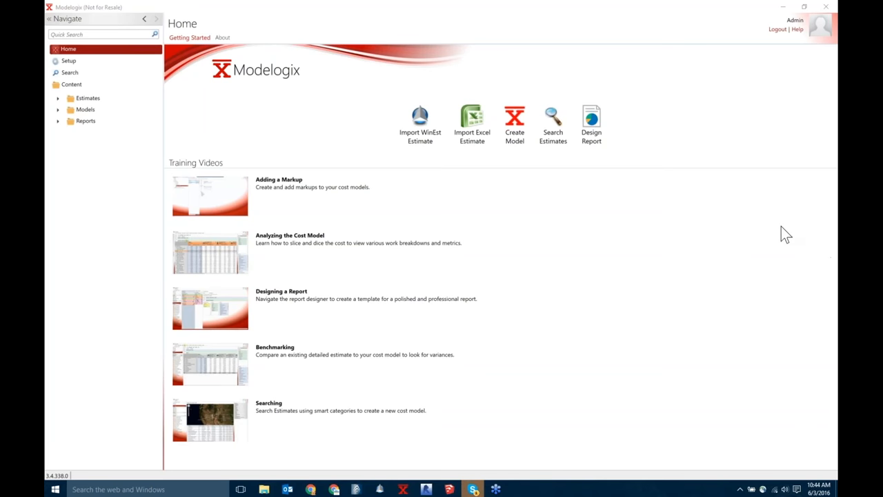
{"action": "mouse_move", "coordinate": [582, 219]}
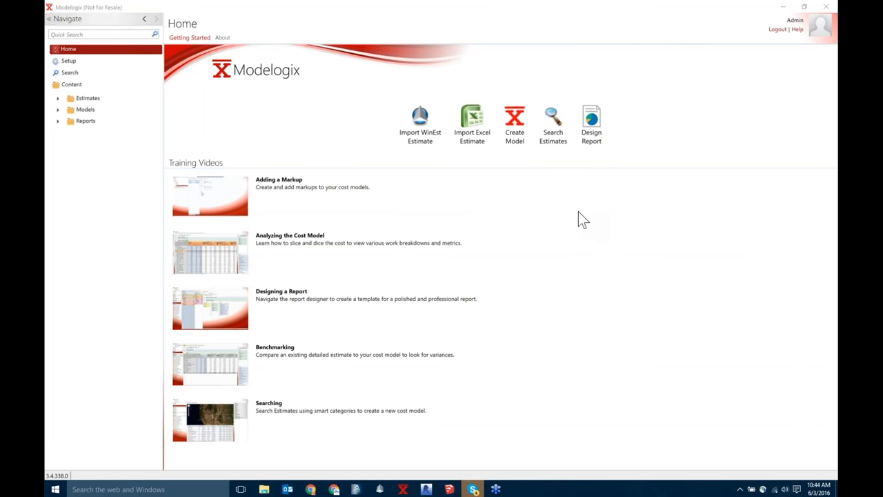
{"action": "mouse_move", "coordinate": [527, 223]}
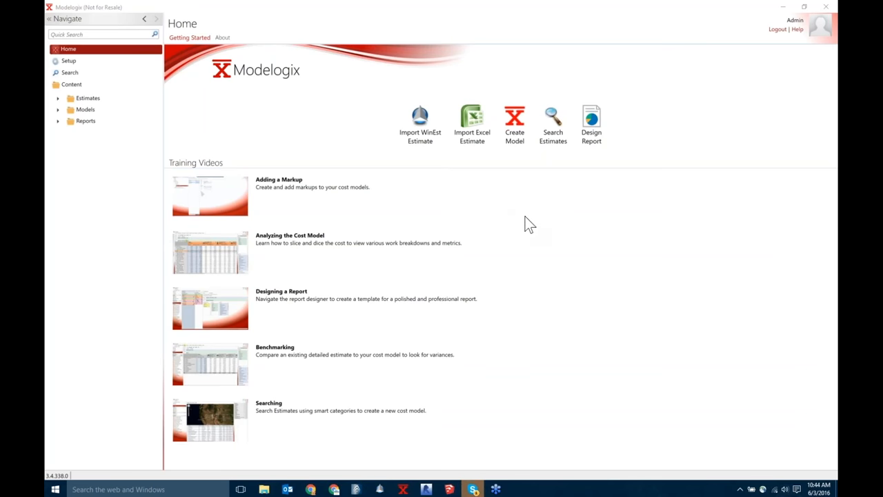
{"action": "mouse_move", "coordinate": [599, 212]}
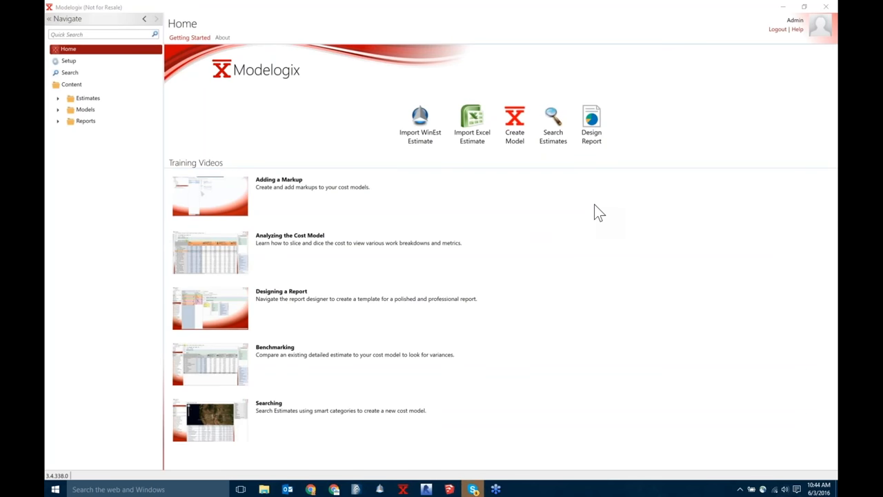
{"action": "mouse_move", "coordinate": [720, 232]}
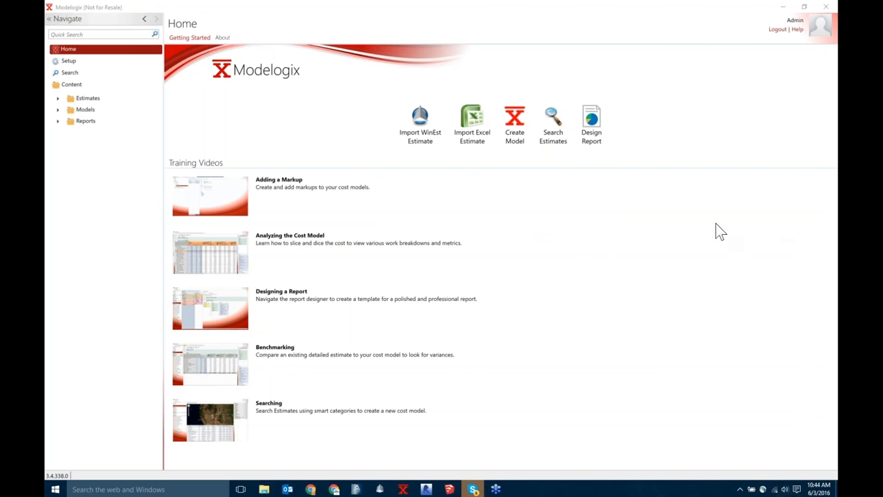
{"action": "mouse_move", "coordinate": [725, 240]}
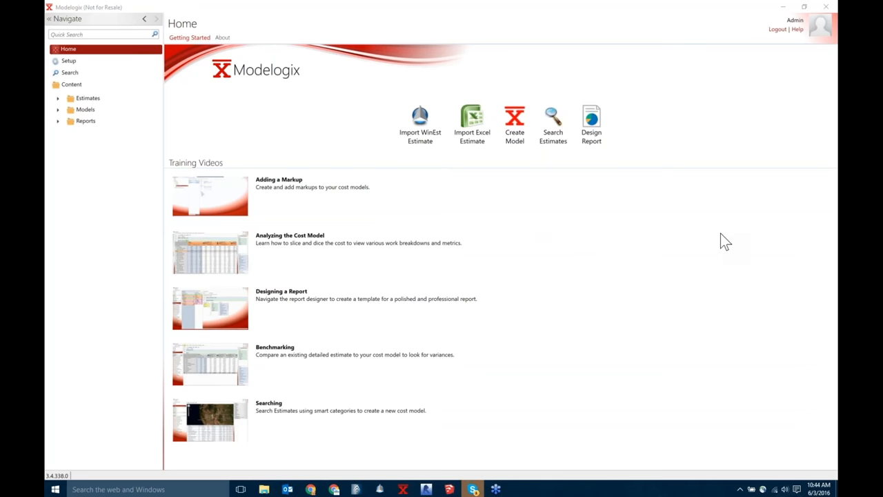
{"action": "mouse_move", "coordinate": [723, 254]}
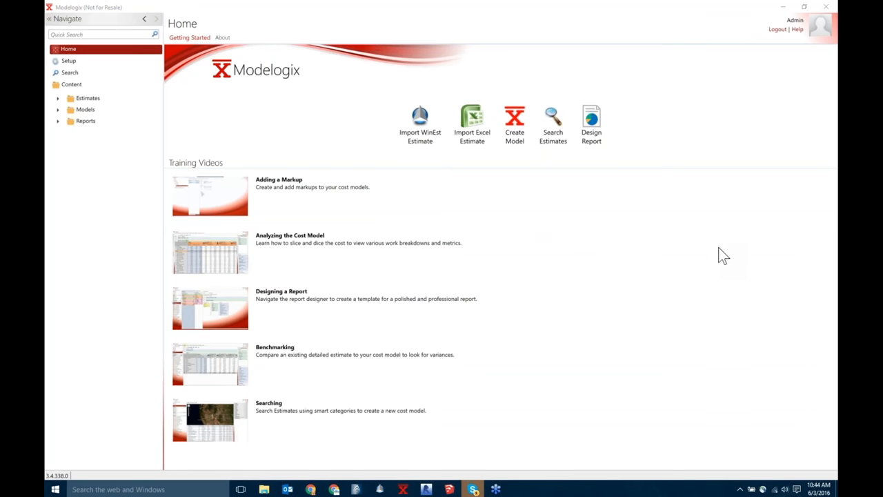
{"action": "mouse_move", "coordinate": [723, 269]}
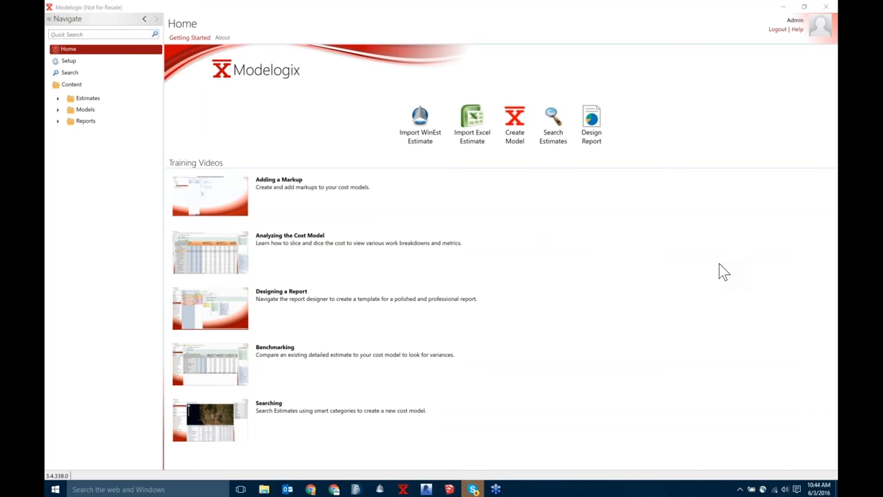
{"action": "mouse_move", "coordinate": [833, 257]}
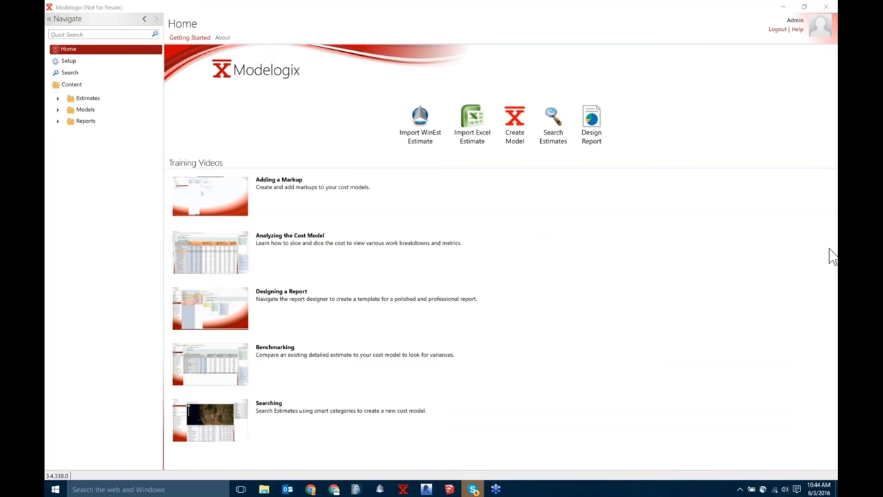
{"action": "mouse_move", "coordinate": [722, 247]}
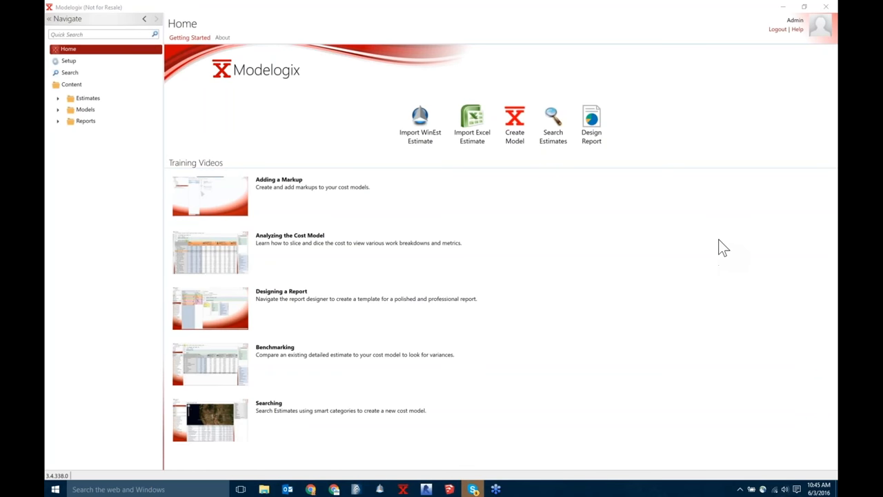
{"action": "mouse_move", "coordinate": [834, 247]}
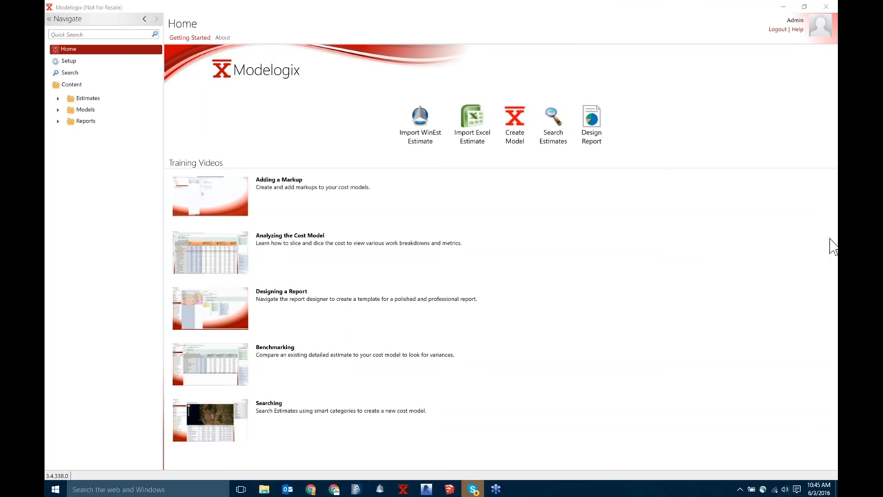
{"action": "mouse_move", "coordinate": [830, 247]}
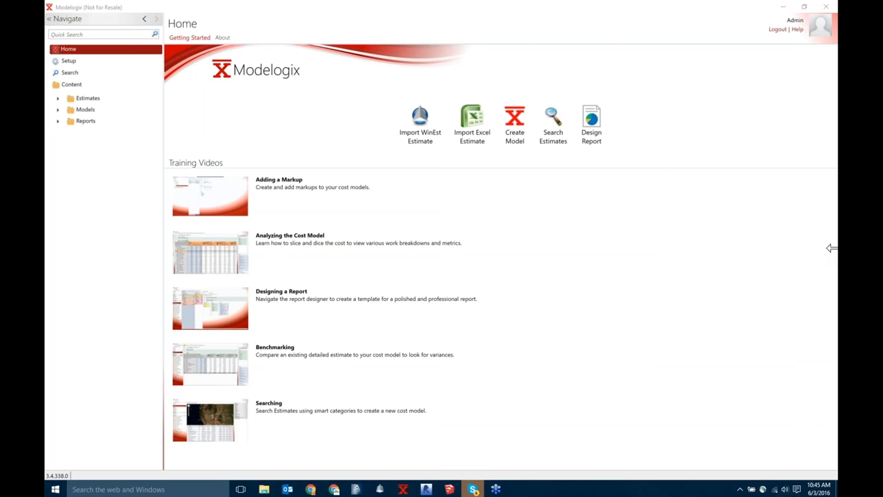
{"action": "mouse_move", "coordinate": [833, 273]}
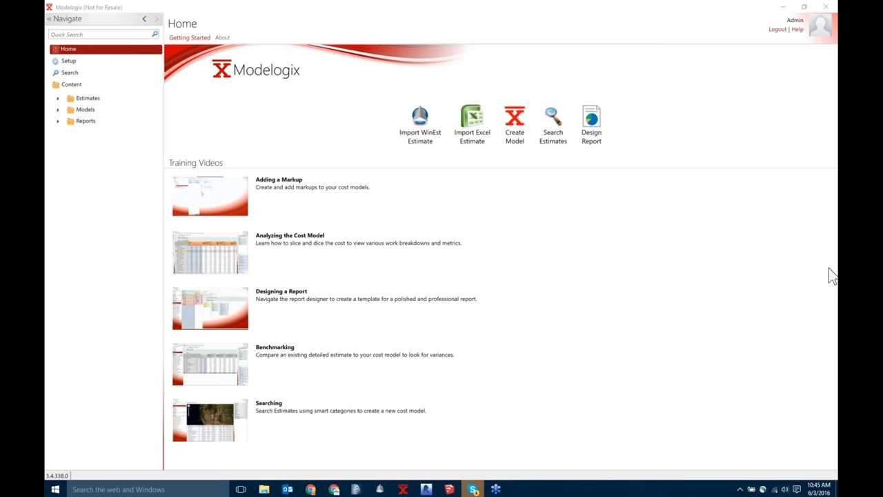
{"action": "mouse_move", "coordinate": [830, 240]}
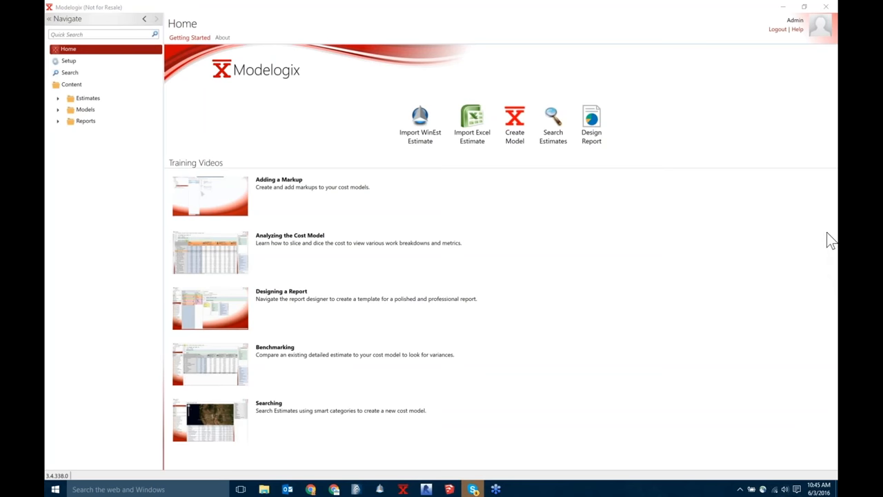
{"action": "mouse_move", "coordinate": [731, 221]}
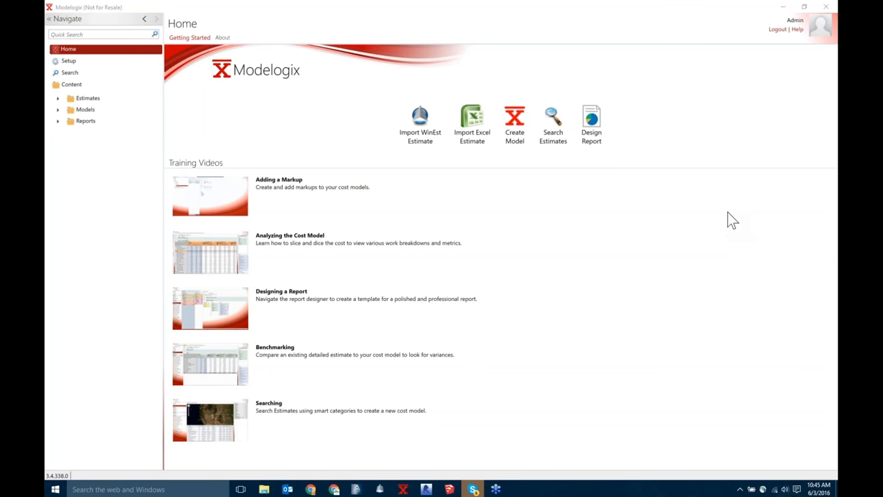
{"action": "mouse_move", "coordinate": [821, 218]}
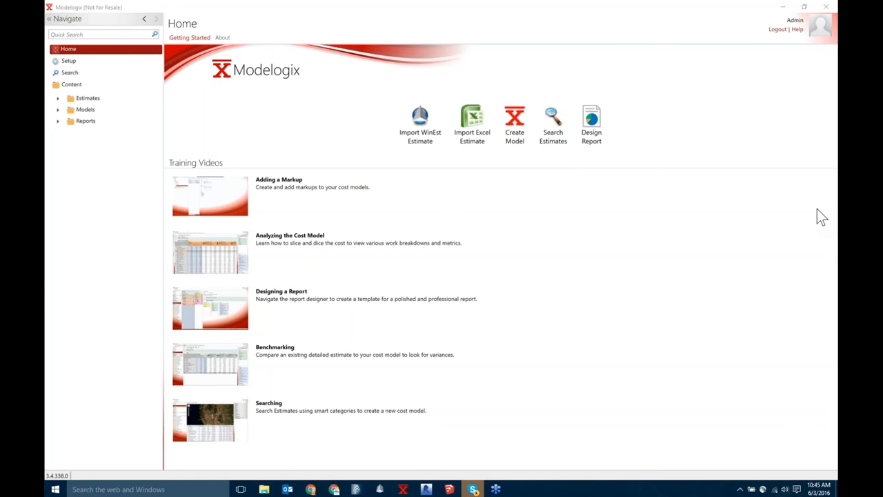
{"action": "mouse_move", "coordinate": [718, 428]}
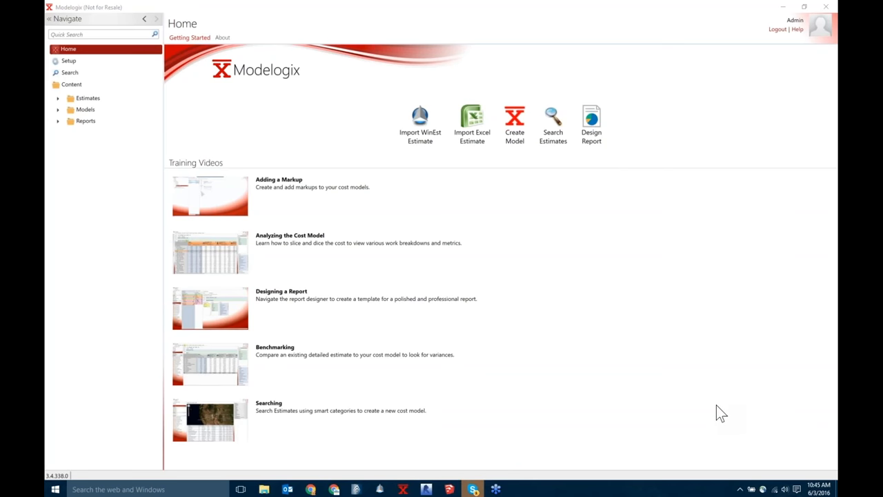
{"action": "mouse_move", "coordinate": [725, 345]}
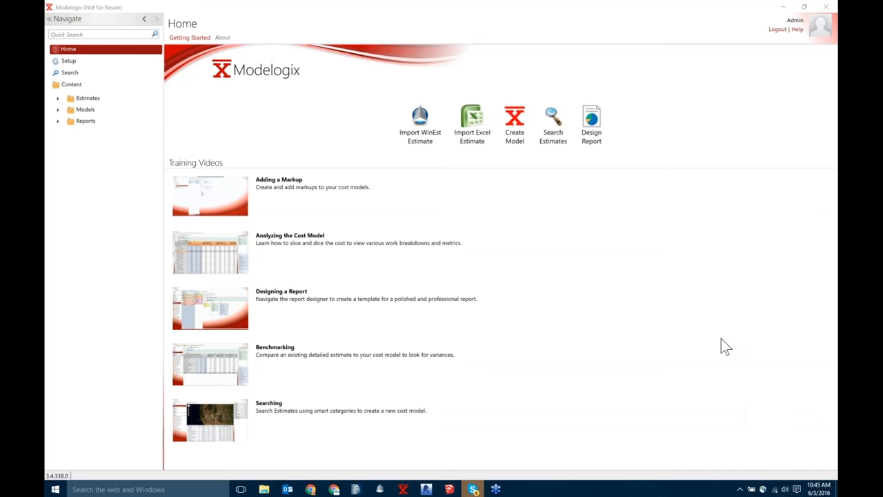
{"action": "mouse_move", "coordinate": [751, 329]}
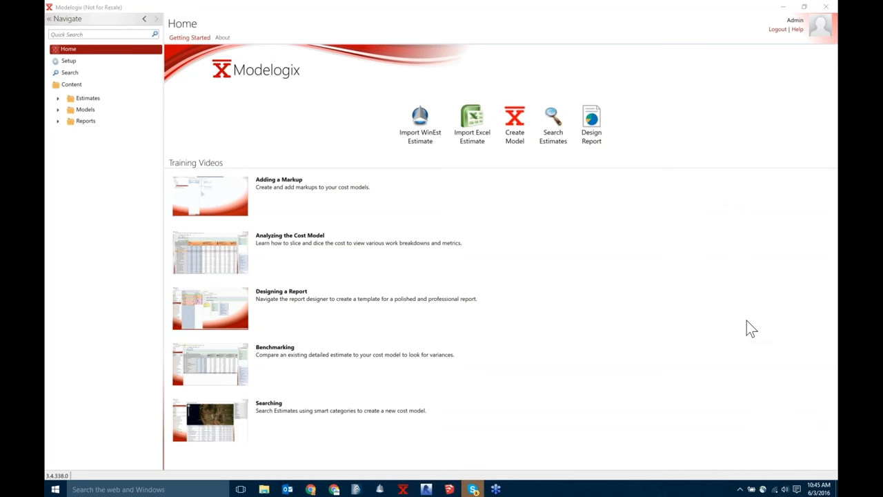
{"action": "mouse_move", "coordinate": [719, 229]}
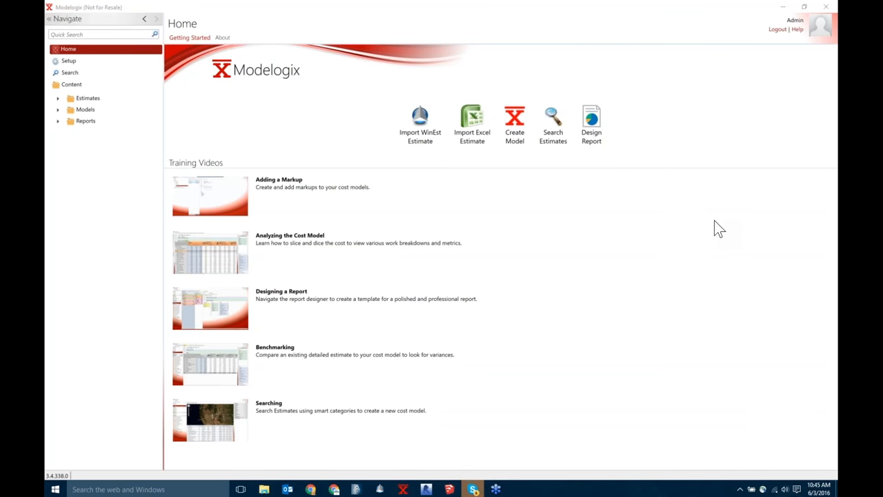
{"action": "mouse_move", "coordinate": [726, 138]}
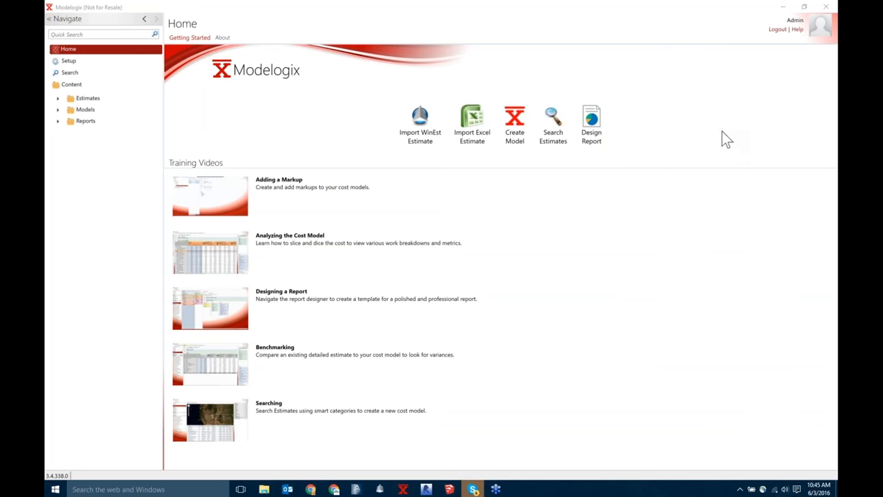
{"action": "mouse_move", "coordinate": [610, 169]}
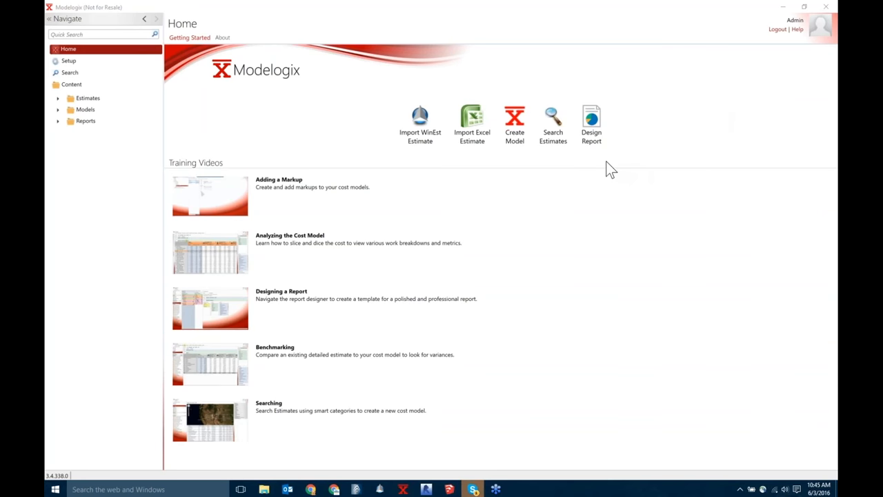
{"action": "mouse_move", "coordinate": [654, 187]}
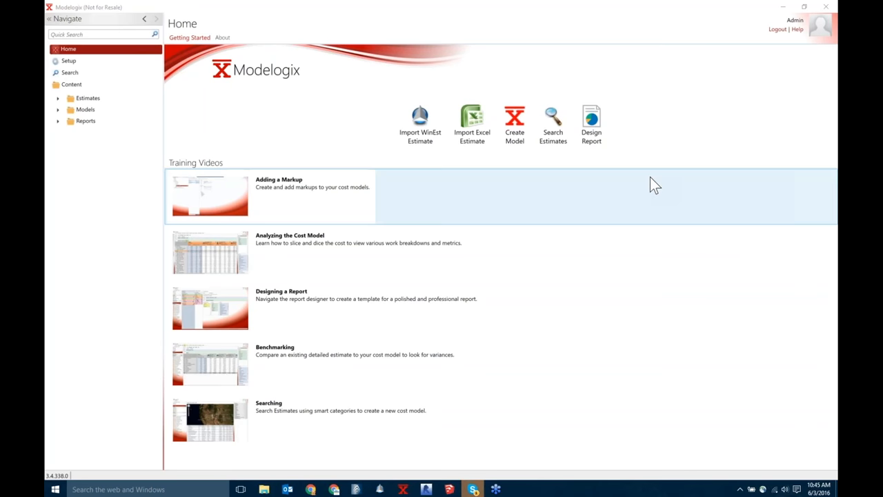
{"action": "mouse_move", "coordinate": [709, 137]}
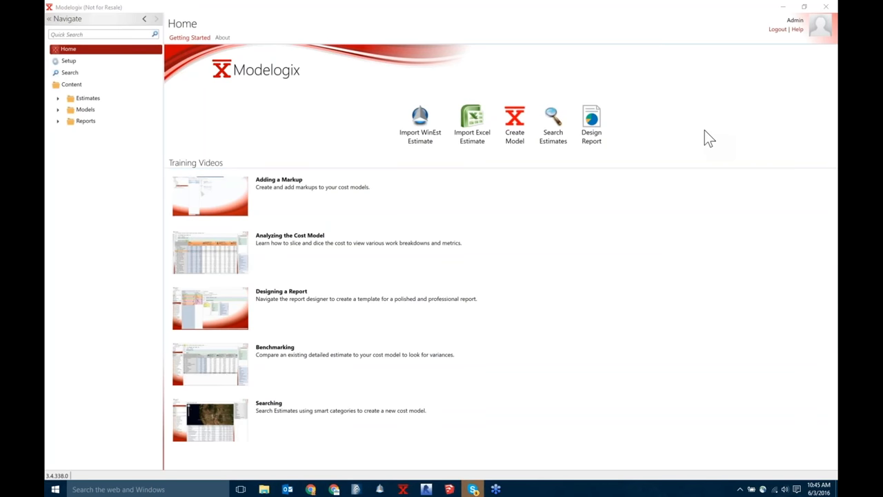
{"action": "mouse_move", "coordinate": [734, 289]}
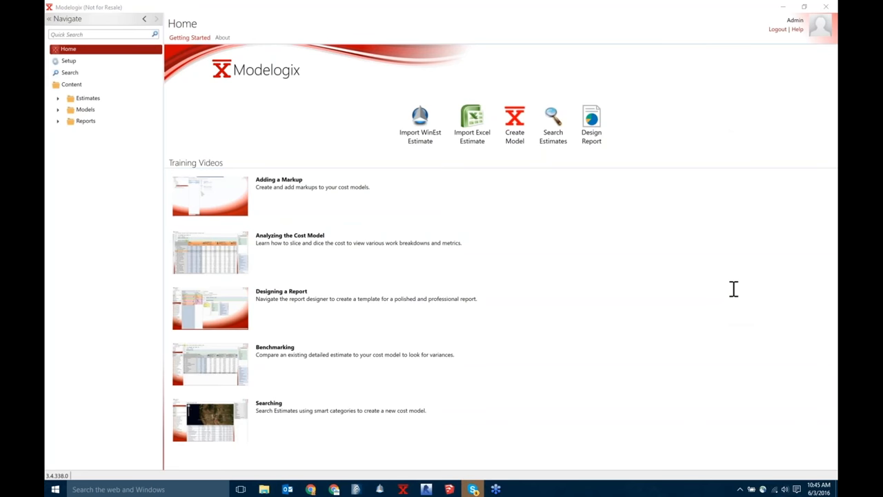
{"action": "mouse_move", "coordinate": [734, 112]}
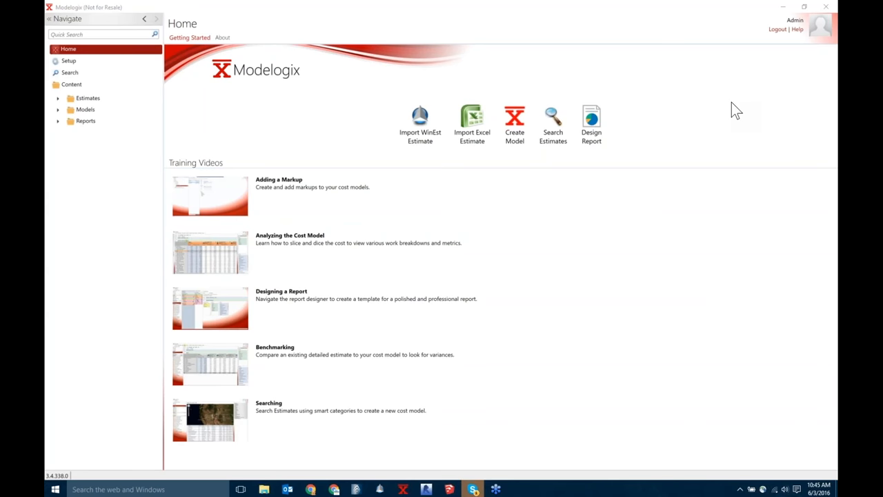
{"action": "mouse_move", "coordinate": [775, 108]}
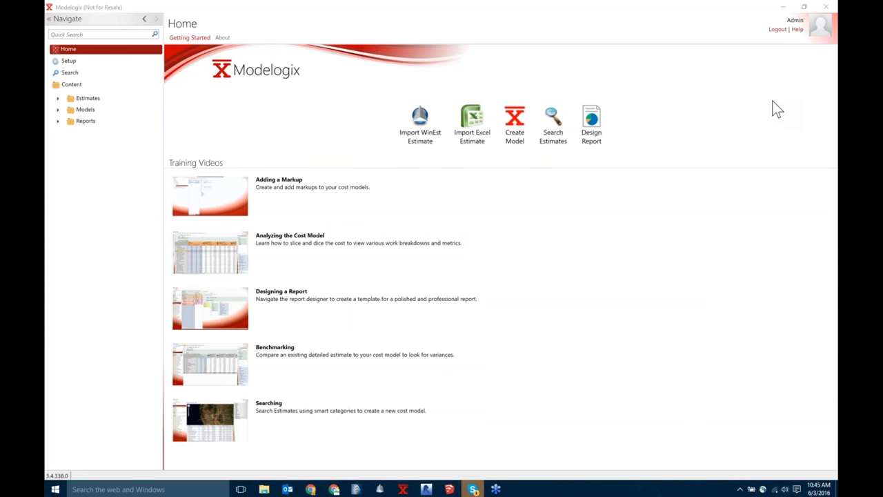
{"action": "mouse_move", "coordinate": [733, 110]}
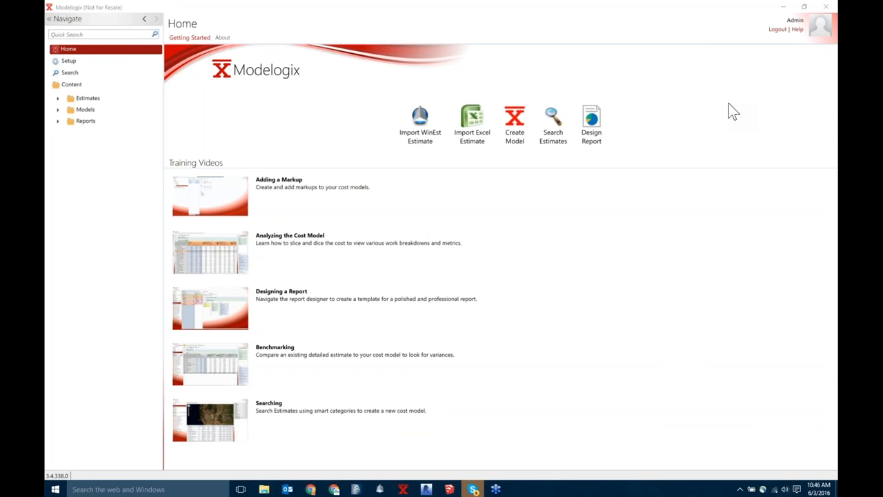
{"action": "mouse_move", "coordinate": [723, 166]}
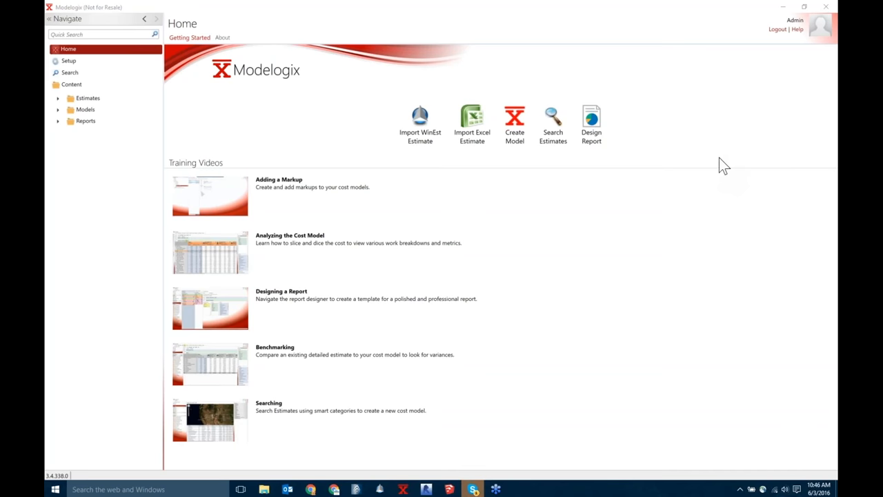